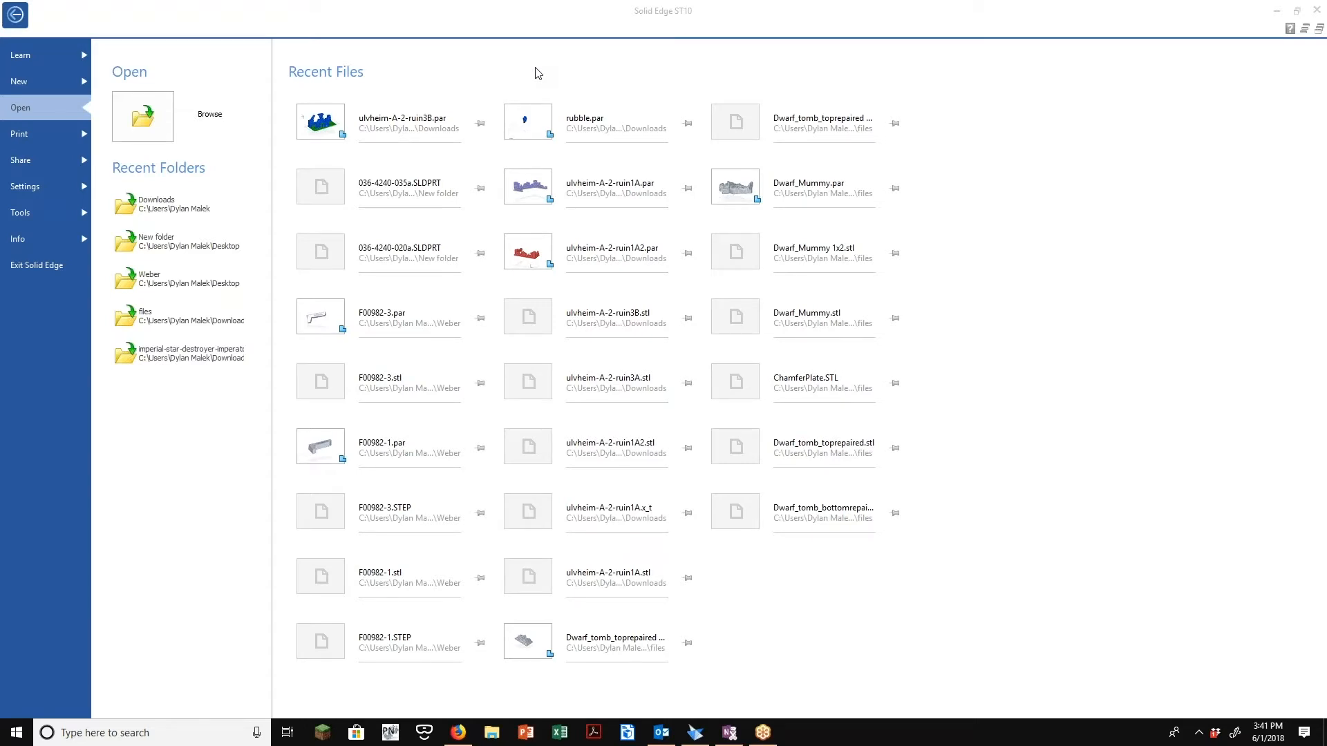
Close and then reopen the Solid Edge file start page
click(376, 121)
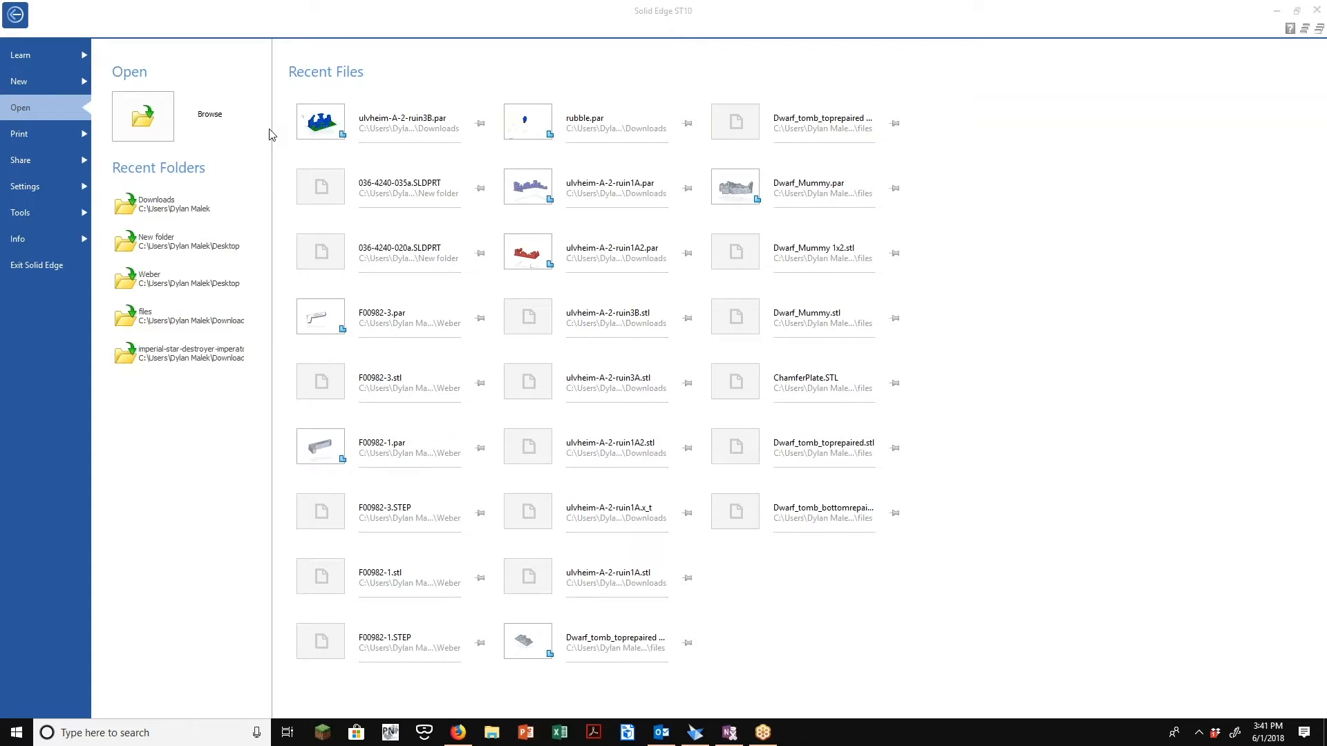
mouse_move(181, 159)
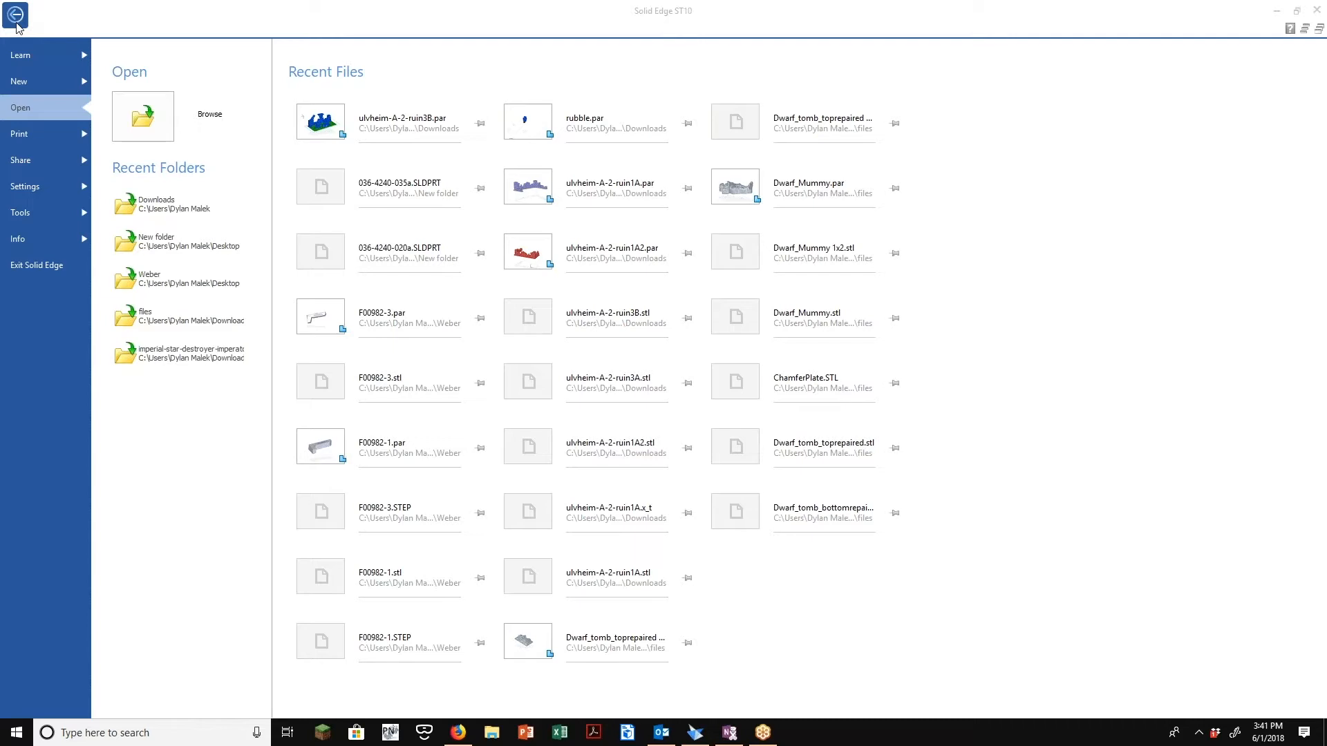
click(14, 15)
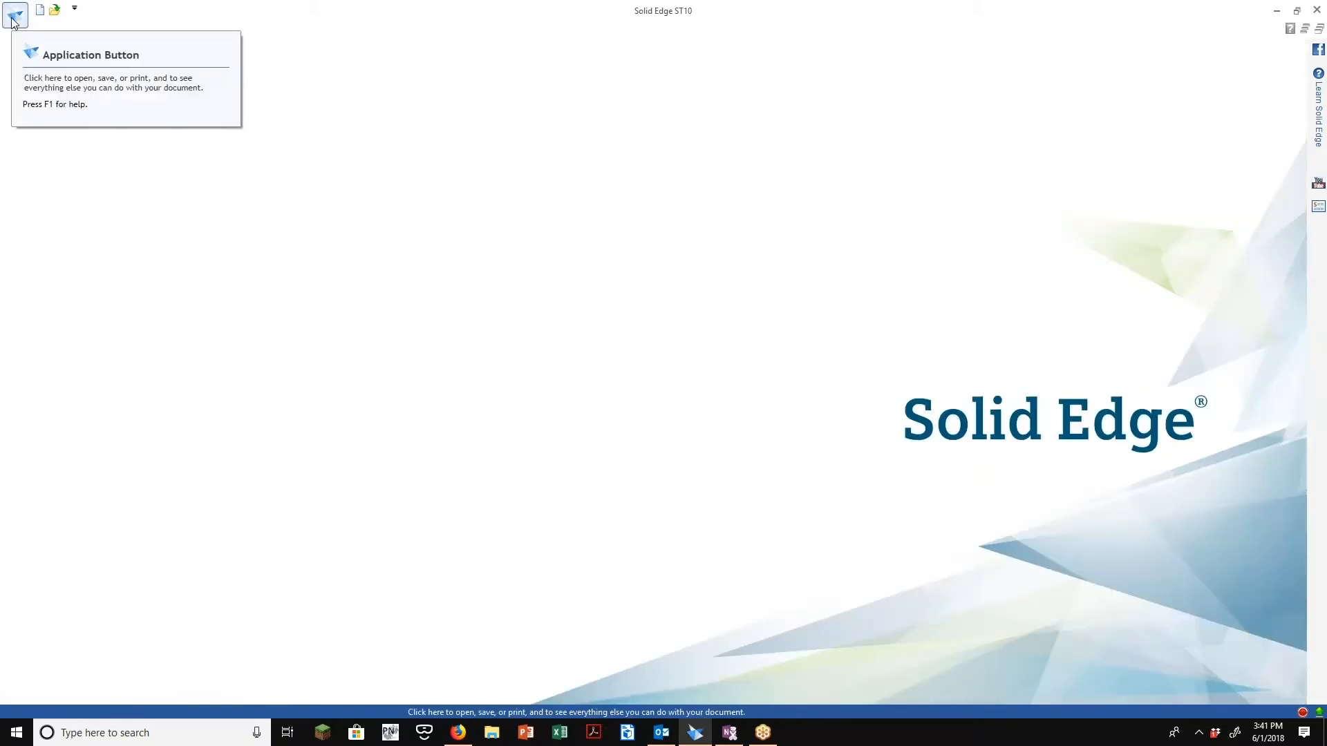
click(14, 16)
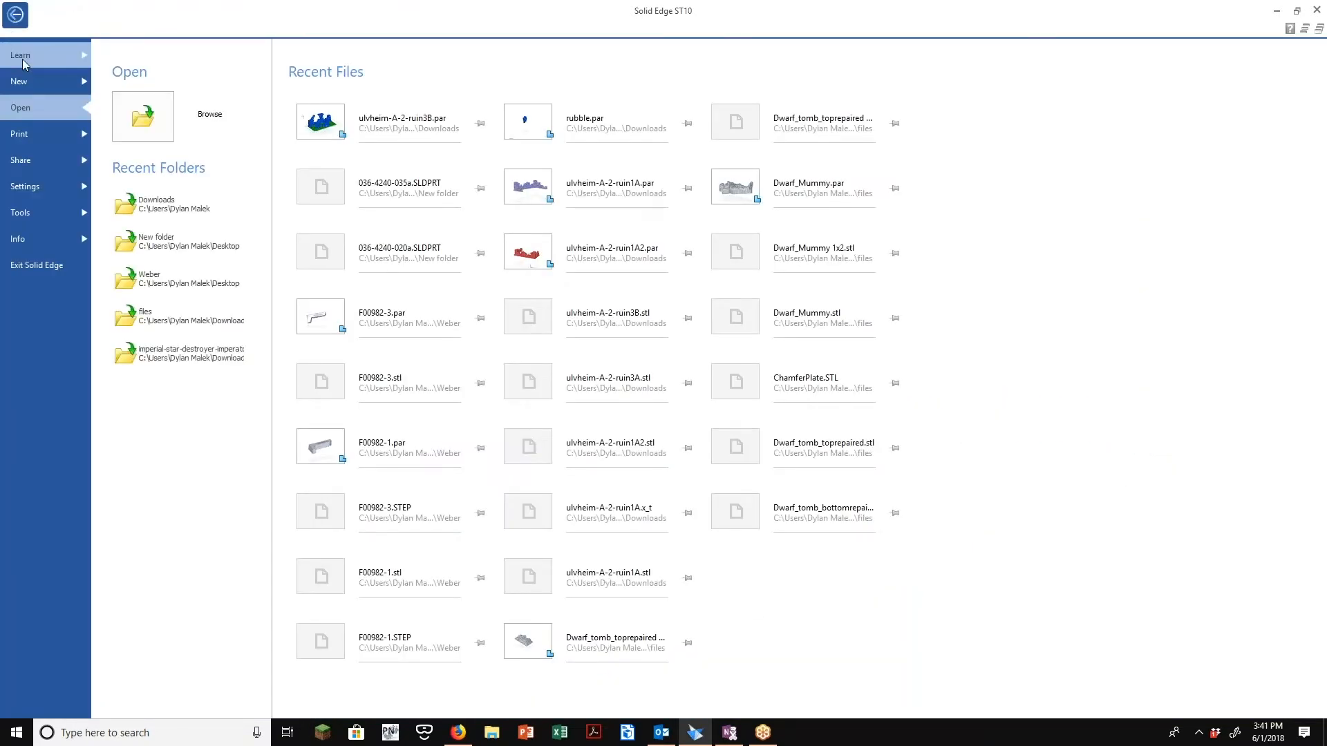
mouse_move(15, 15)
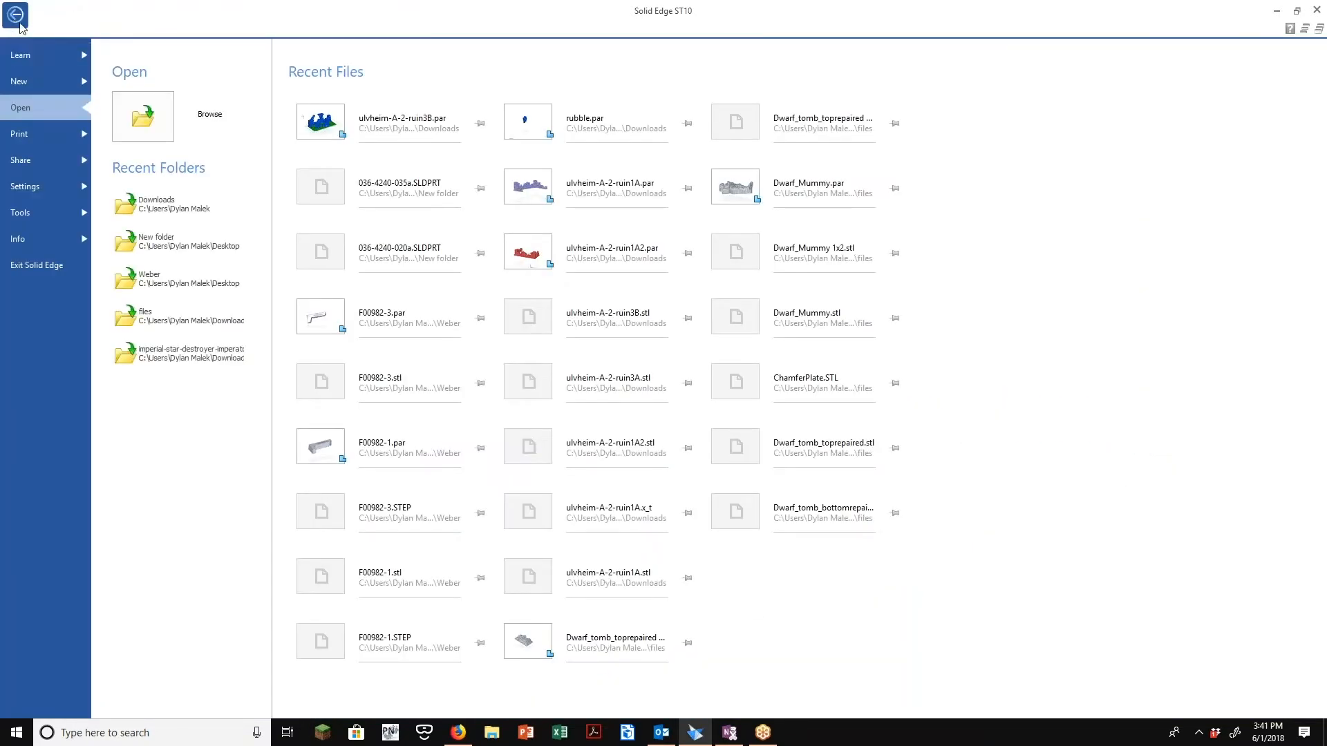
Review the start-up and interface helper options without saving, then show the Learn page
click(15, 15)
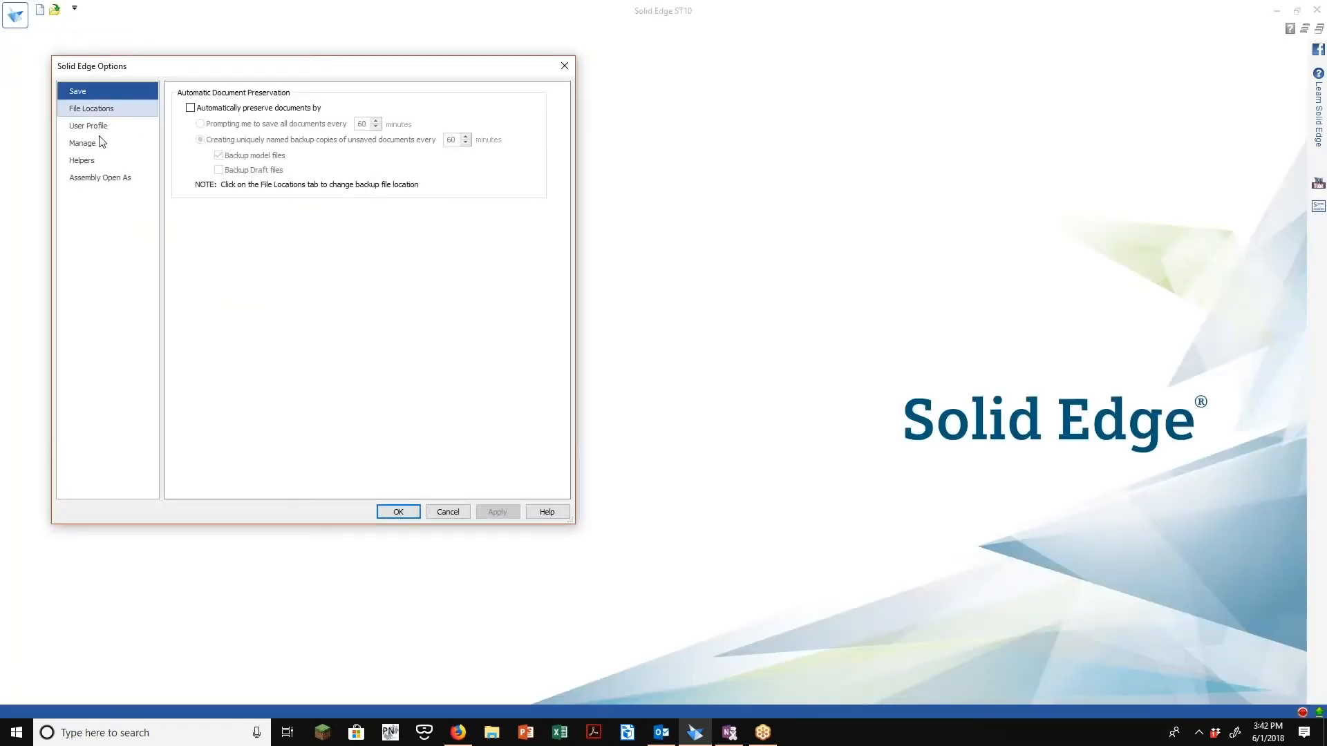
click(82, 160)
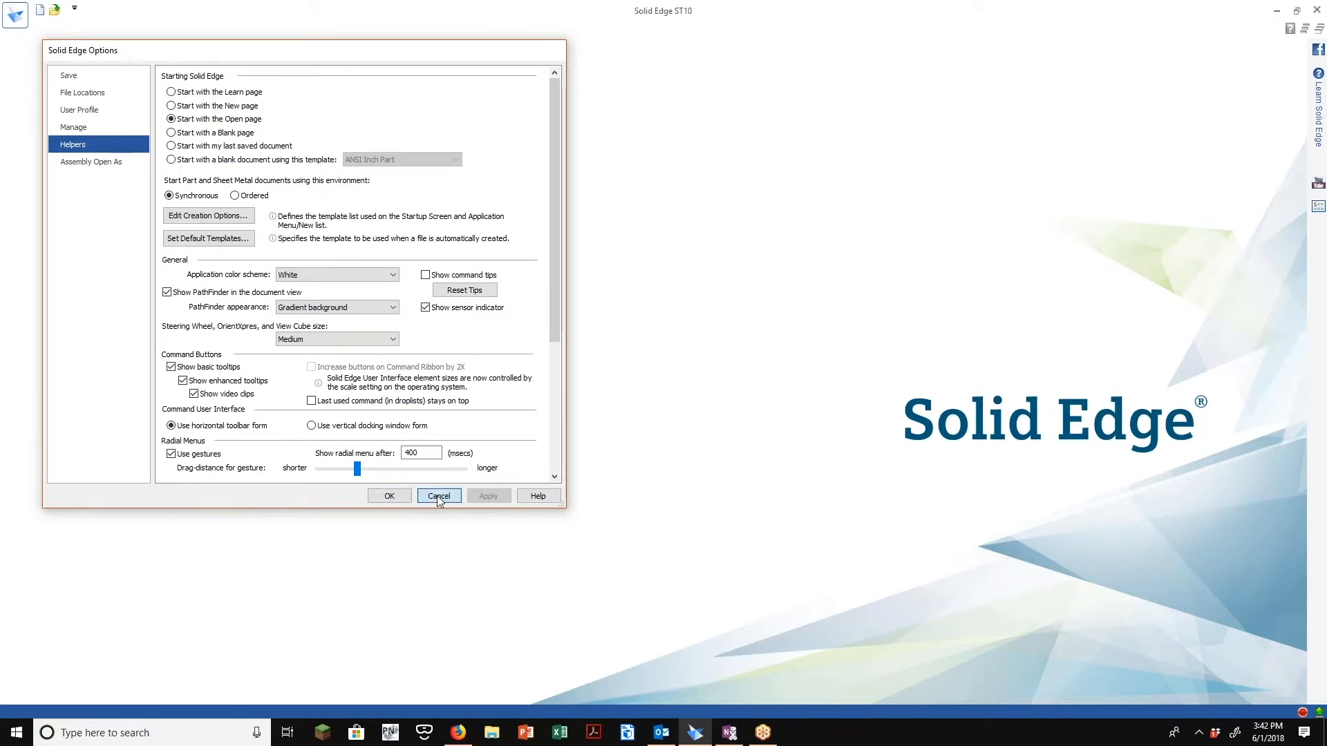
click(438, 496)
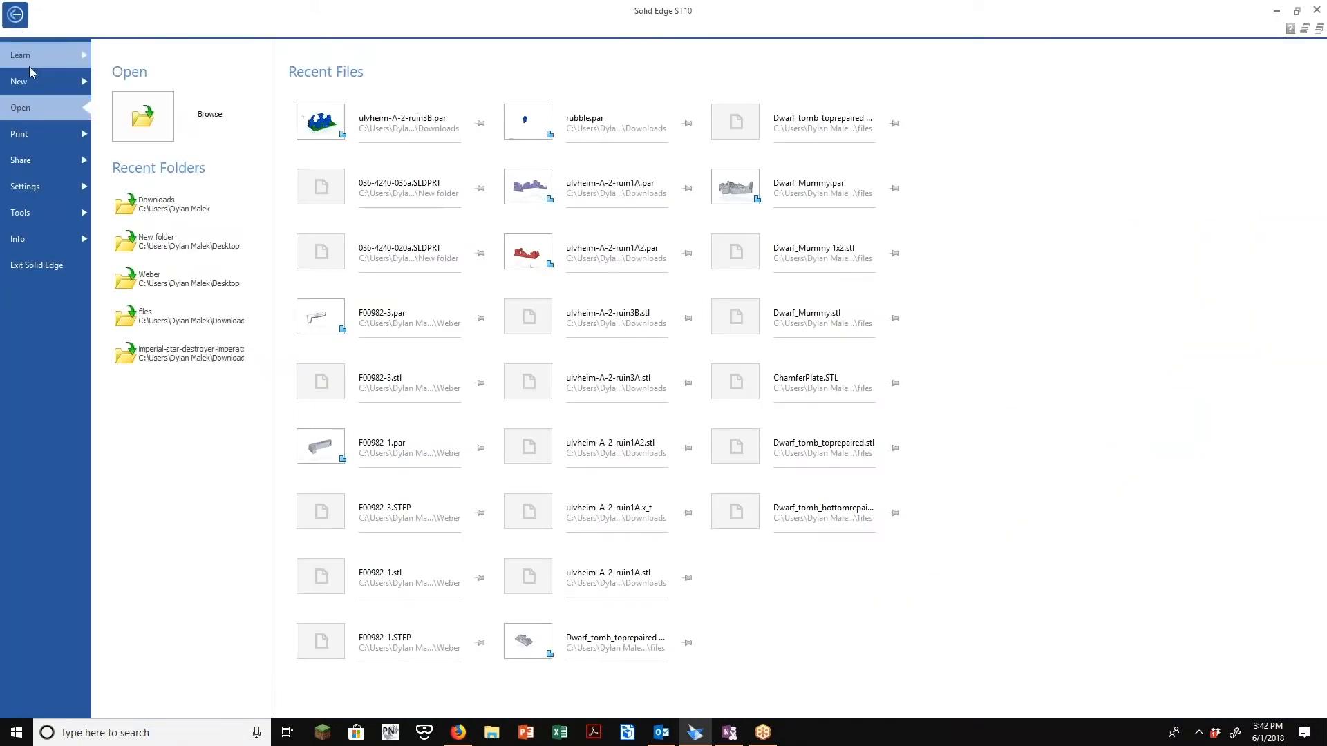
click(21, 54)
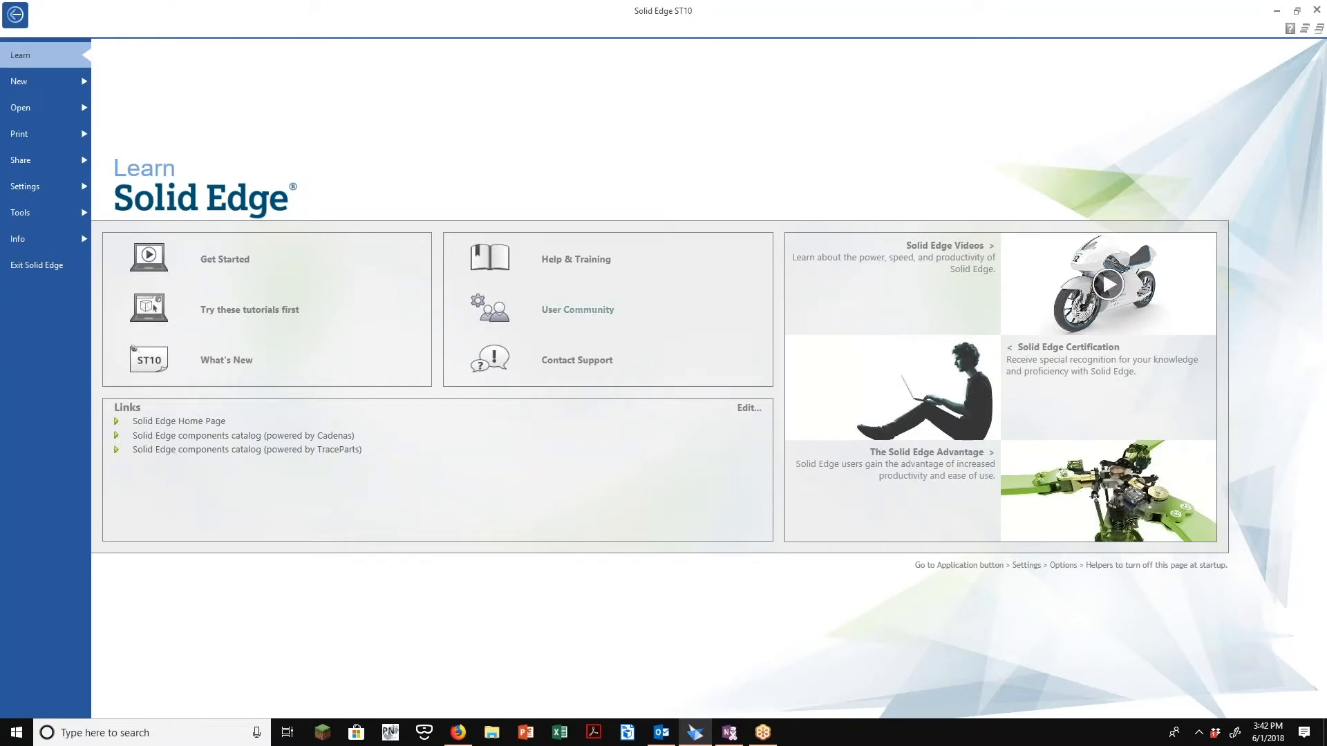
mouse_move(576, 259)
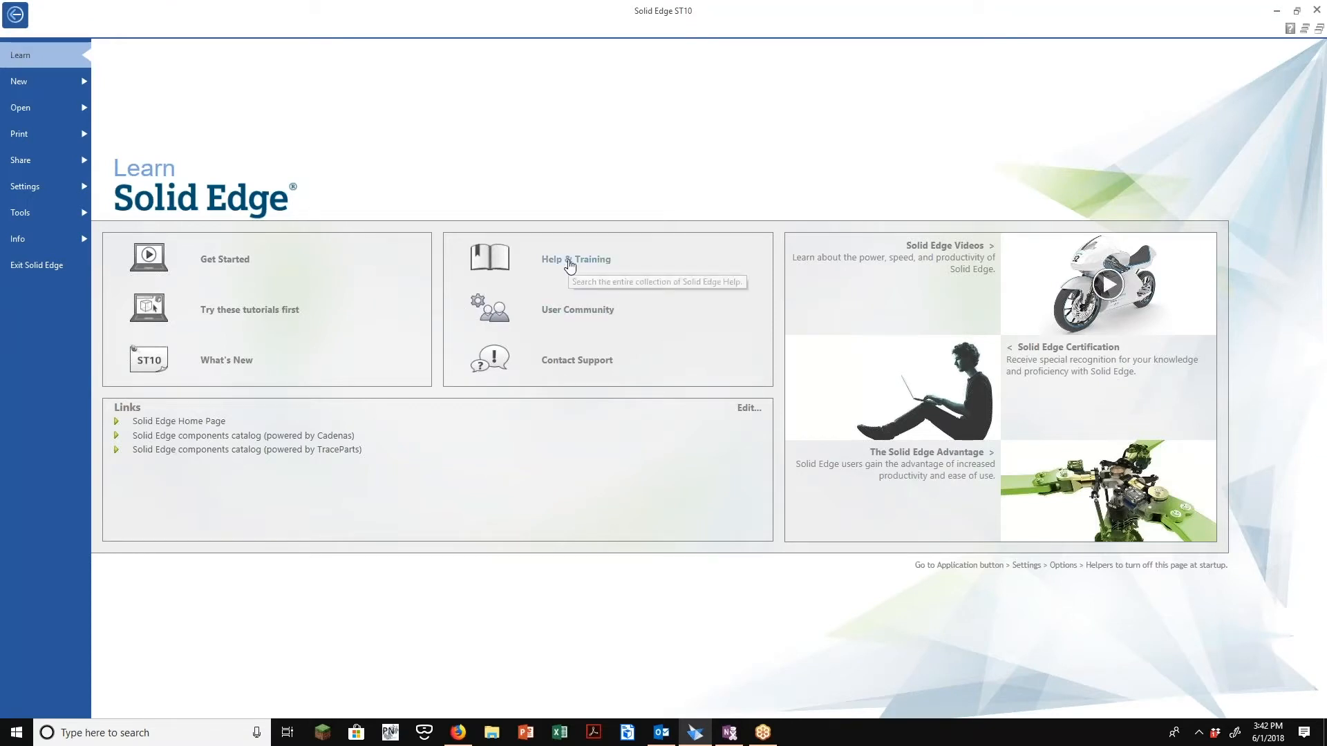
mouse_move(251, 423)
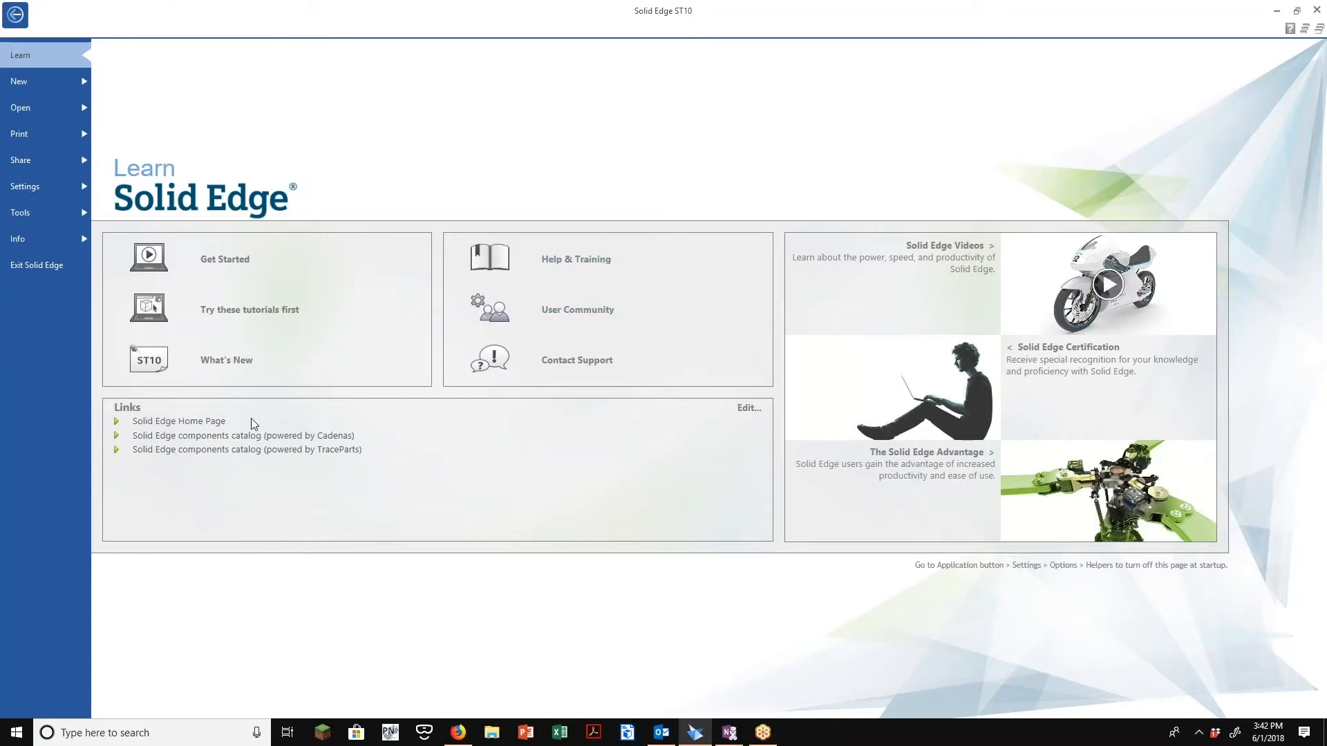
mouse_move(244, 434)
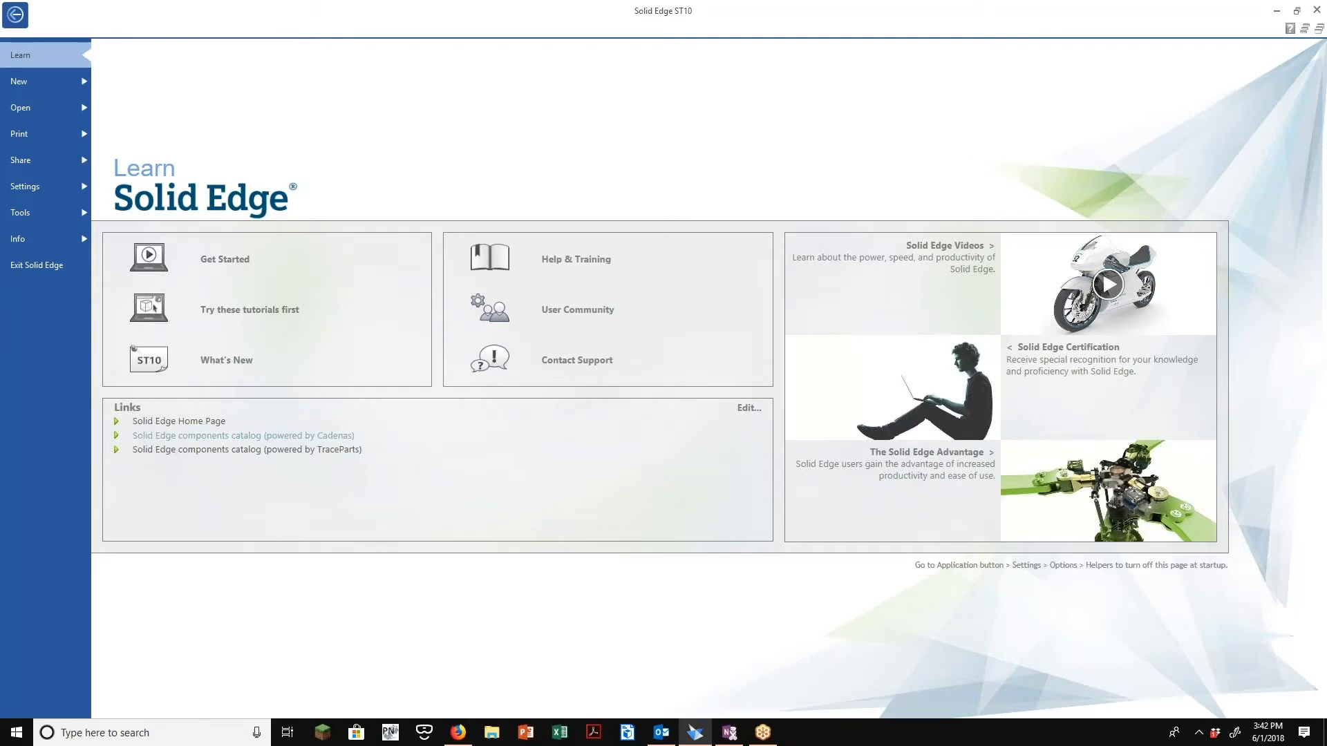
mouse_move(241, 447)
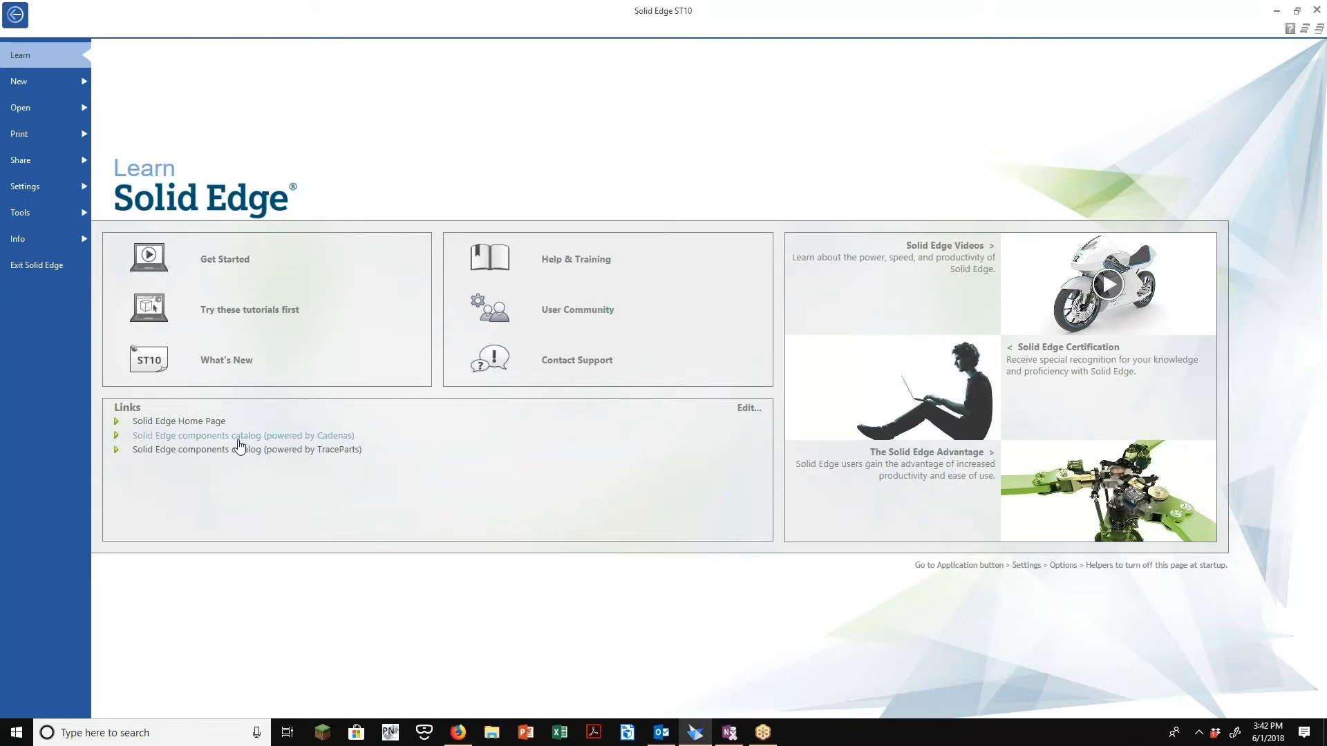
mouse_move(248, 441)
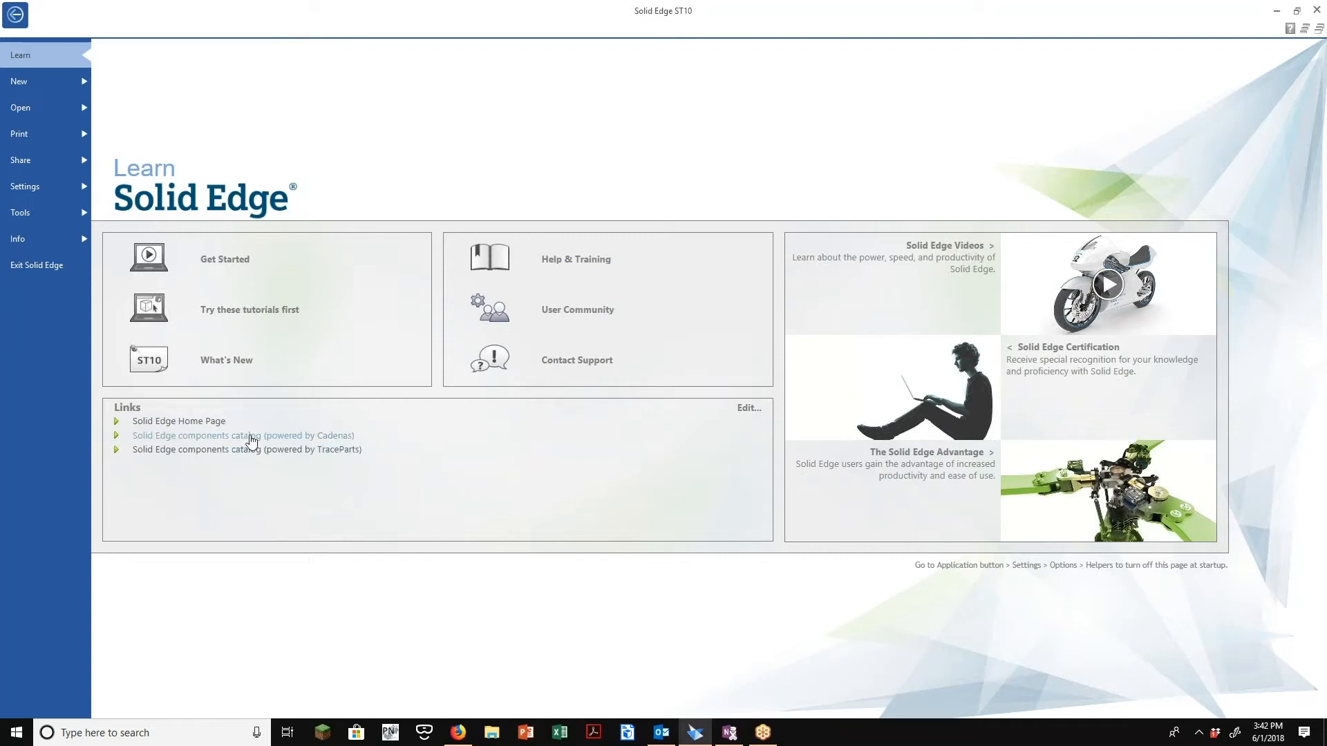
mouse_move(260, 448)
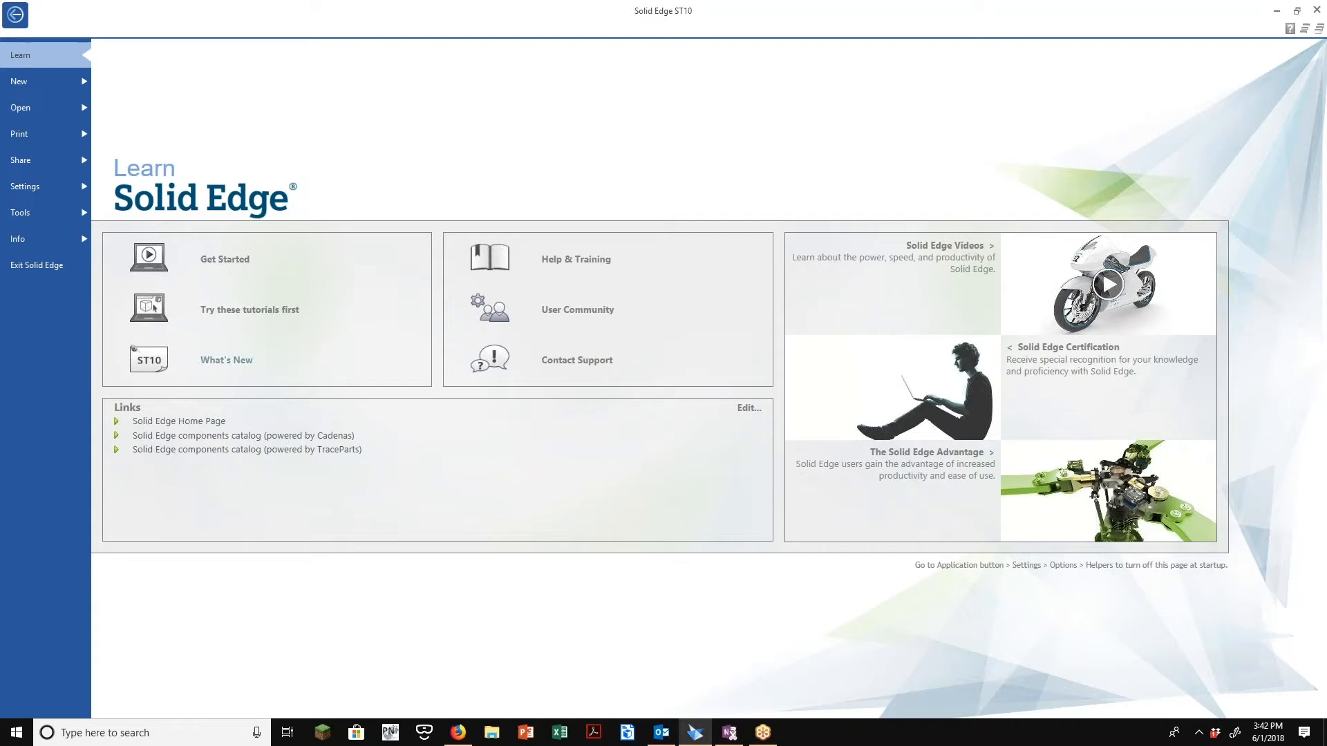
mouse_move(219, 363)
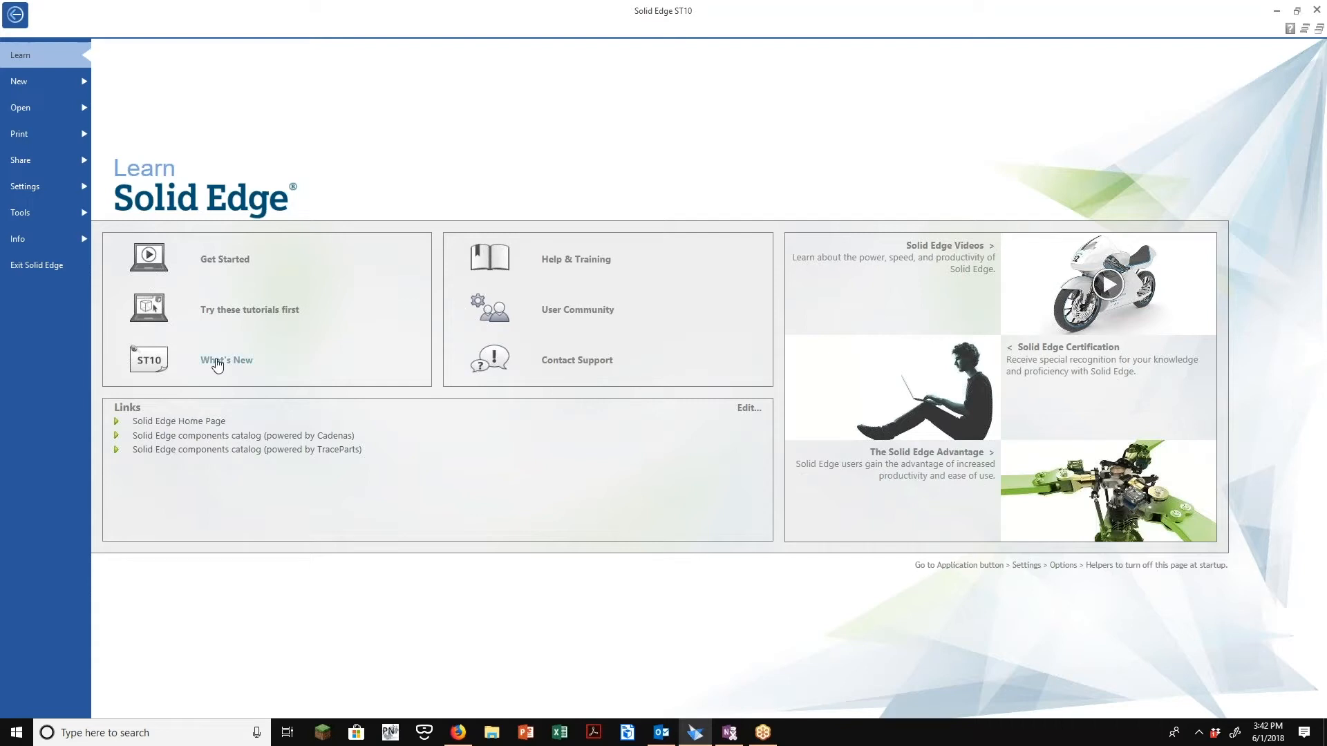
mouse_move(237, 313)
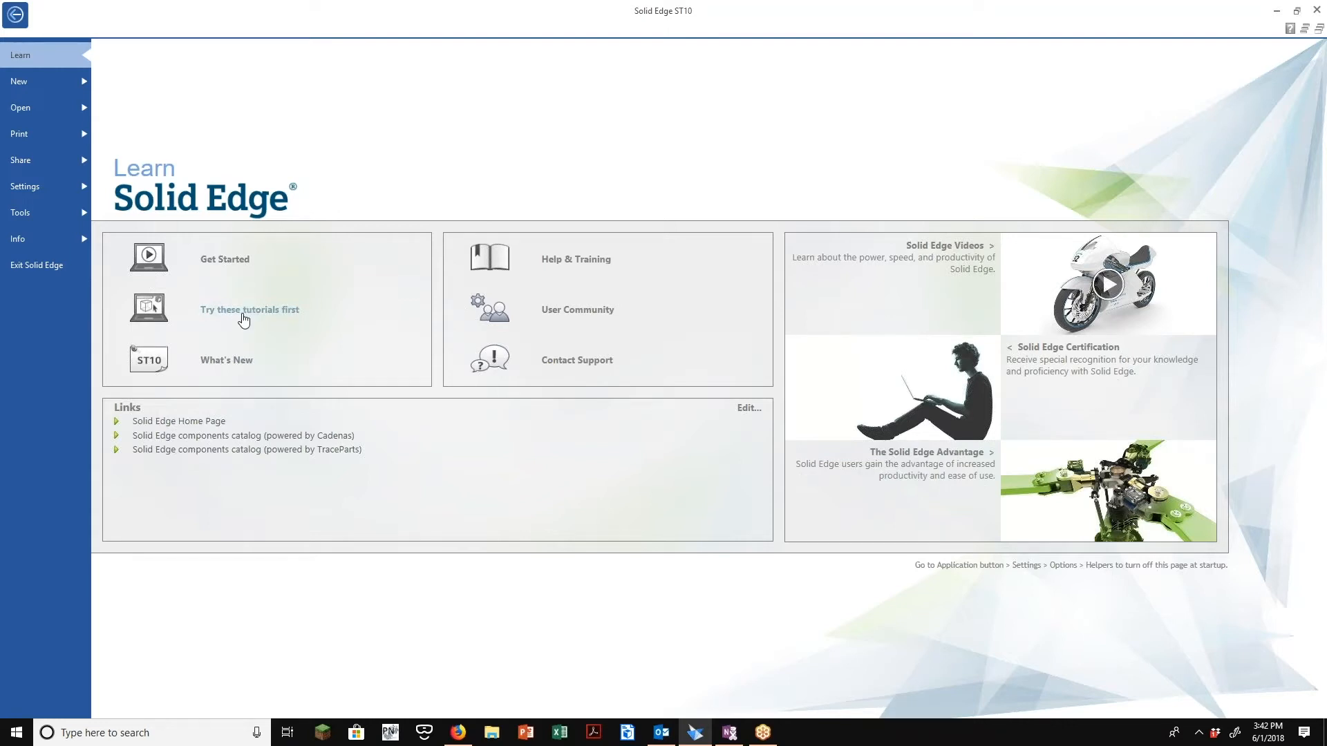
Open 'Try these Solid Edge tutorials first' maximized and browse its part, assembly, drawing, simulation tutorials
click(249, 309)
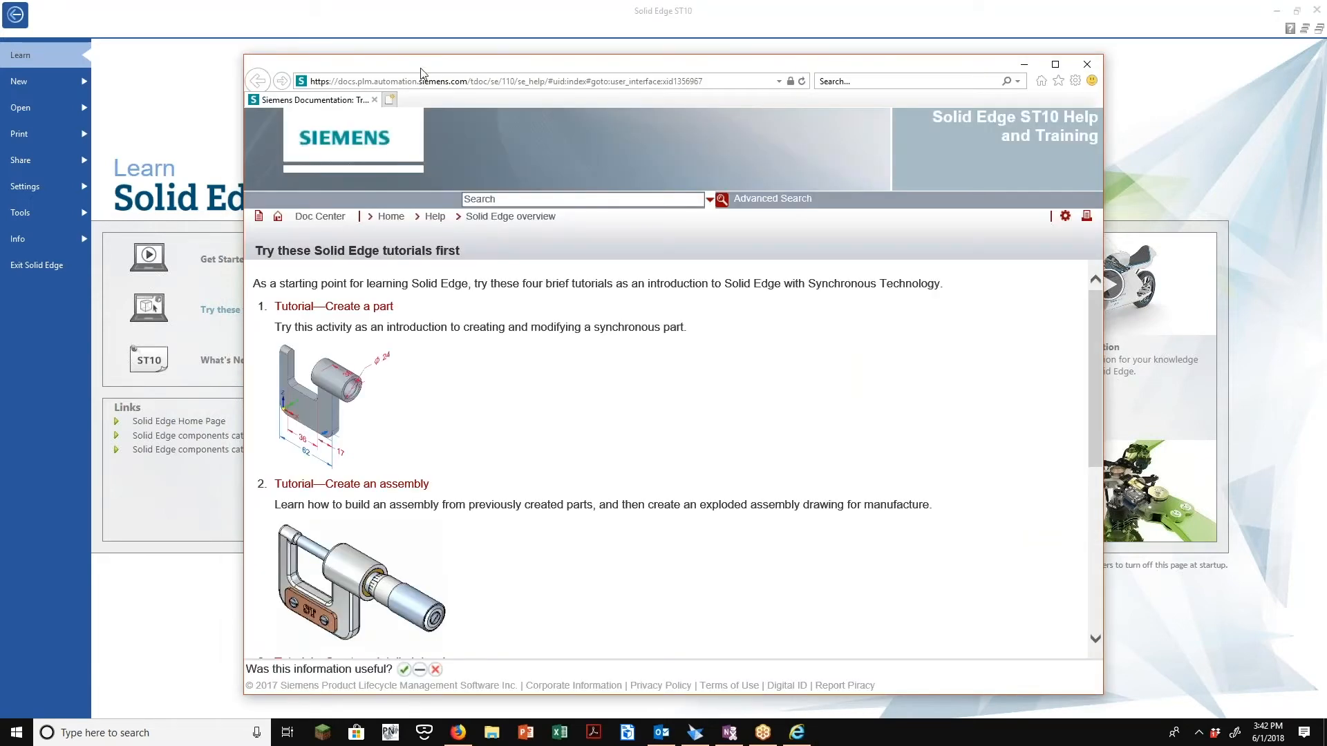
mouse_move(466, 75)
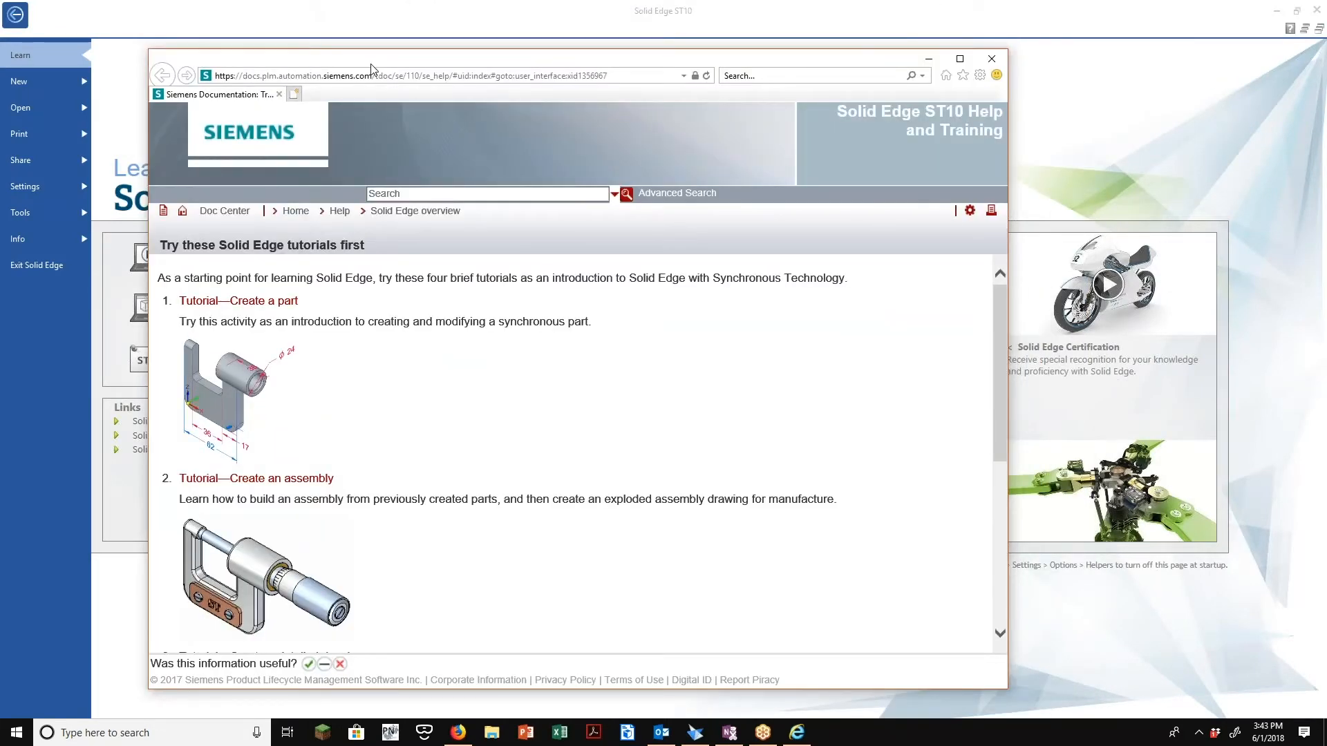
click(958, 58)
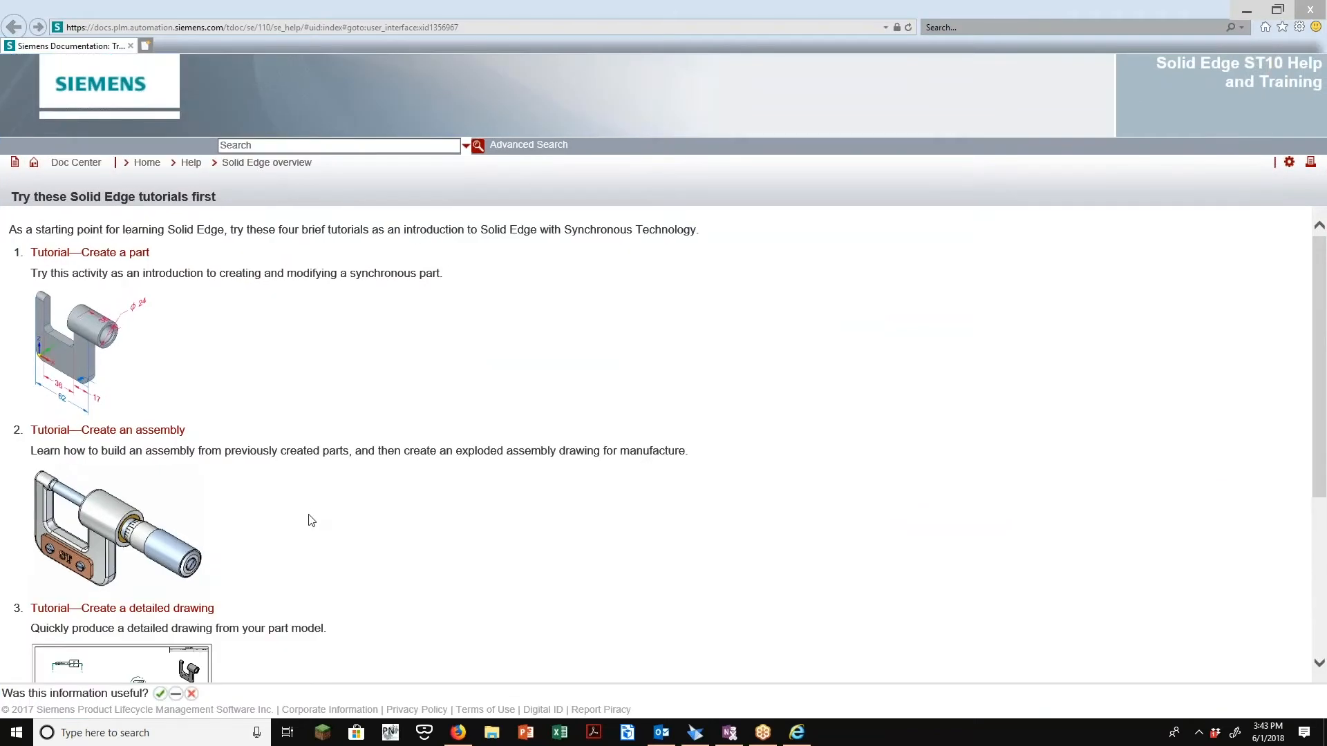
scroll(down, 3)
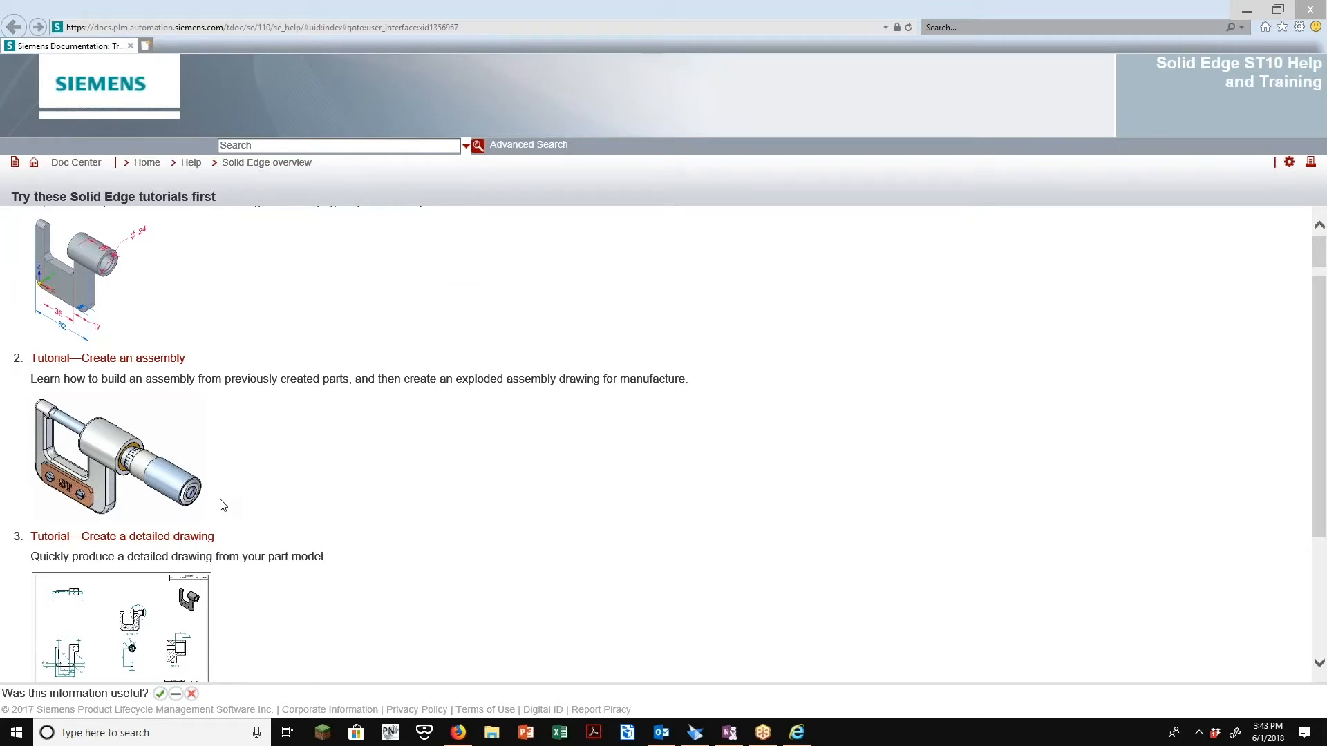
scroll(down, 3)
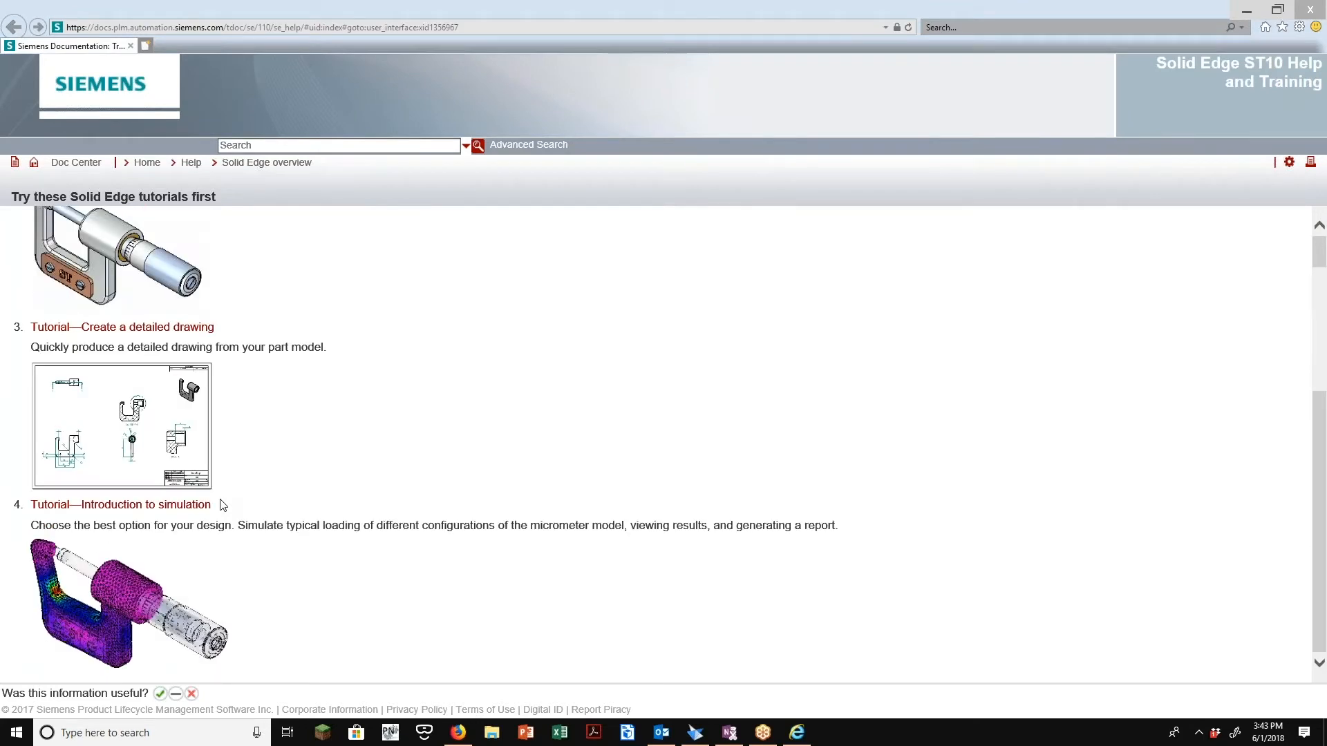
scroll(up, 3)
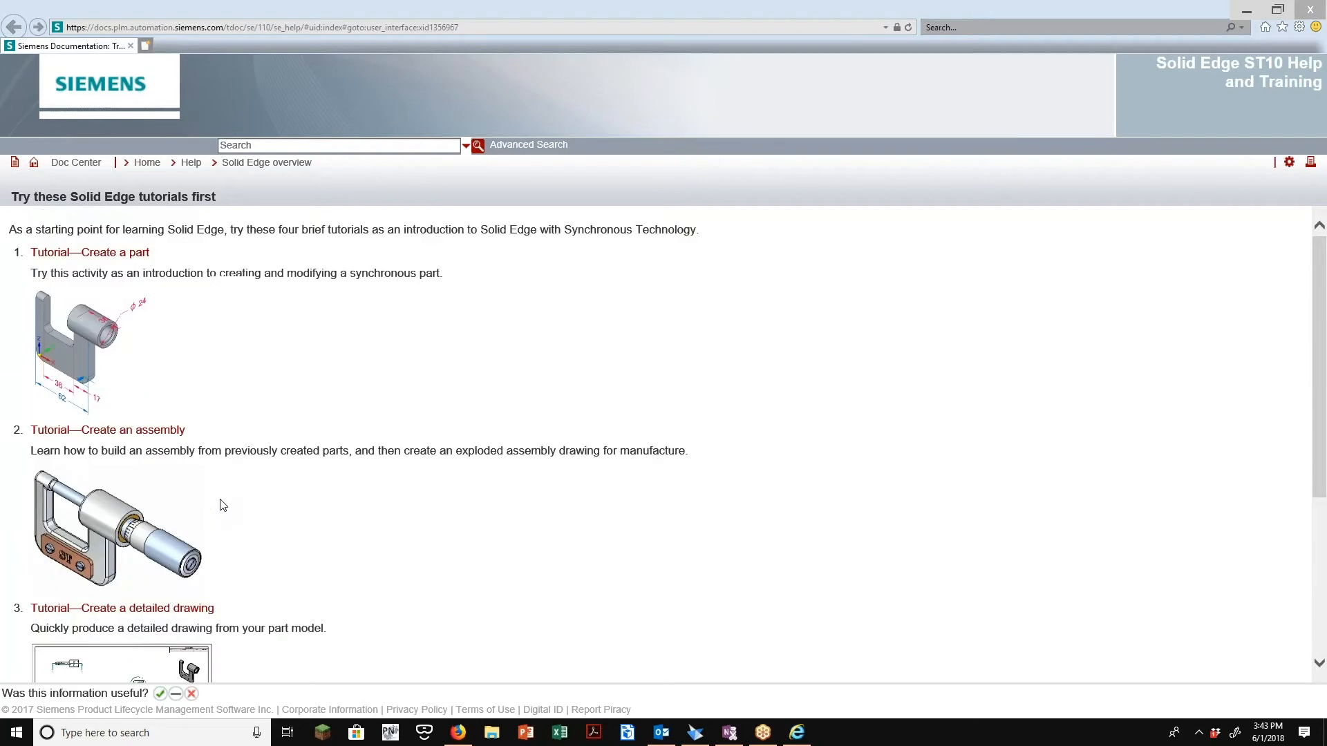
mouse_move(163, 444)
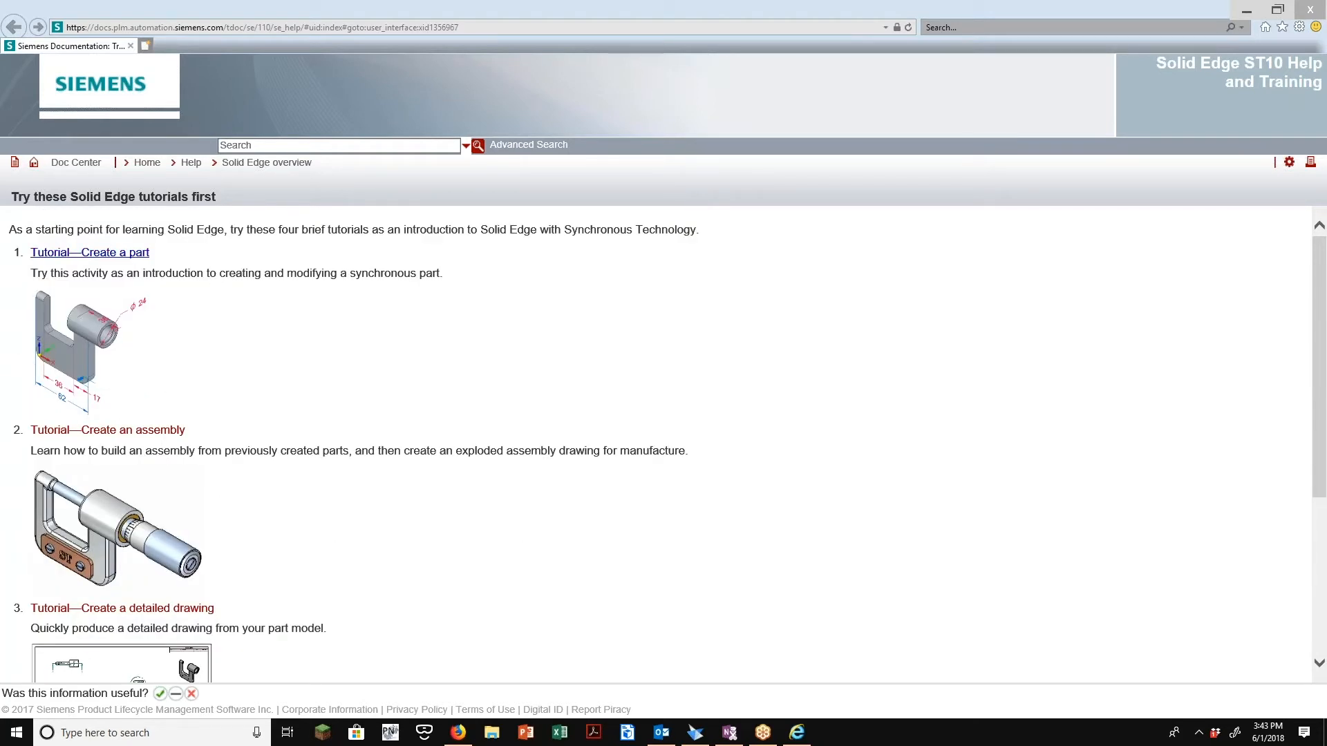
mouse_move(80, 261)
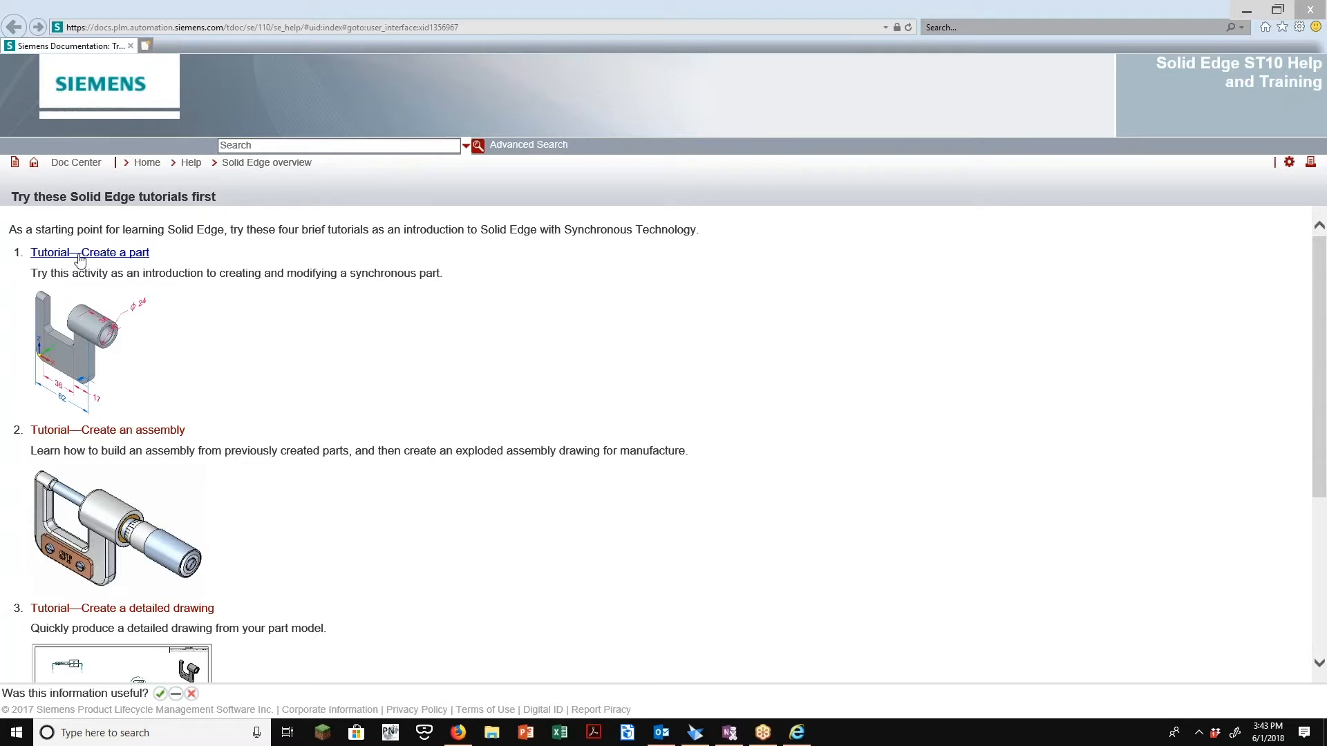
Open Tutorial—Create a part and advance to page 2 of 8, 'Model the base feature'
click(89, 252)
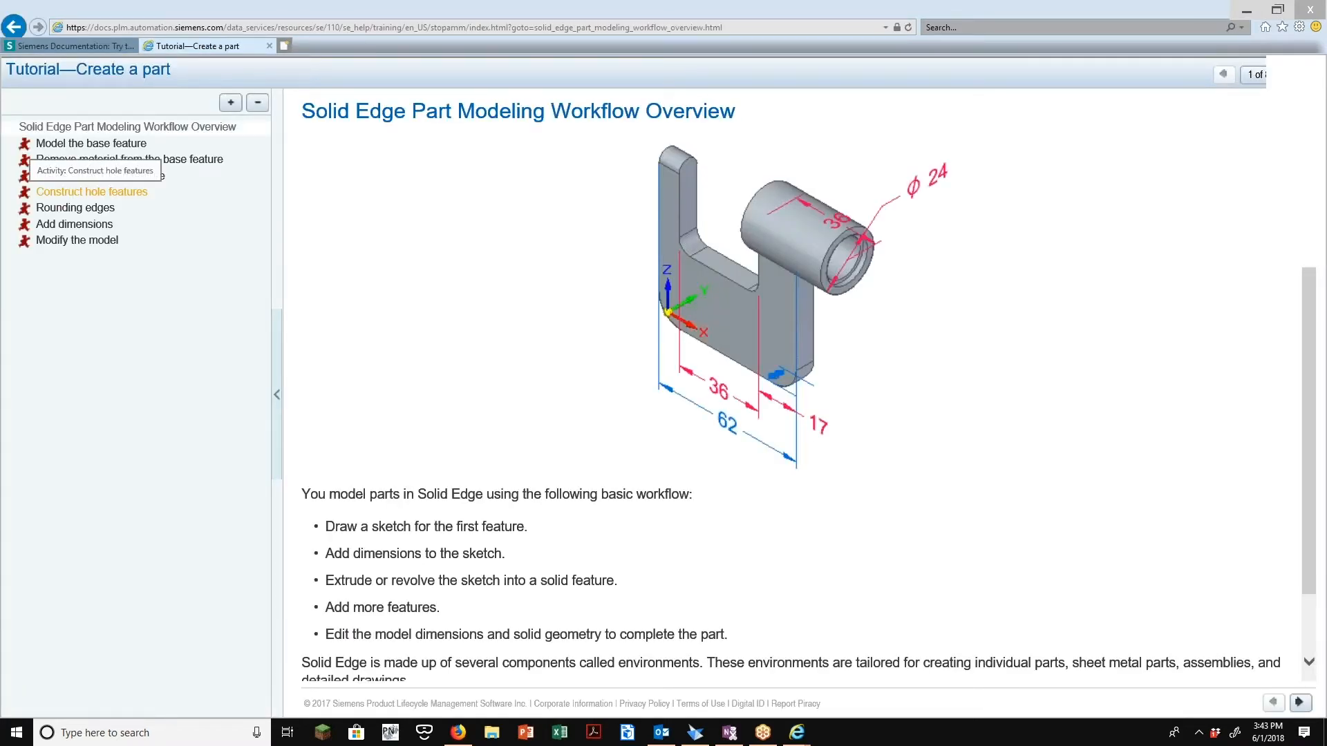
mouse_move(1013, 117)
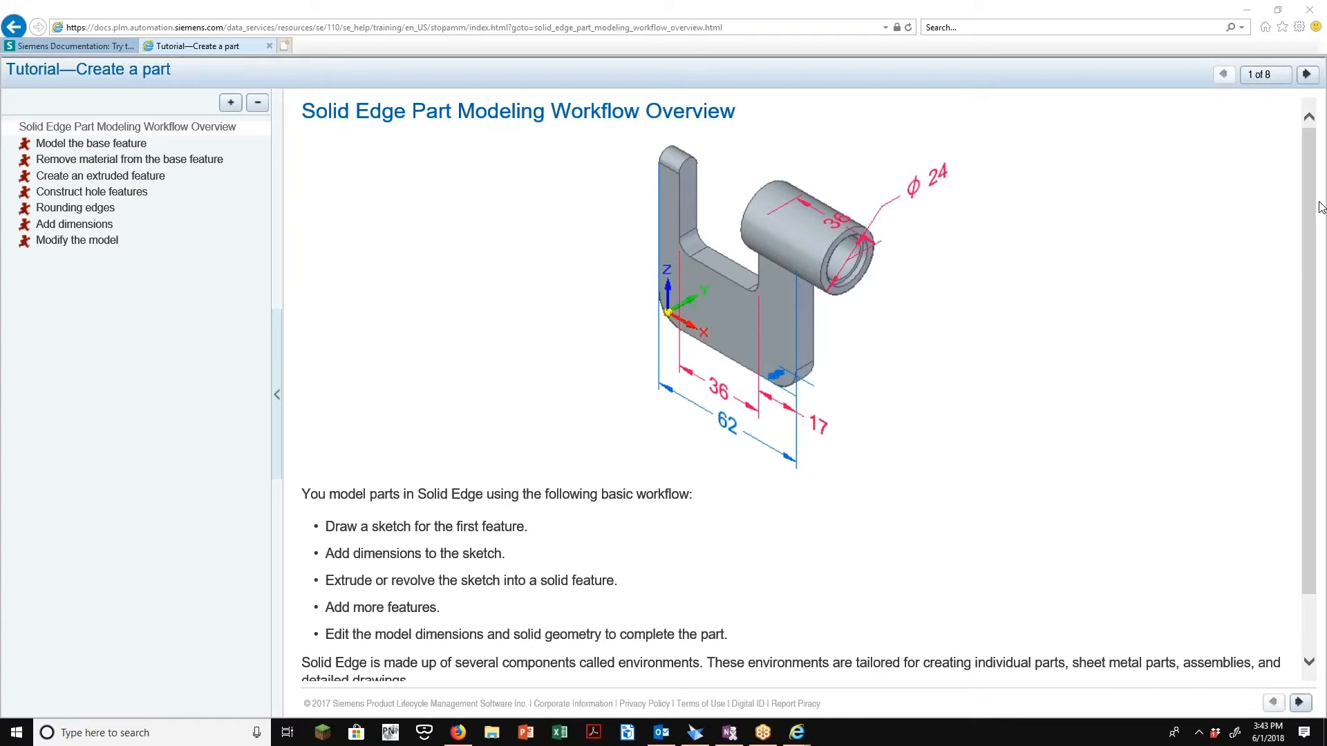
mouse_move(97, 125)
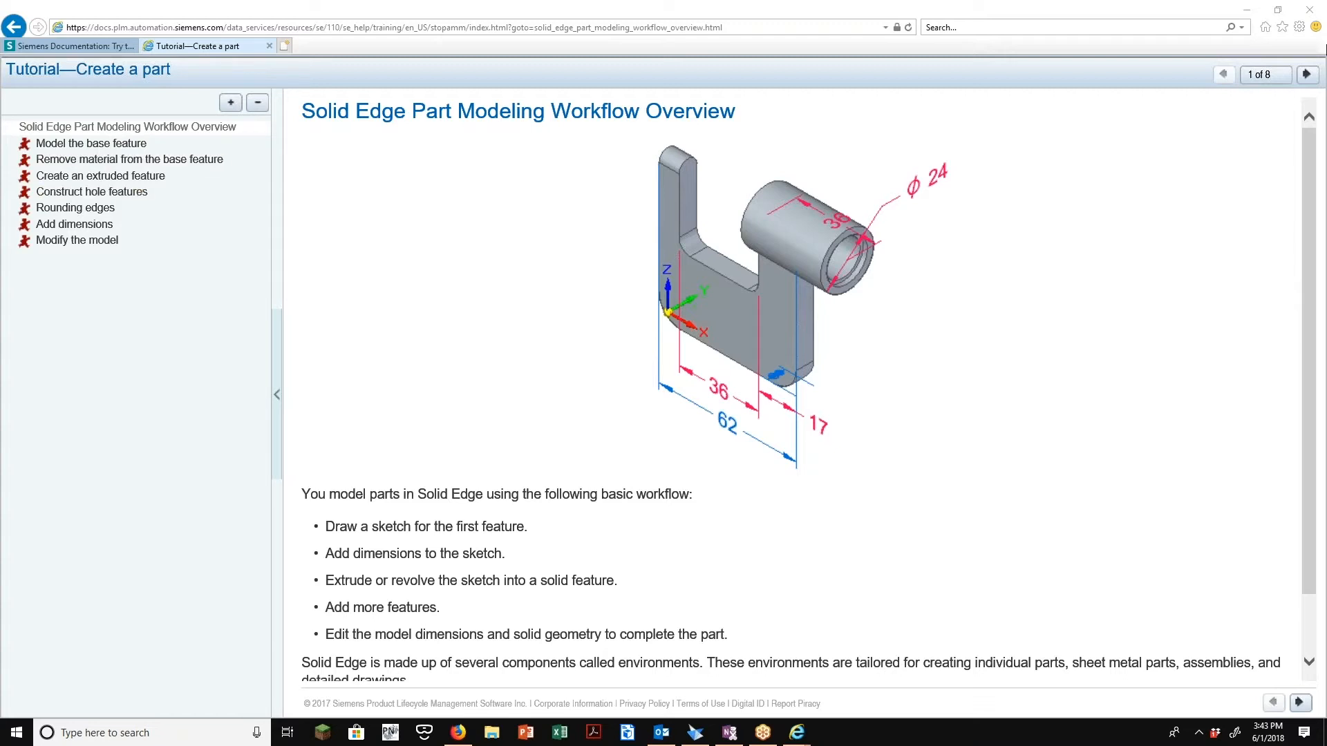
click(1307, 74)
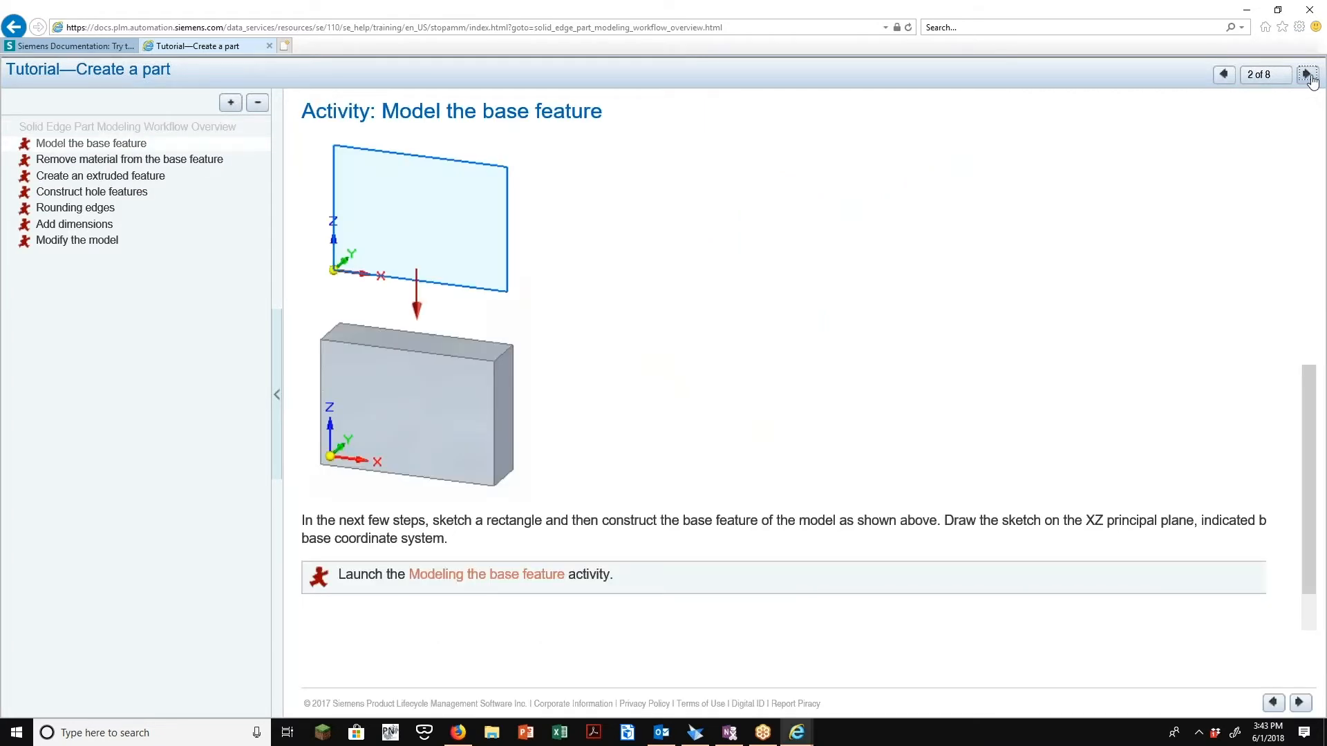
mouse_move(415, 330)
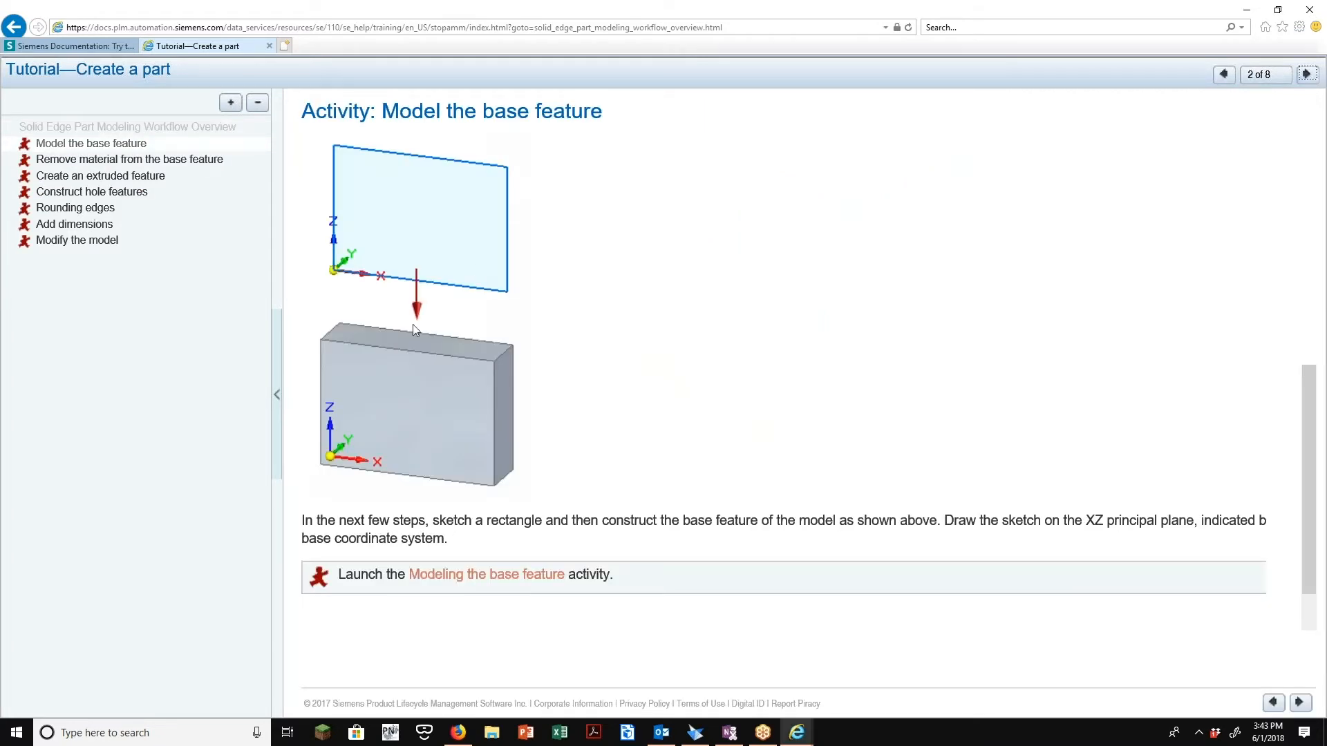
mouse_move(471, 585)
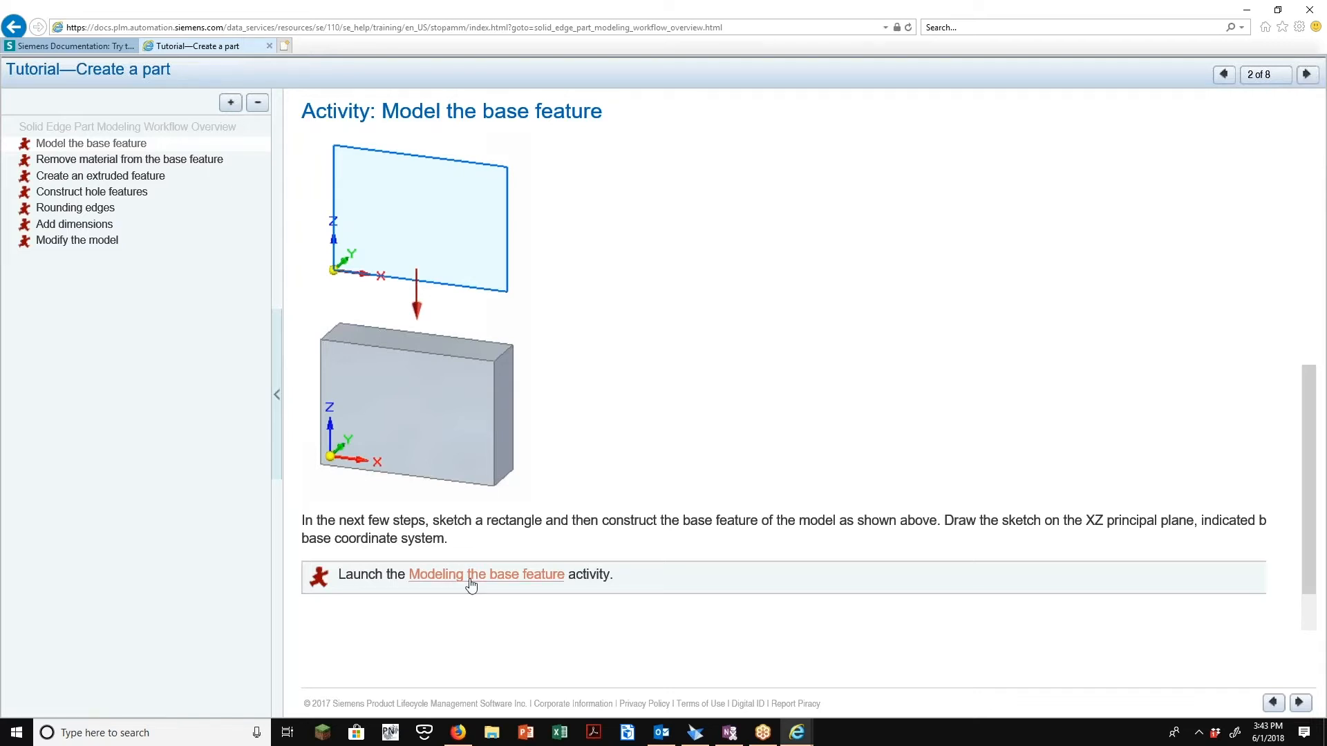
click(485, 574)
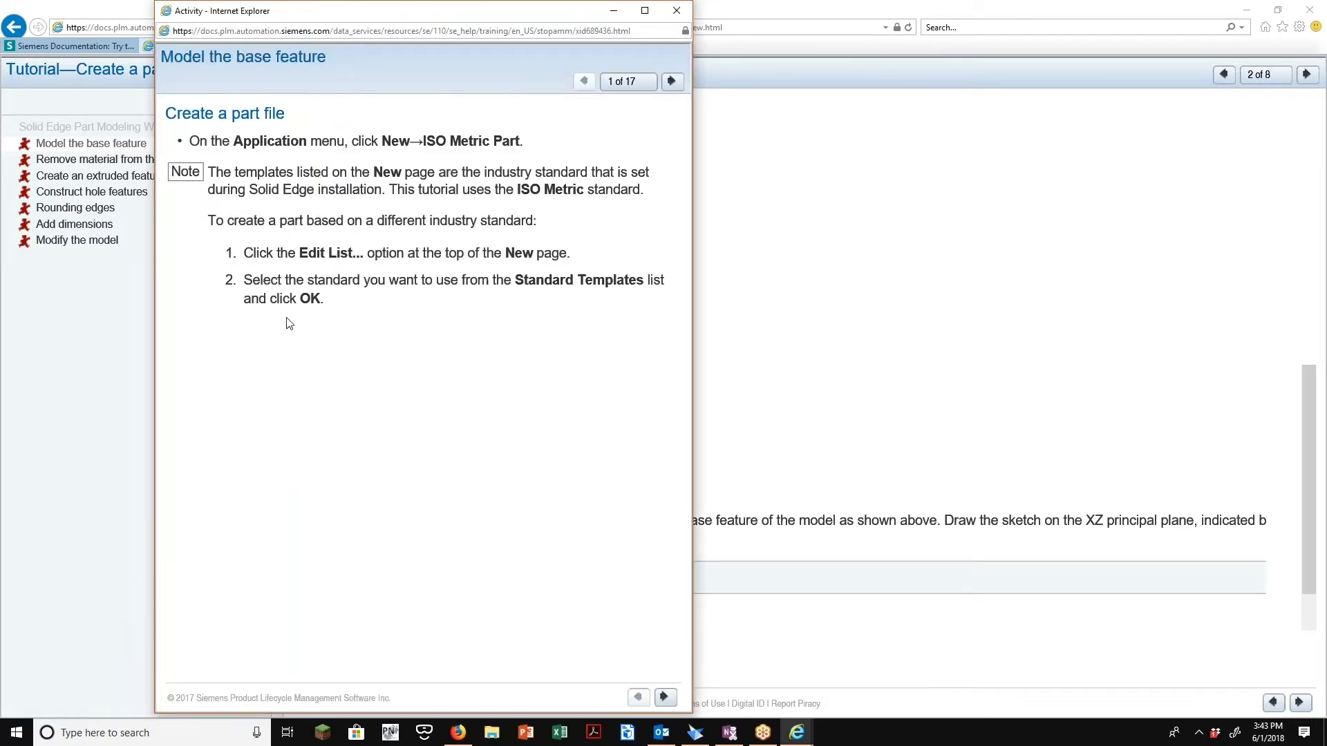
click(671, 80)
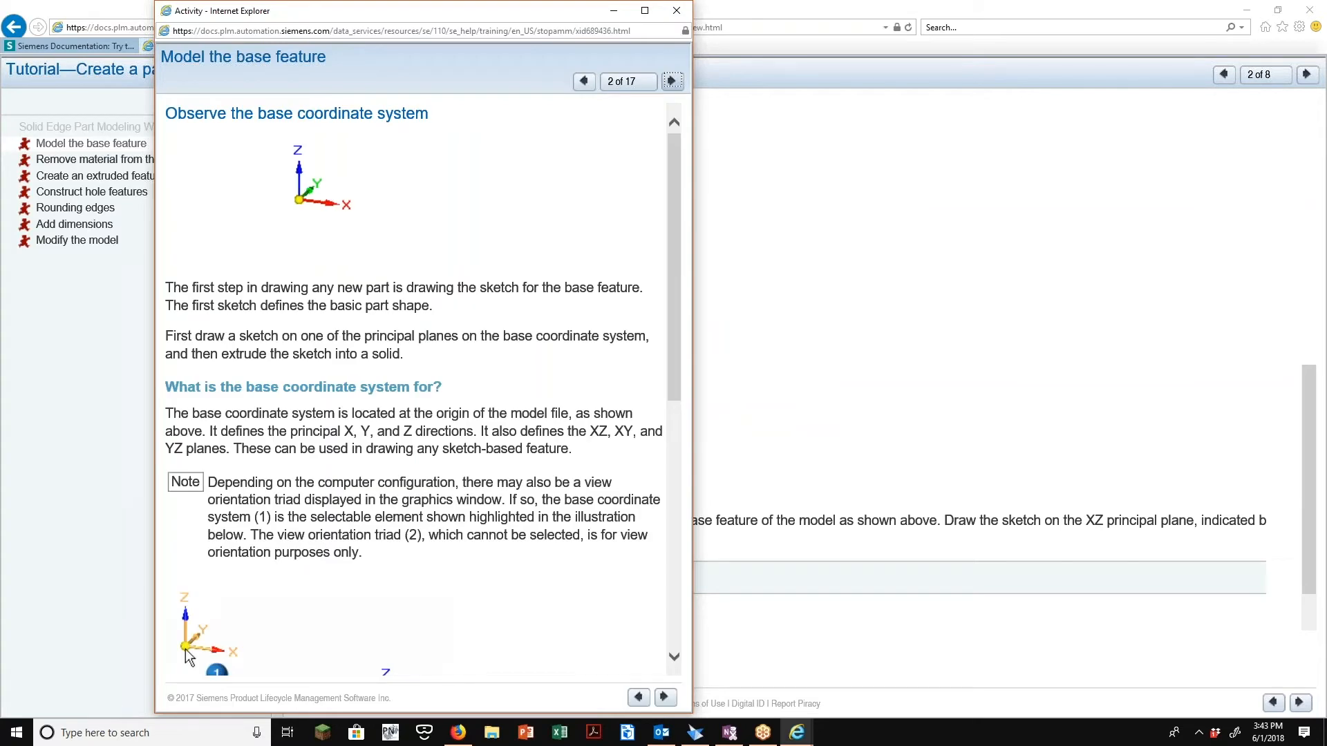
click(644, 10)
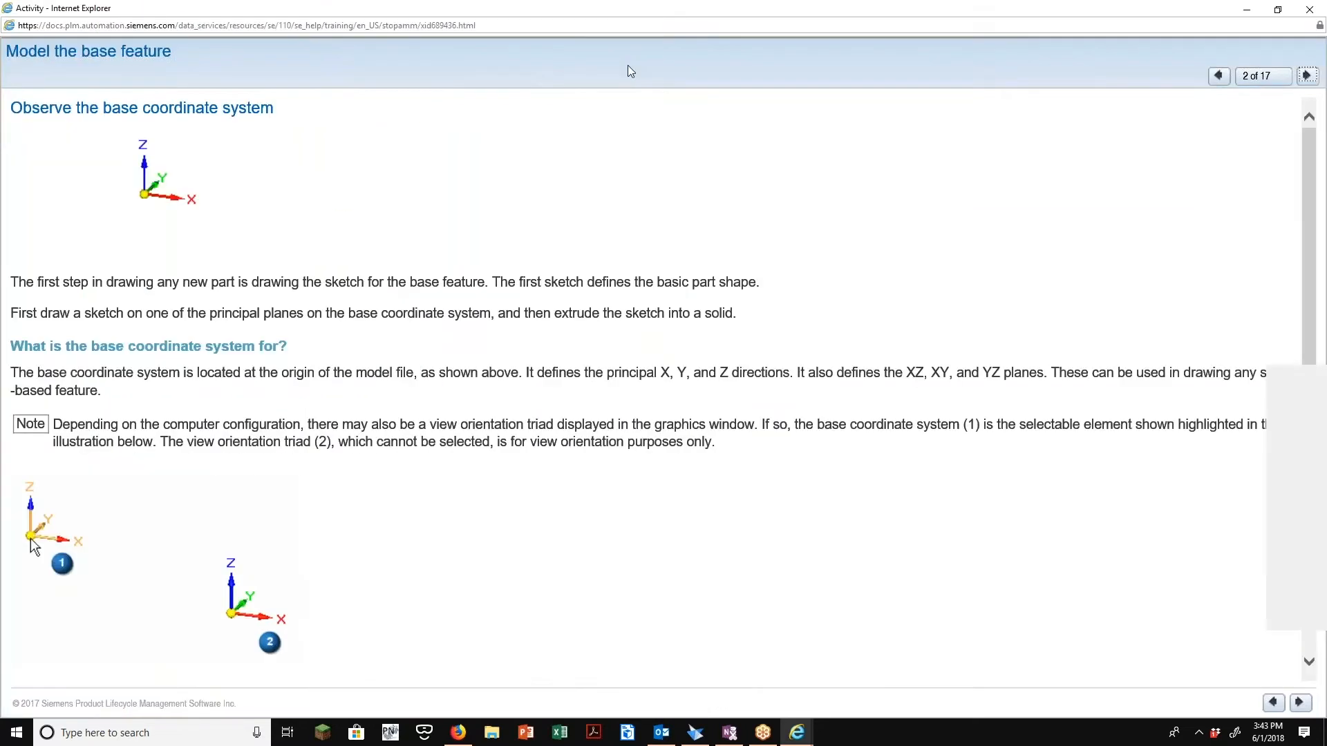
click(1307, 75)
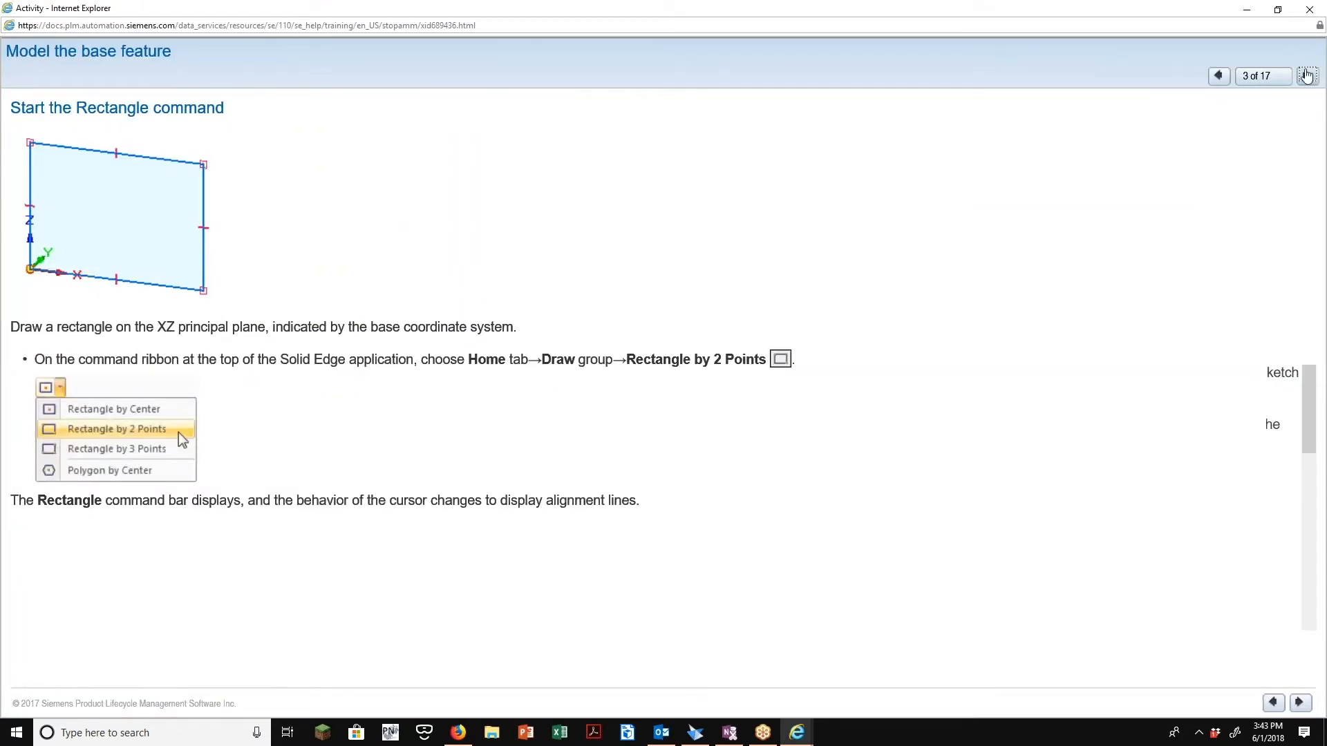
click(1307, 75)
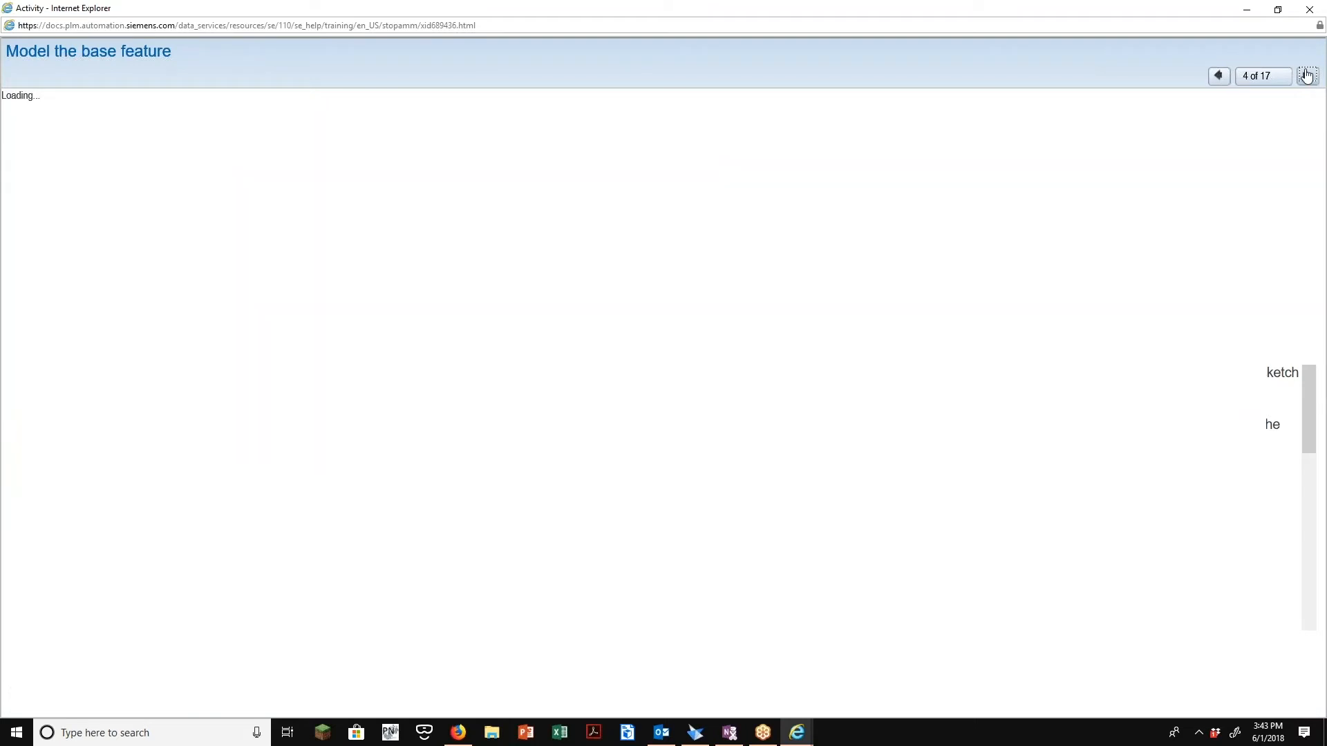
click(1306, 75)
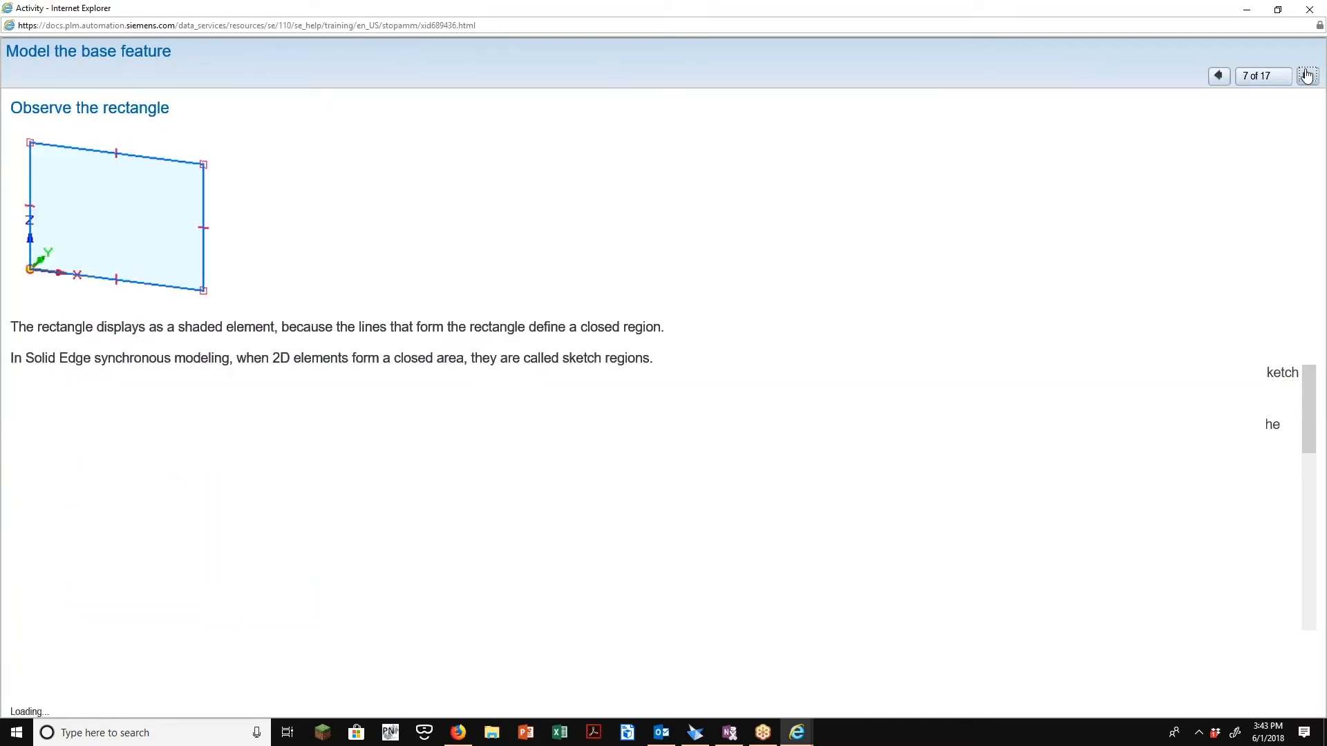
click(1307, 75)
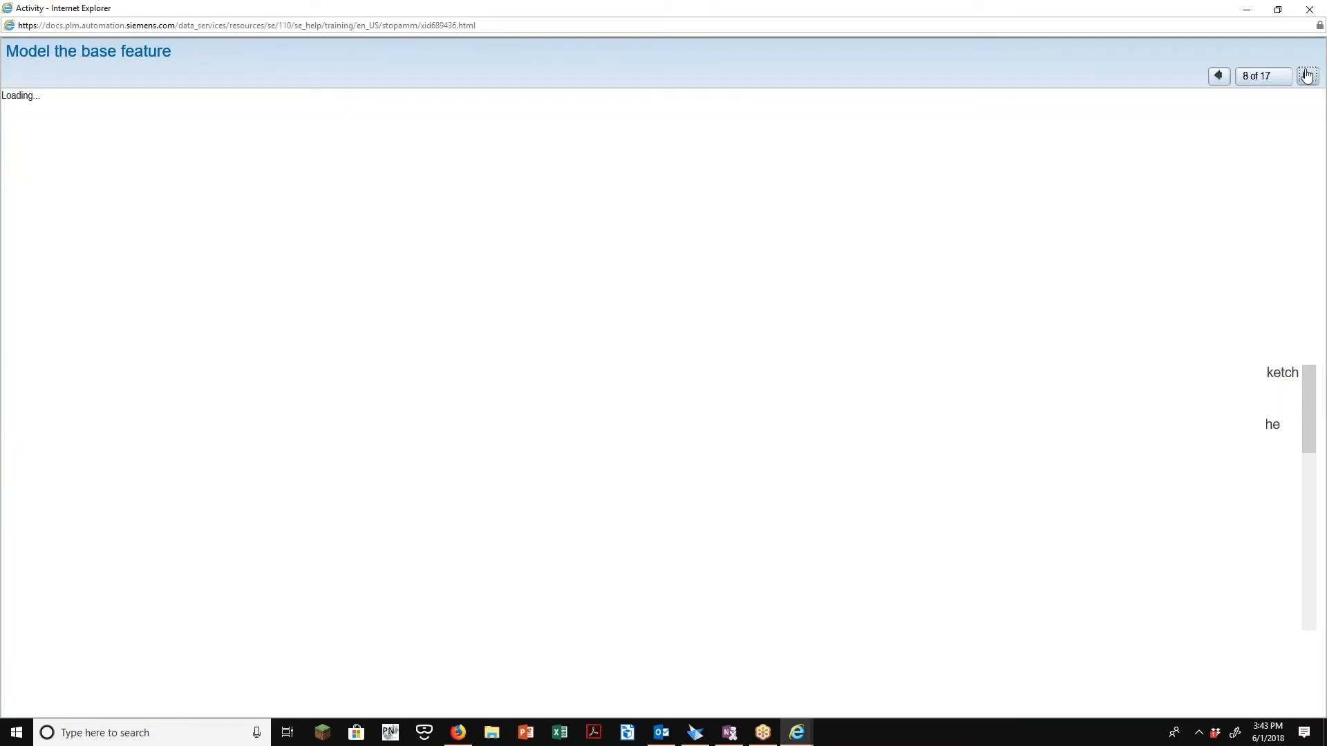
click(1306, 75)
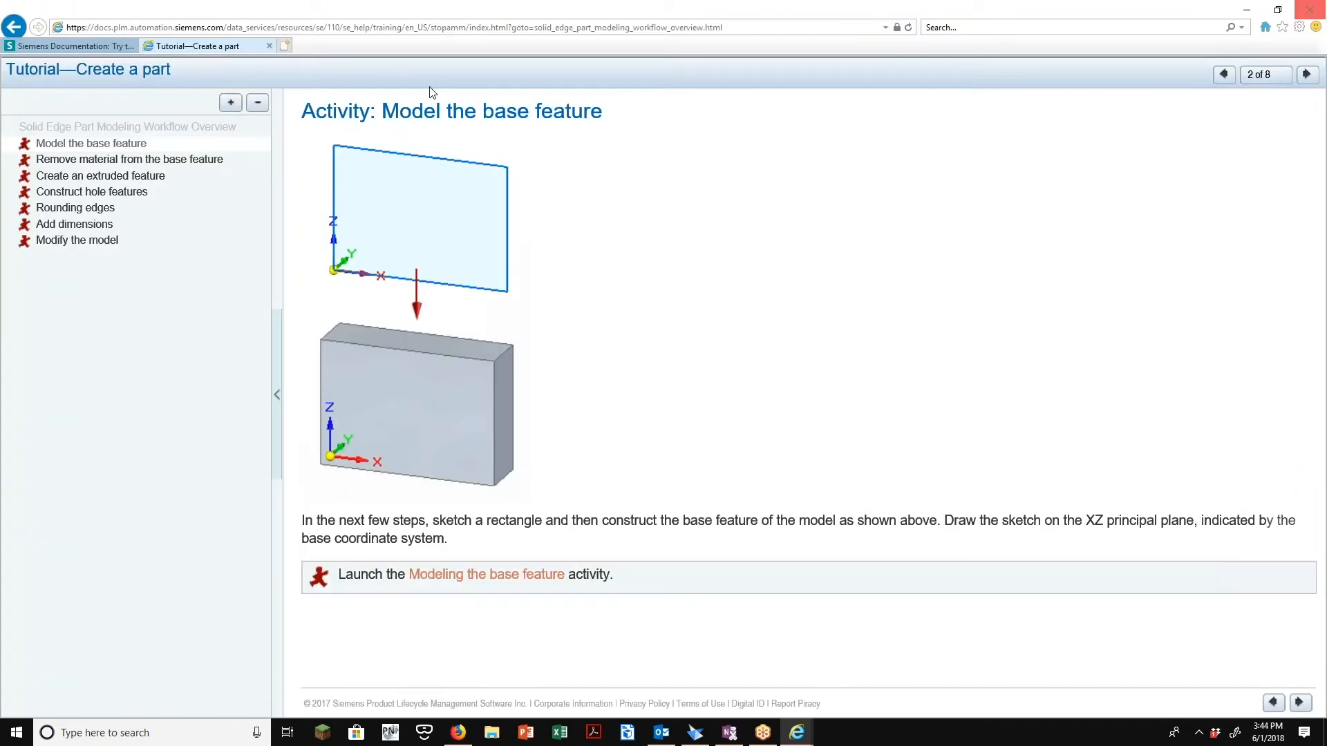
Switch to the Siemens Documentation tab and scroll through the assembly, drawing and simulation tutorials
click(68, 45)
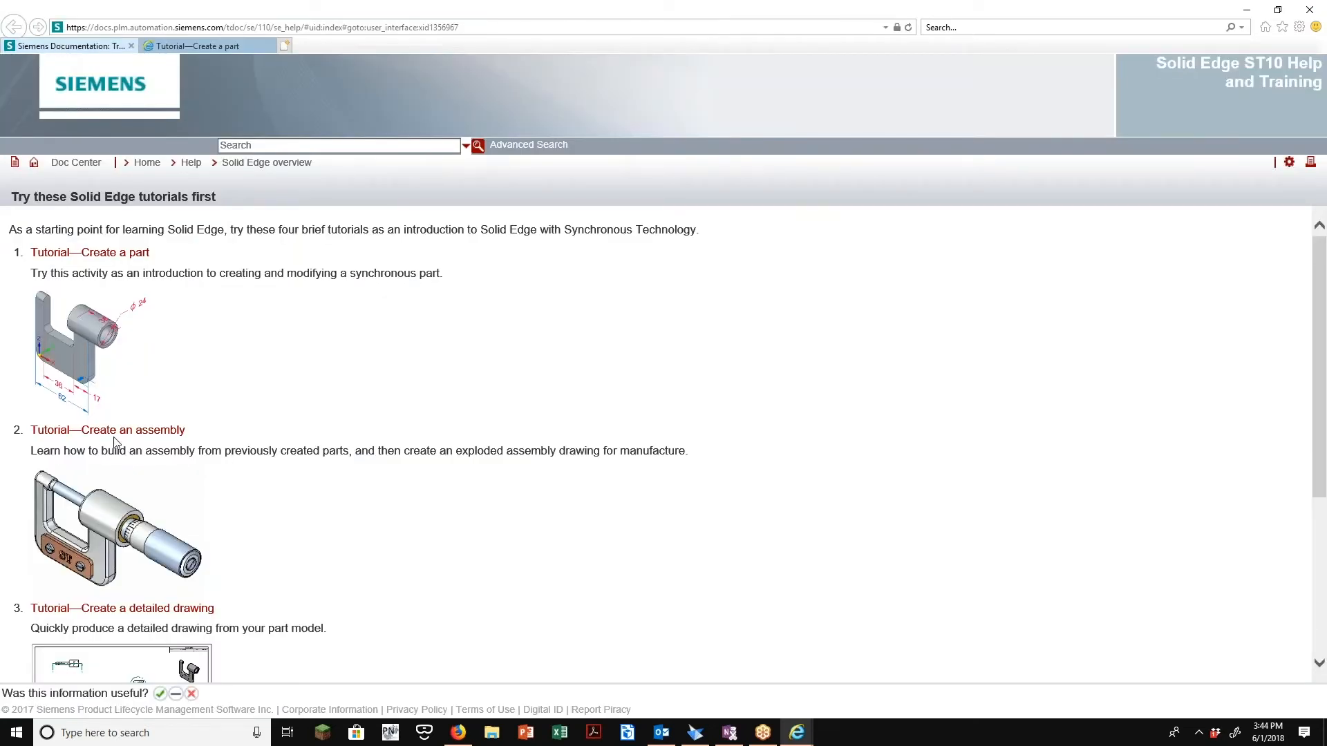
scroll(down, 3)
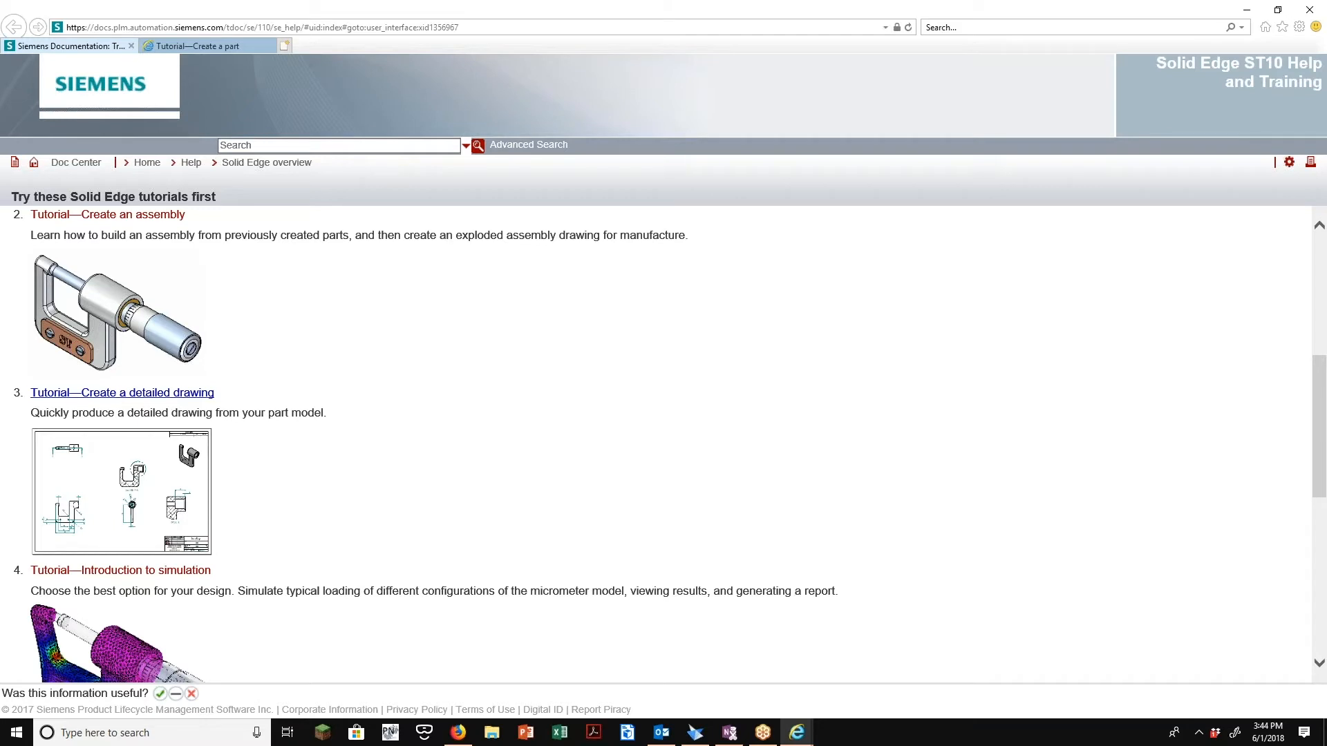
scroll(down, 3)
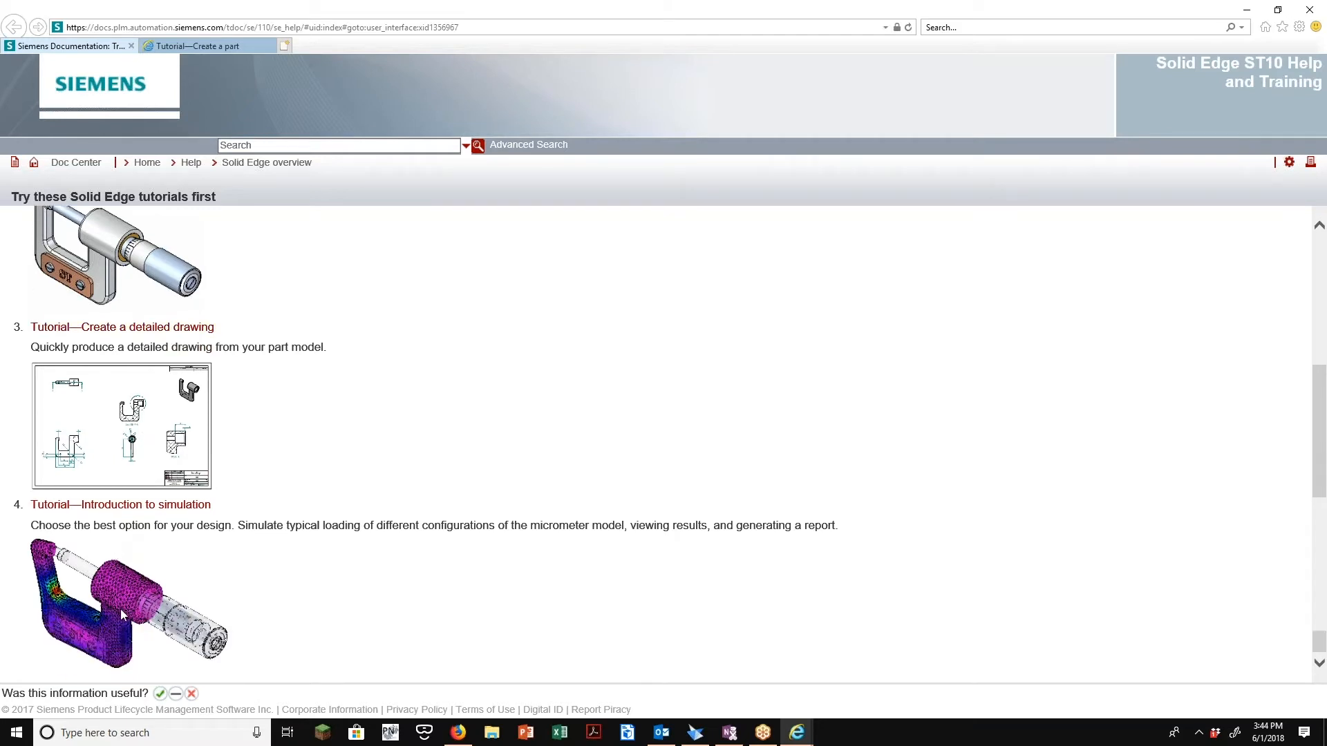
mouse_move(120, 504)
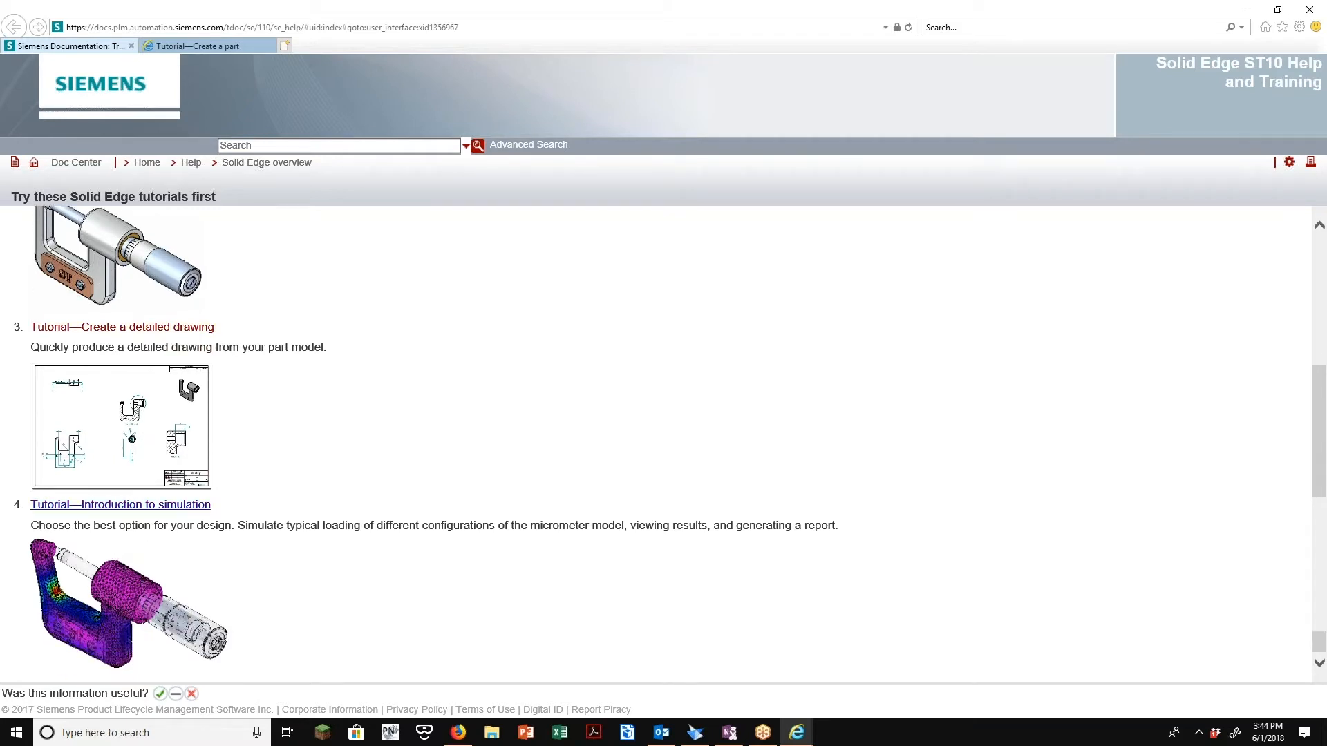
mouse_move(55, 595)
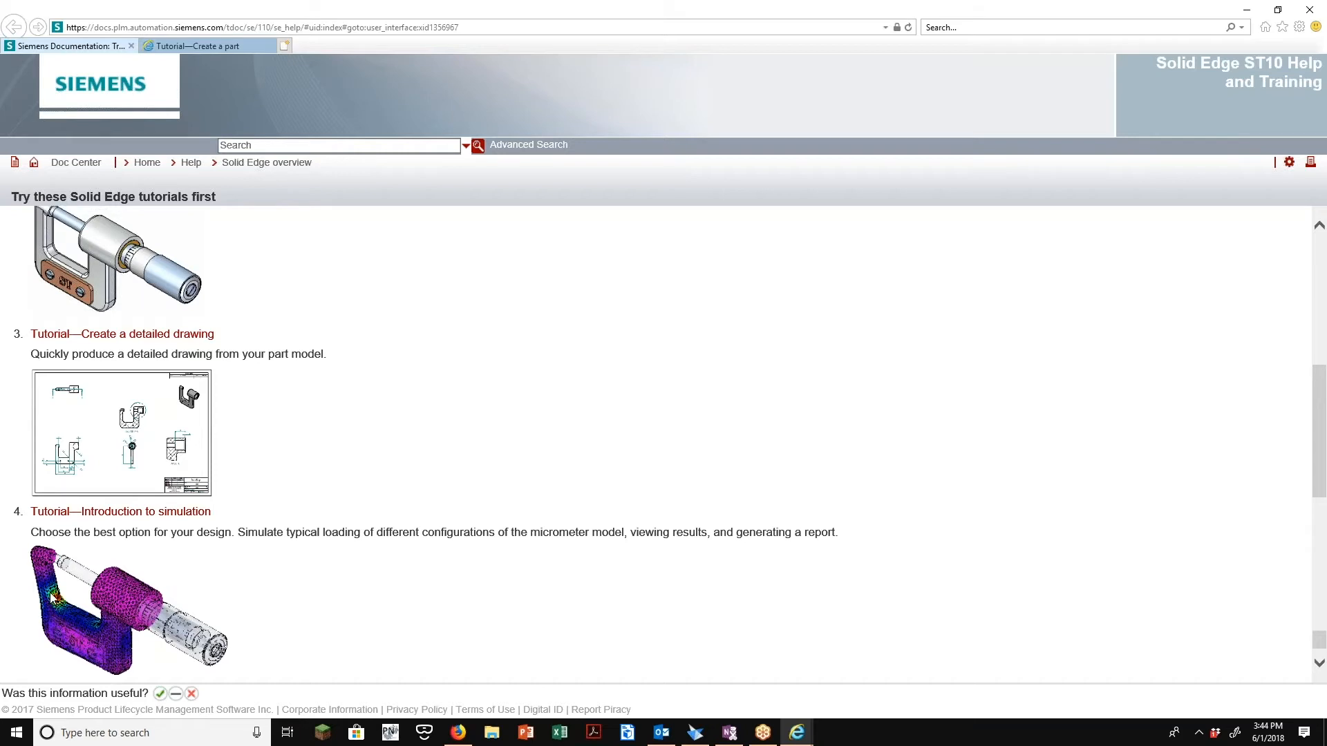
scroll(up, 3)
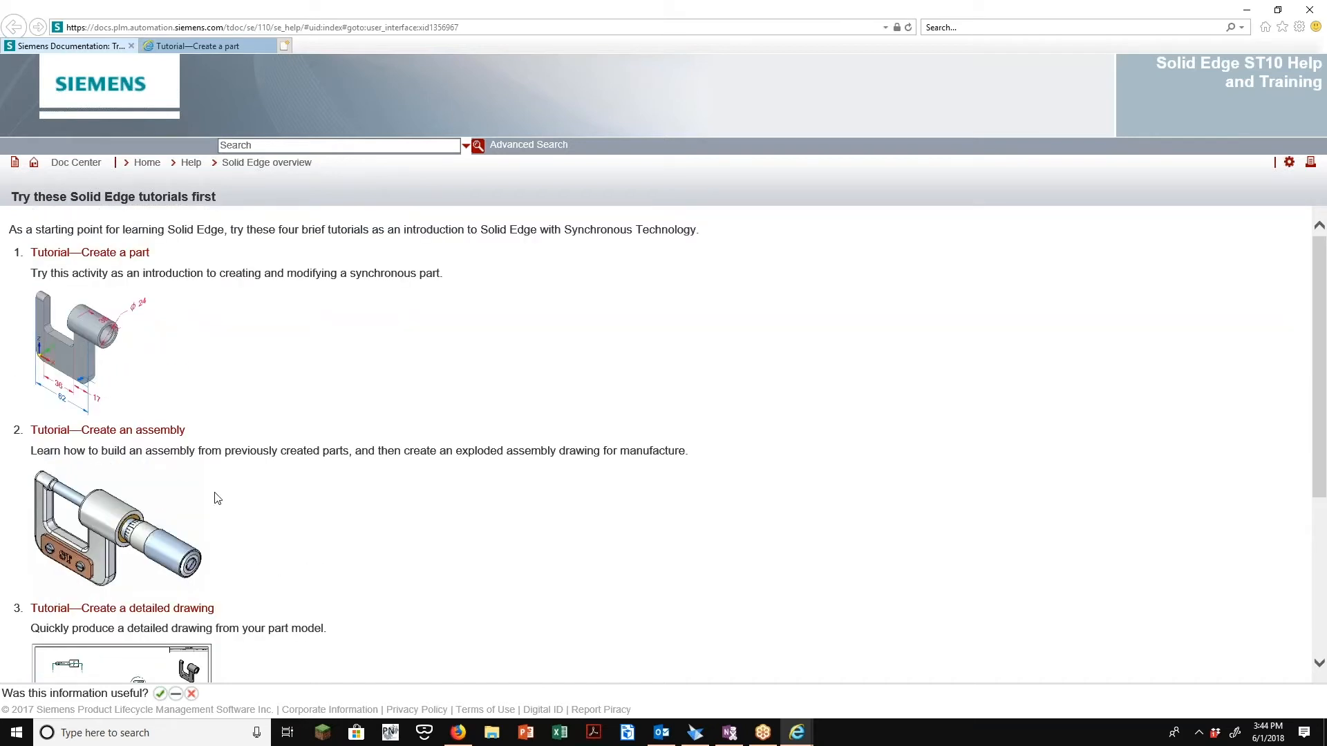
mouse_move(235, 625)
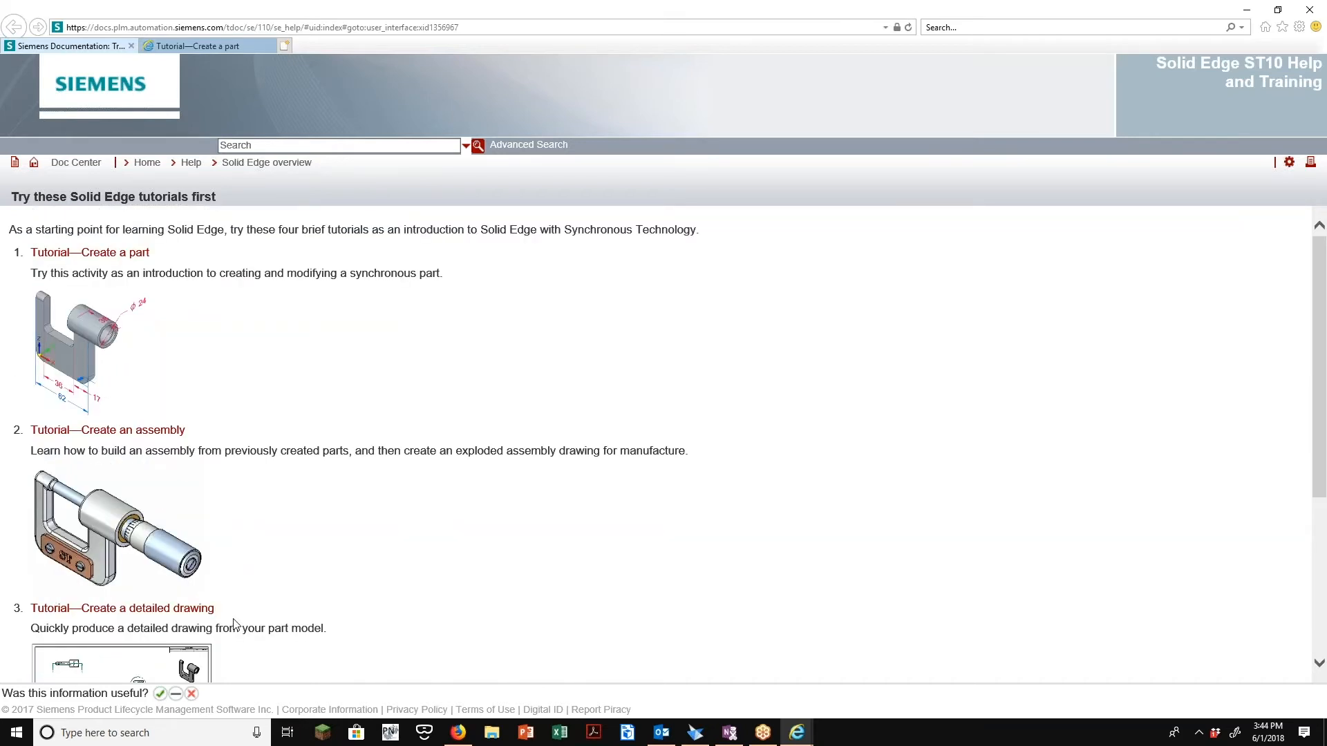
scroll(down, 3)
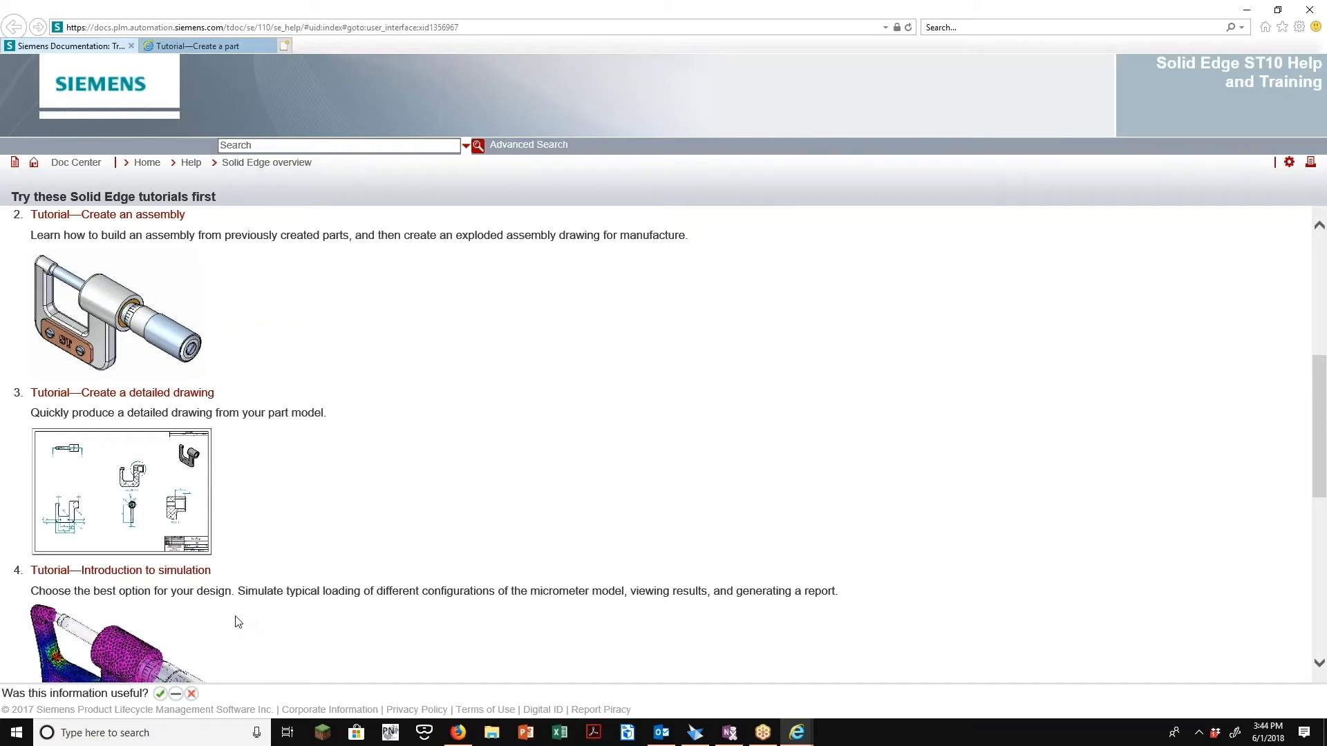
mouse_move(550, 229)
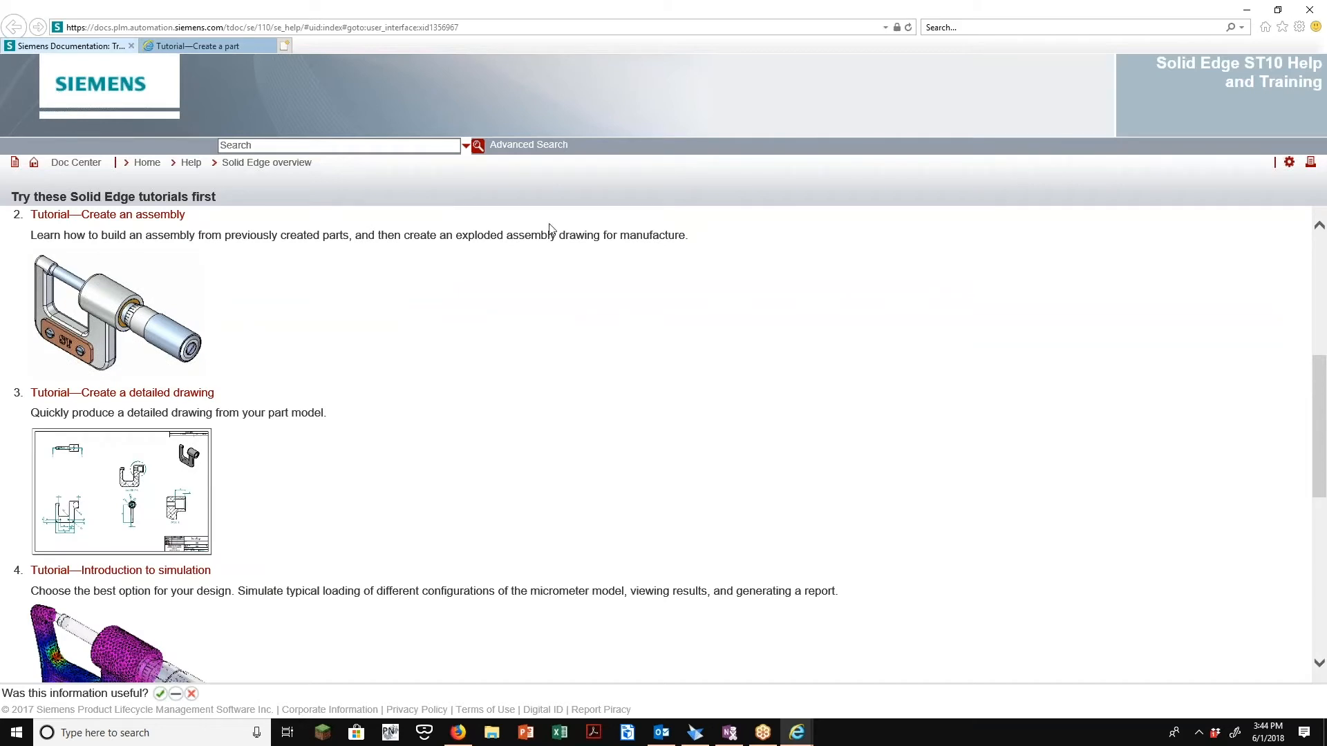
Close Internet Explorer with all its tabs and open Help & Training from the Learn page
click(1309, 9)
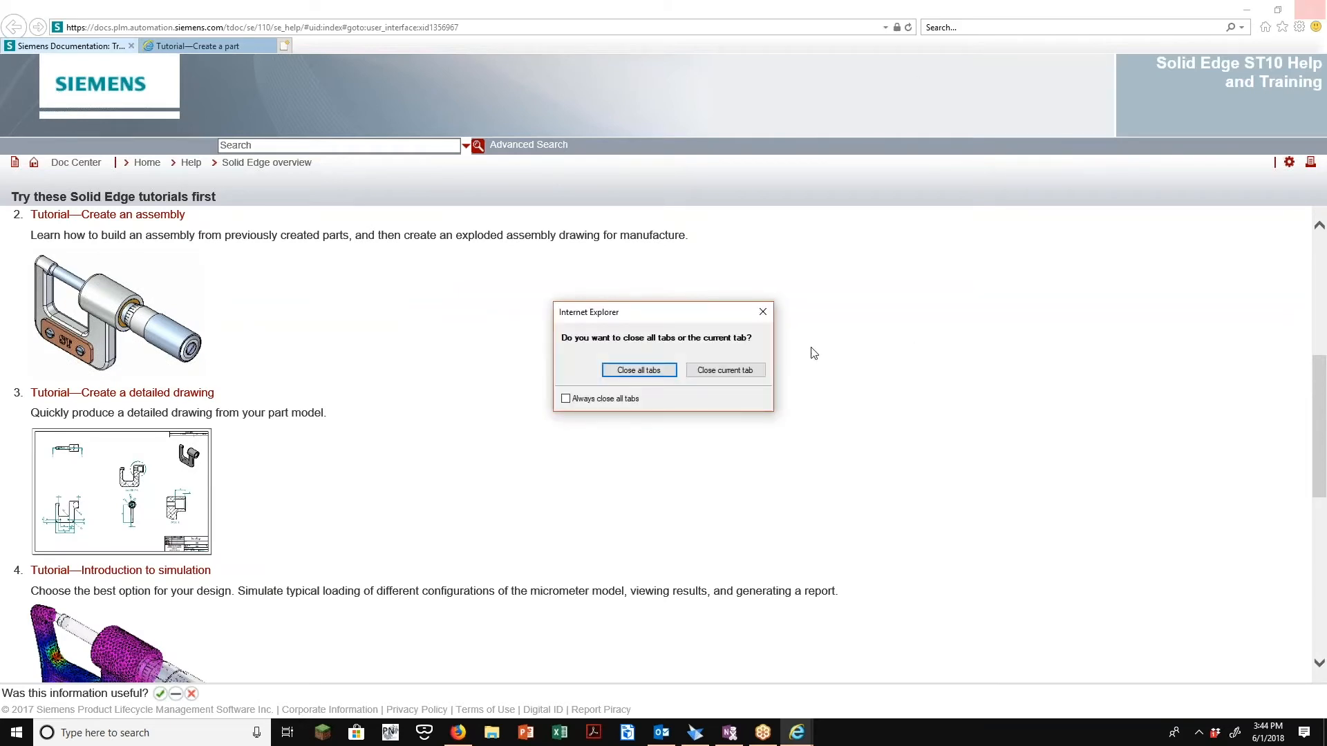
click(638, 369)
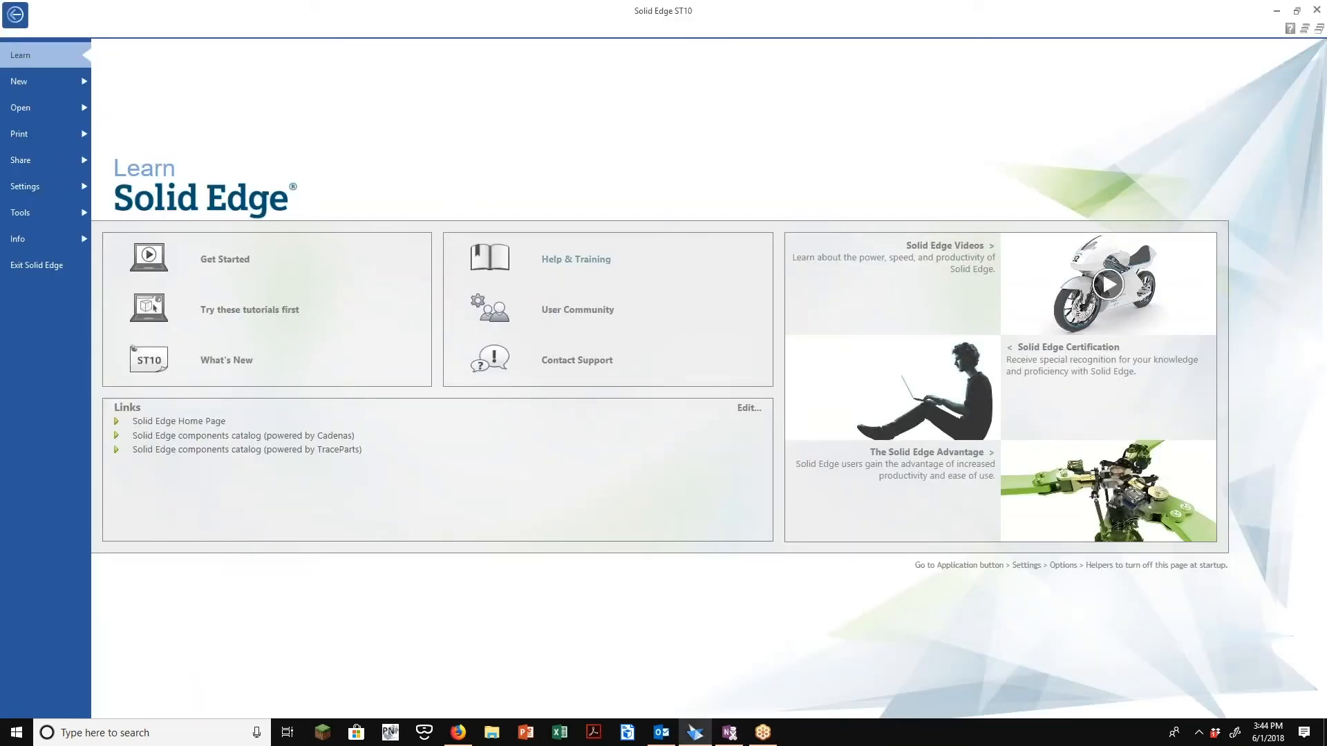
click(576, 259)
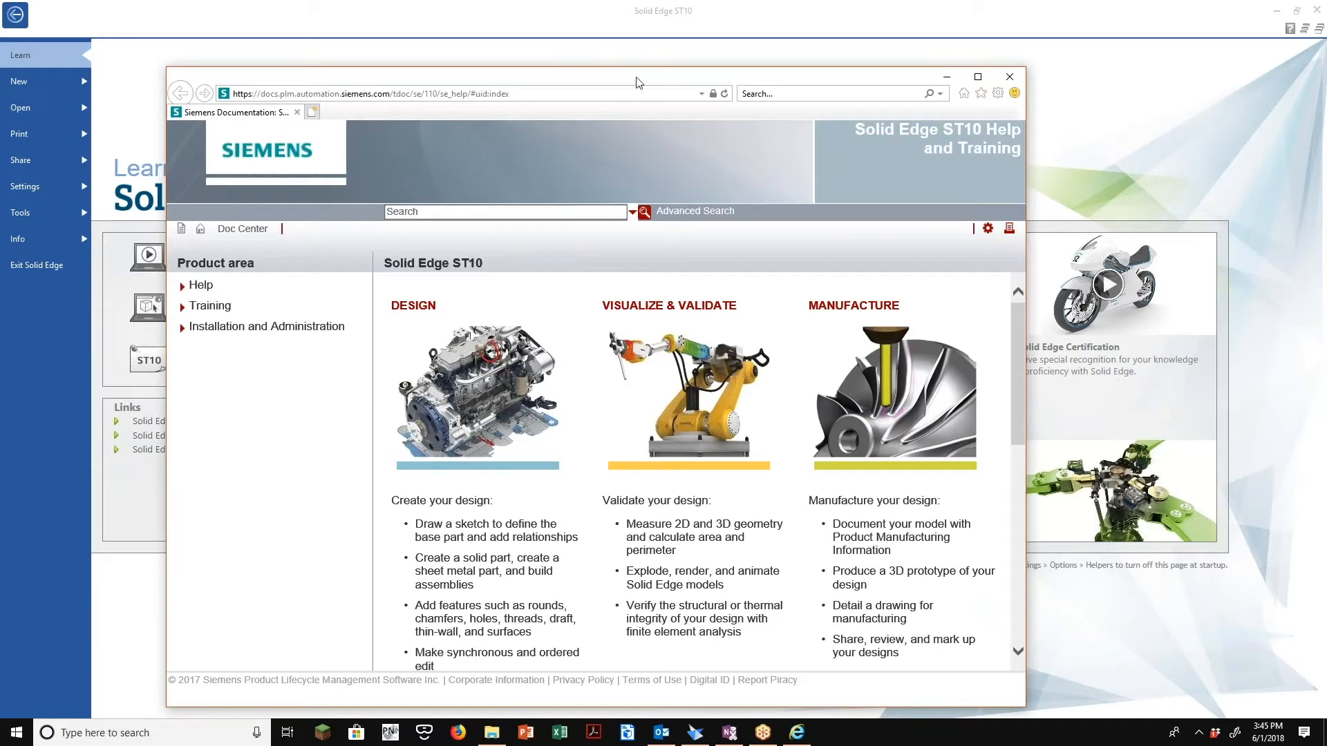
Maximize the ST10 help window, scroll the product page, and enter the DESIGN section
click(976, 76)
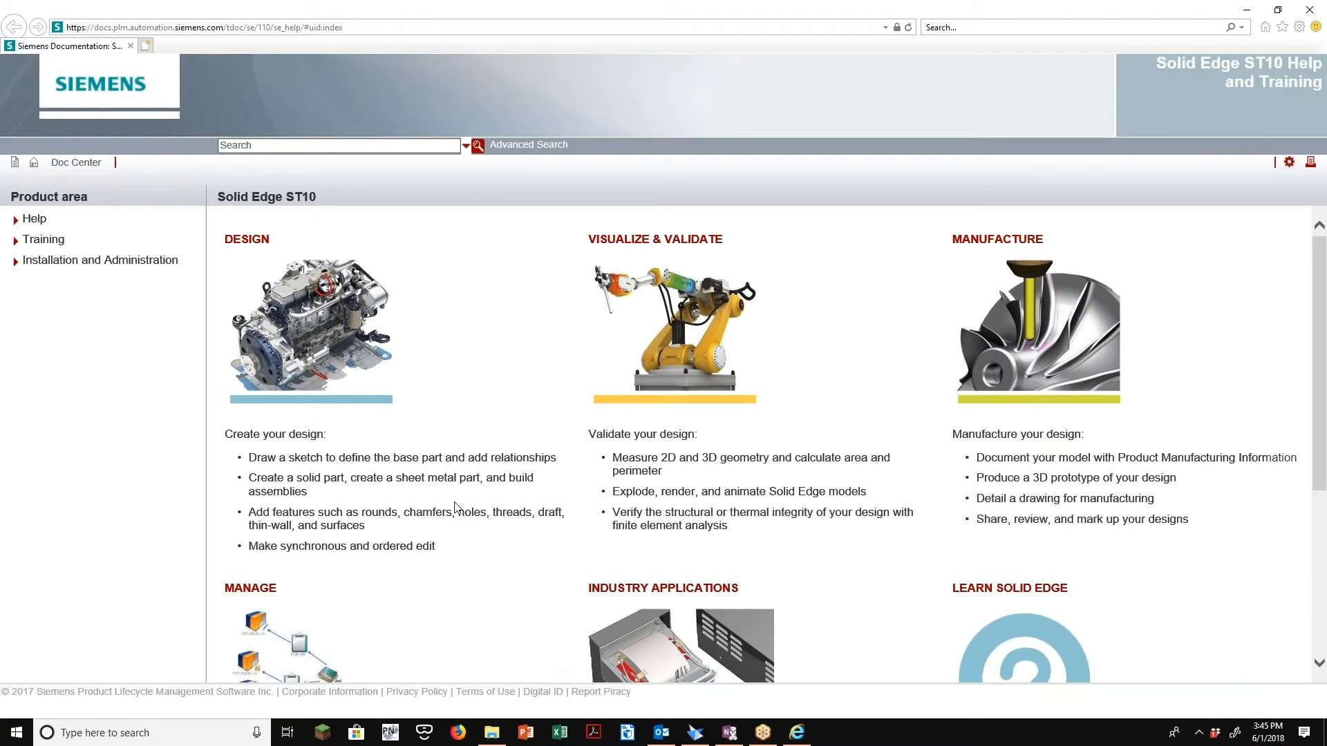
scroll(down, 3)
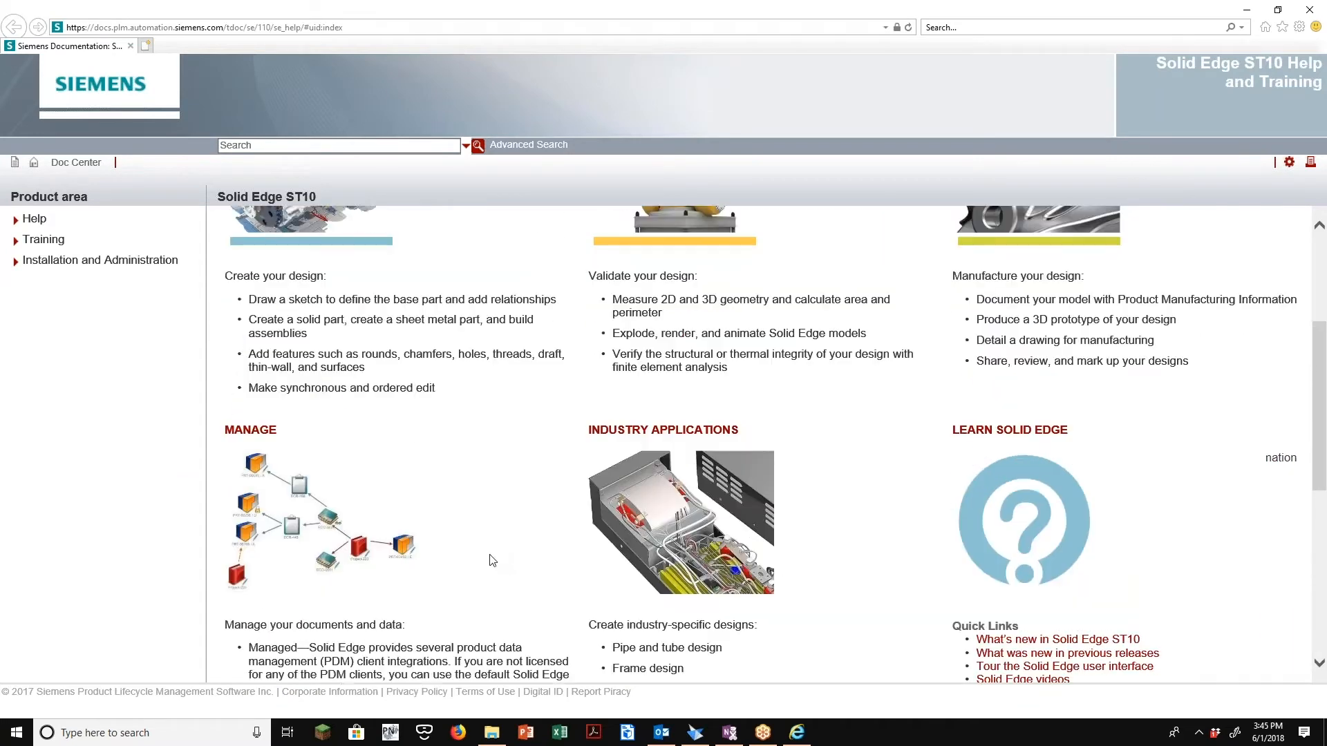
scroll(up, 3)
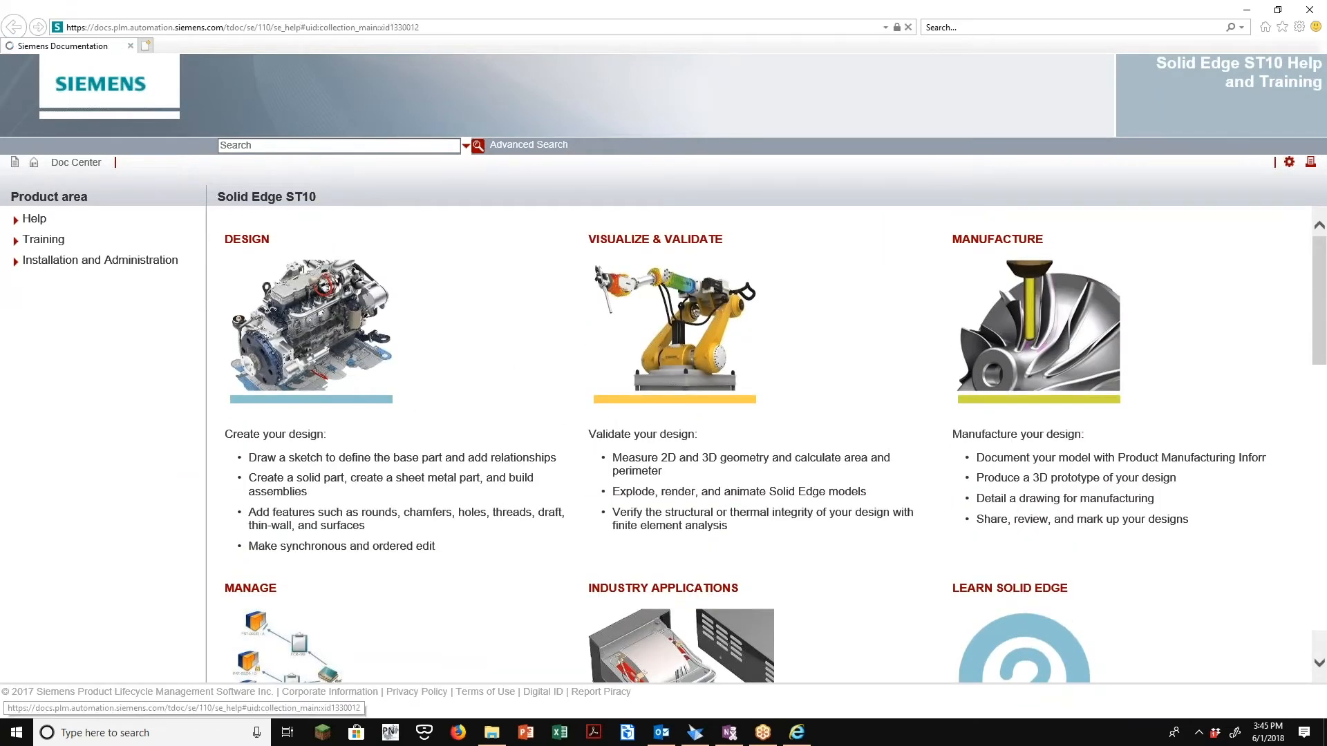
click(246, 239)
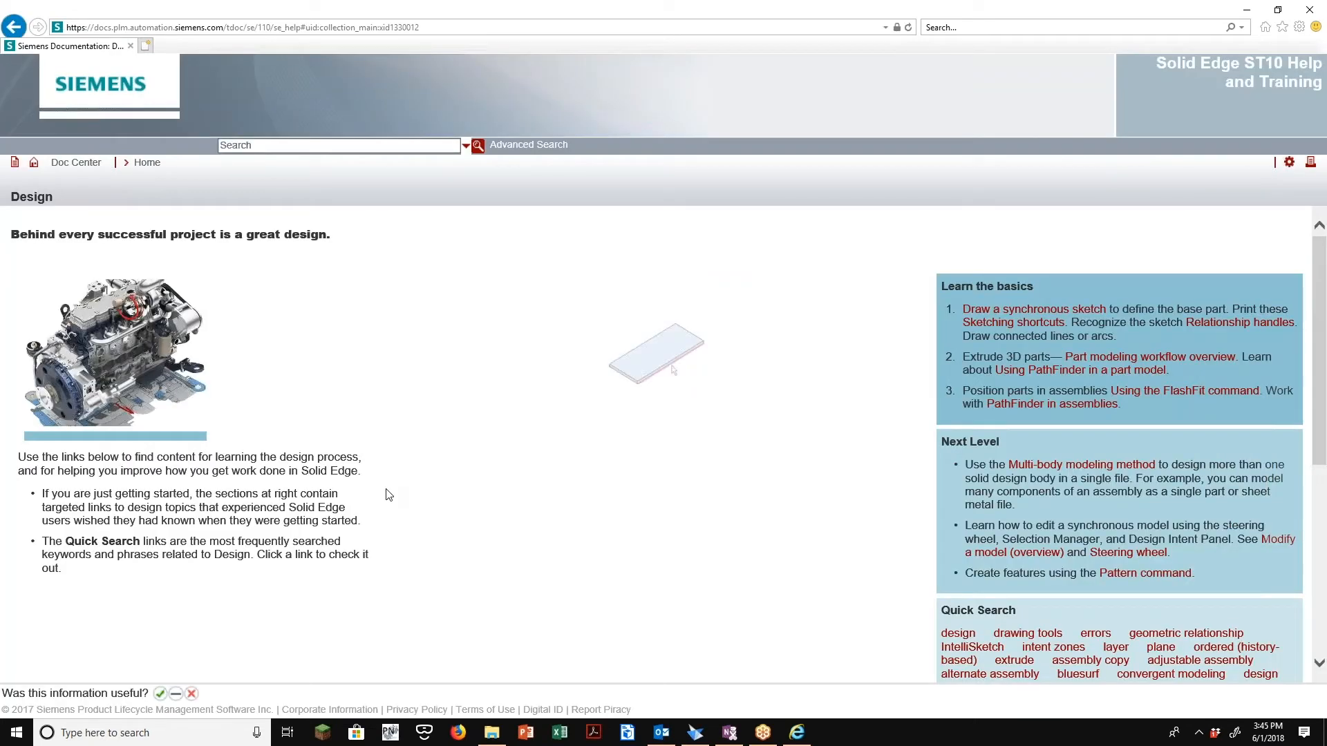
mouse_move(1032, 308)
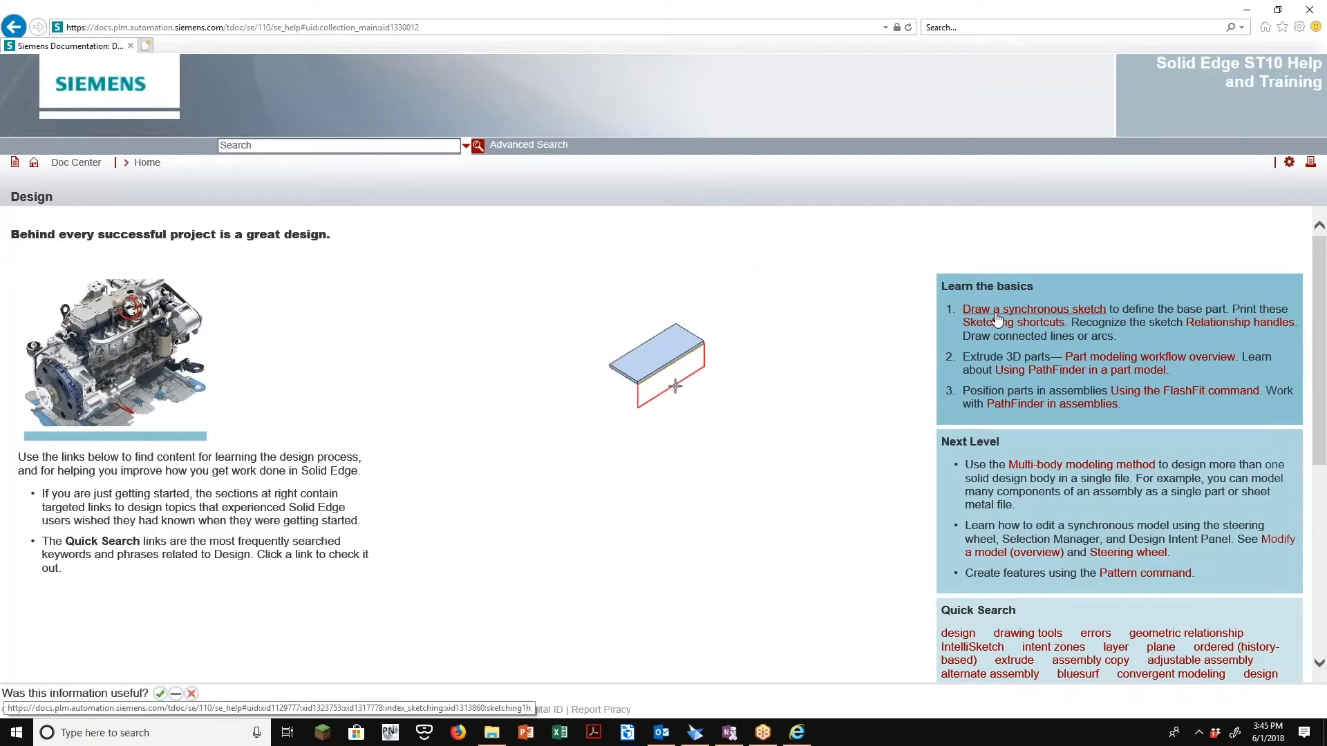
Read the 'Draw a synchronous sketch' topic, then move to 'Draw an assembly layout'
click(1033, 308)
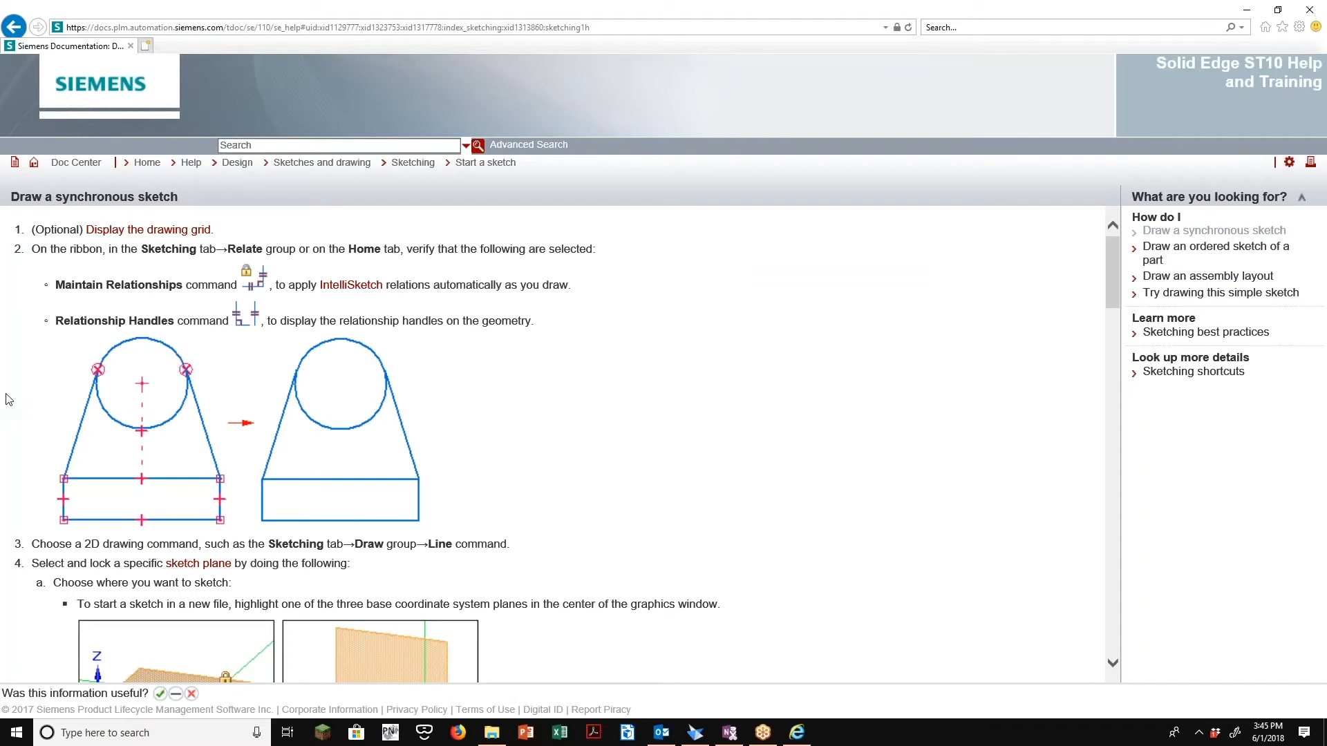
scroll(down, 3)
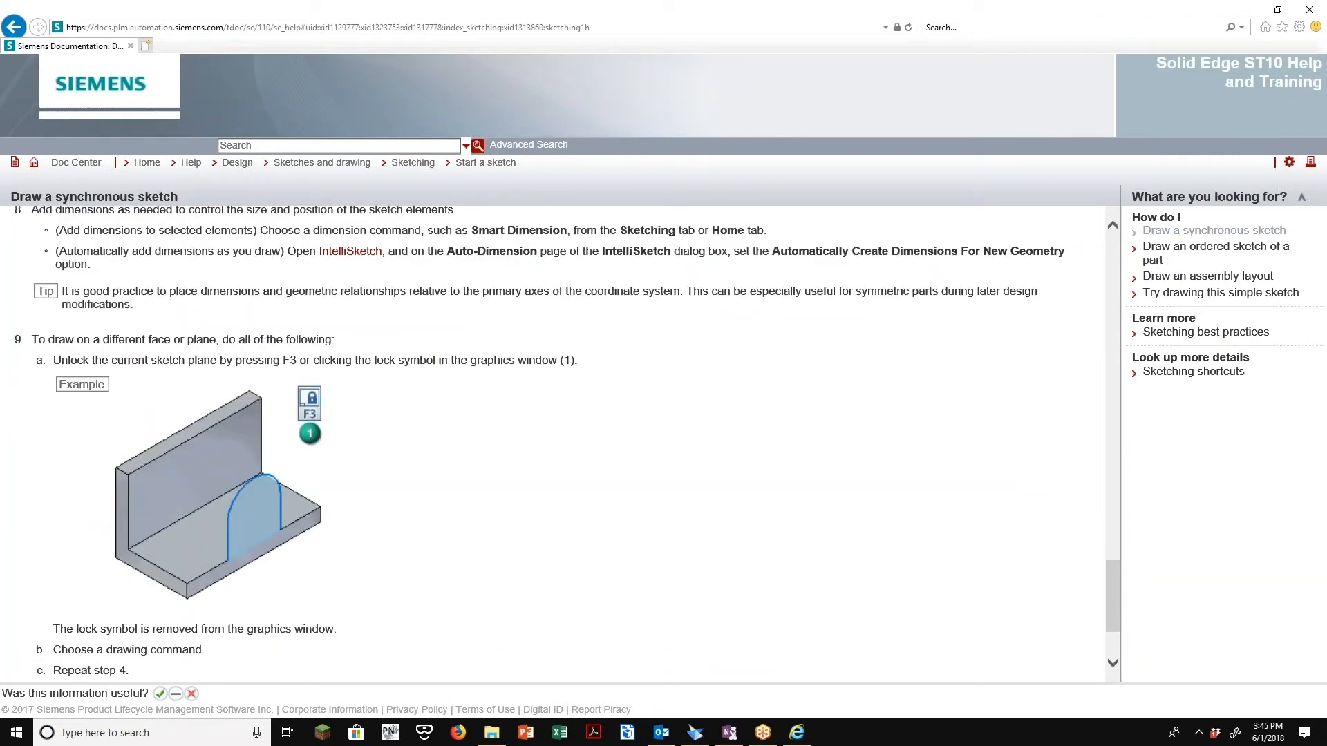
scroll(down, 3)
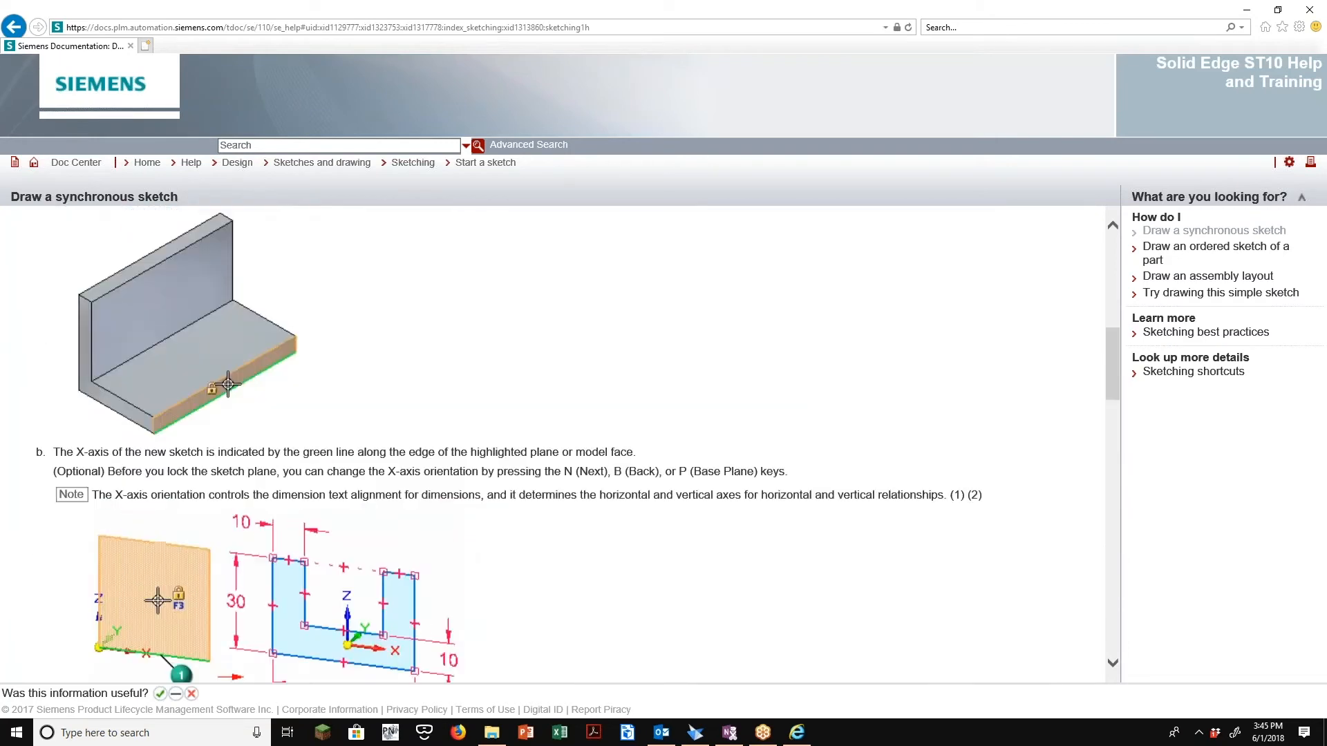
scroll(up, 3)
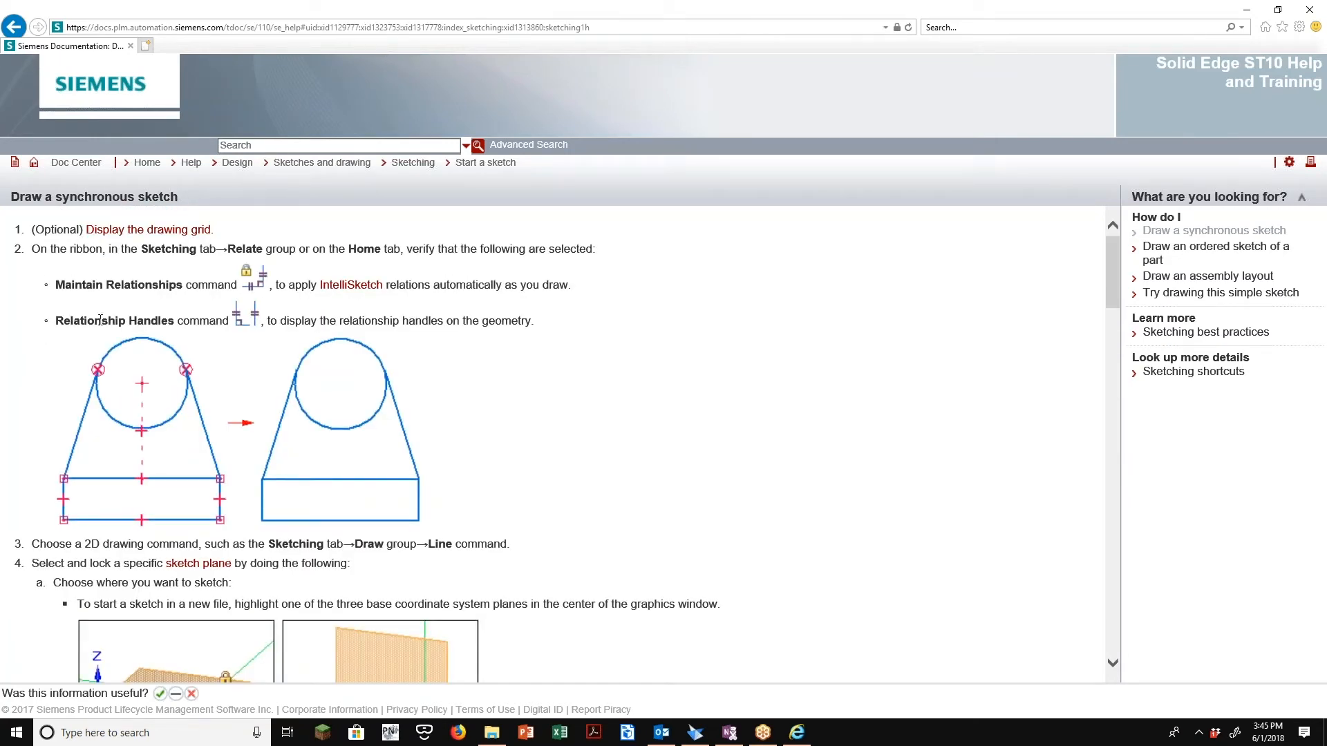
mouse_move(1206, 275)
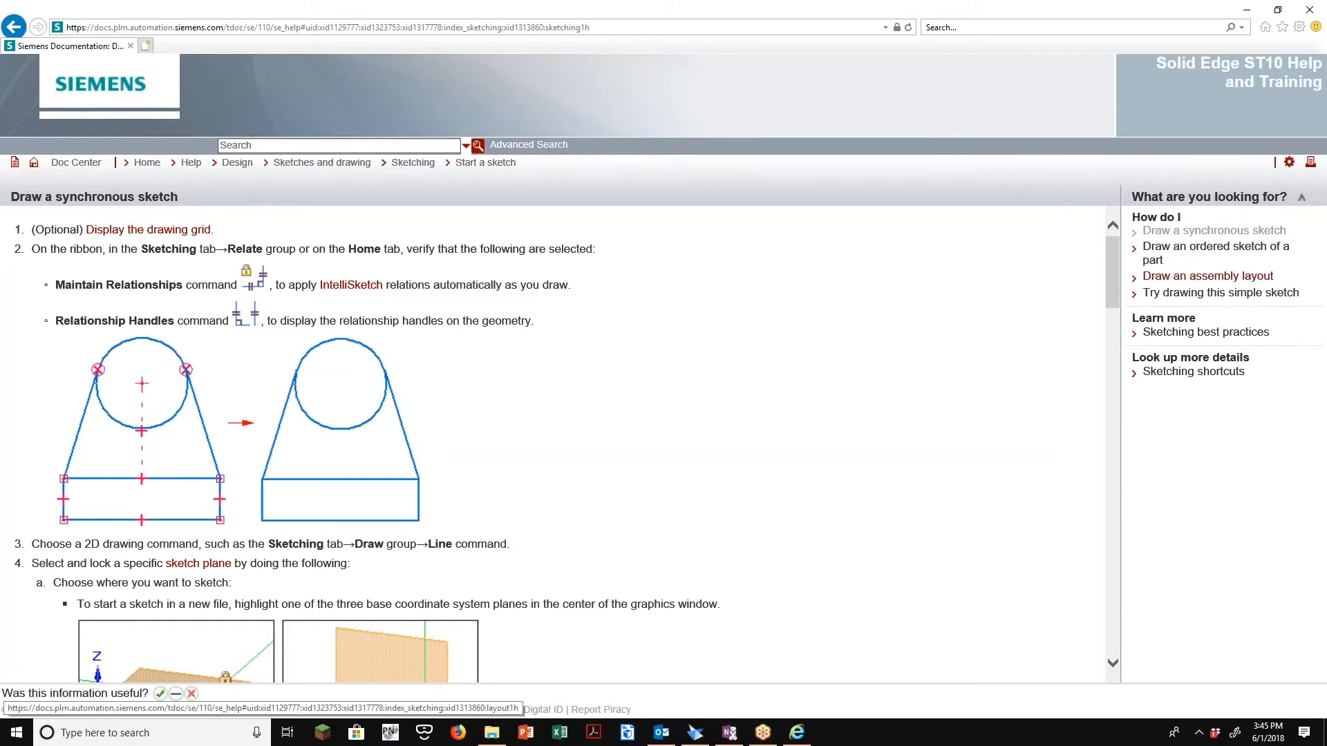
click(1207, 275)
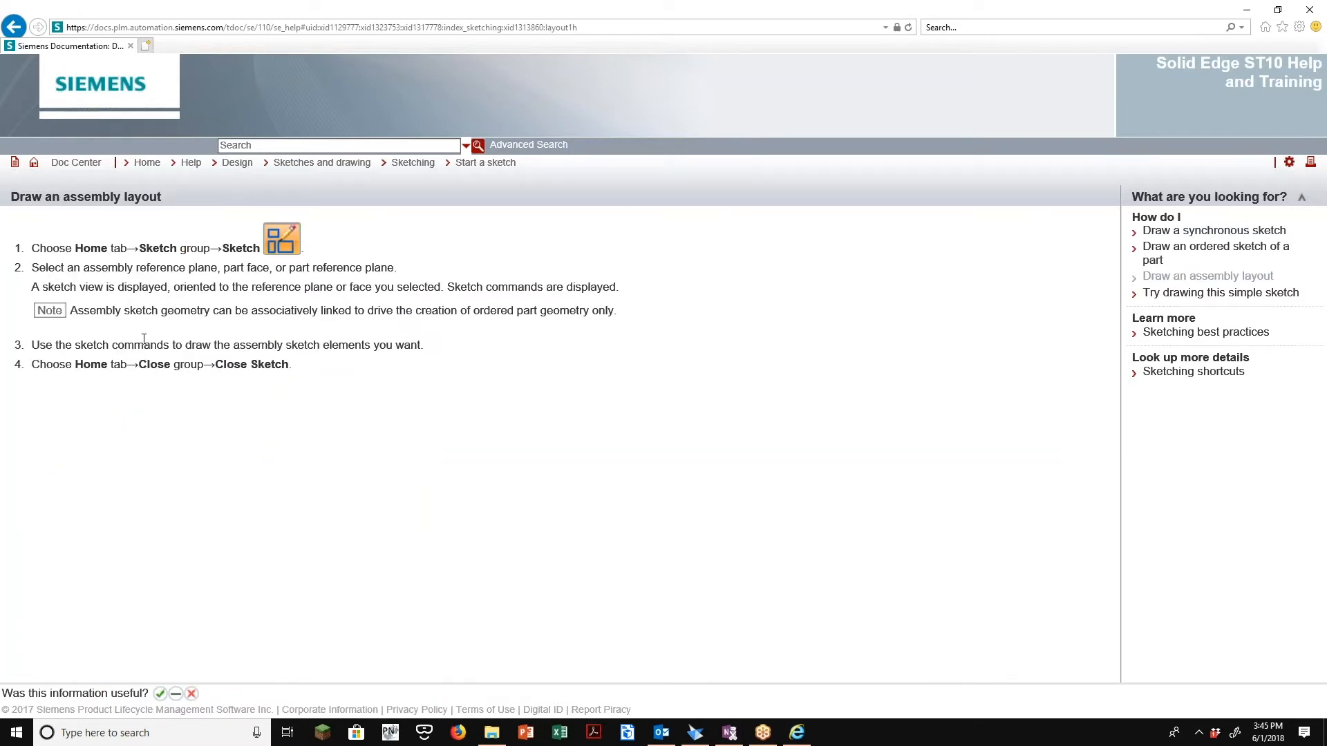
mouse_move(1097, 248)
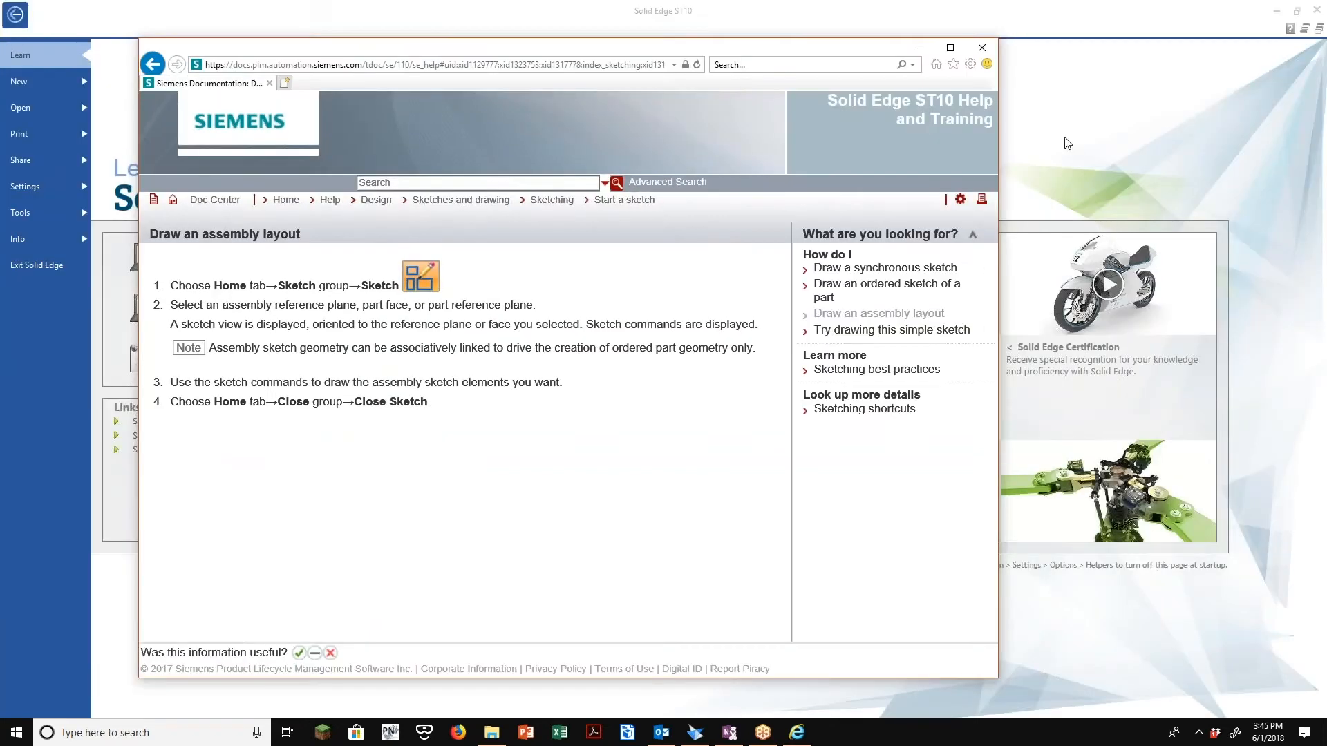
mouse_move(182, 114)
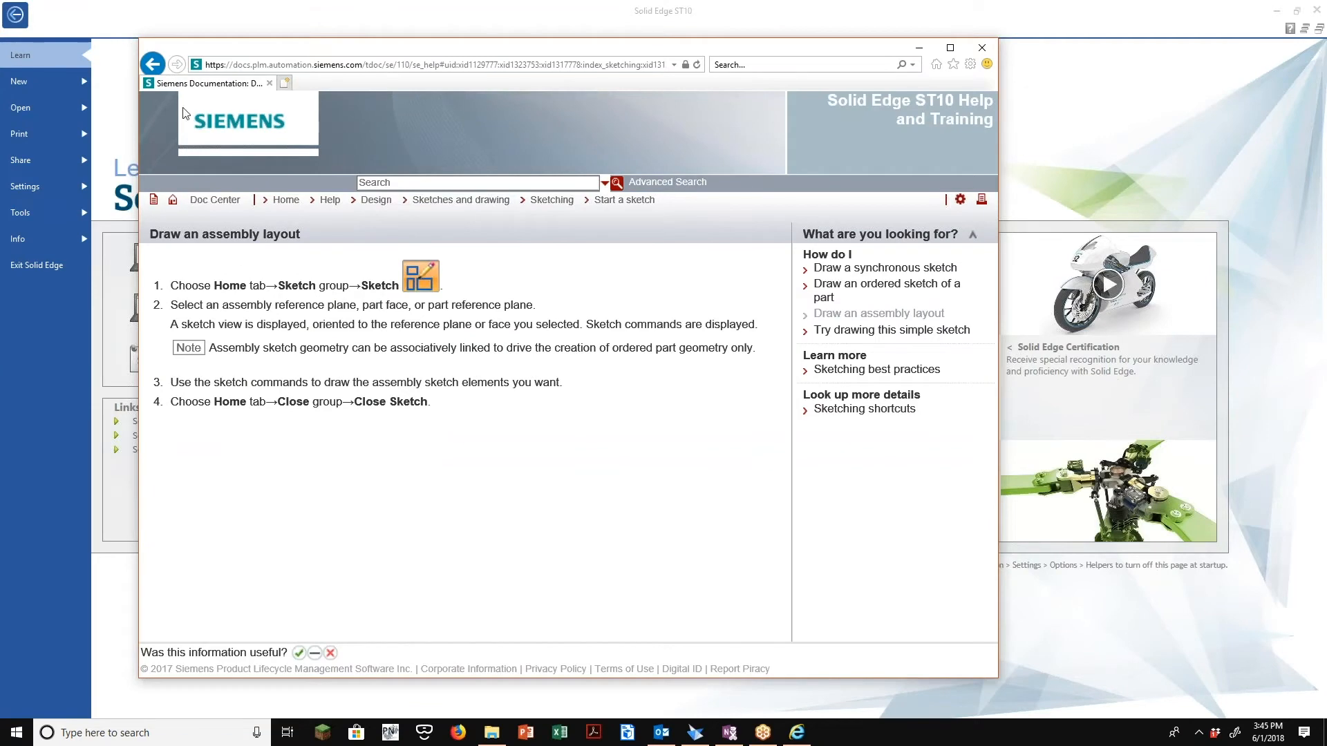
From the documentation home, expand Training > Assembly courses and open Assembly patterning
click(153, 64)
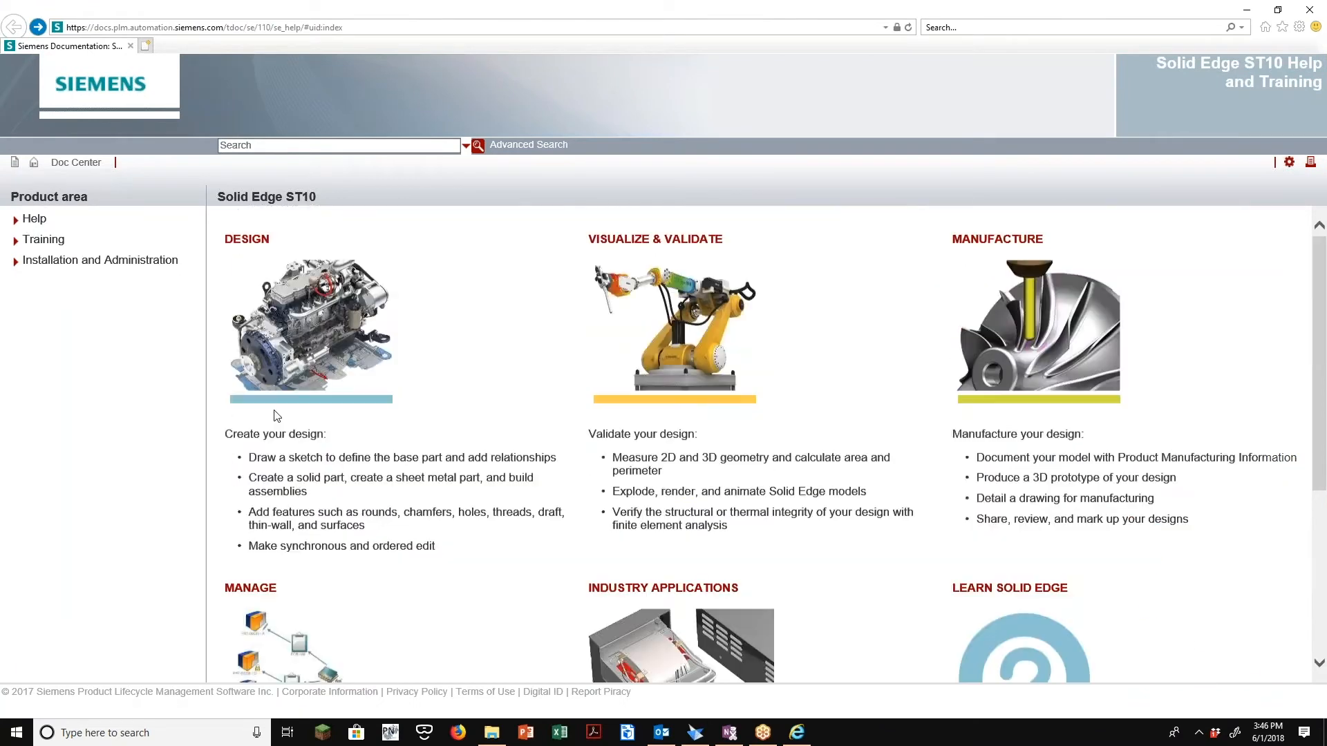
click(43, 239)
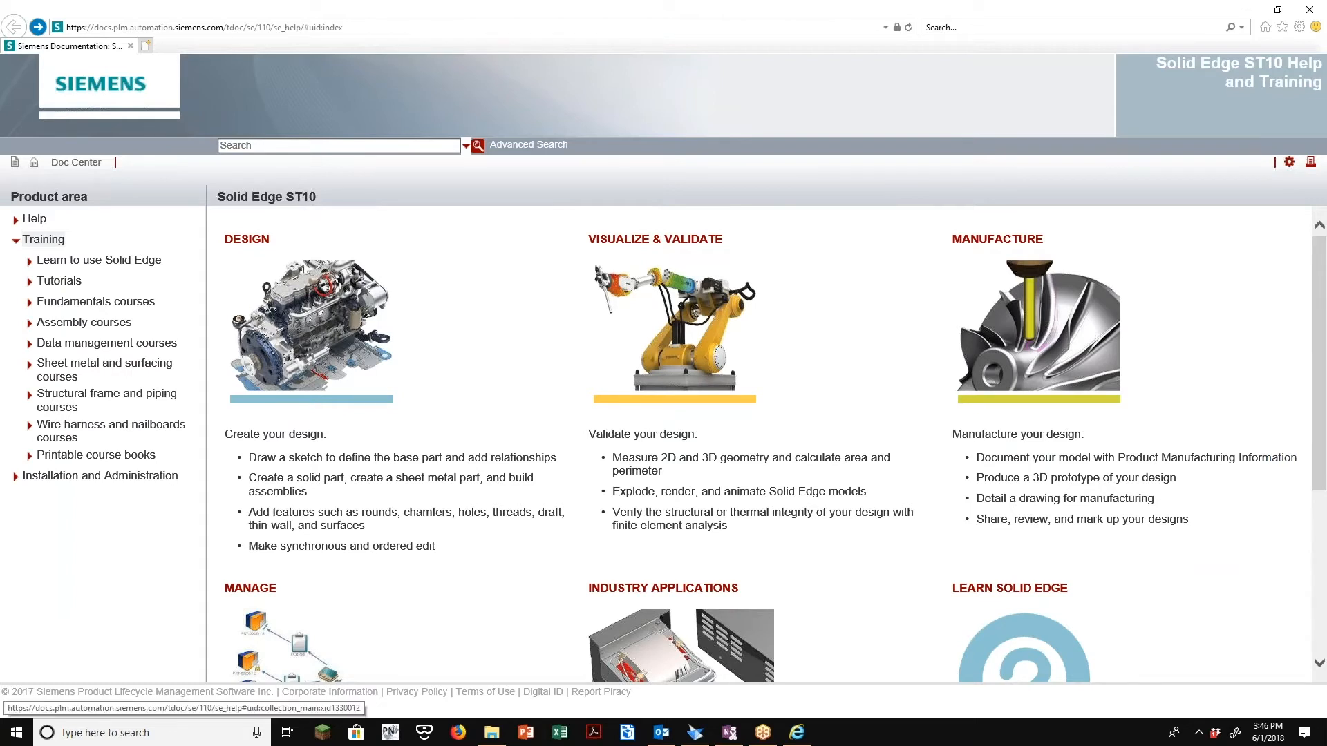
click(83, 321)
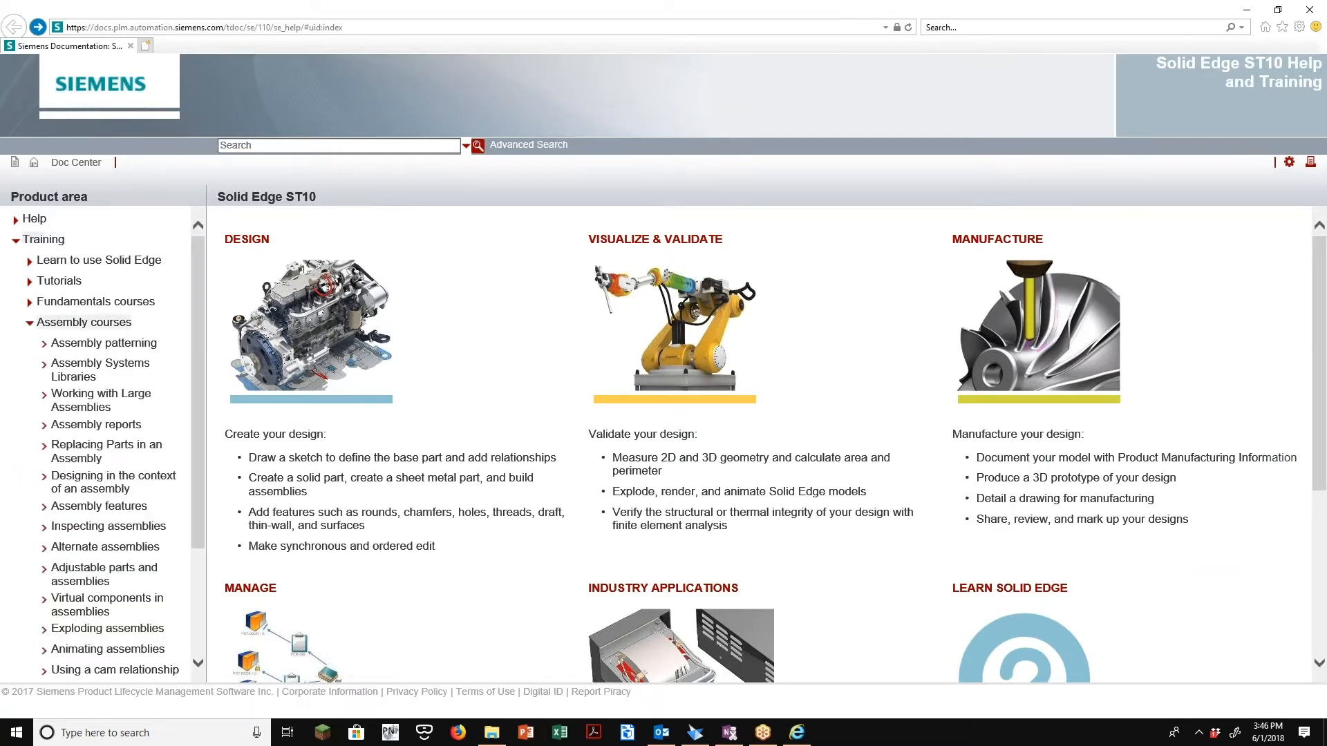
click(105, 343)
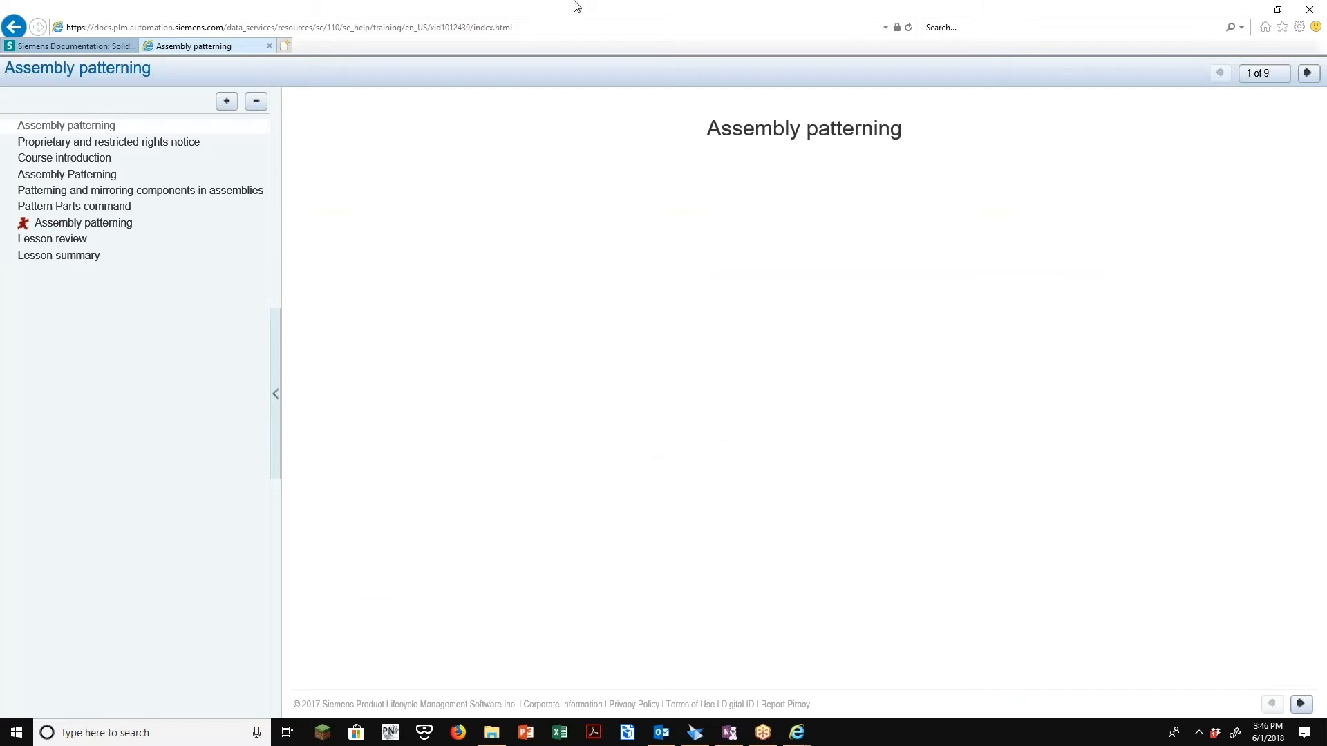
mouse_move(603, 351)
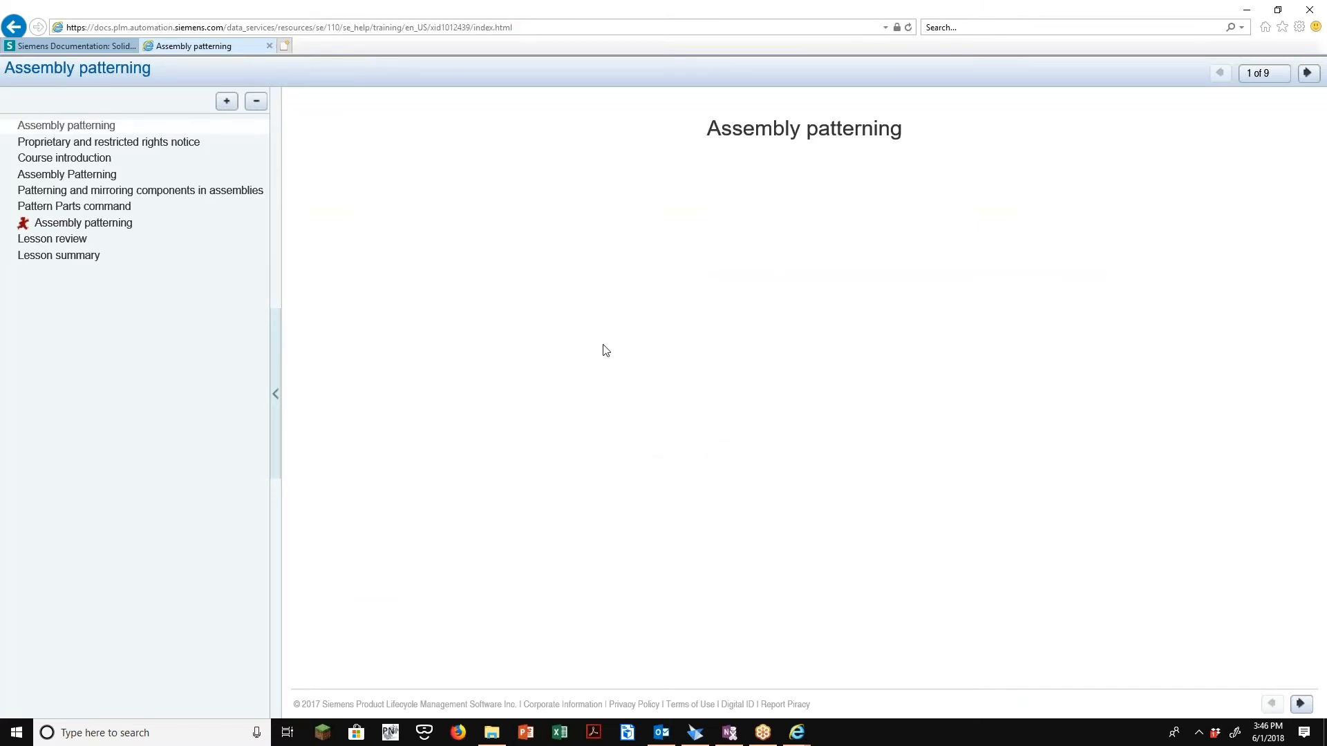
mouse_move(1191, 89)
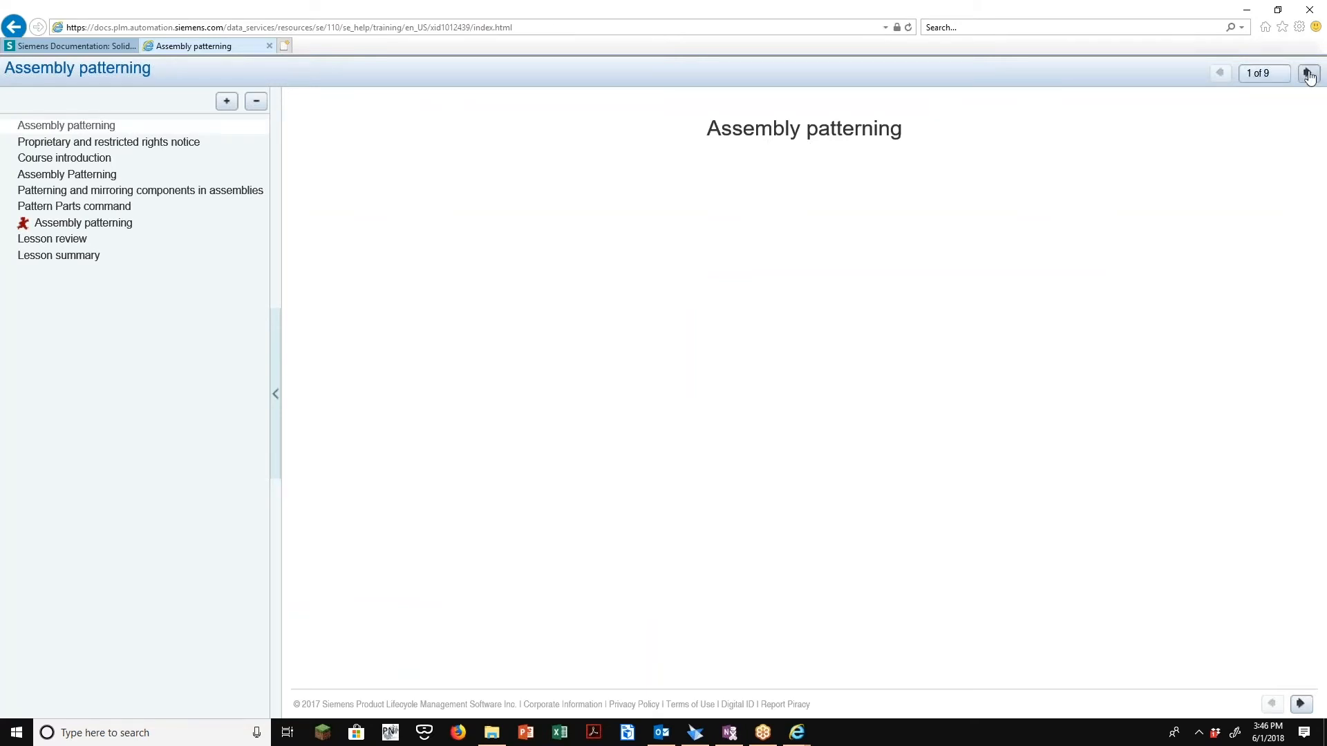
Advance the Assembly patterning course to slide 7 of 9, 'Activity: Assembly patterning'
click(1307, 73)
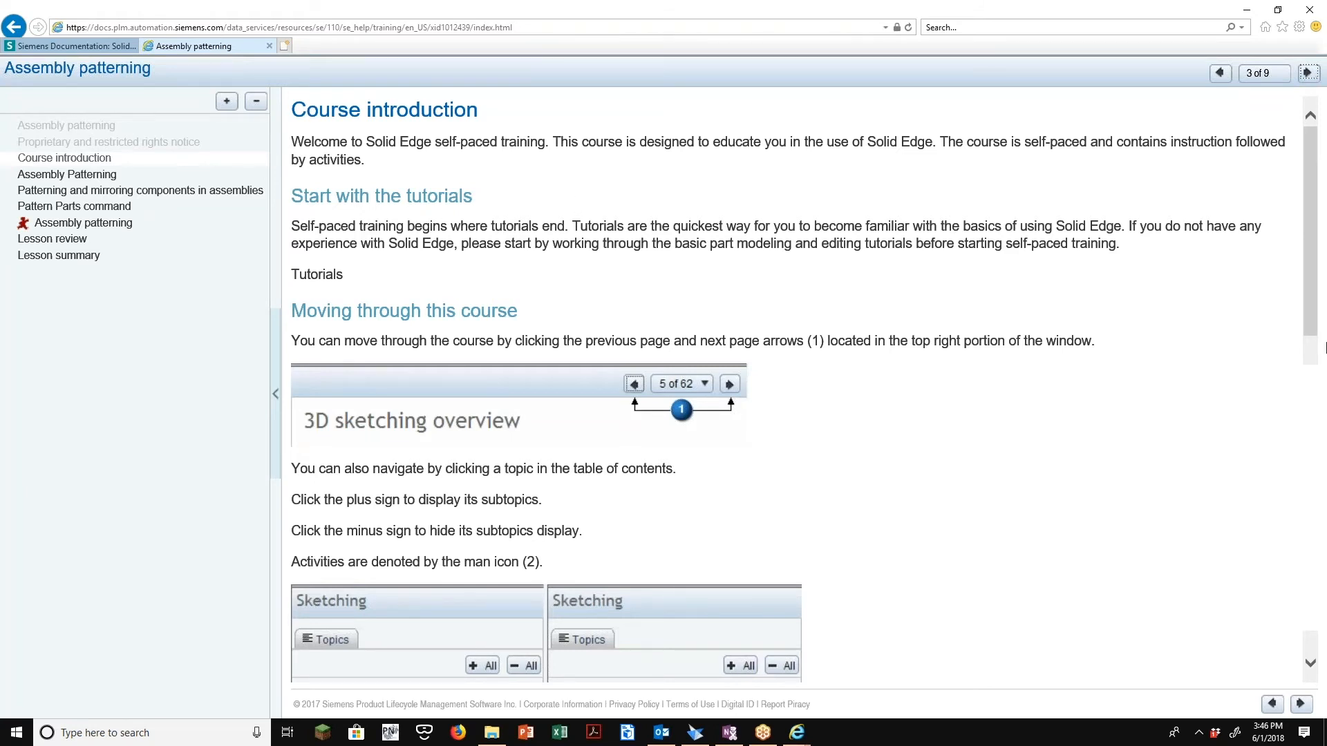
click(1308, 72)
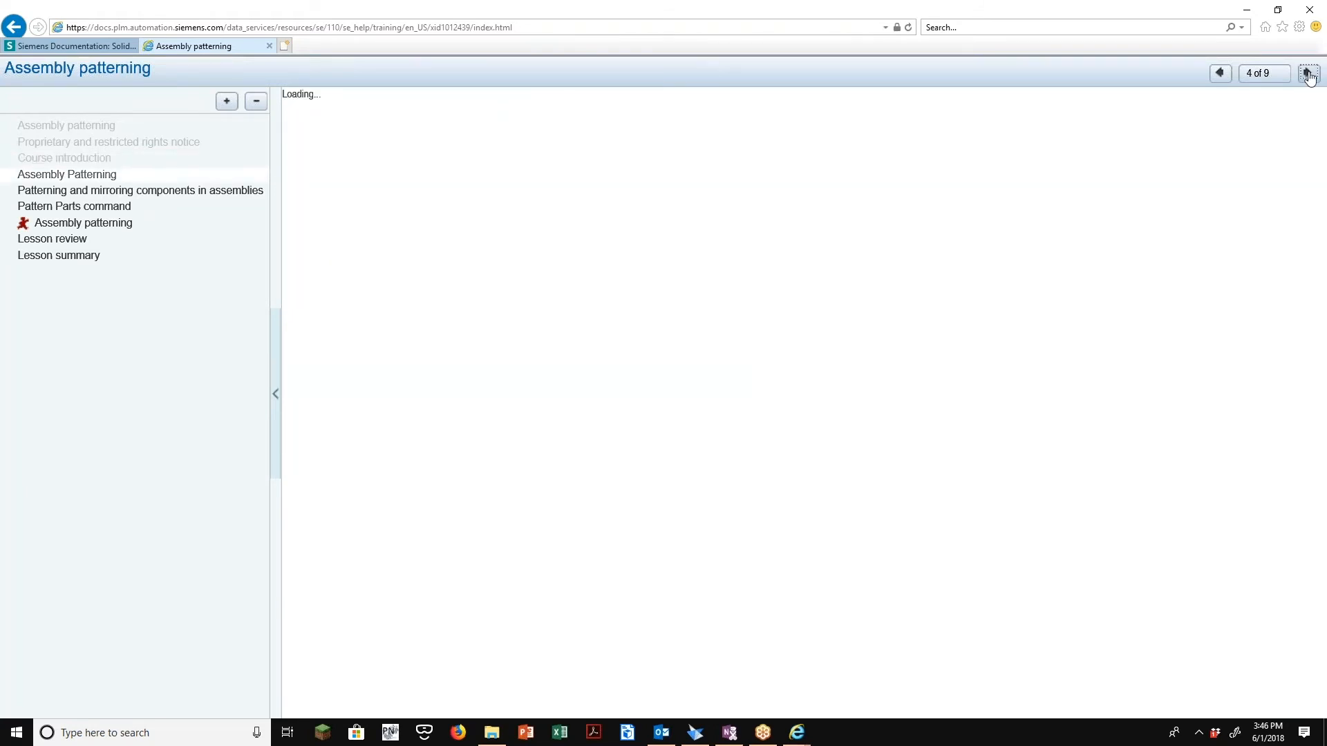
click(1307, 72)
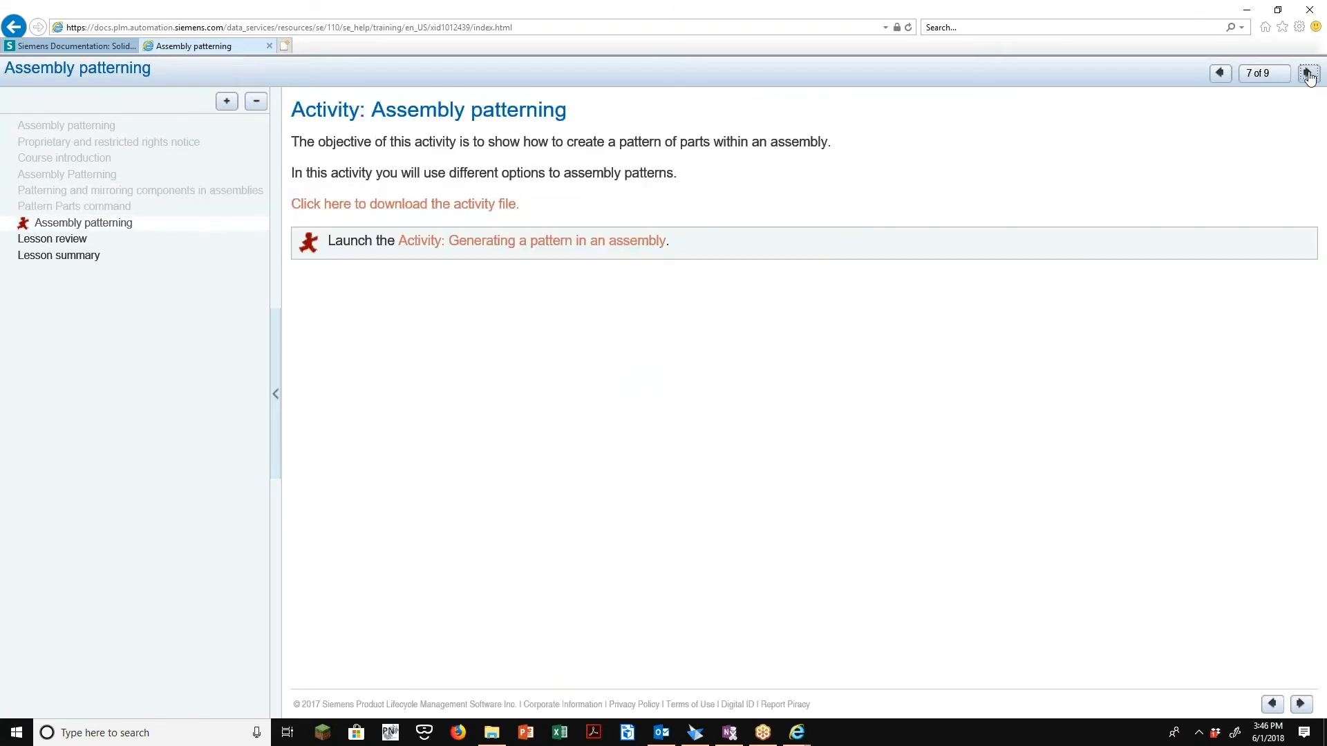
mouse_move(373, 192)
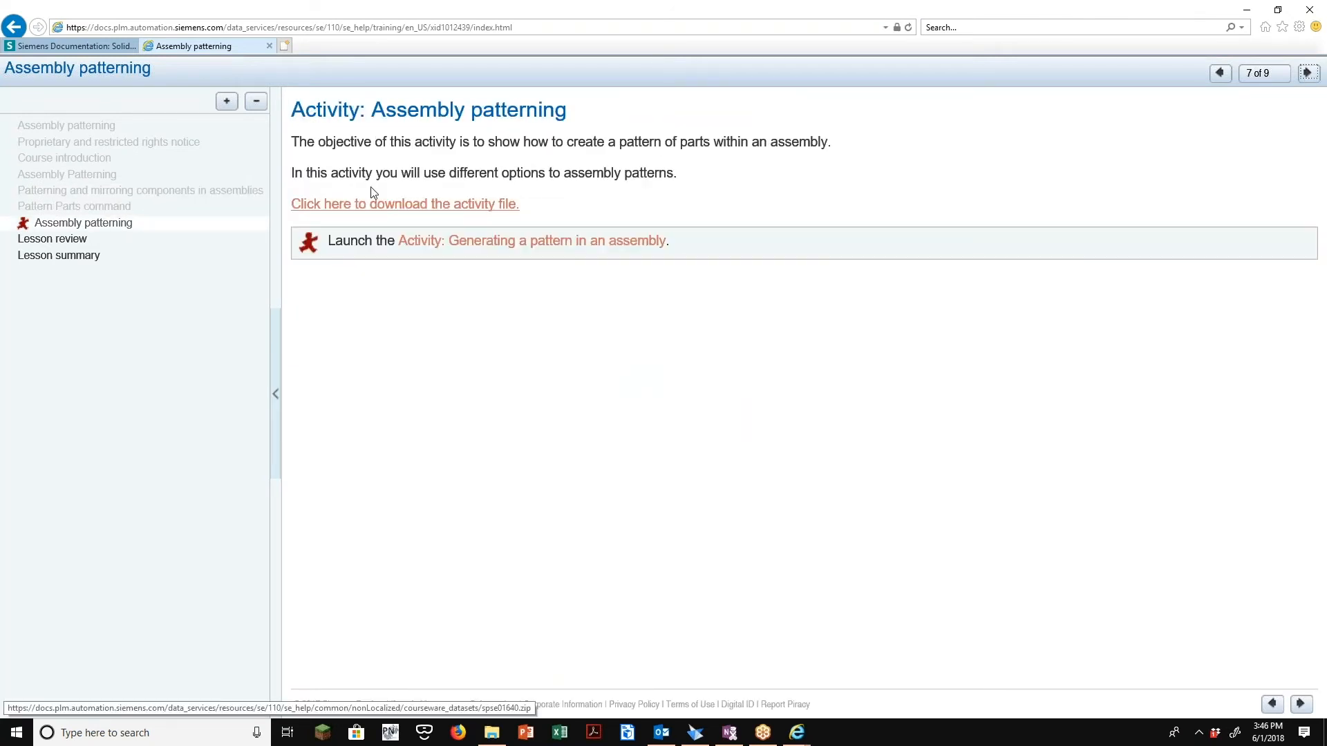
mouse_move(379, 214)
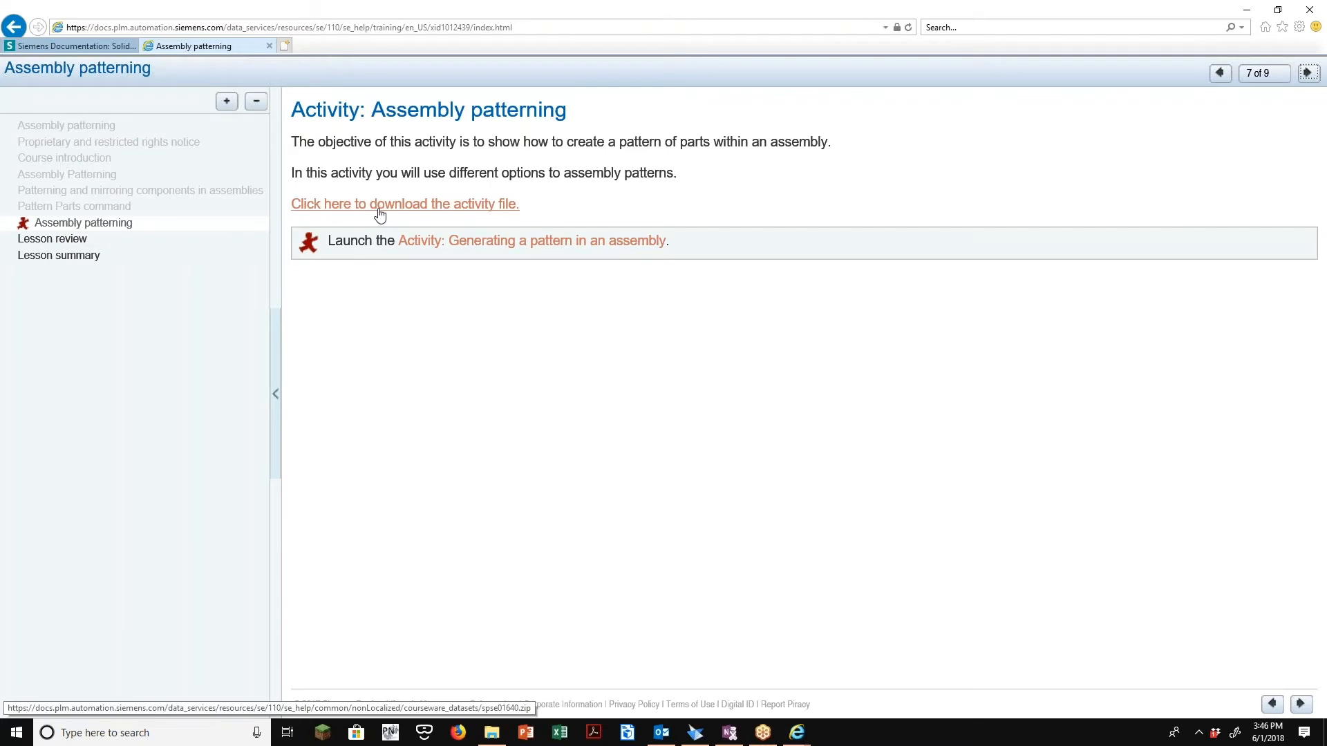
Download spse01640.zip and launch 'Activity: Generating a pattern in an assembly'
click(404, 204)
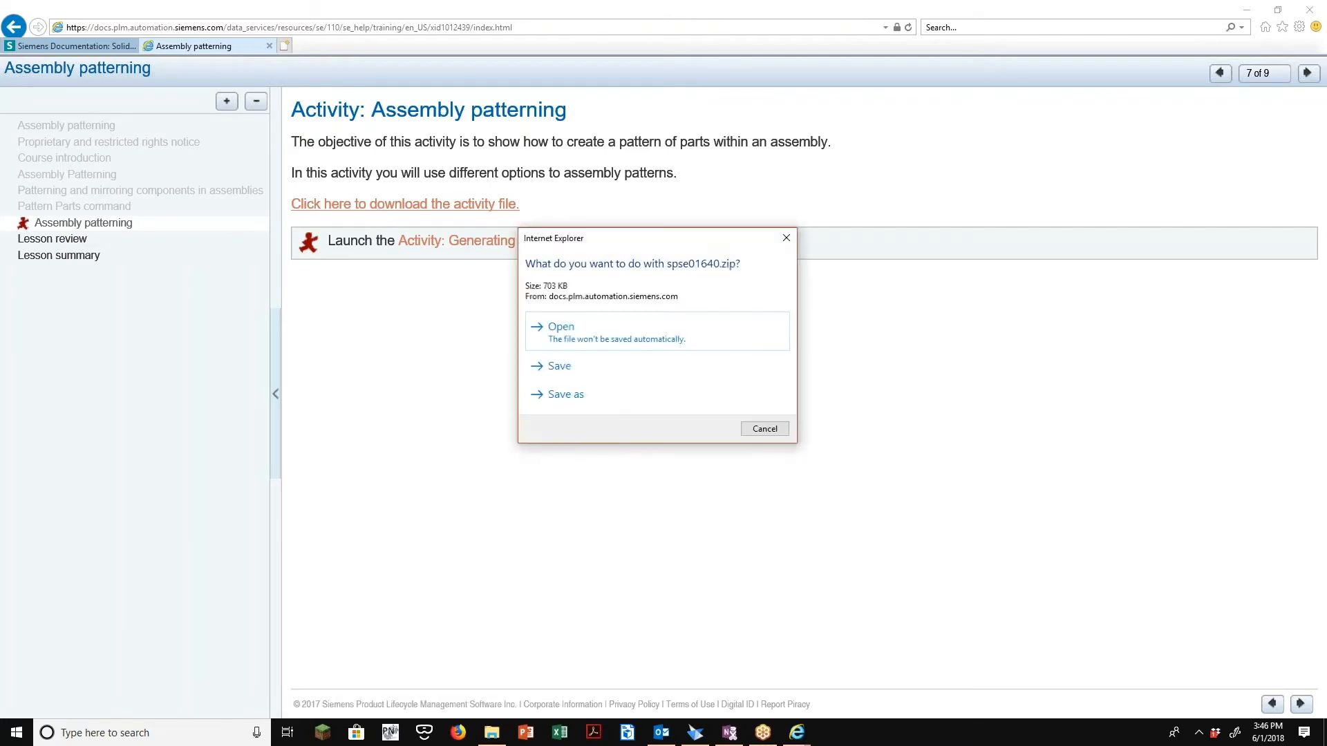
mouse_move(731, 336)
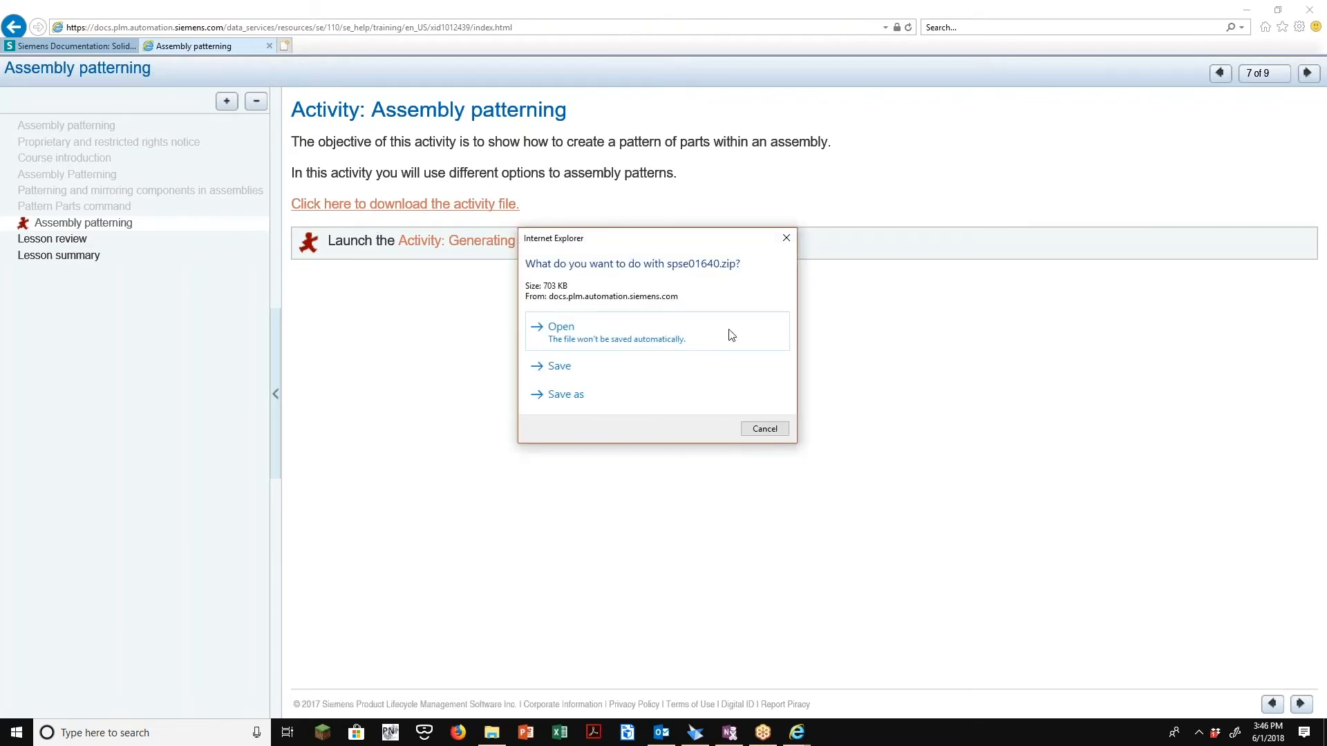
mouse_move(804, 273)
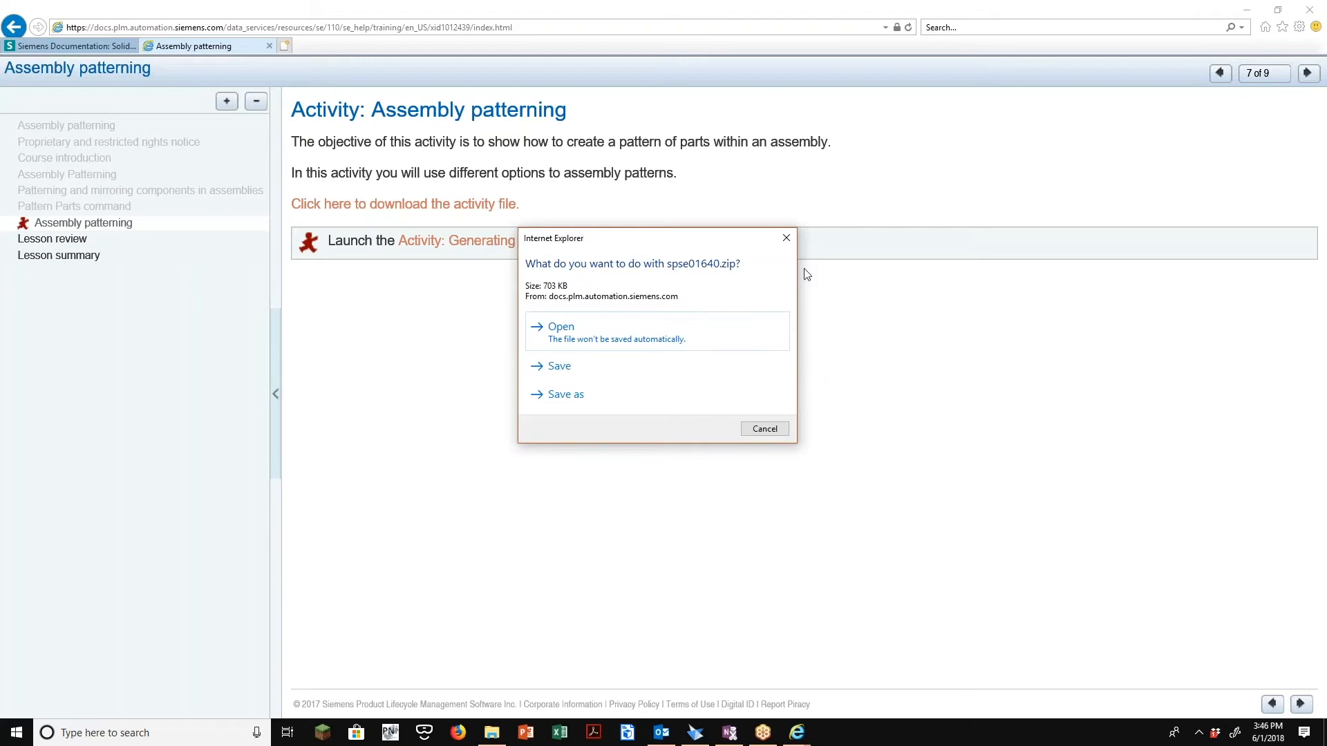
click(763, 429)
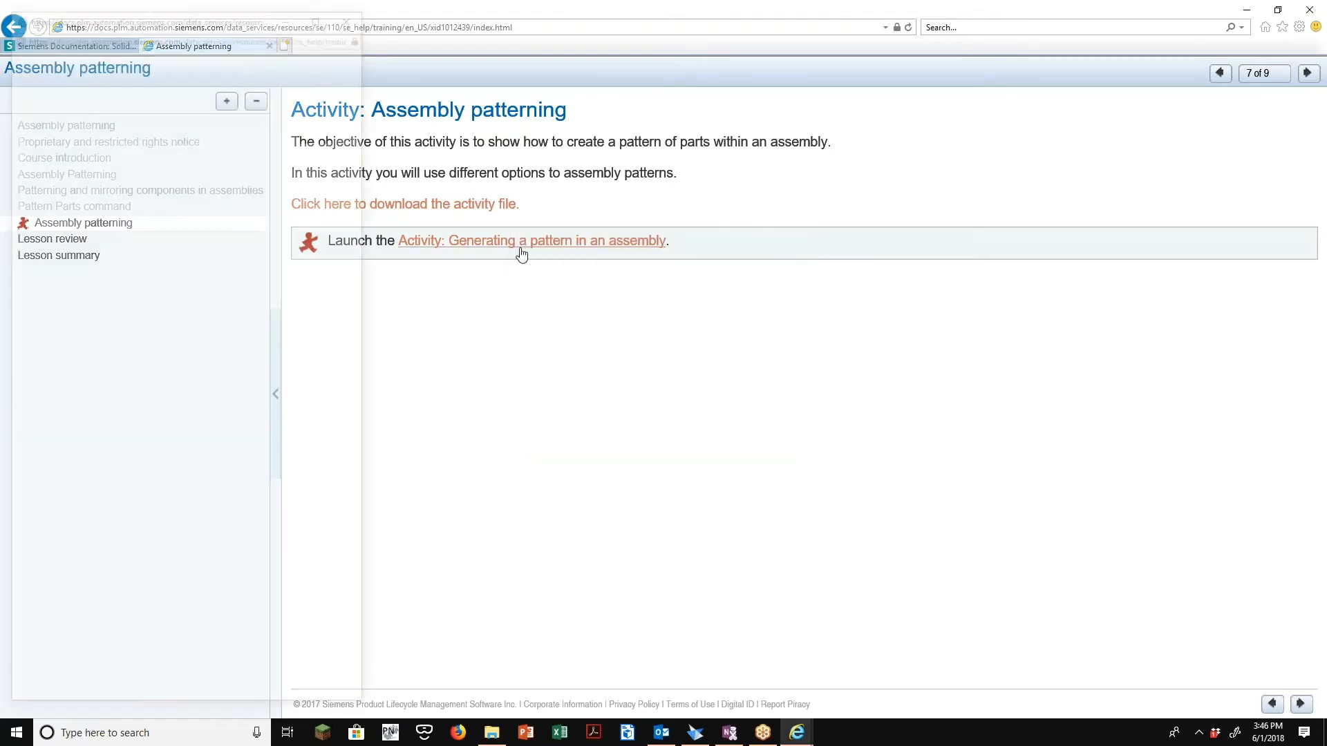
Maximize the assembly patterning activity, advance it to step 3 of 7, then close it
click(531, 241)
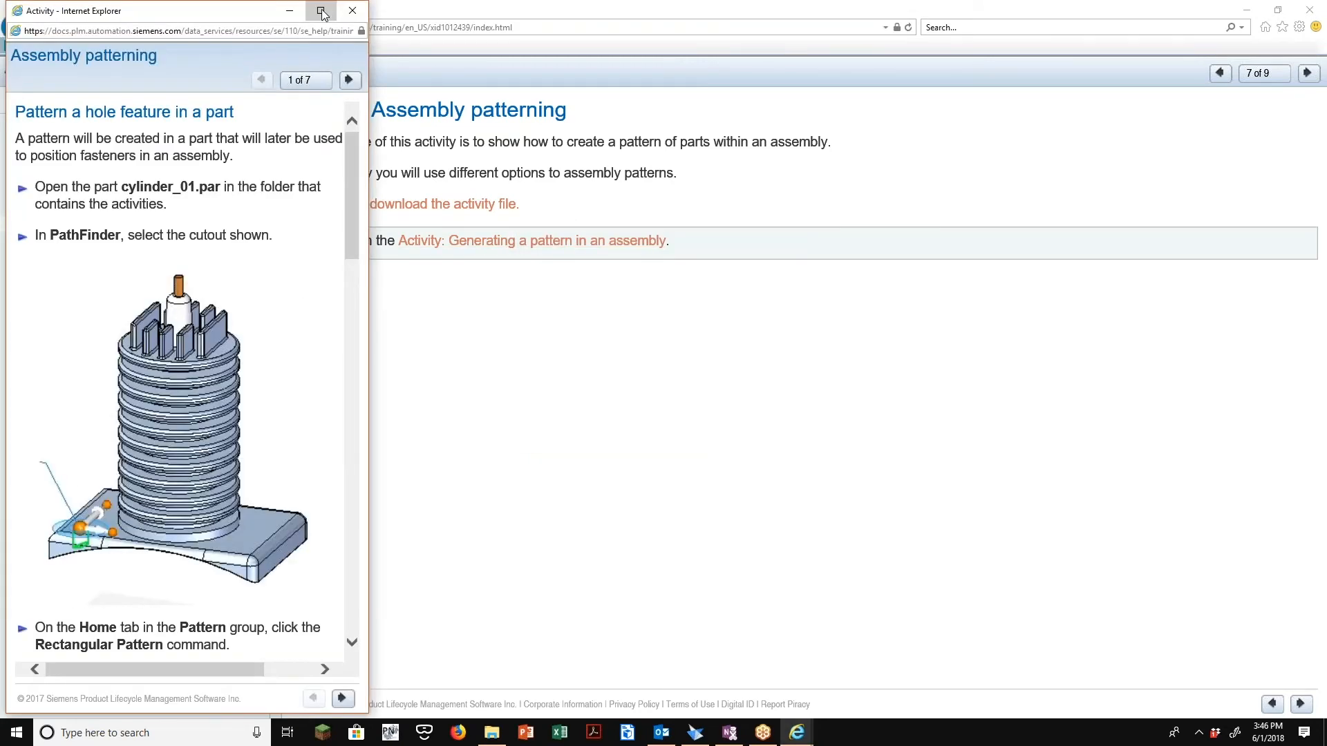
click(320, 10)
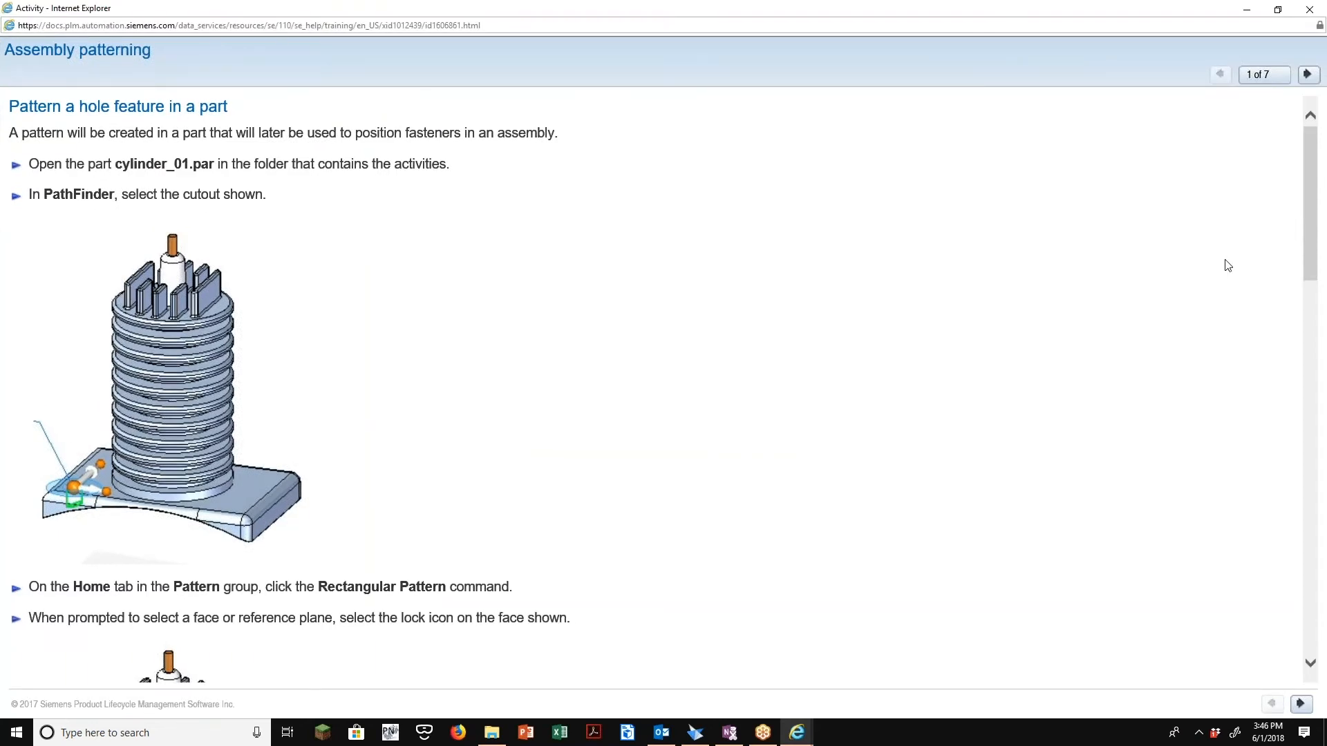
click(1308, 74)
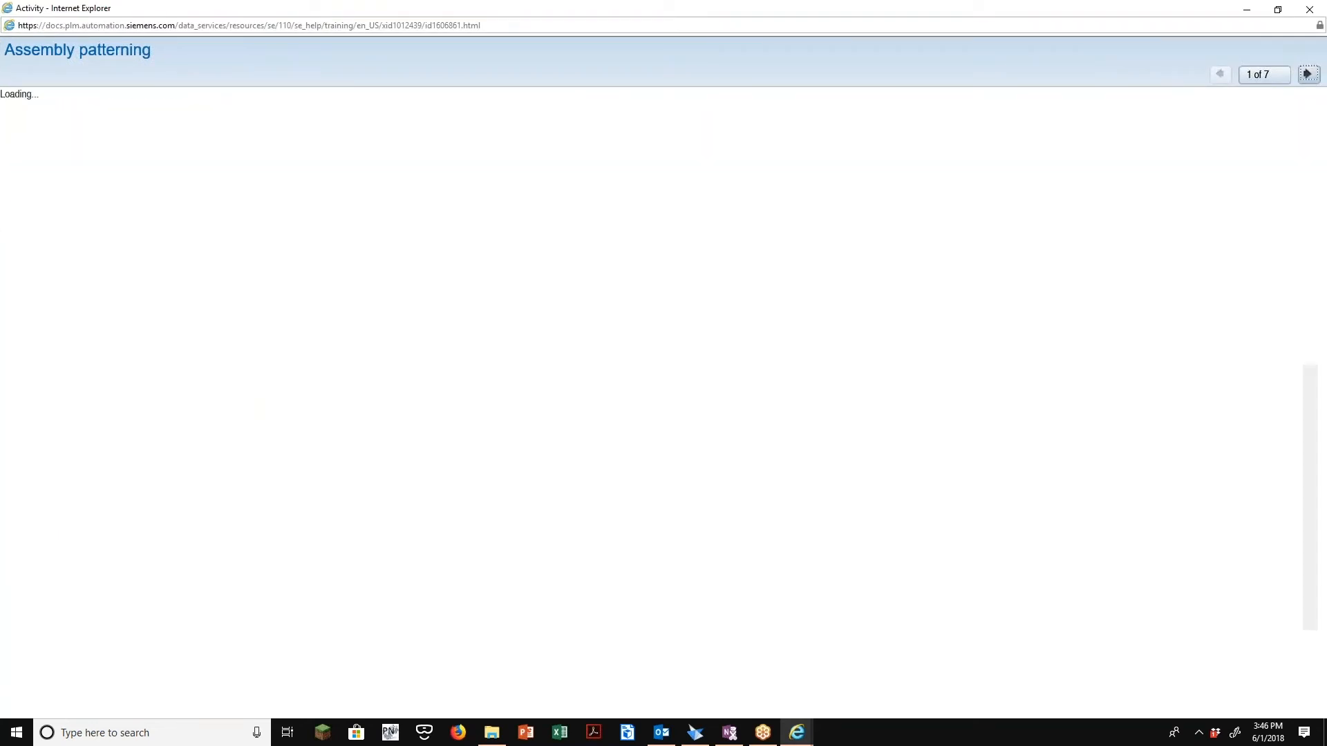
click(1307, 74)
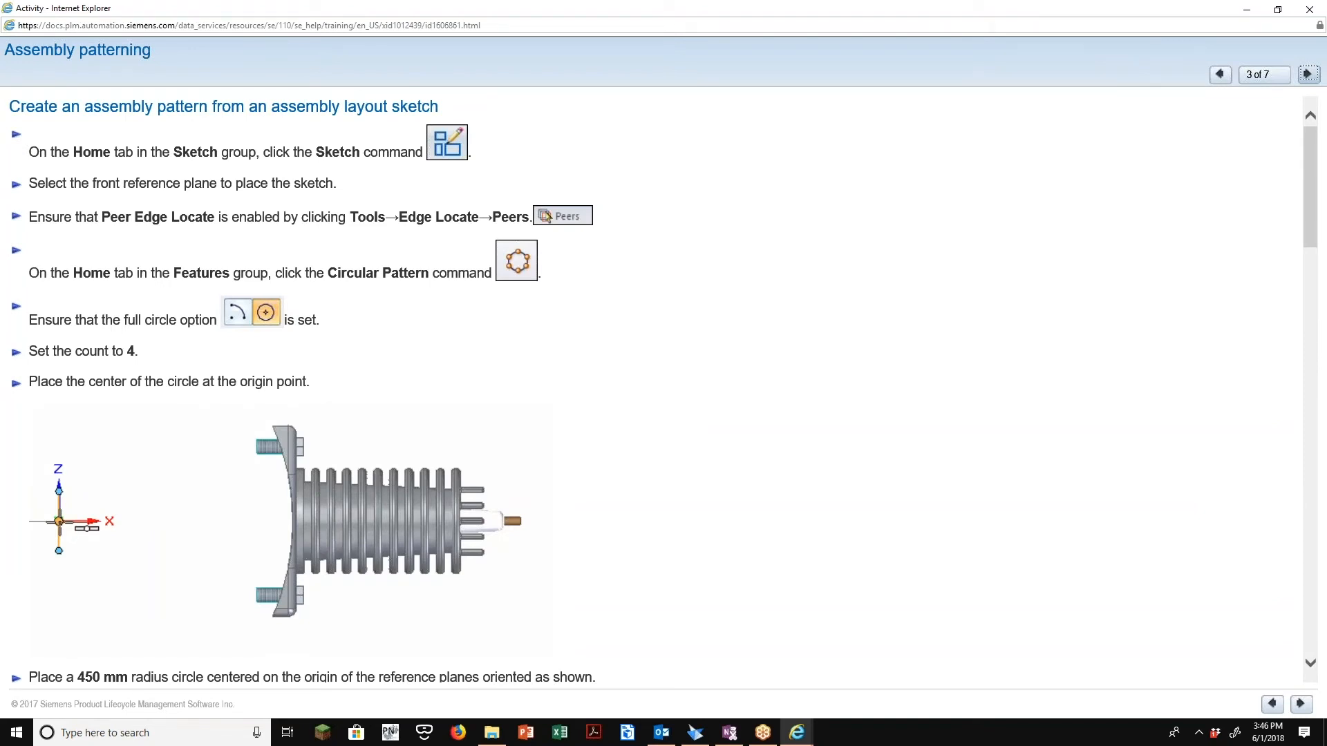
click(1307, 74)
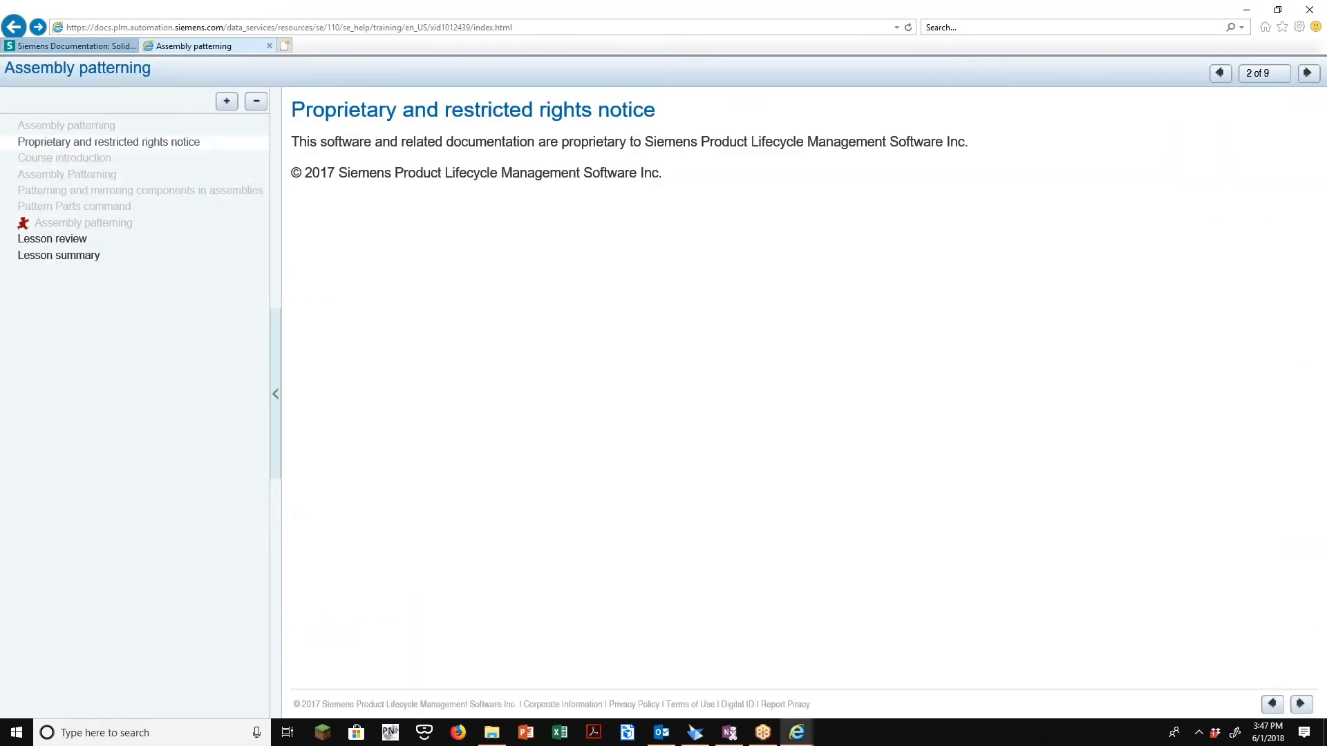
Close the course browser, try Solid Edge help, and dismiss the help failure message
click(1219, 73)
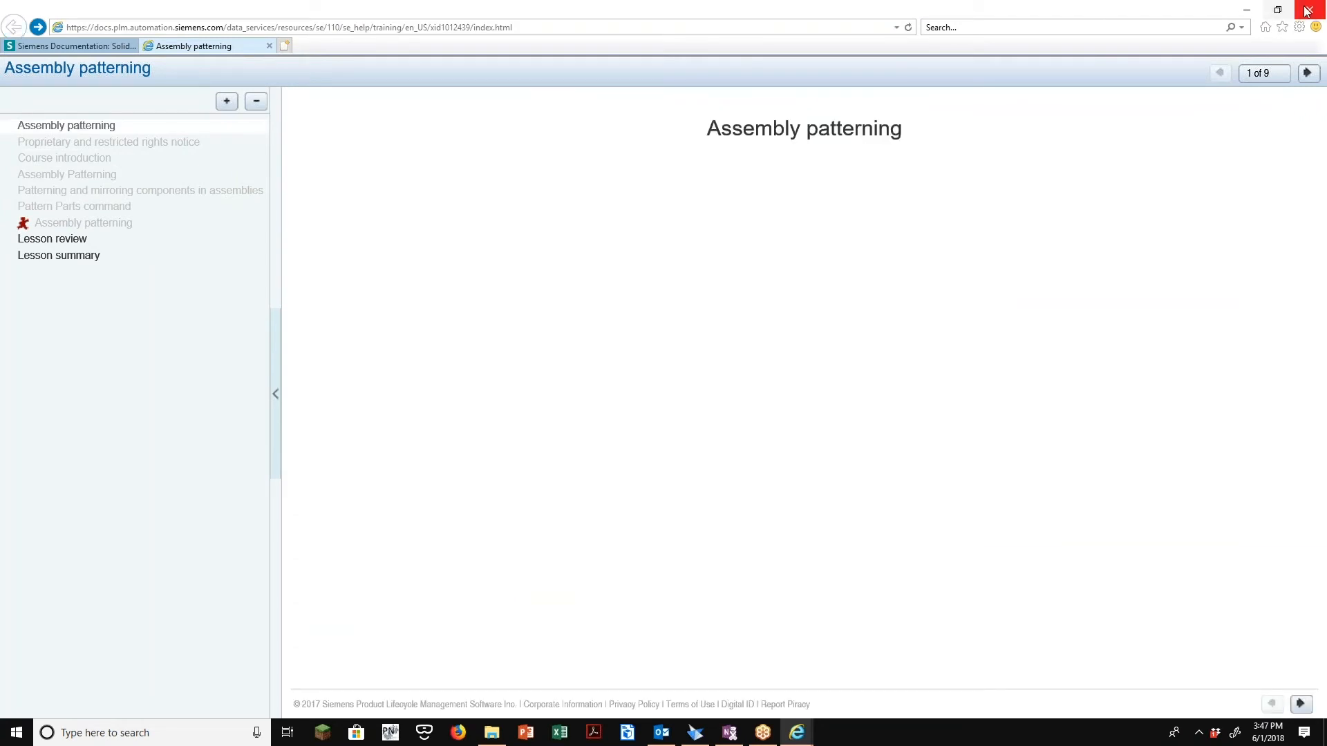
click(1305, 9)
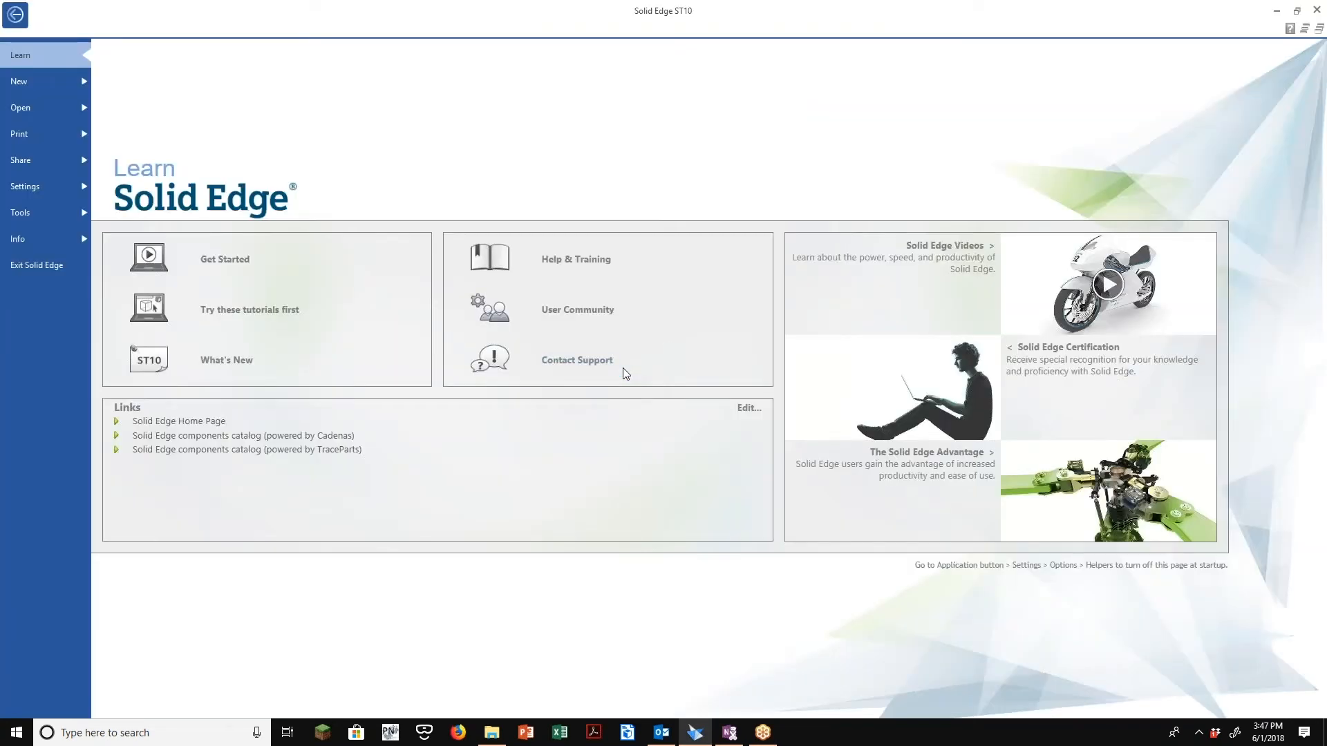
click(574, 259)
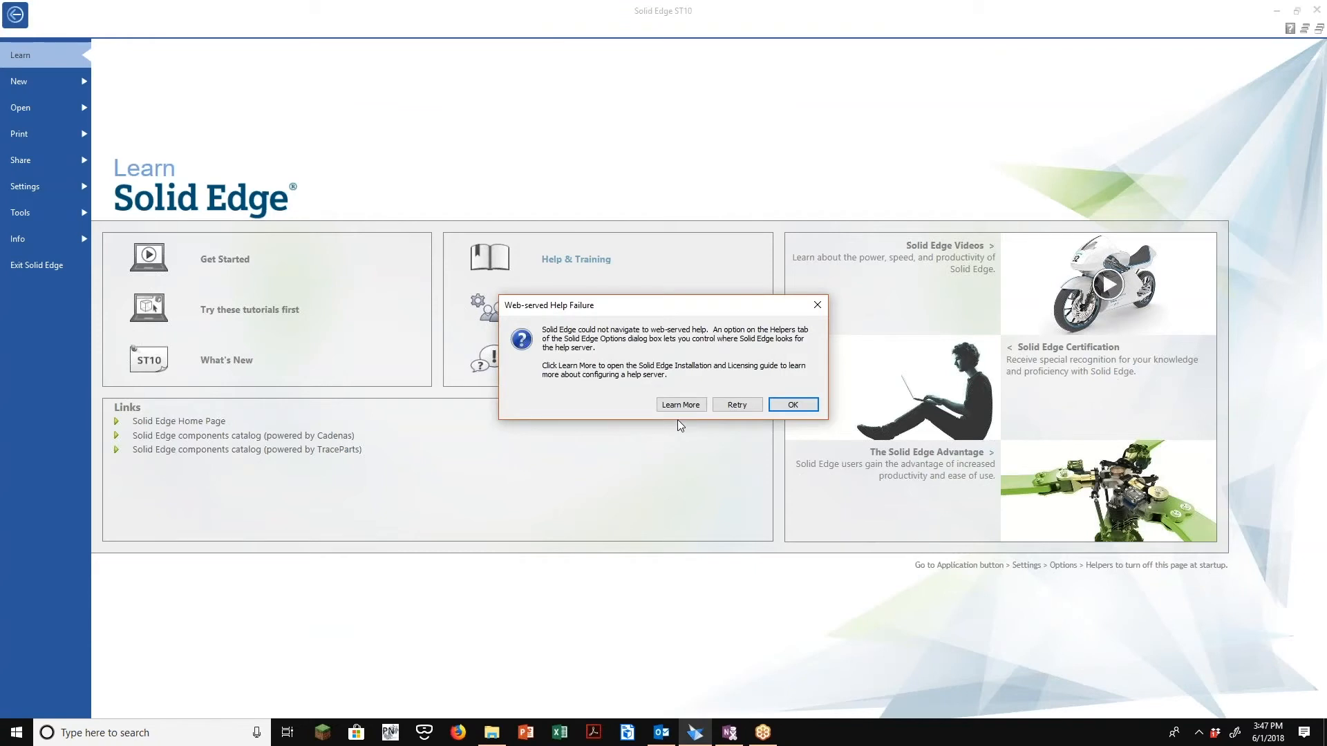
click(735, 404)
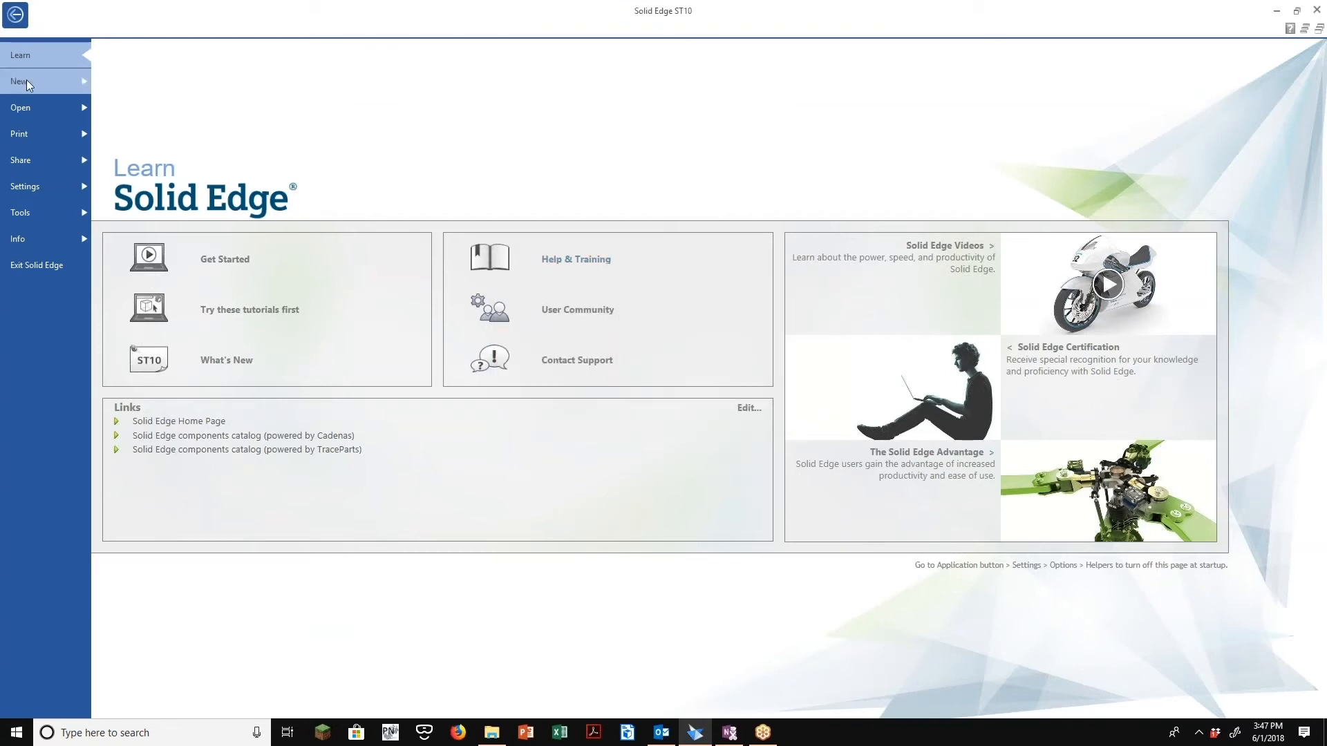
mouse_move(20, 160)
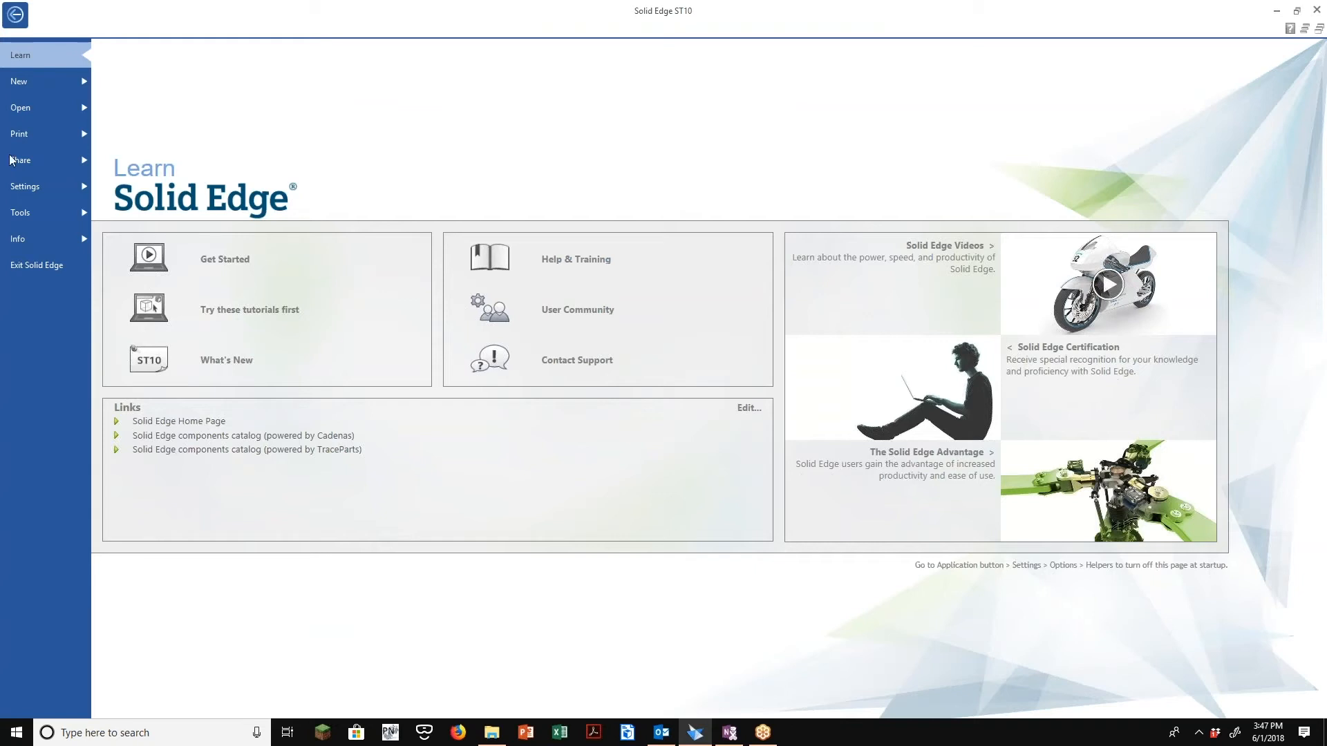
mouse_move(15, 15)
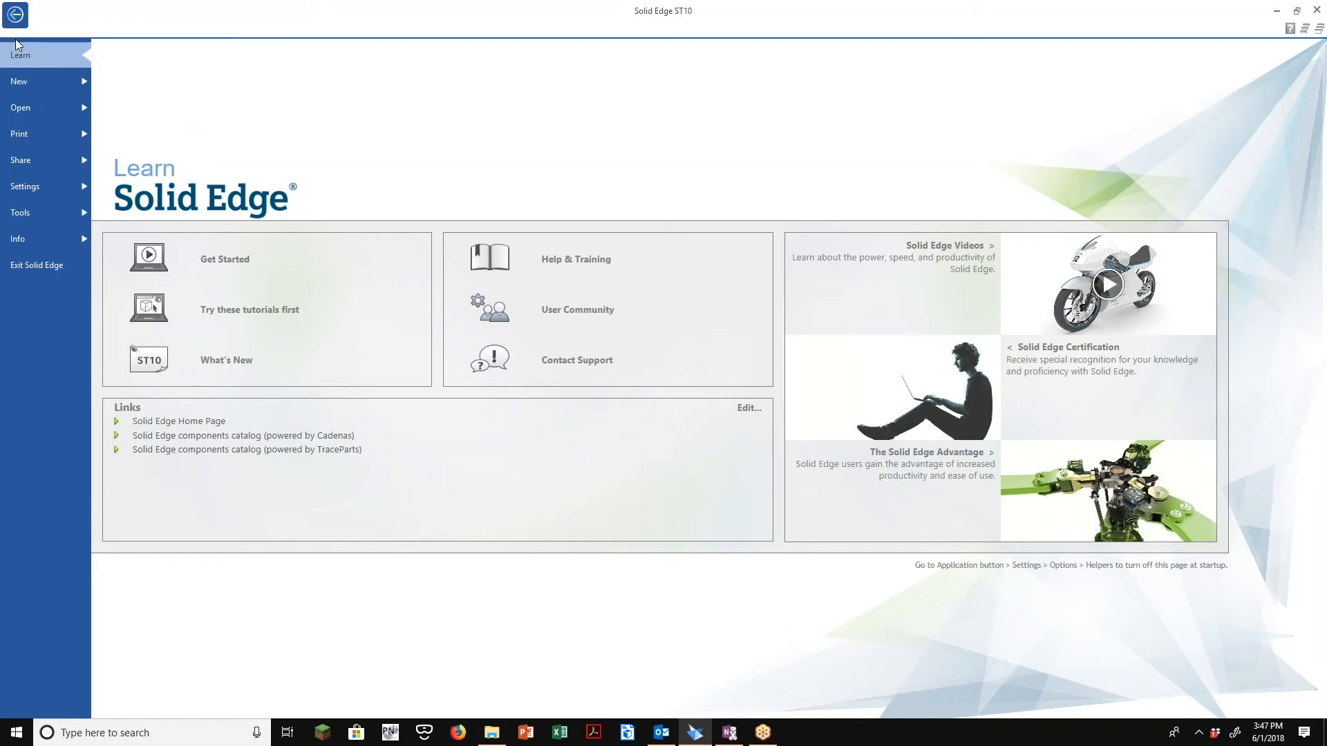
Create a new part, Part1, from the ANSI Inch Part template
click(20, 108)
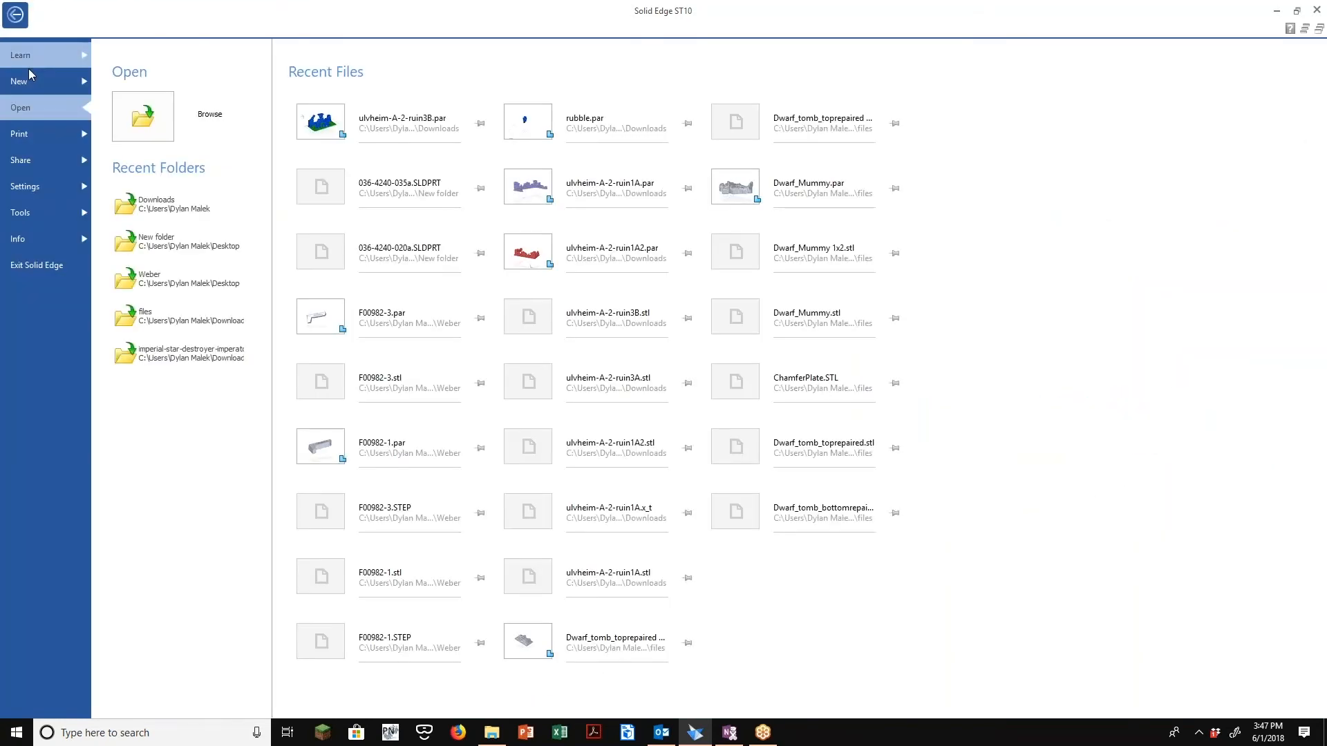
click(19, 82)
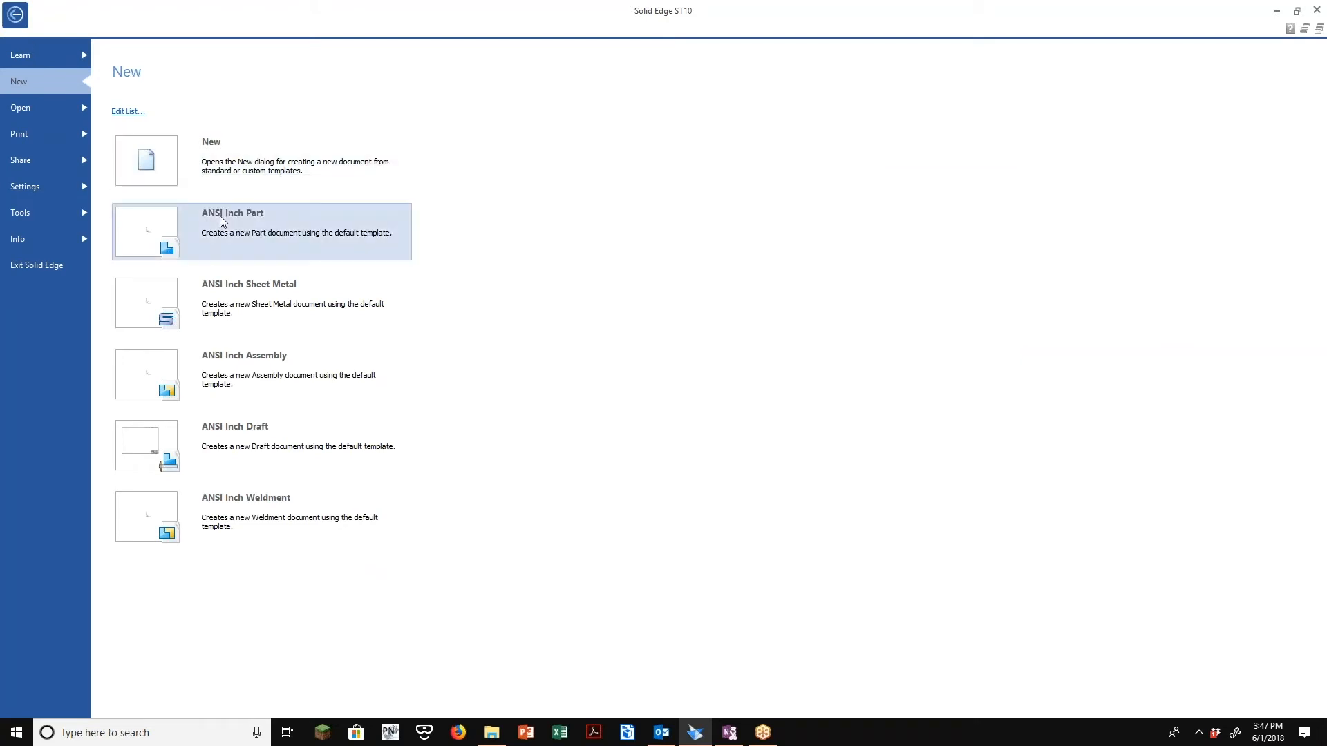
click(261, 230)
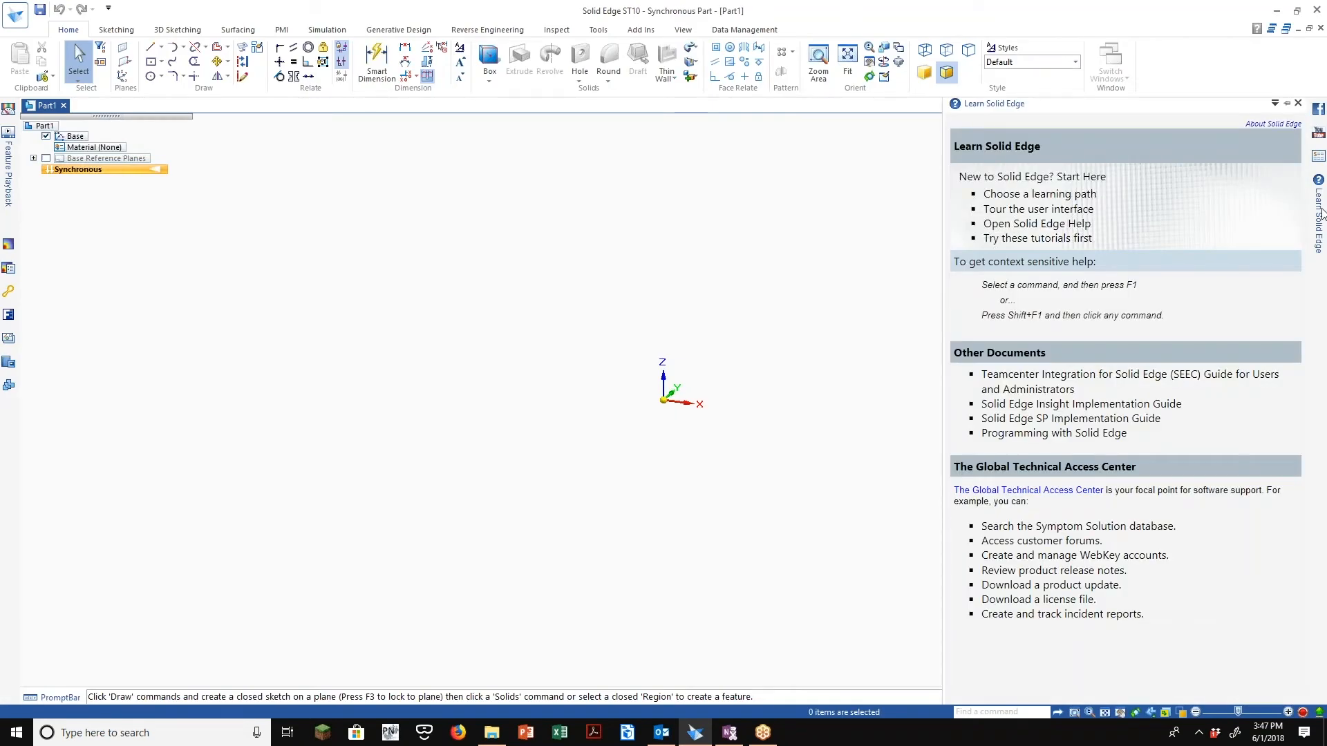
mouse_move(1256, 27)
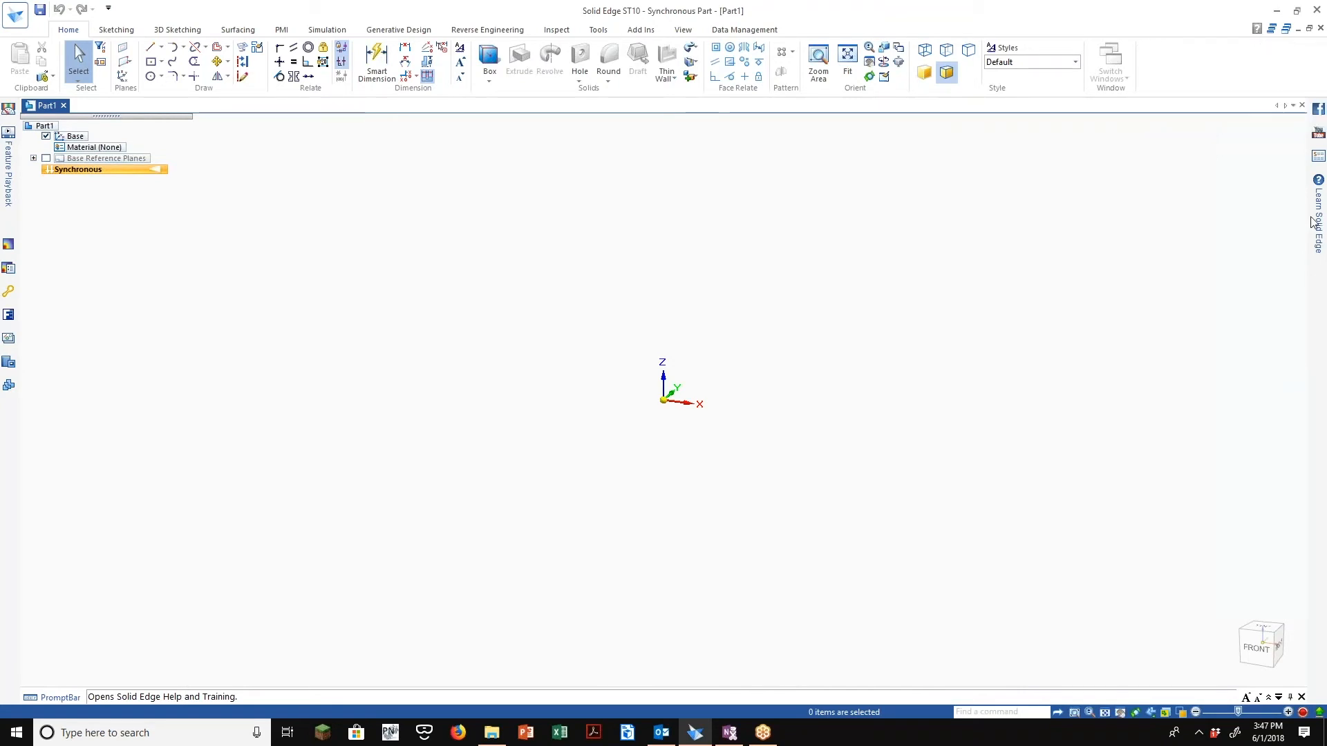
Show, hide, and restore the Learn Solid Edge resources pane beside Part1
click(1316, 203)
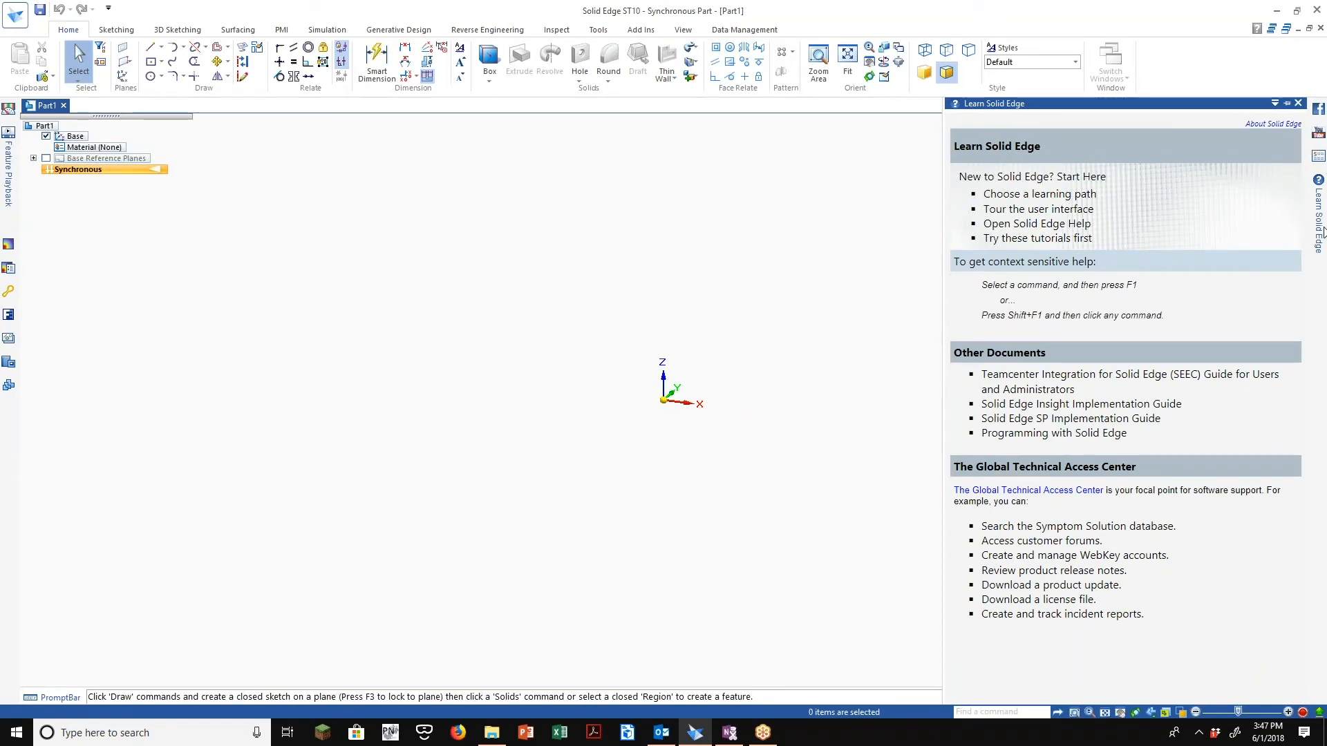
click(1301, 103)
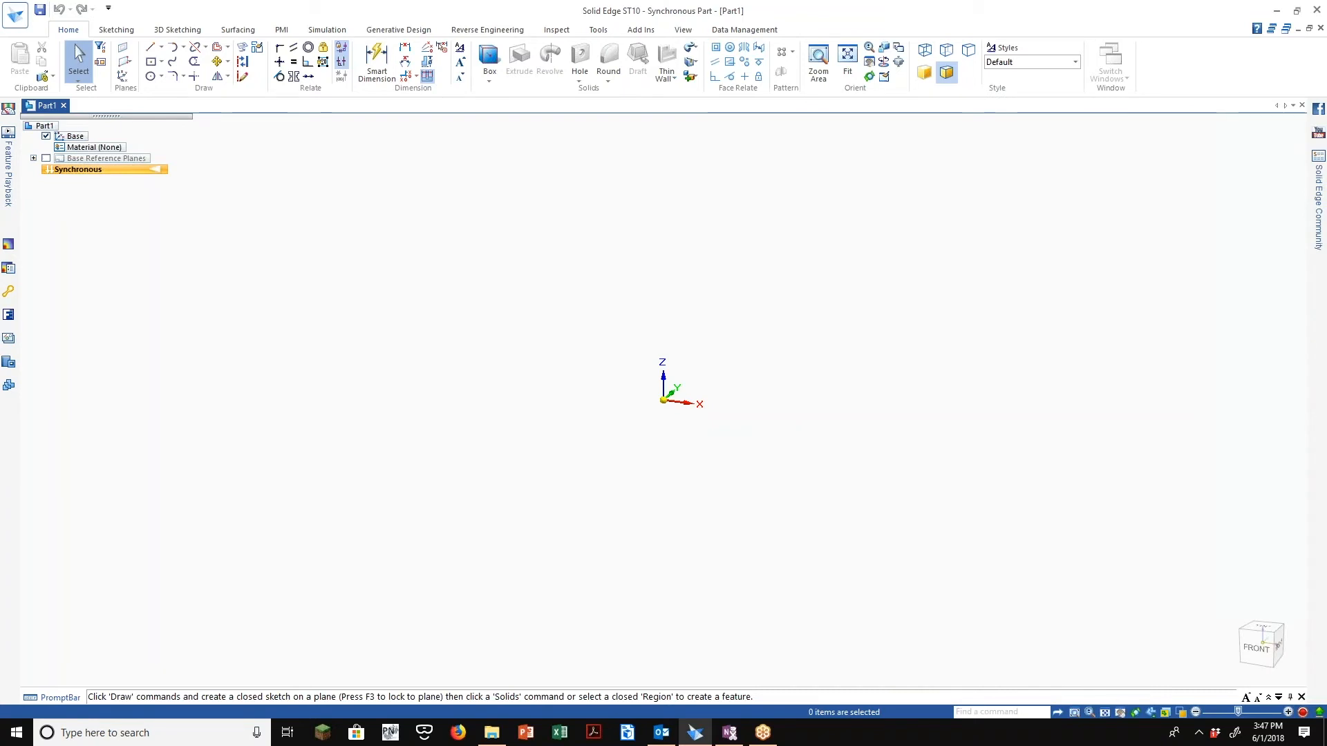
mouse_move(1256, 27)
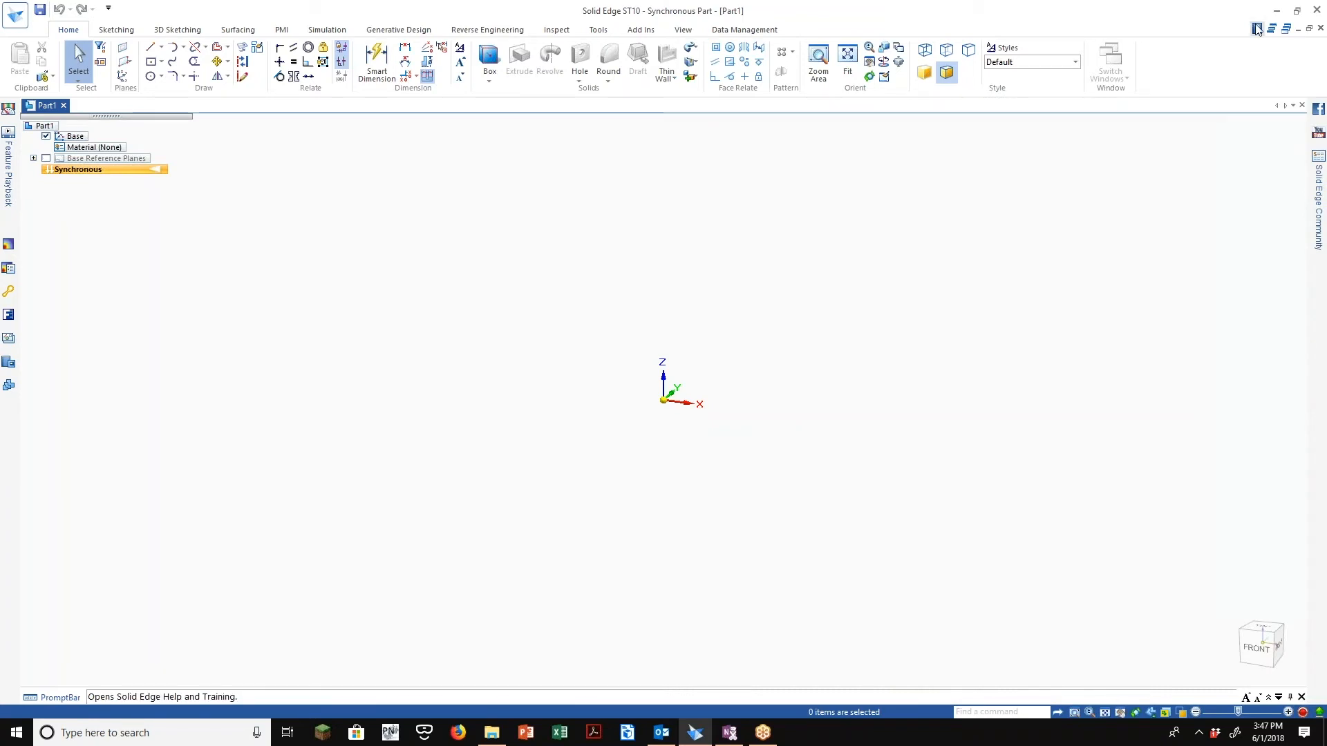
mouse_move(1256, 28)
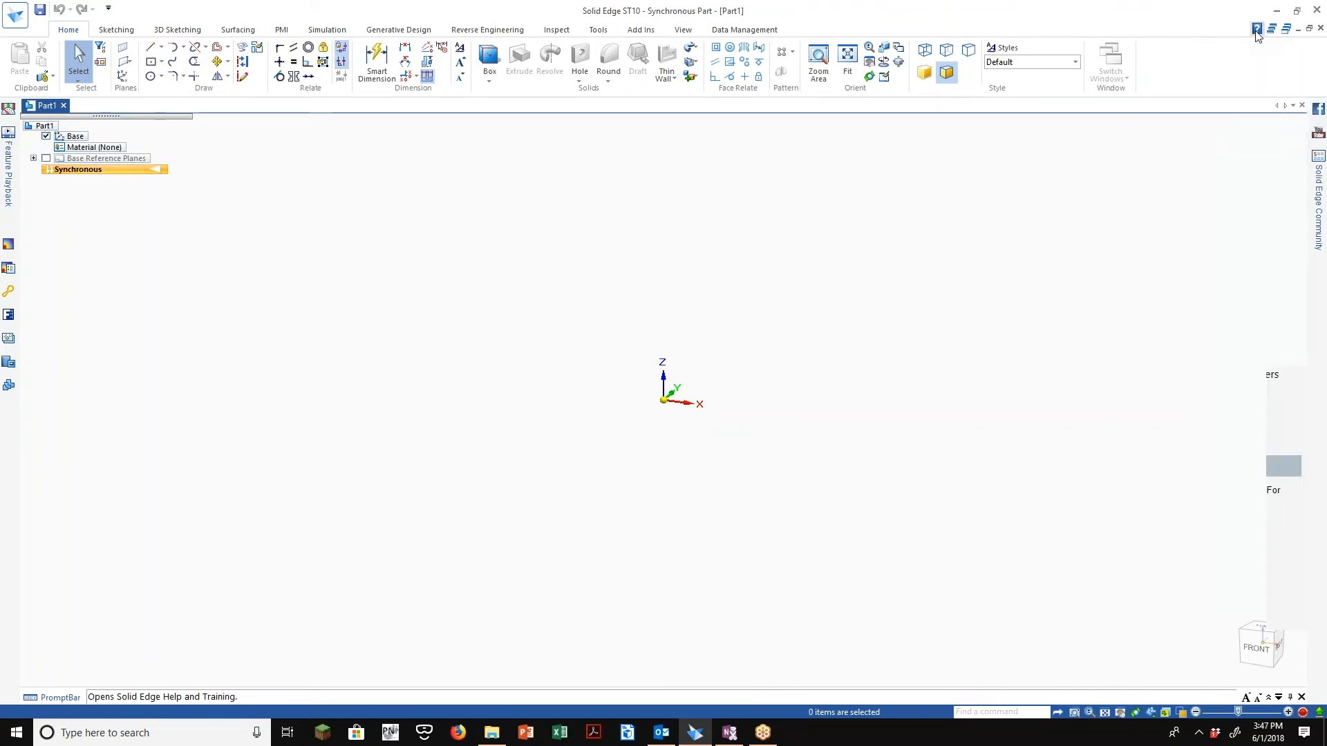
click(1256, 27)
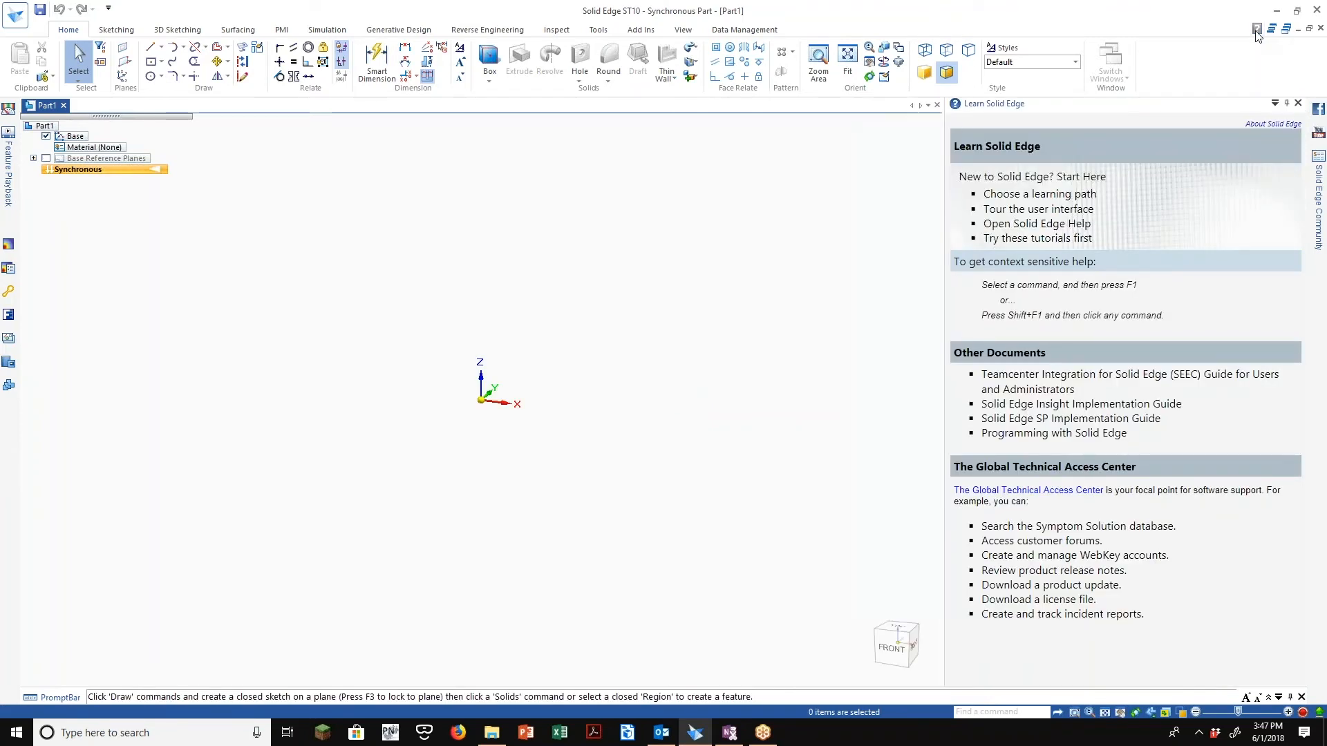
click(1296, 103)
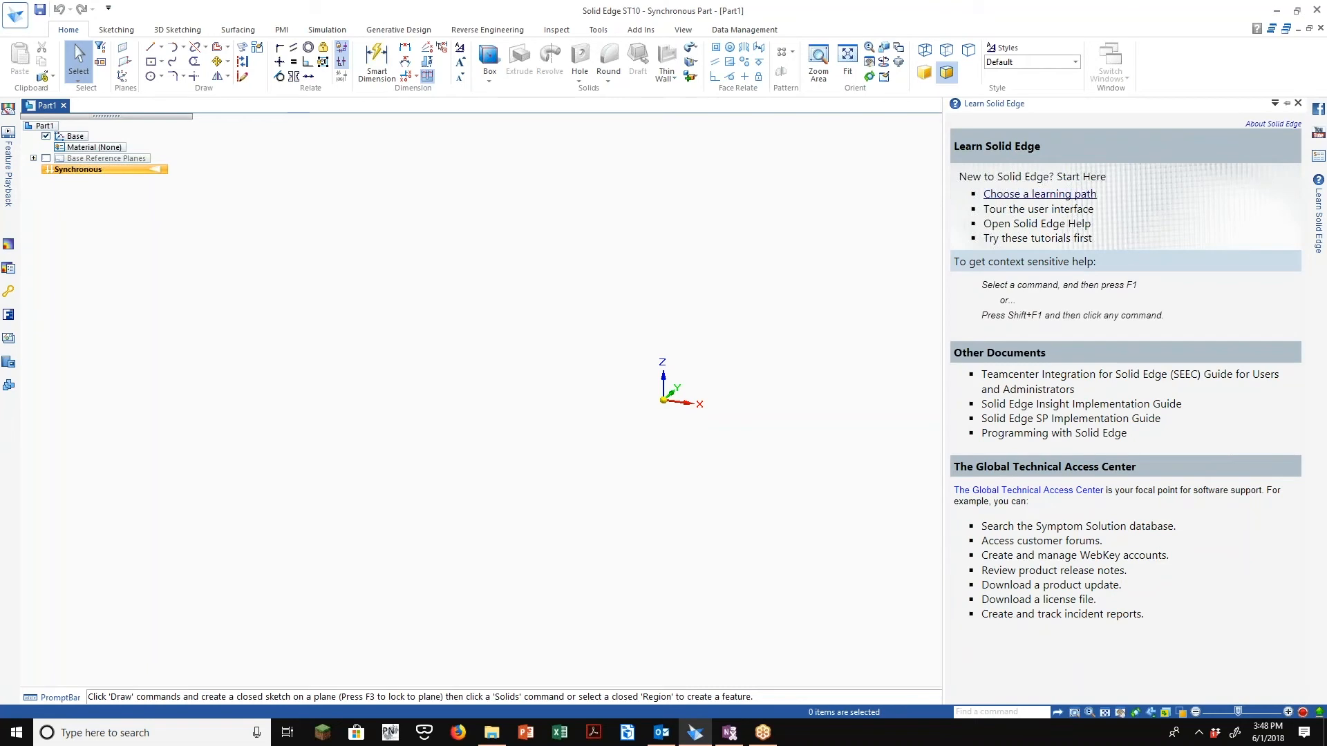
Open the learning path choices and maximize the help browser window
click(1037, 193)
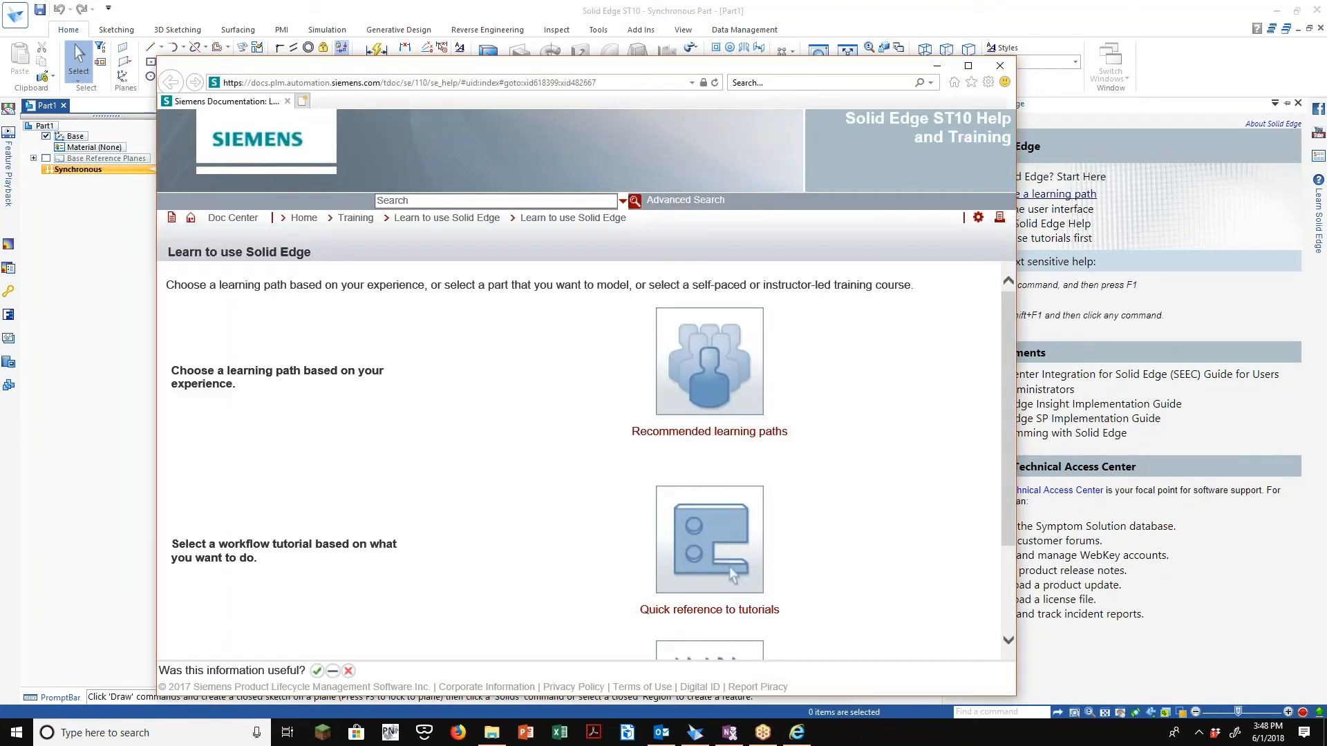
mouse_move(1037, 72)
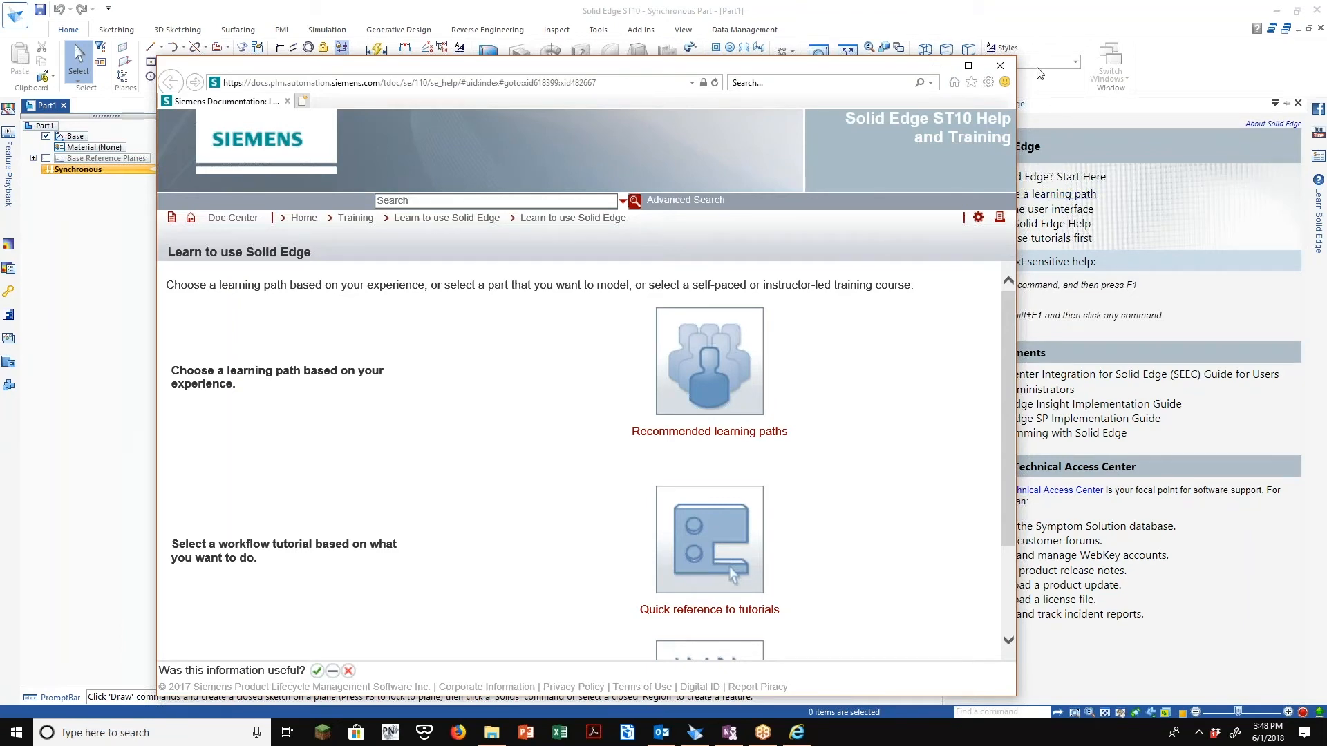
click(968, 66)
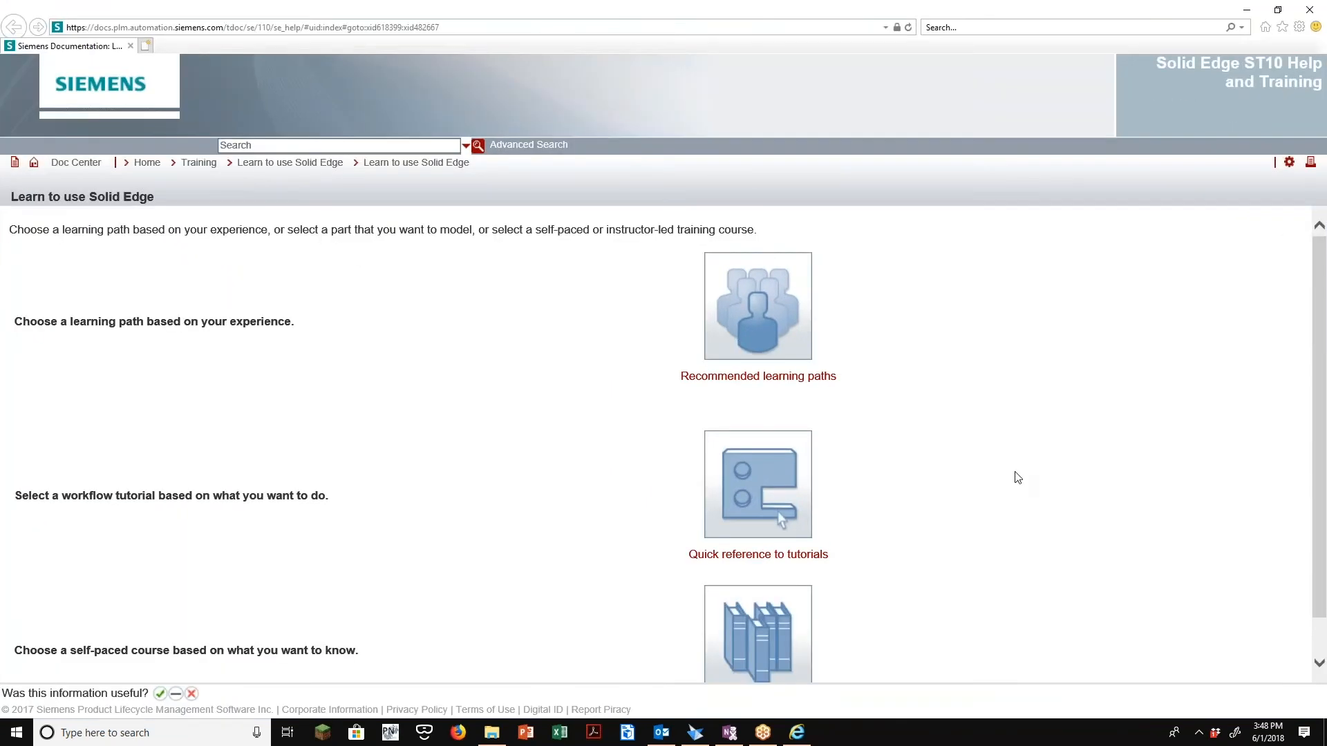
scroll(down, 3)
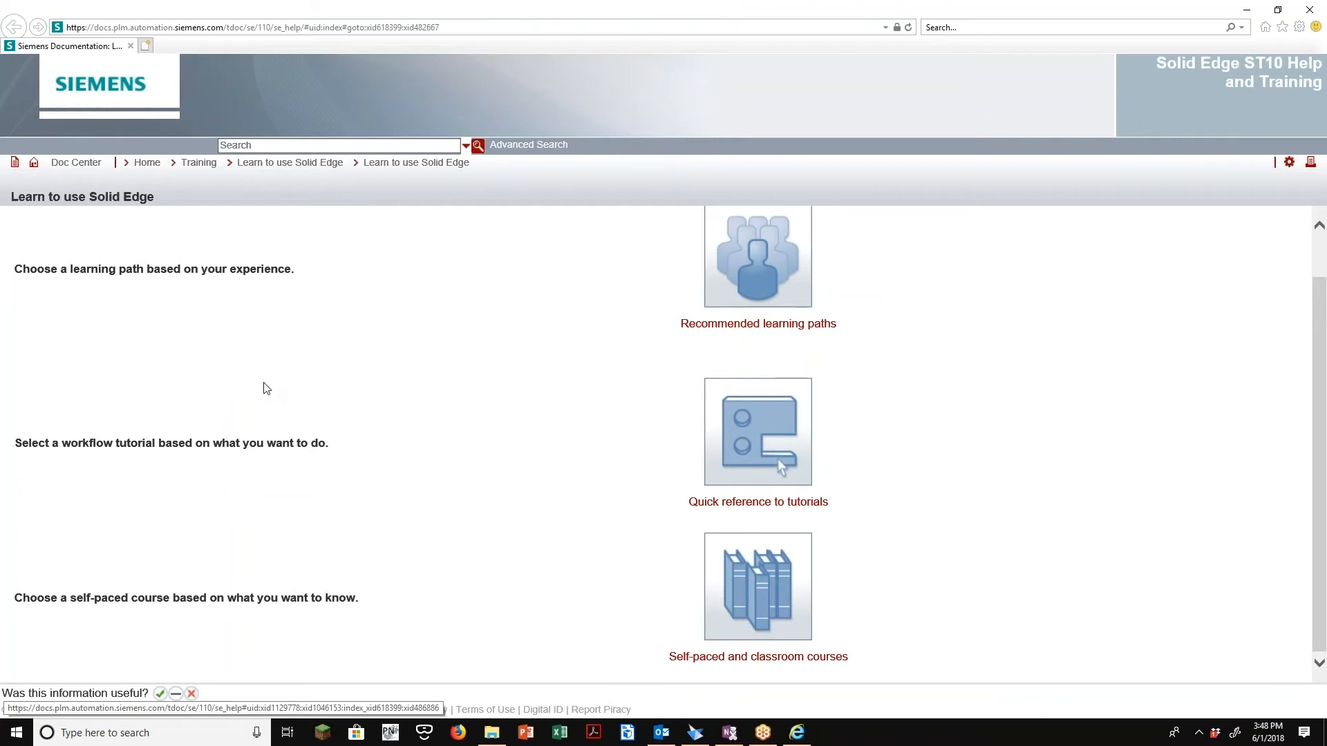
scroll(up, 3)
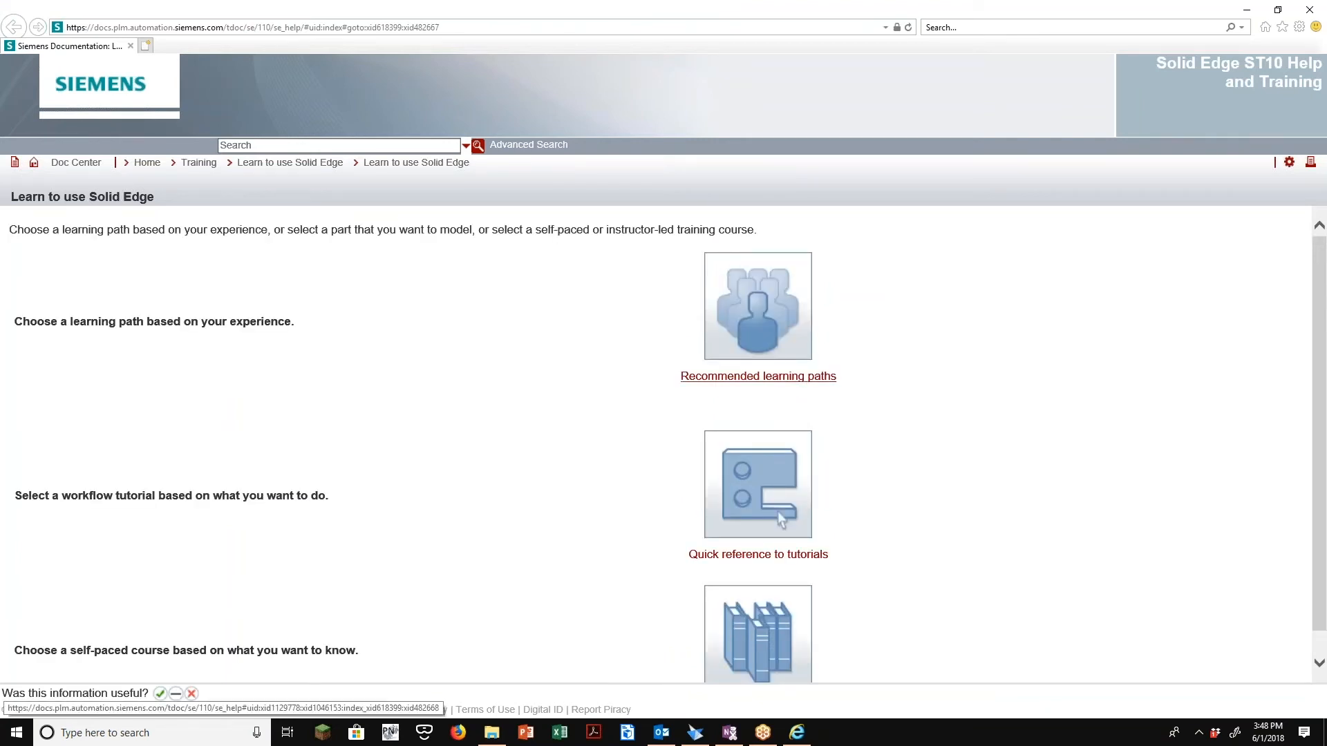
Browse Recommended learning paths and open the 'New to CAD? Start here' path
click(757, 376)
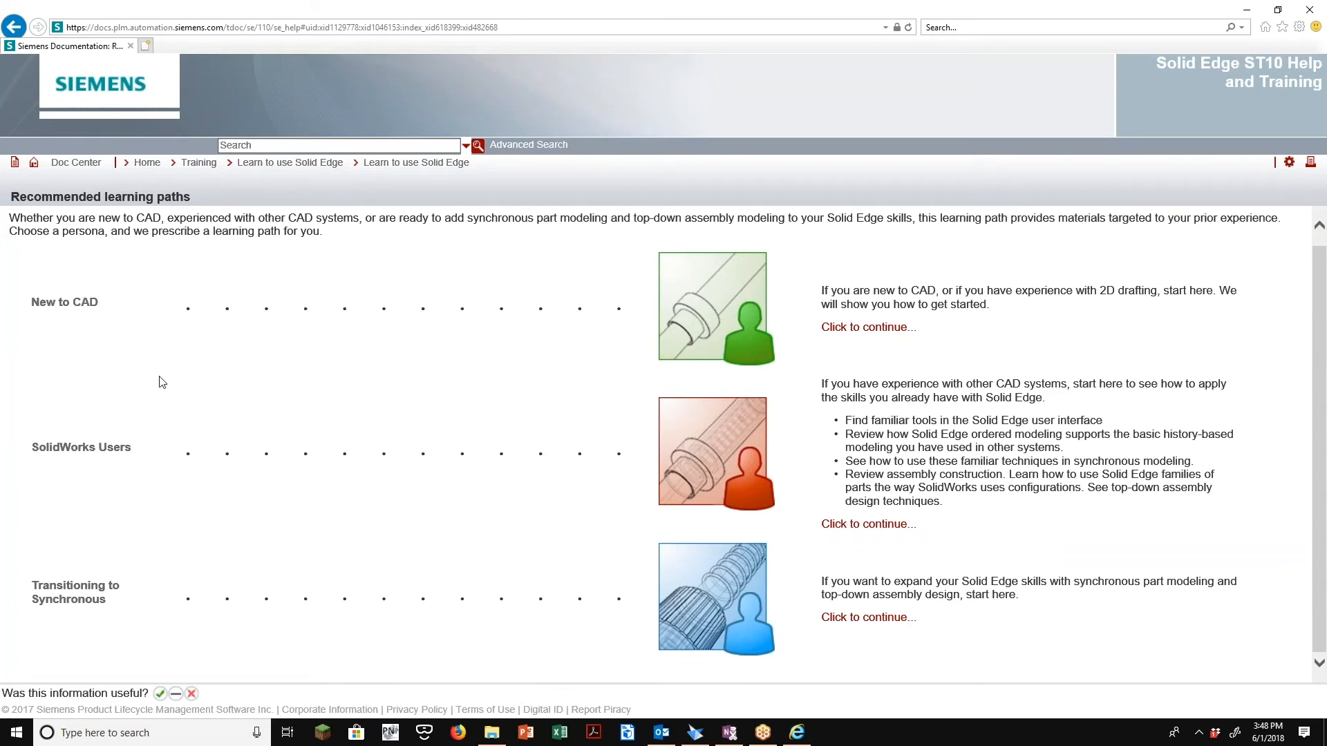
double_click(80, 447)
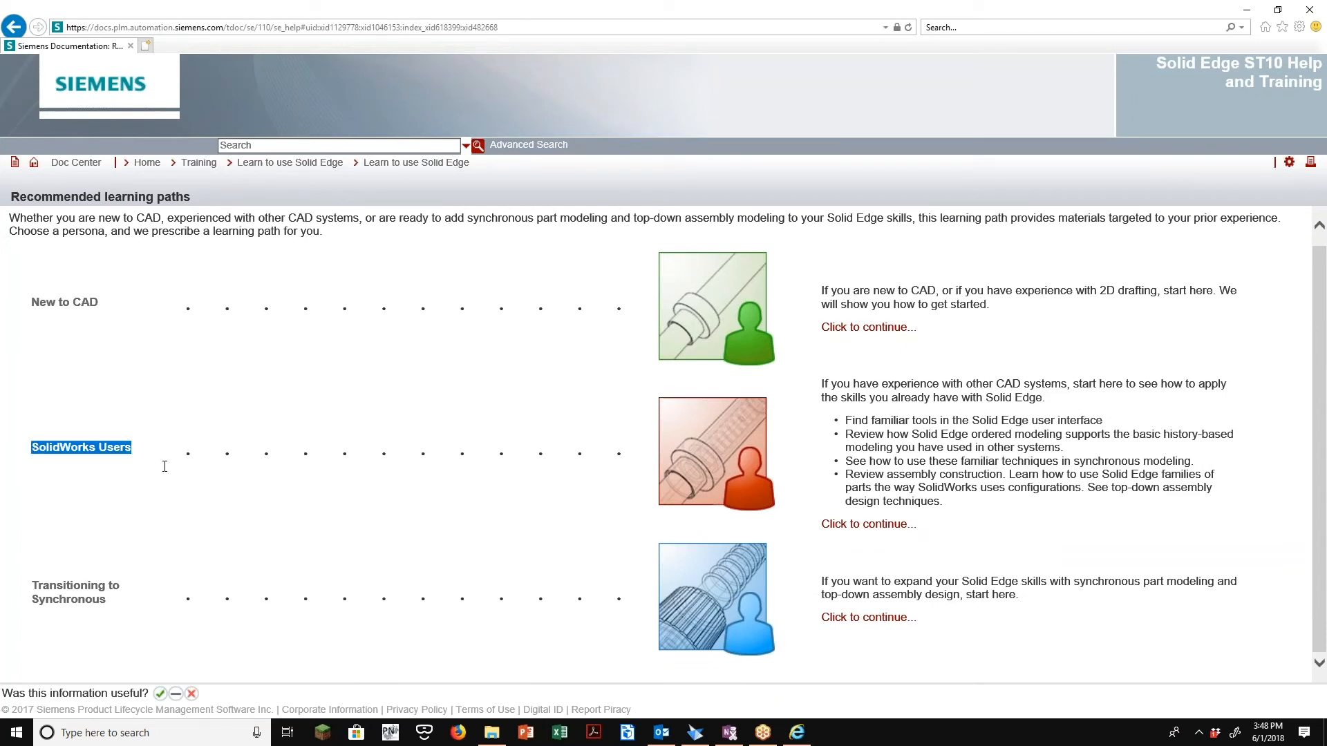
mouse_move(113, 613)
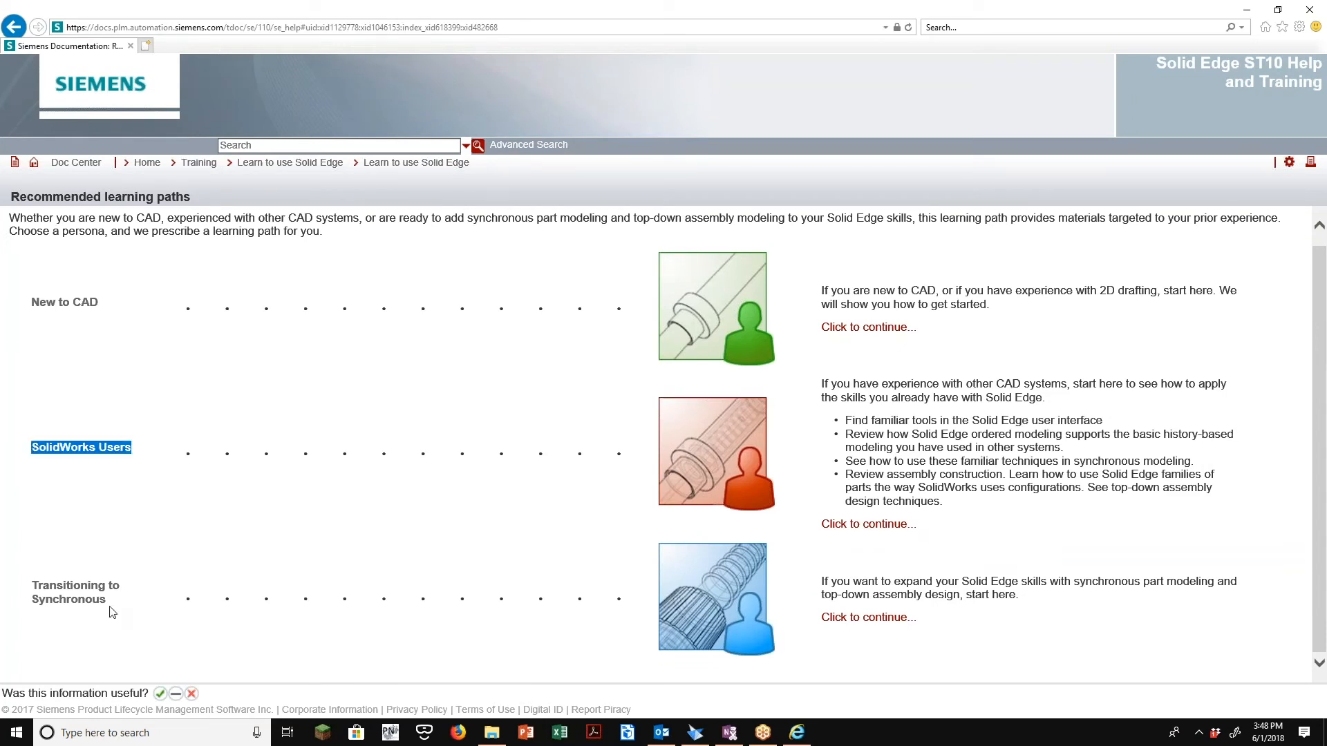
double_click(69, 599)
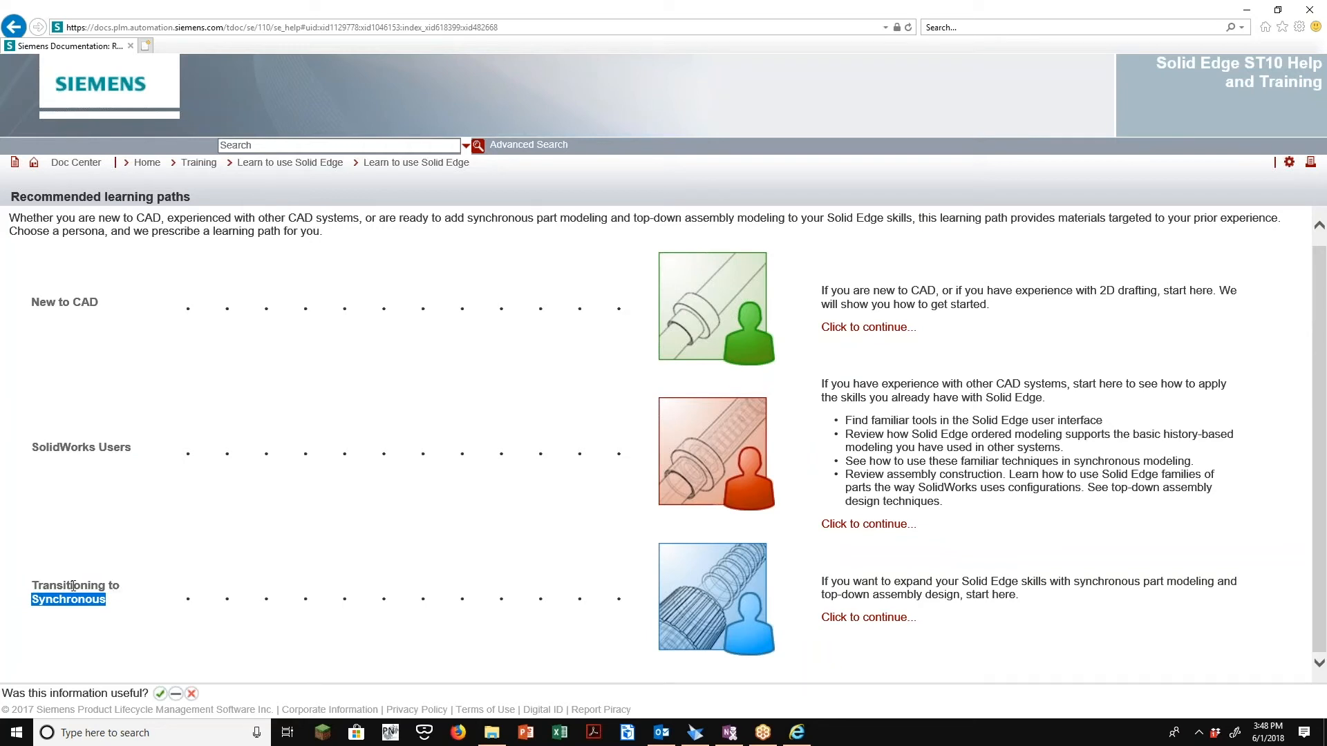
double_click(64, 586)
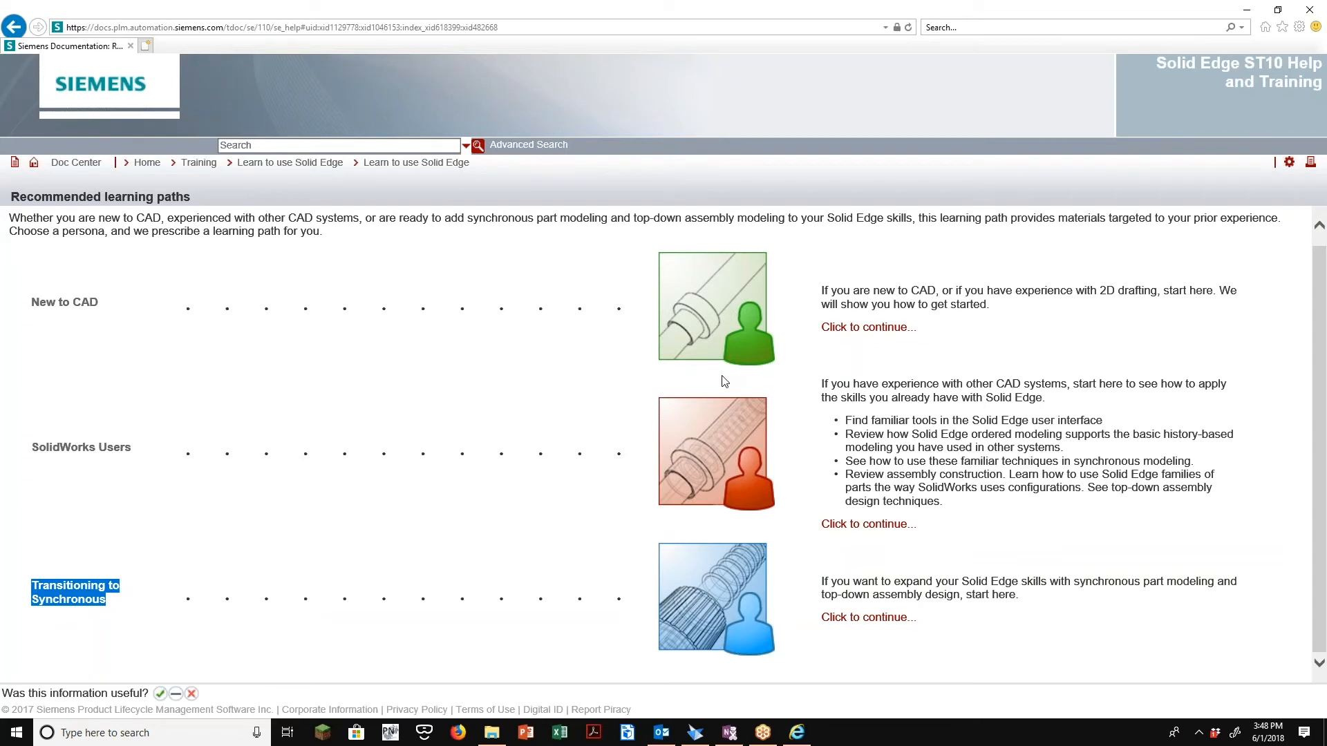
click(866, 327)
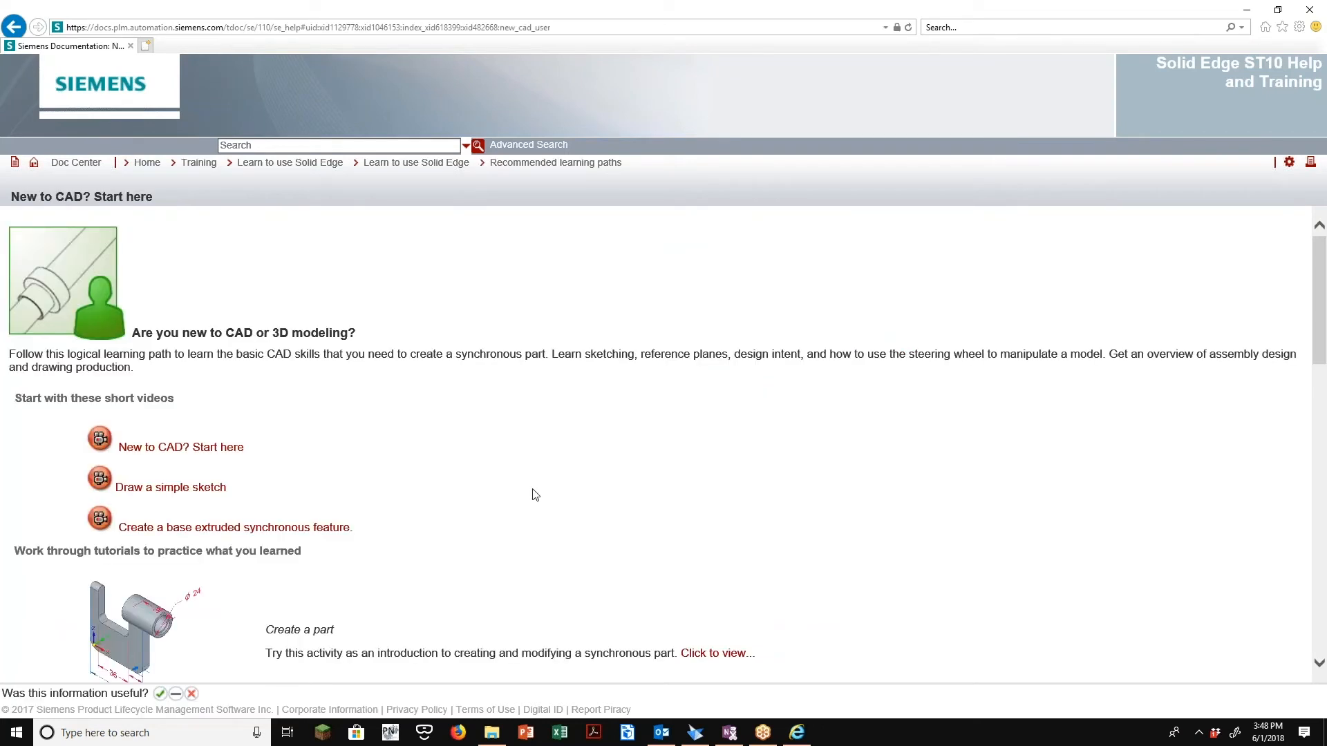
Play the 'New to CAD? Start here' video and scroll through the tutorials list
click(181, 447)
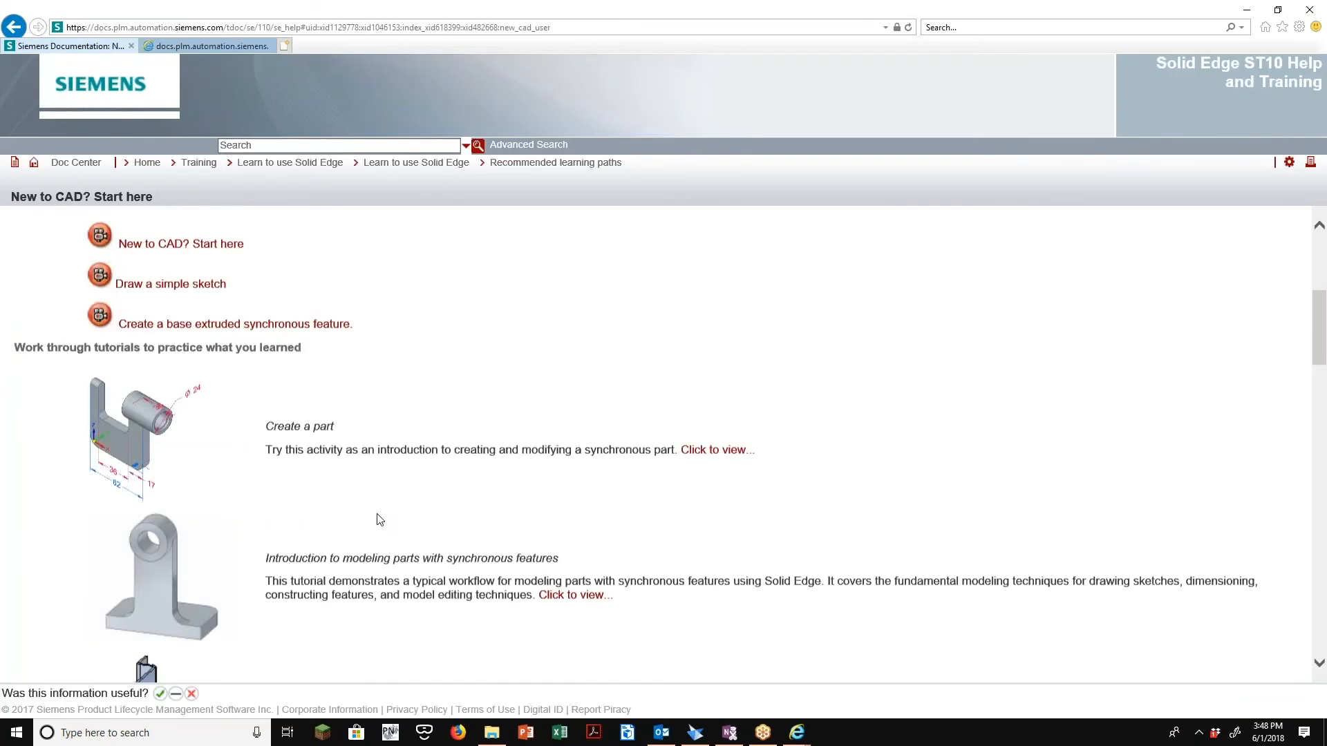
scroll(down, 3)
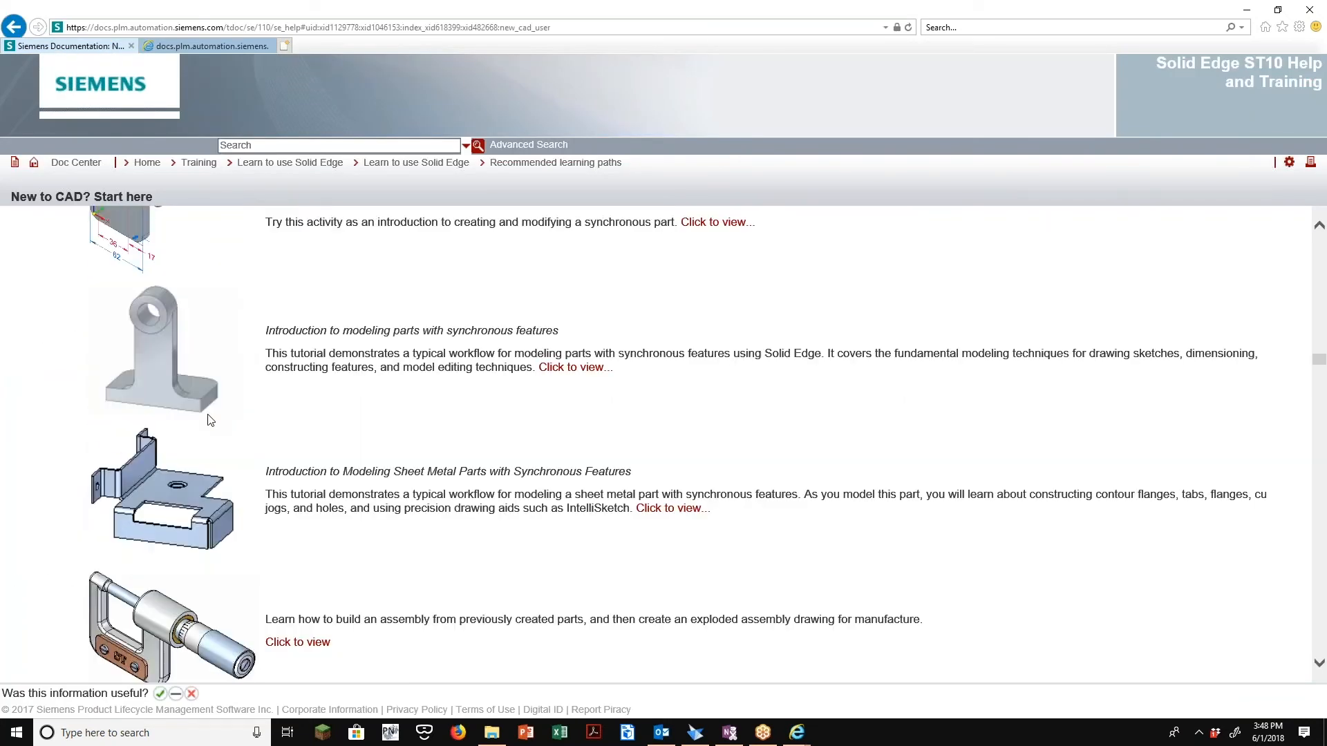
scroll(down, 3)
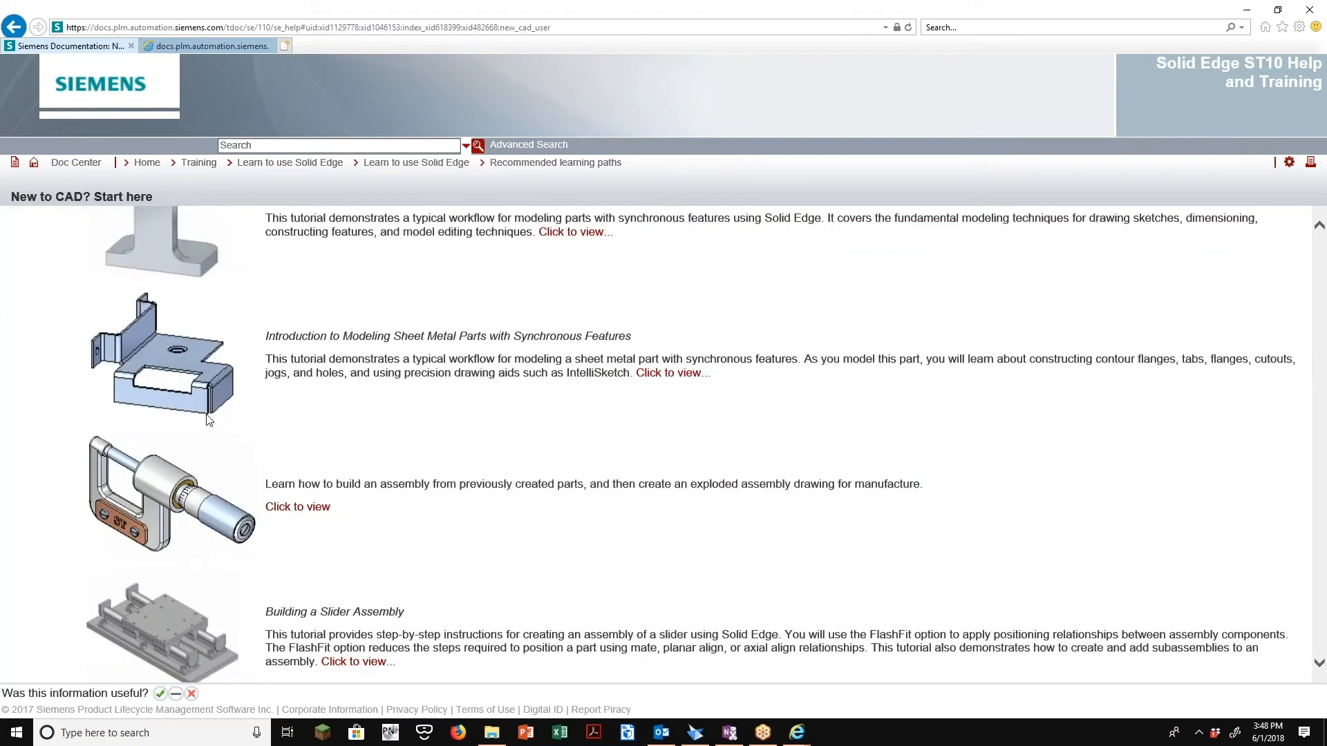
scroll(down, 3)
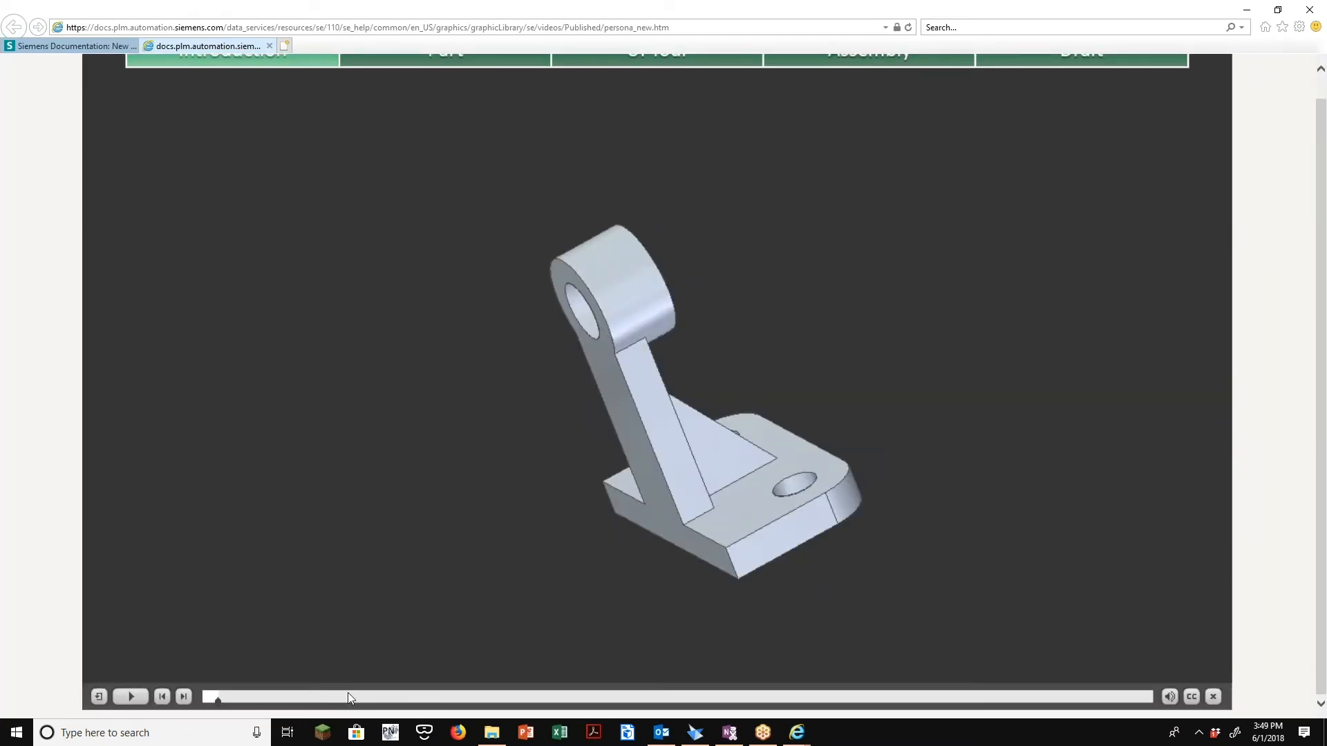
Jump ahead in the introductory video to the Part modeling demonstration
click(131, 696)
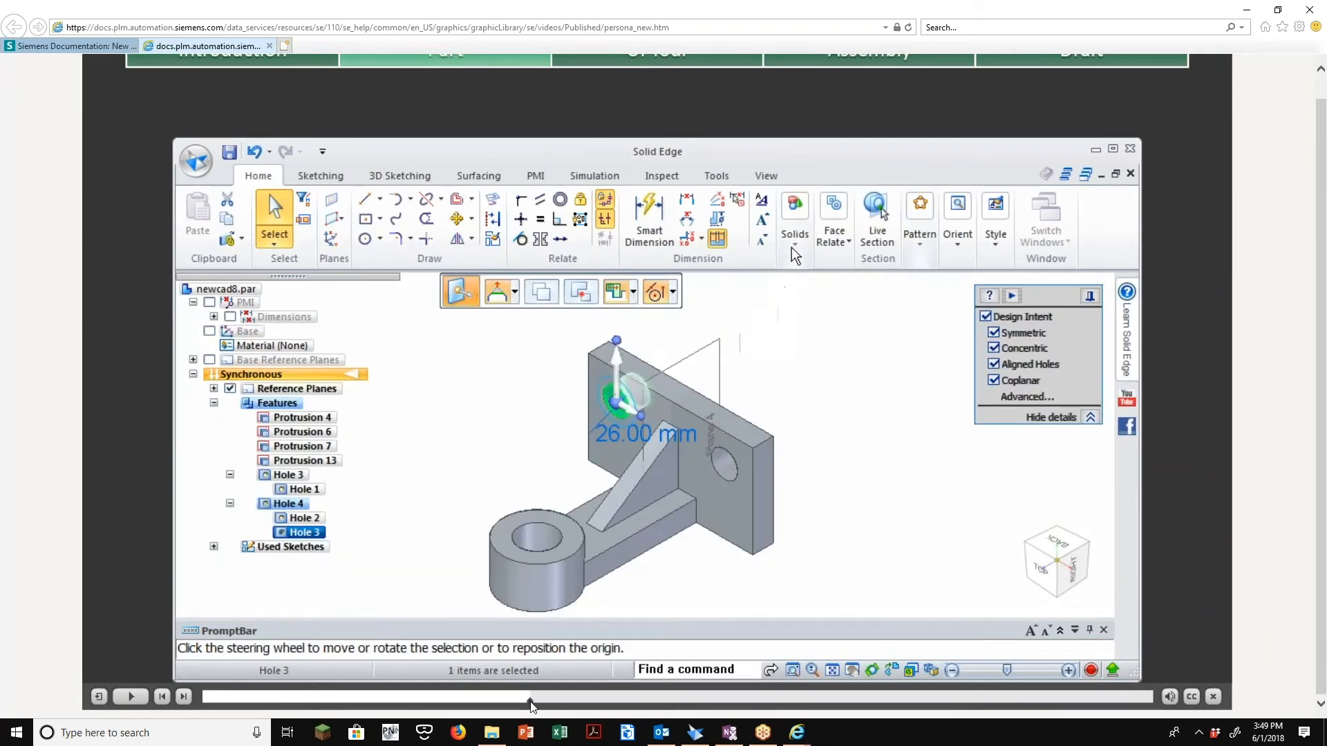
mouse_move(709, 709)
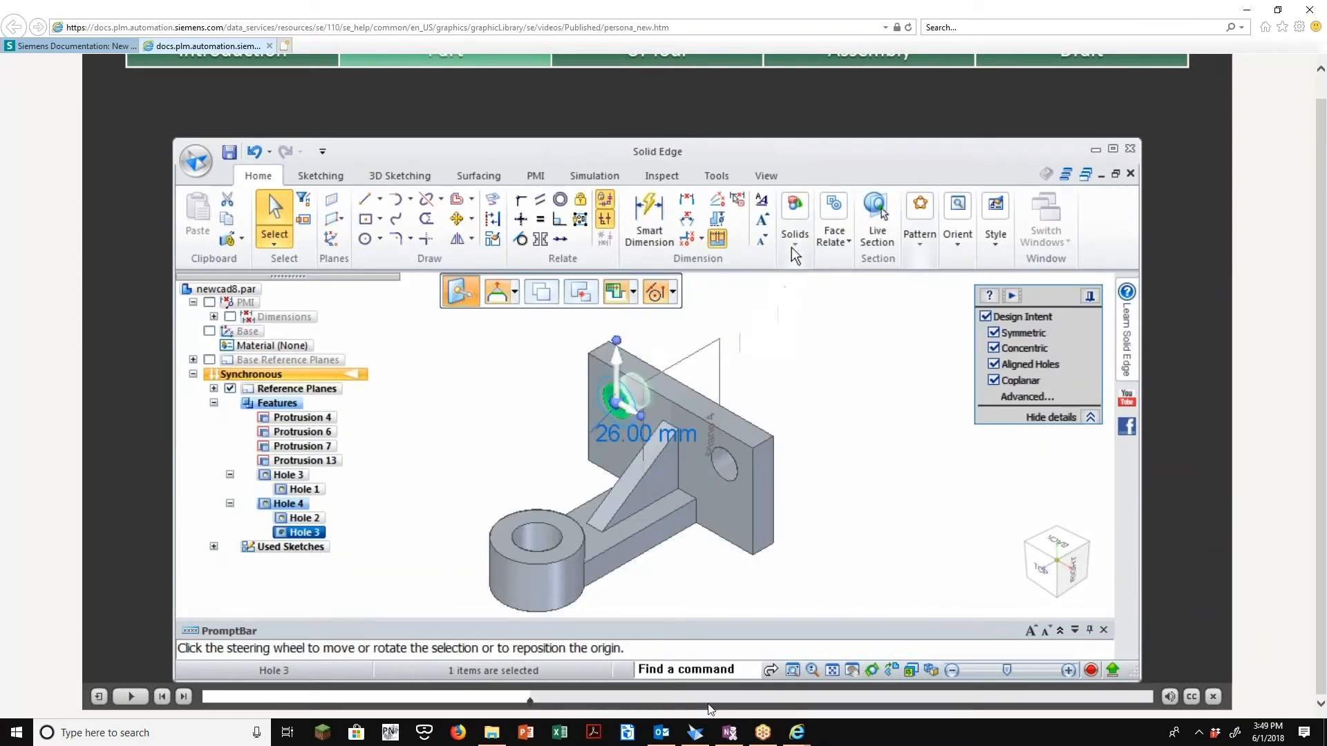
mouse_move(756, 709)
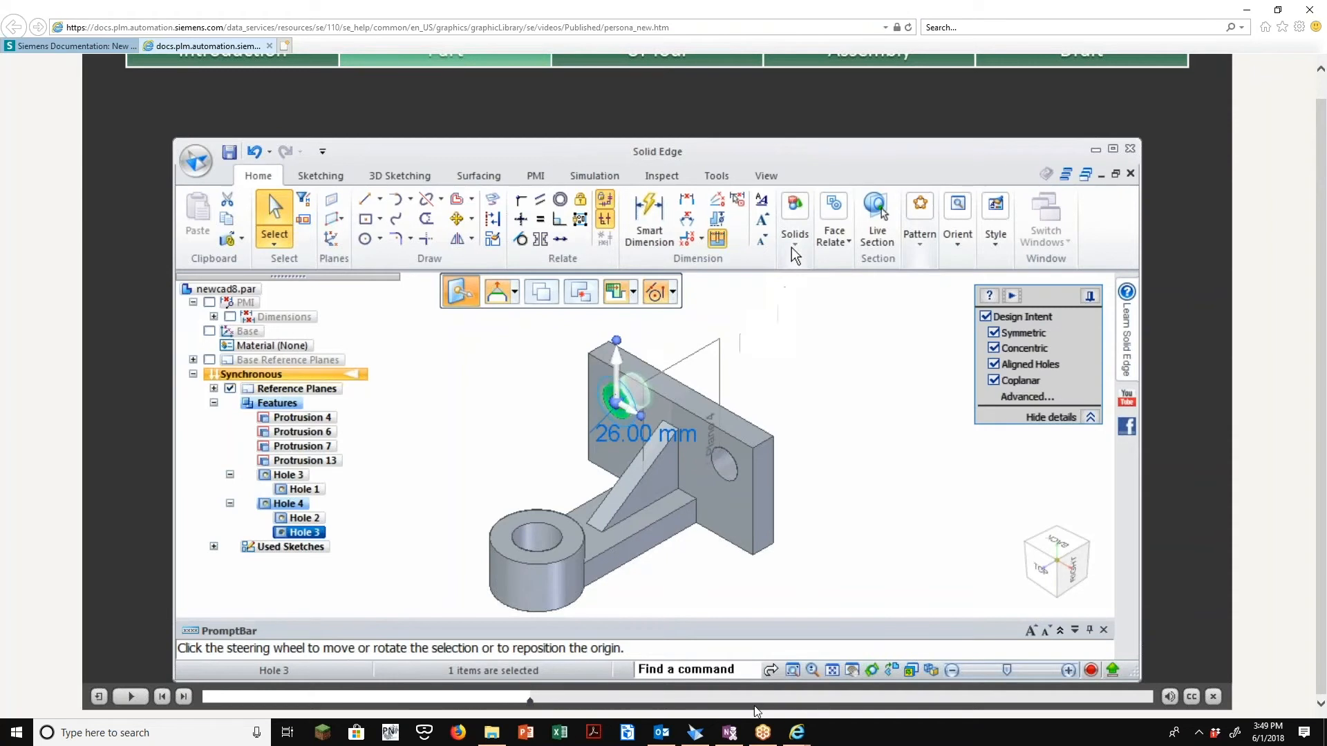
mouse_move(765, 706)
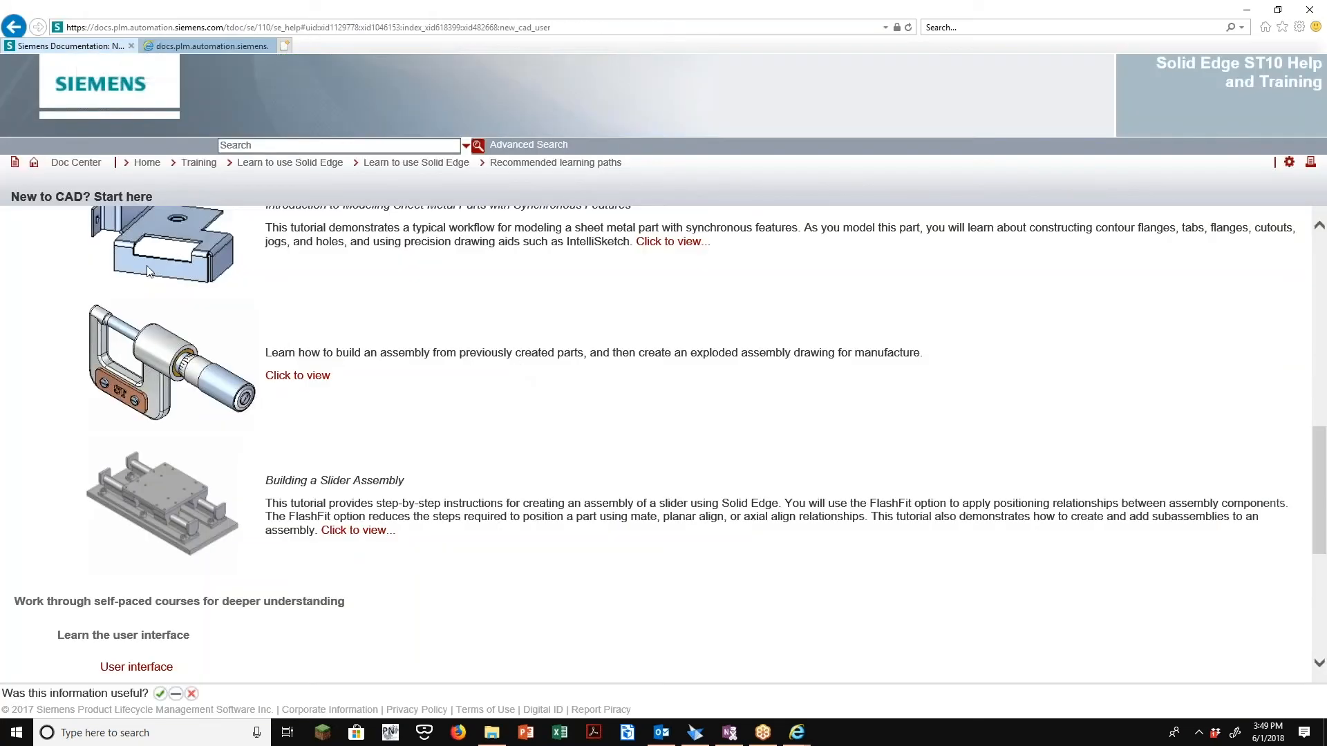
Return to the Learn to use Solid Edge page and highlight the self-paced course description
click(14, 27)
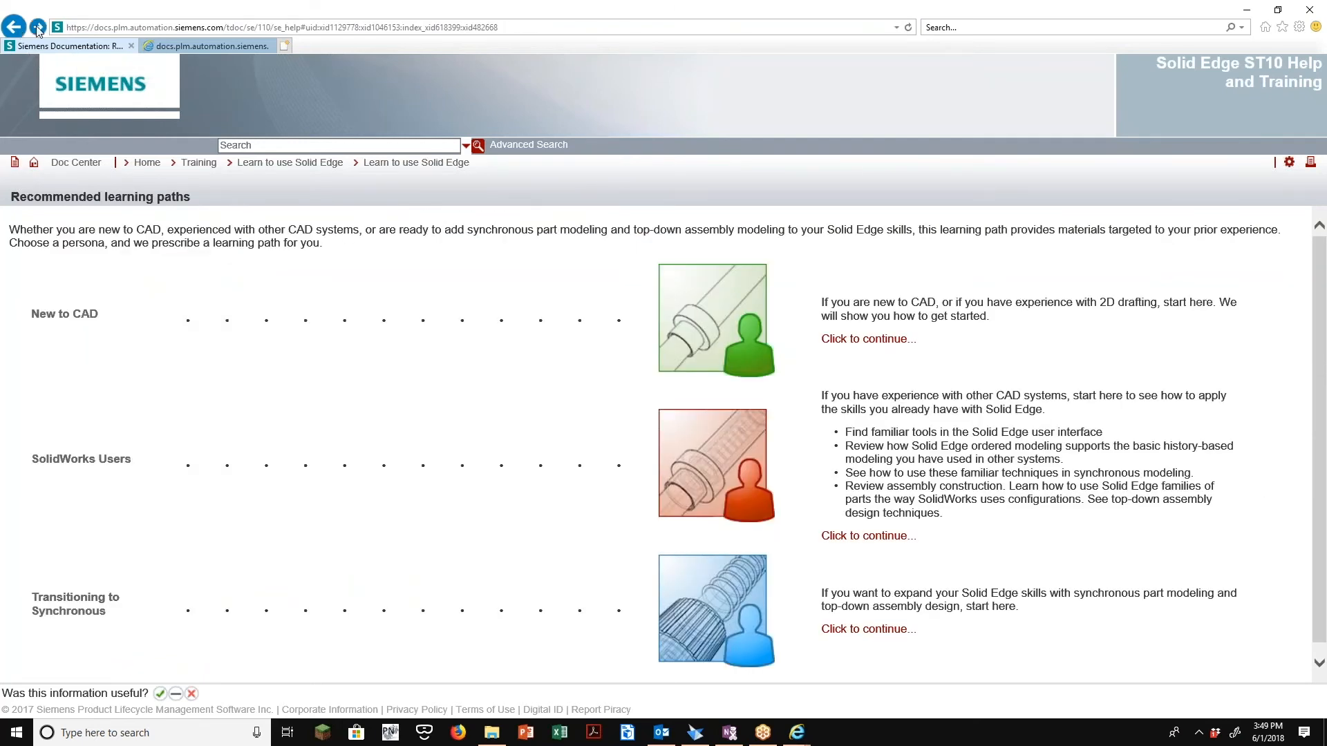
click(13, 26)
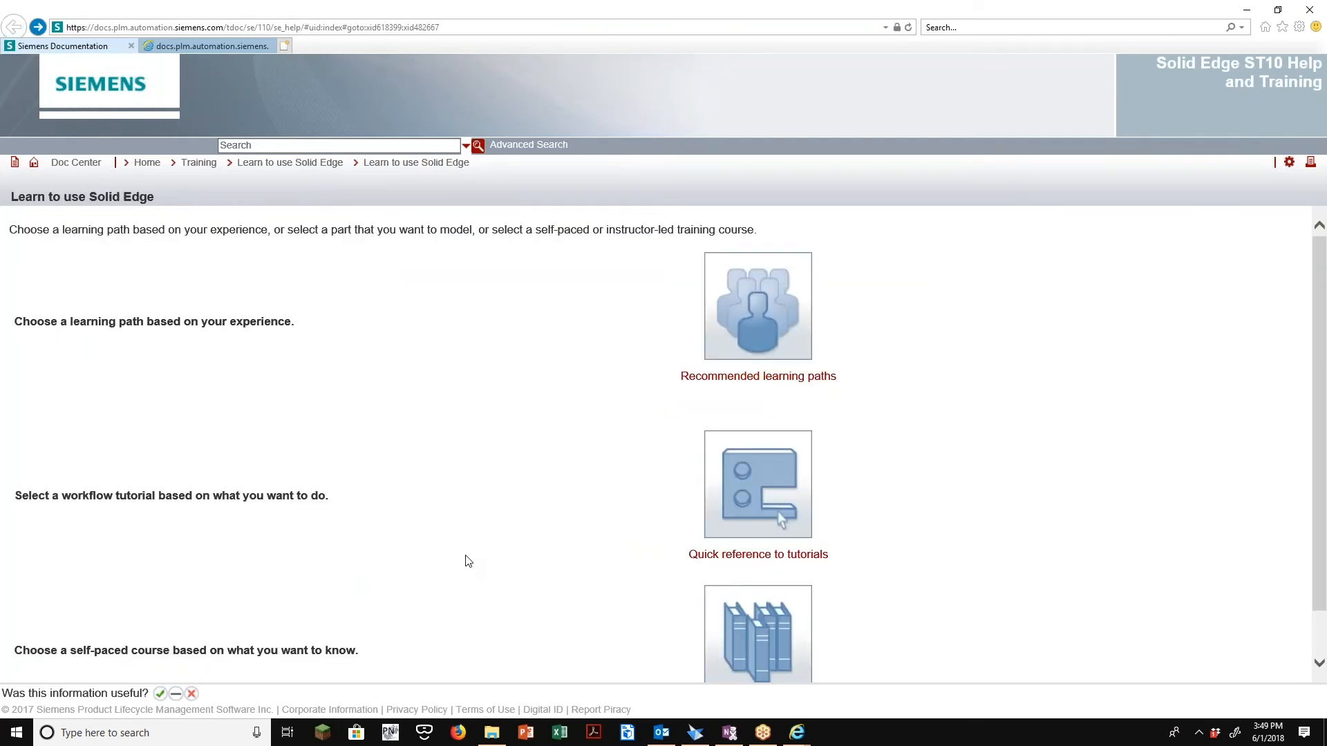
scroll(down, 3)
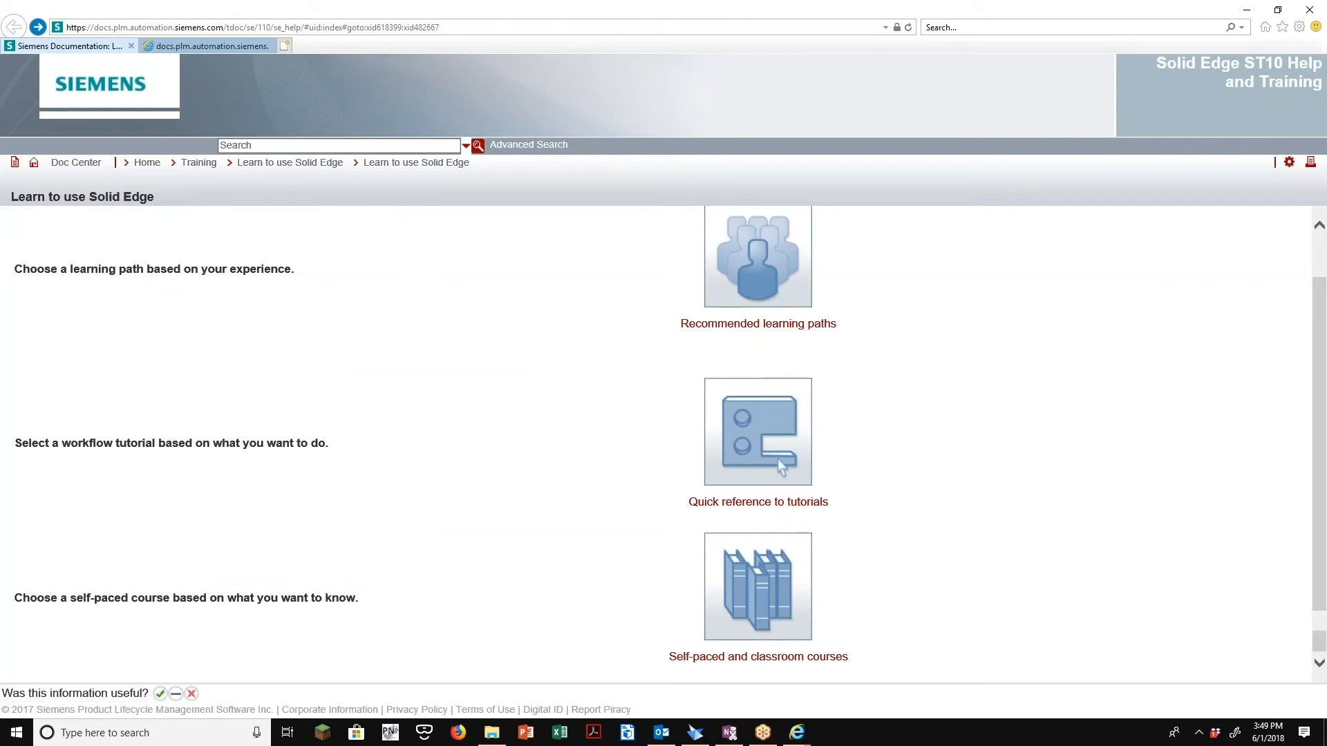
triple_click(185, 598)
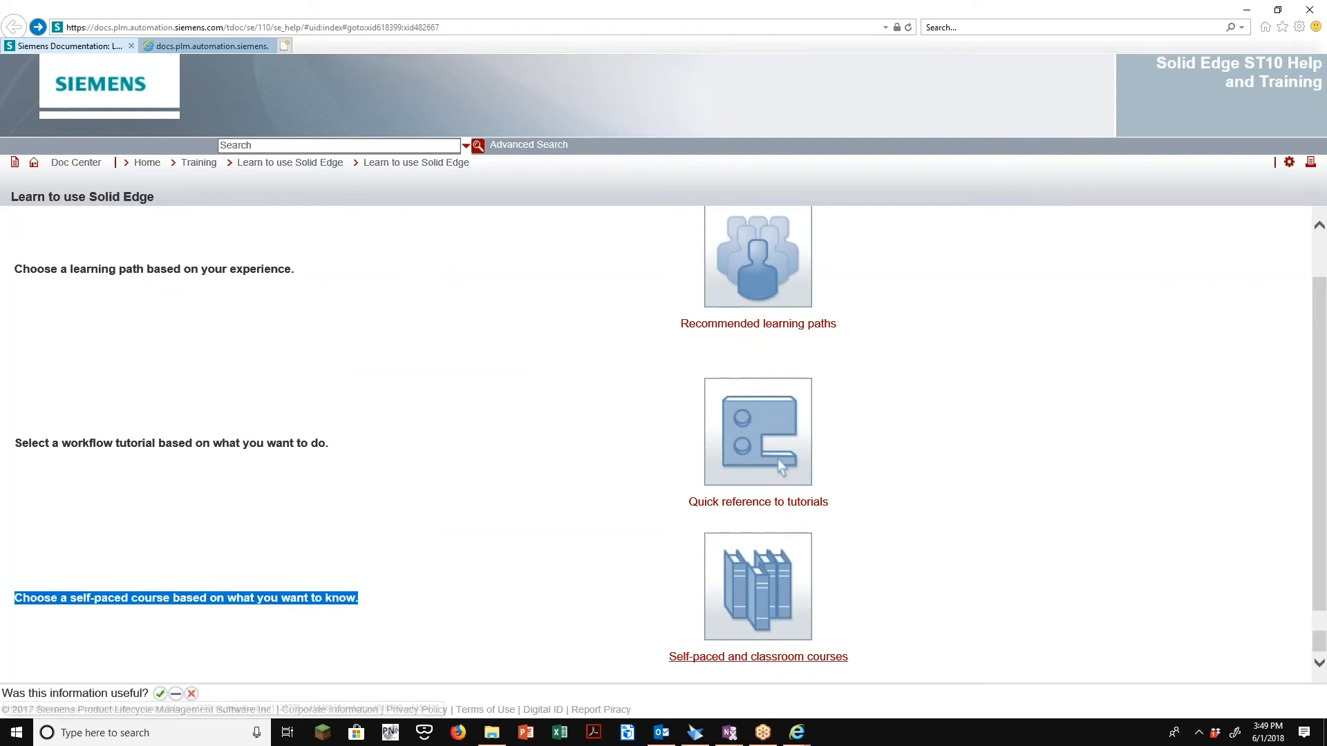
Open Self-paced and classroom courses and scroll to the Instructor-led courses heading
click(755, 656)
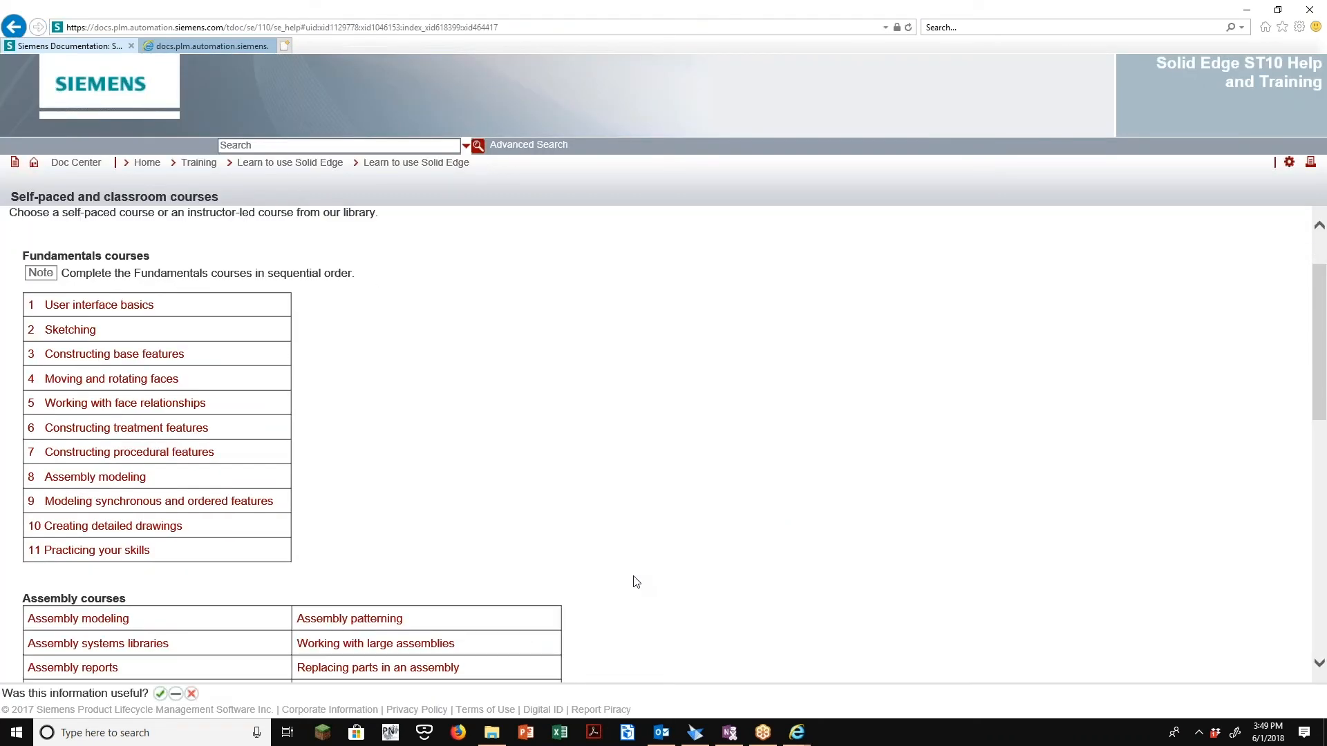
mouse_move(343, 279)
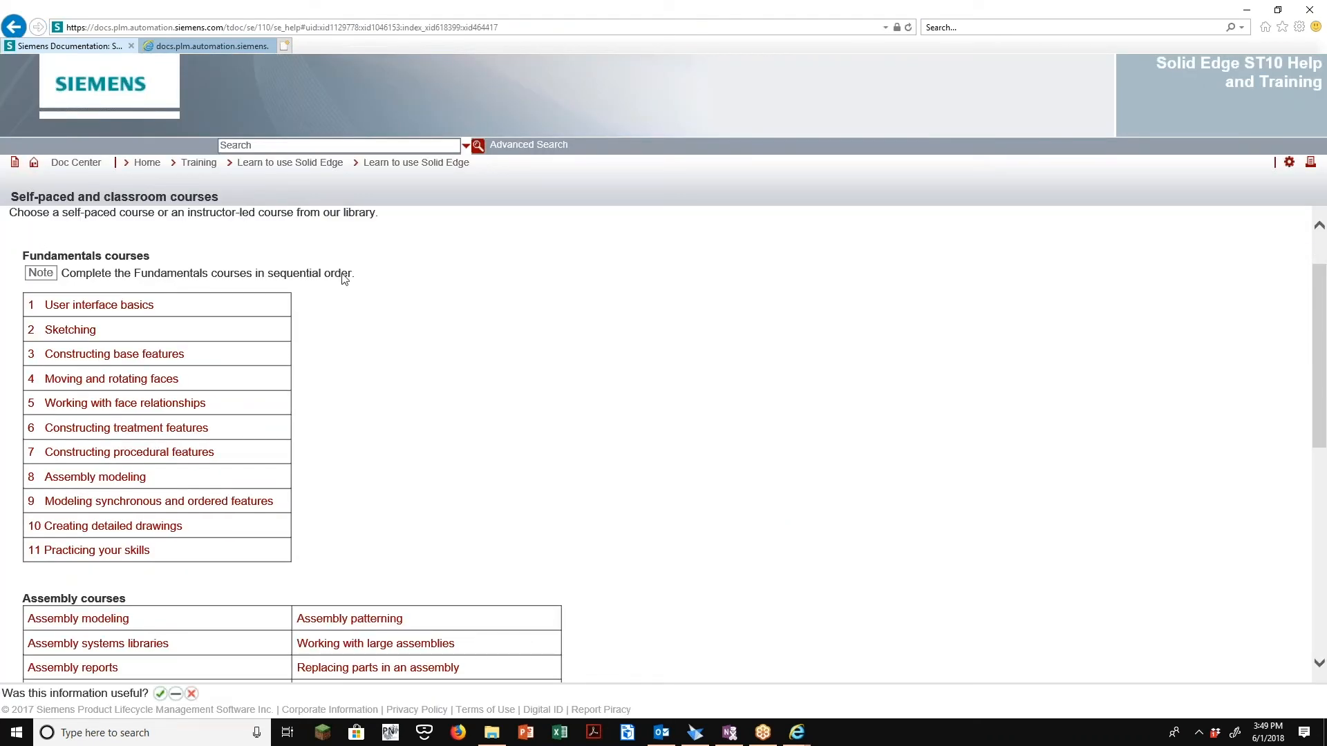
drag(24, 256, 353, 273)
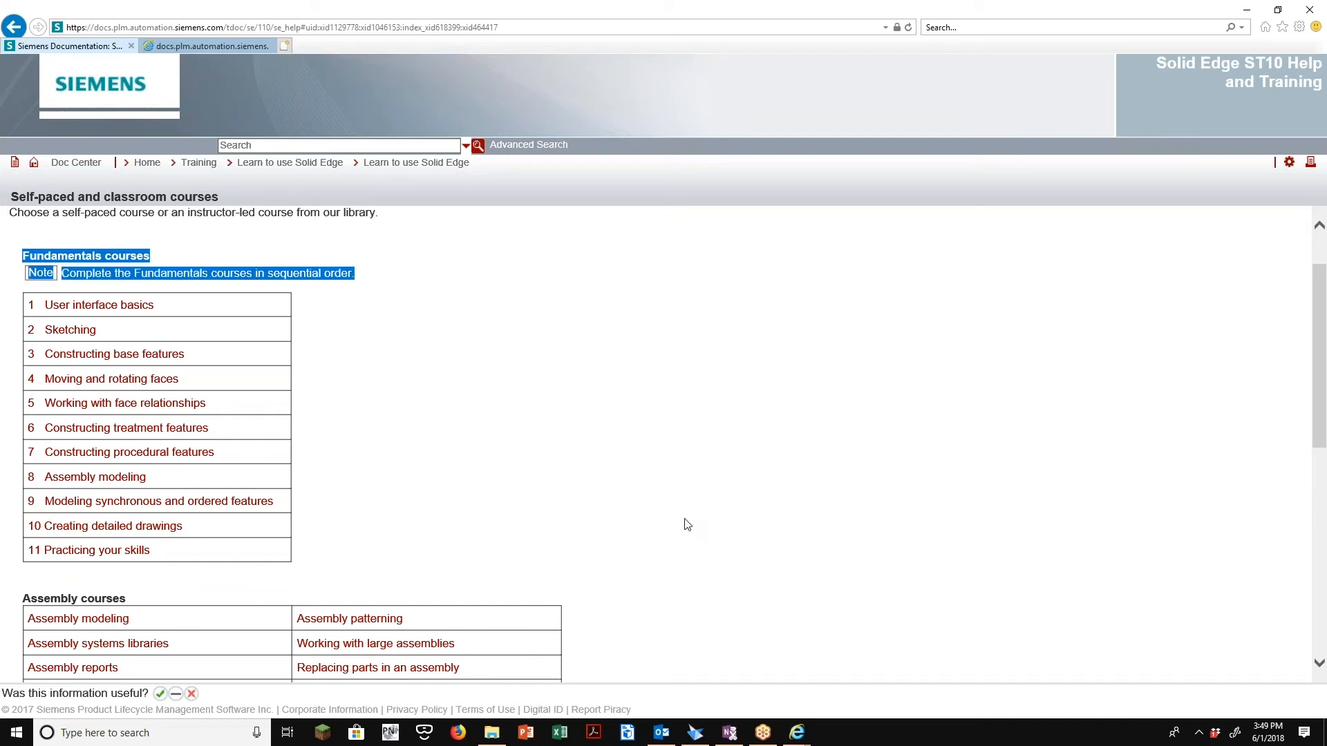
mouse_move(1176, 330)
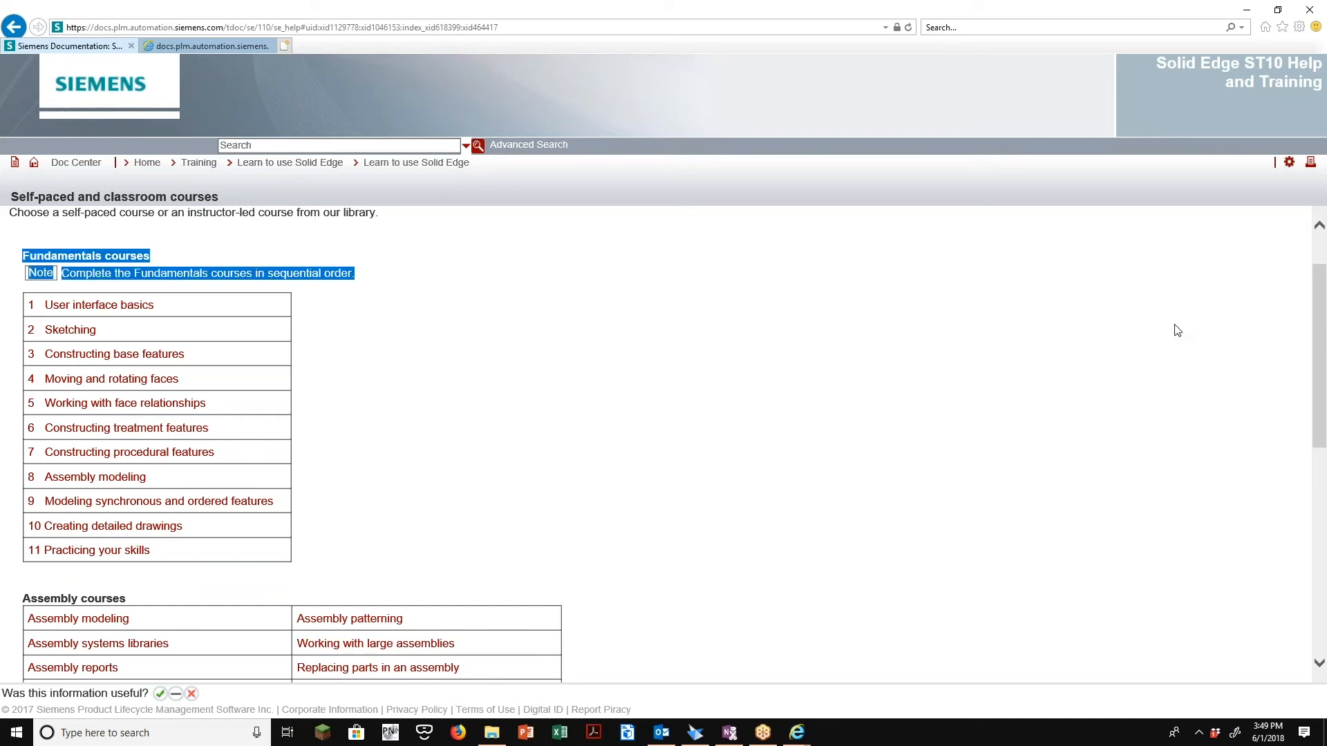
mouse_move(931, 403)
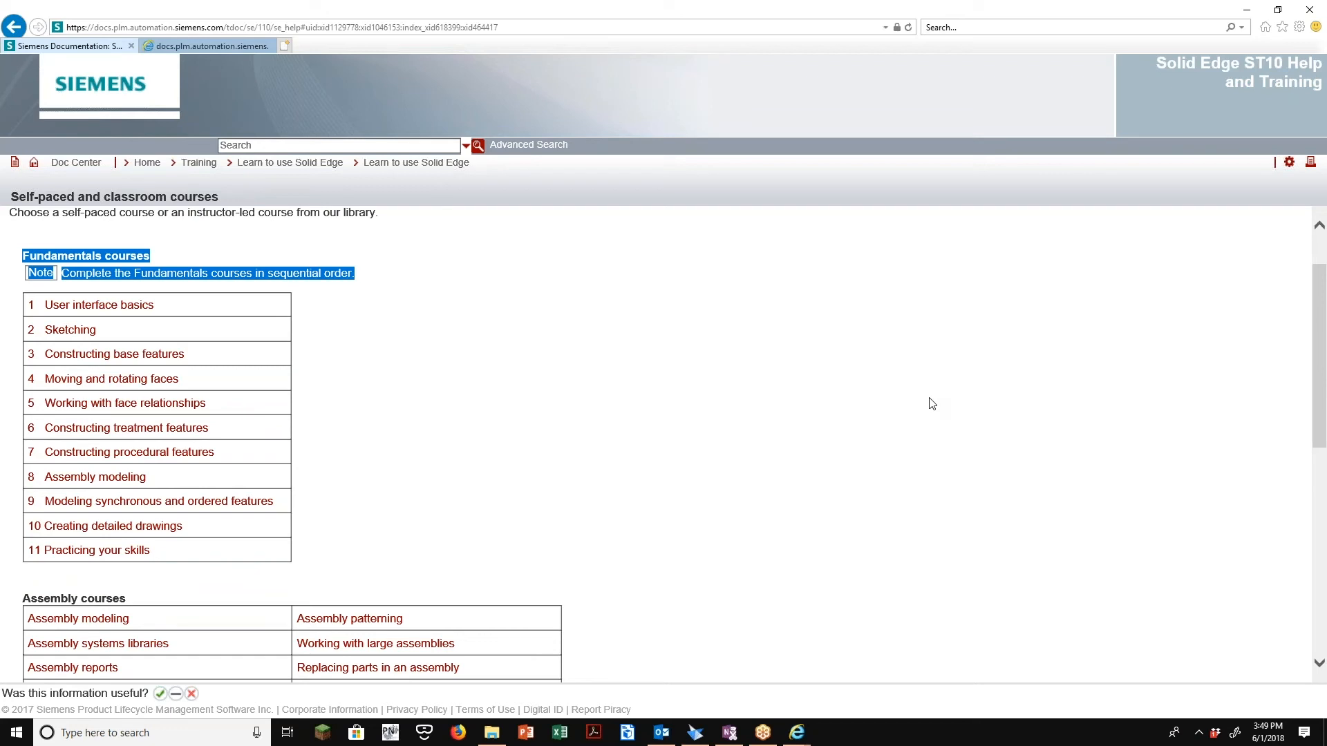
mouse_move(84, 318)
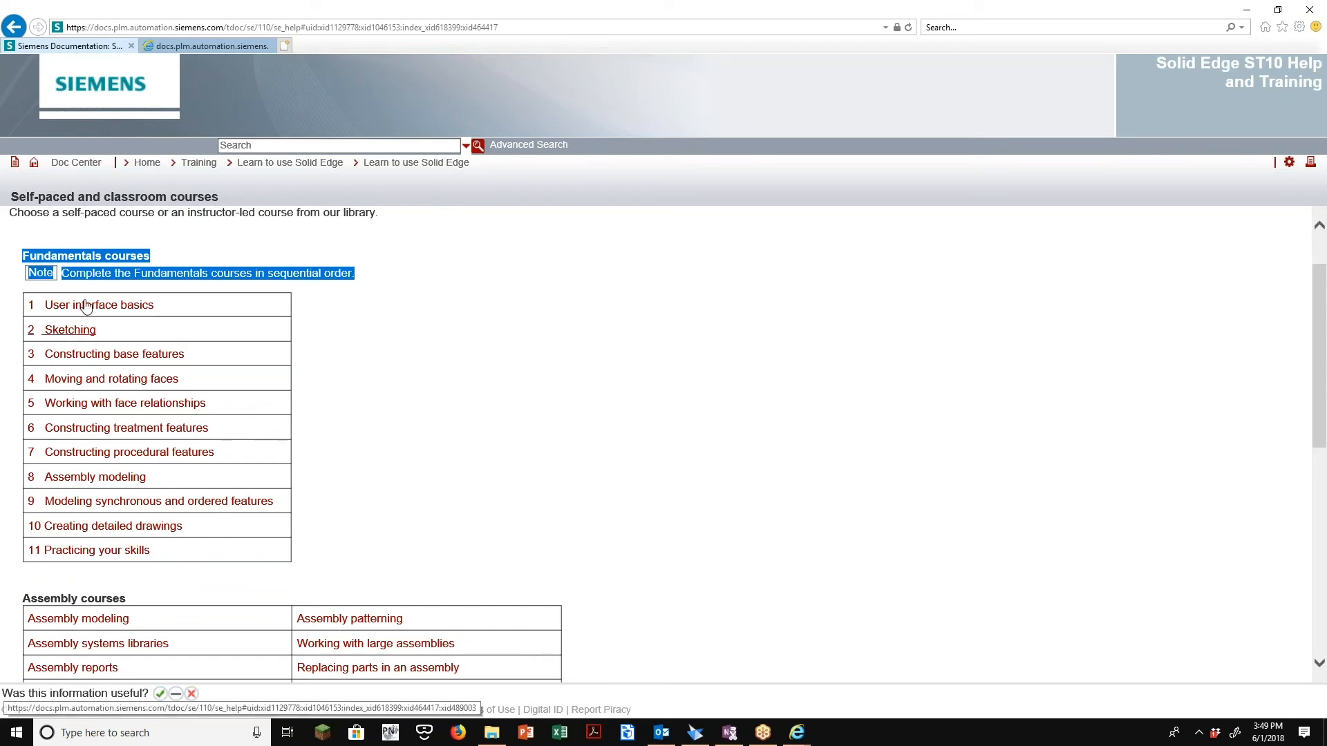
mouse_move(98, 305)
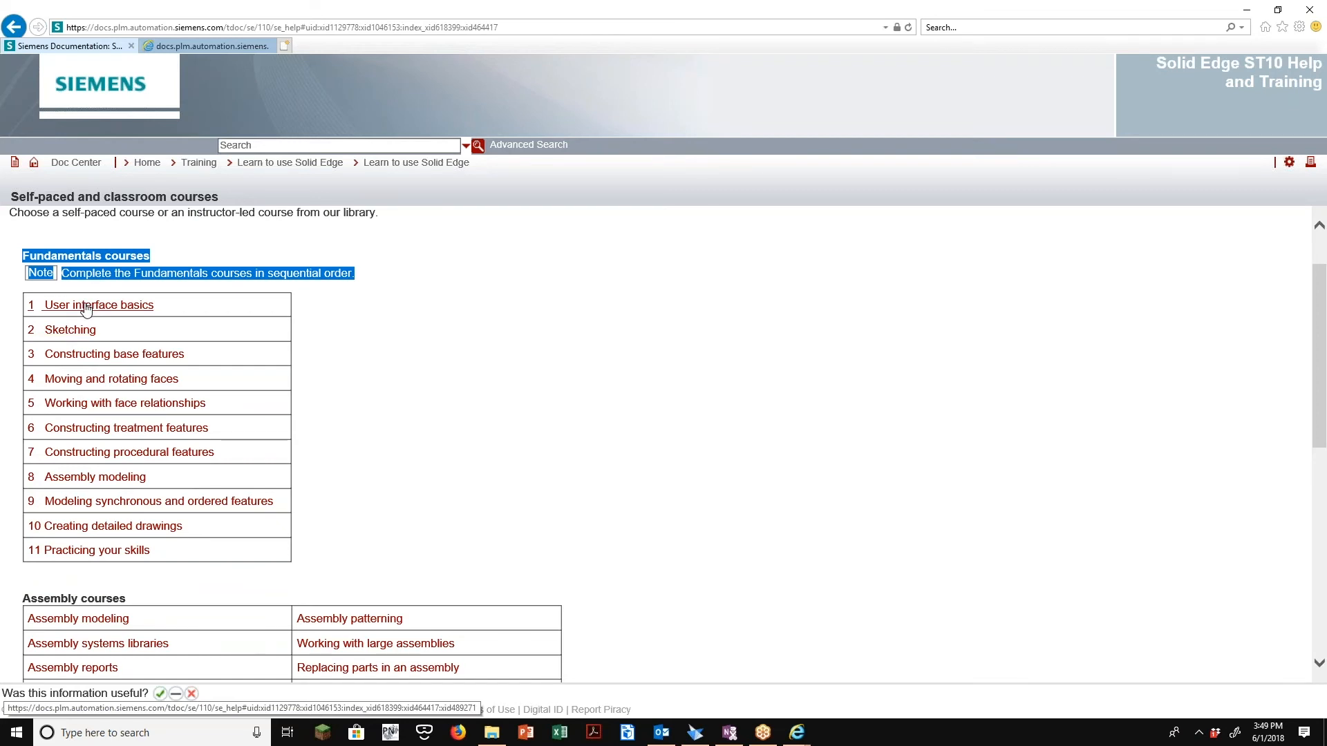
scroll(down, 3)
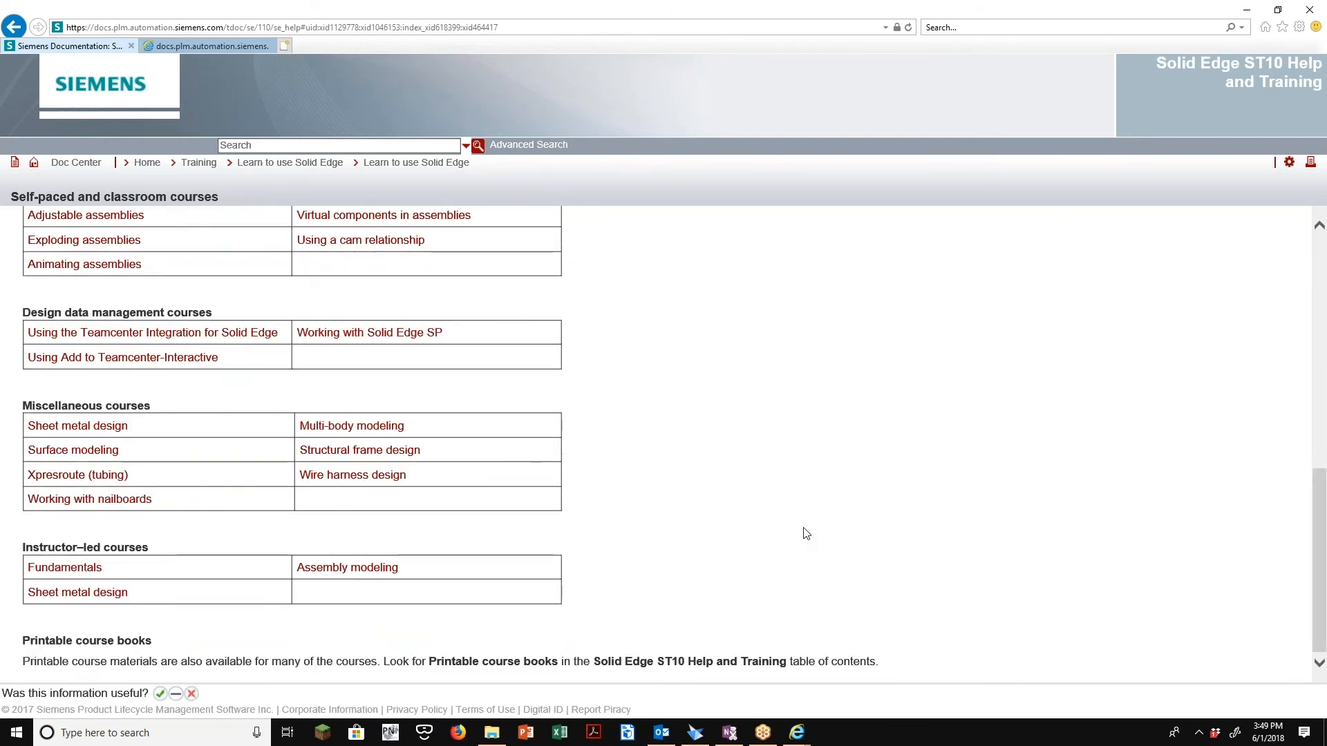
mouse_move(44, 513)
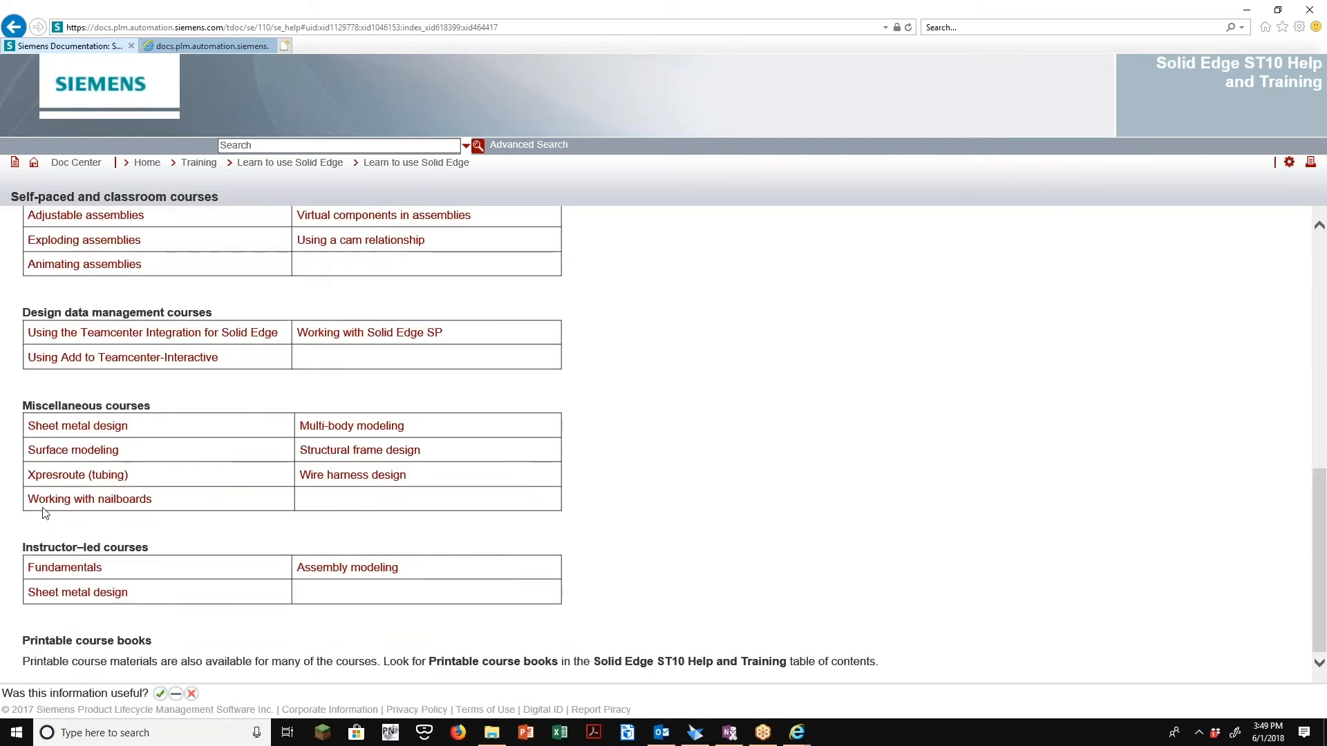
double_click(84, 548)
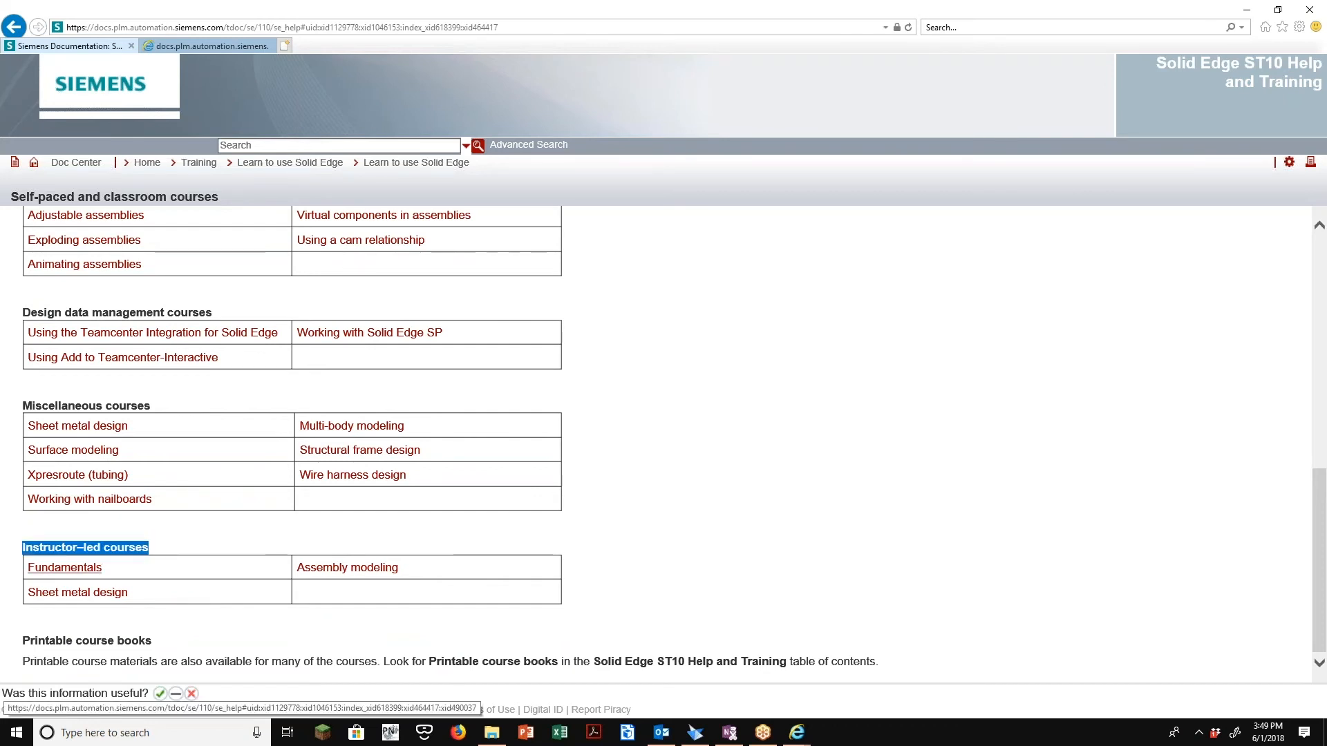
mouse_move(77, 592)
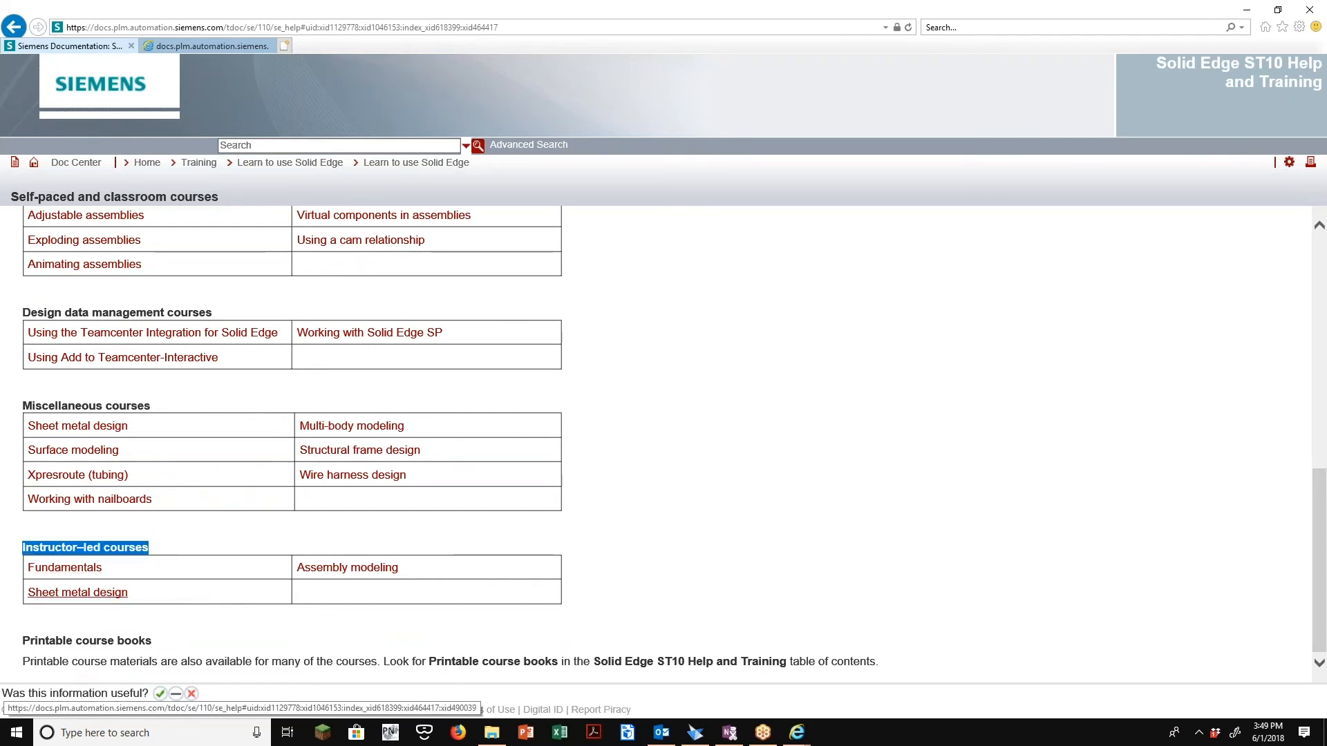
mouse_move(346, 566)
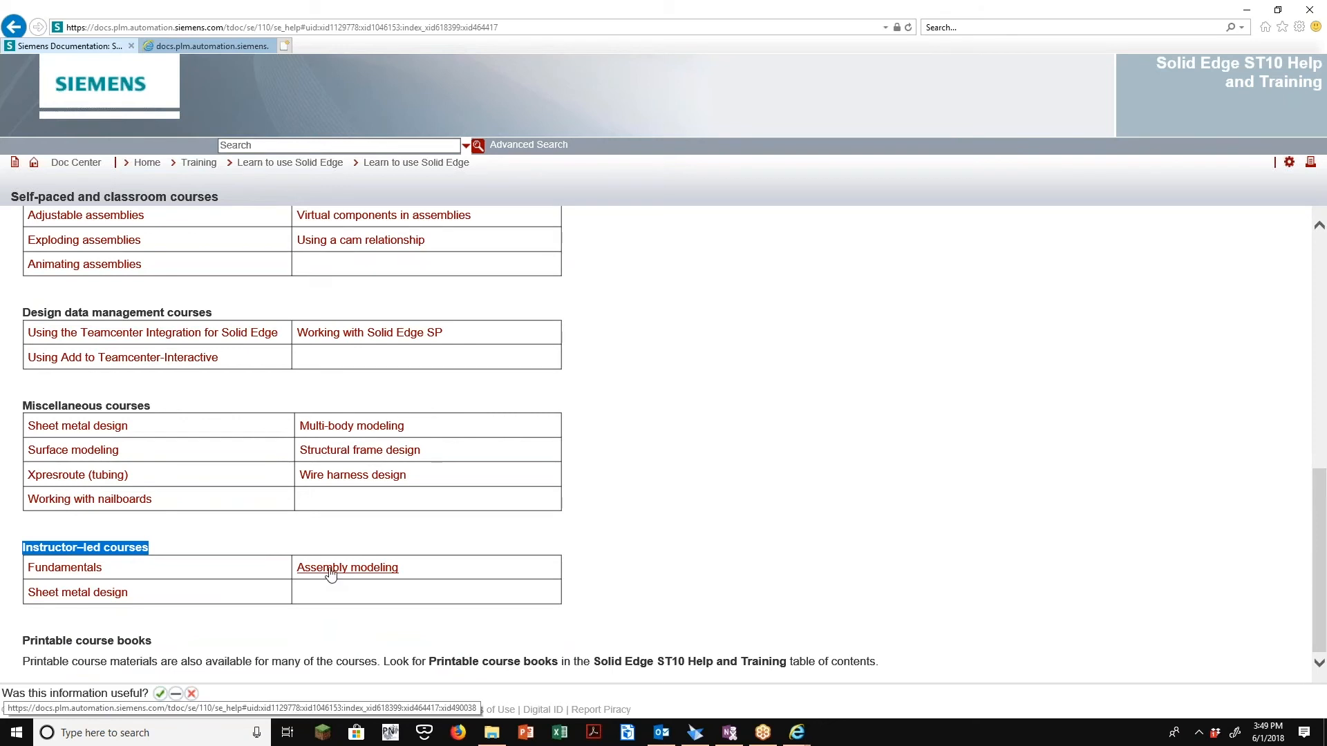
mouse_move(100, 567)
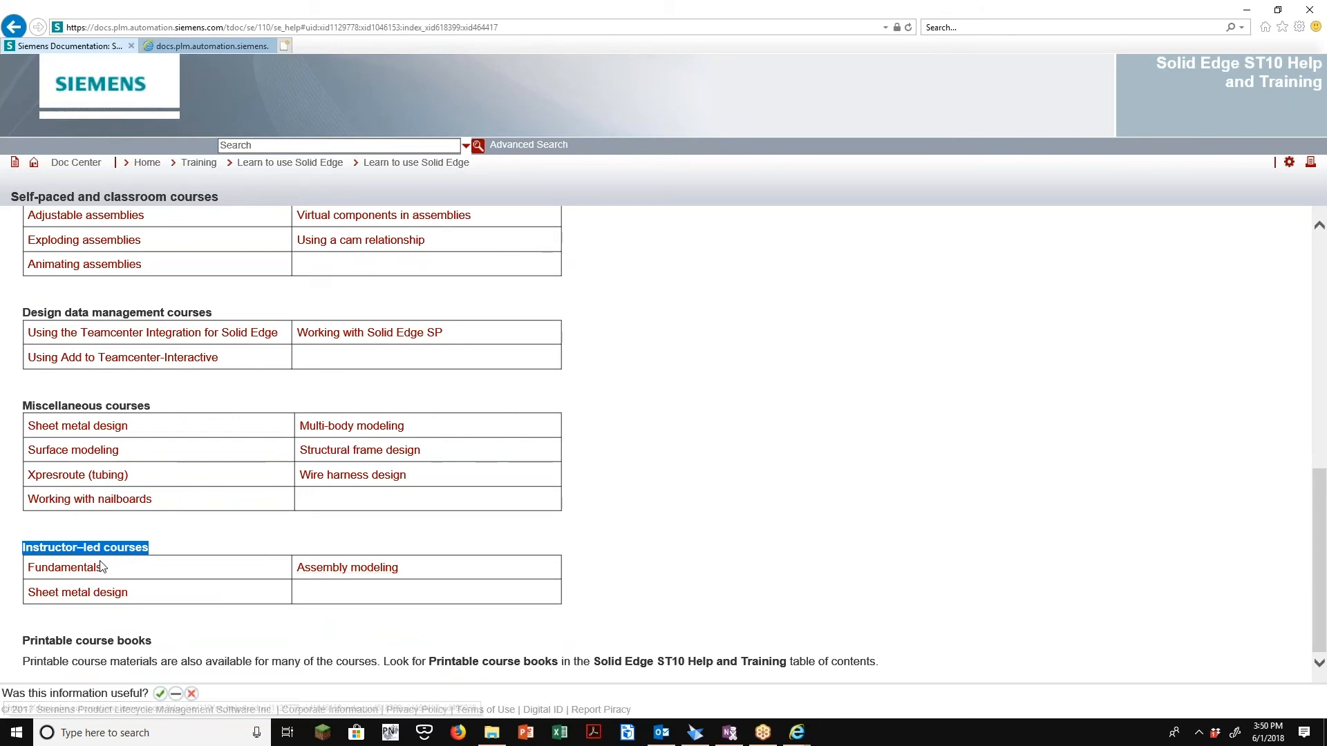
mouse_move(64, 566)
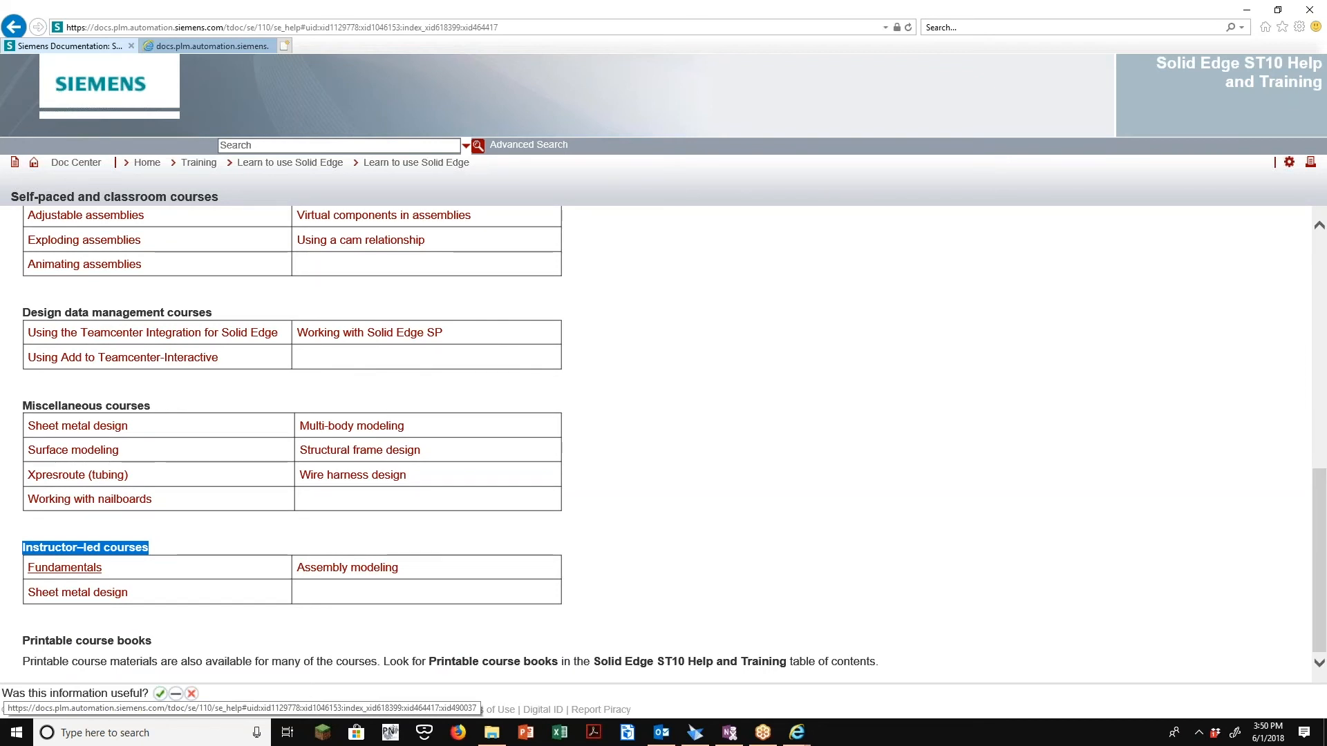
mouse_move(381, 592)
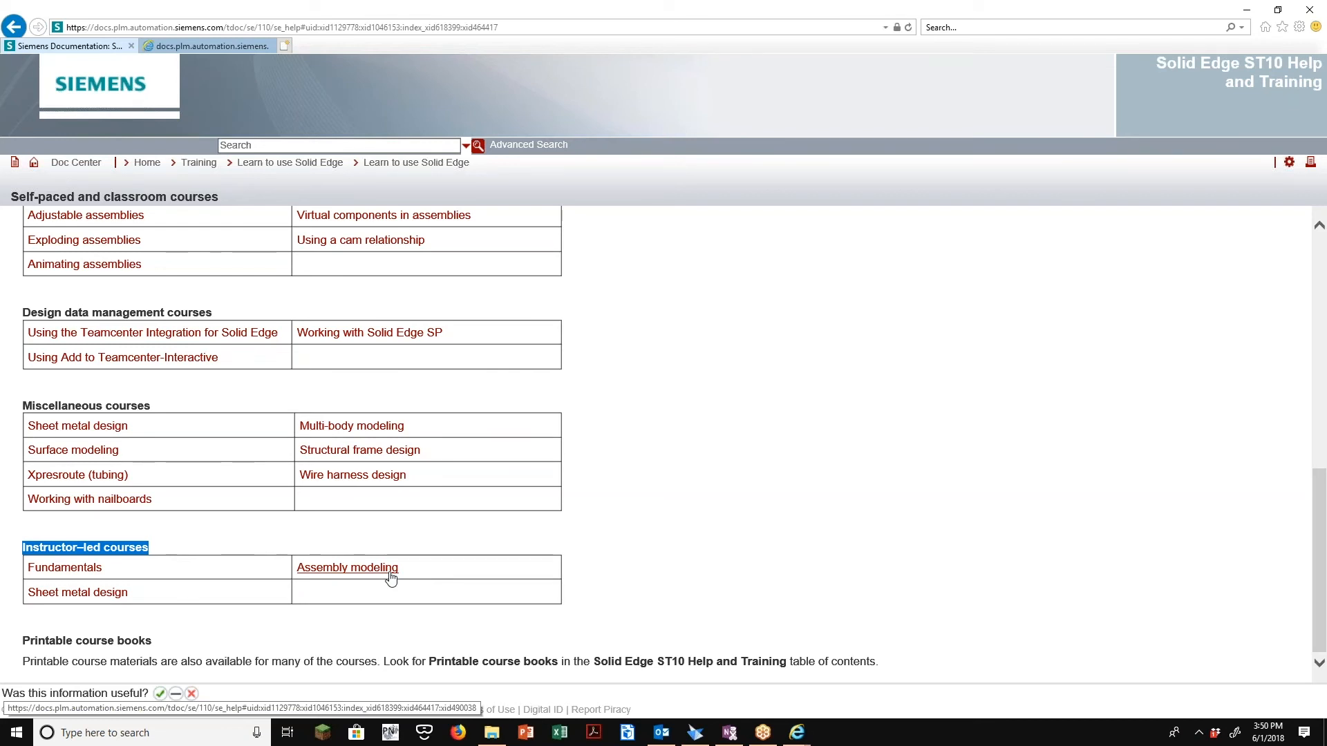
Open the Fundamentals instructor-led course overview and dismiss the mt01413.zip download prompt
click(63, 566)
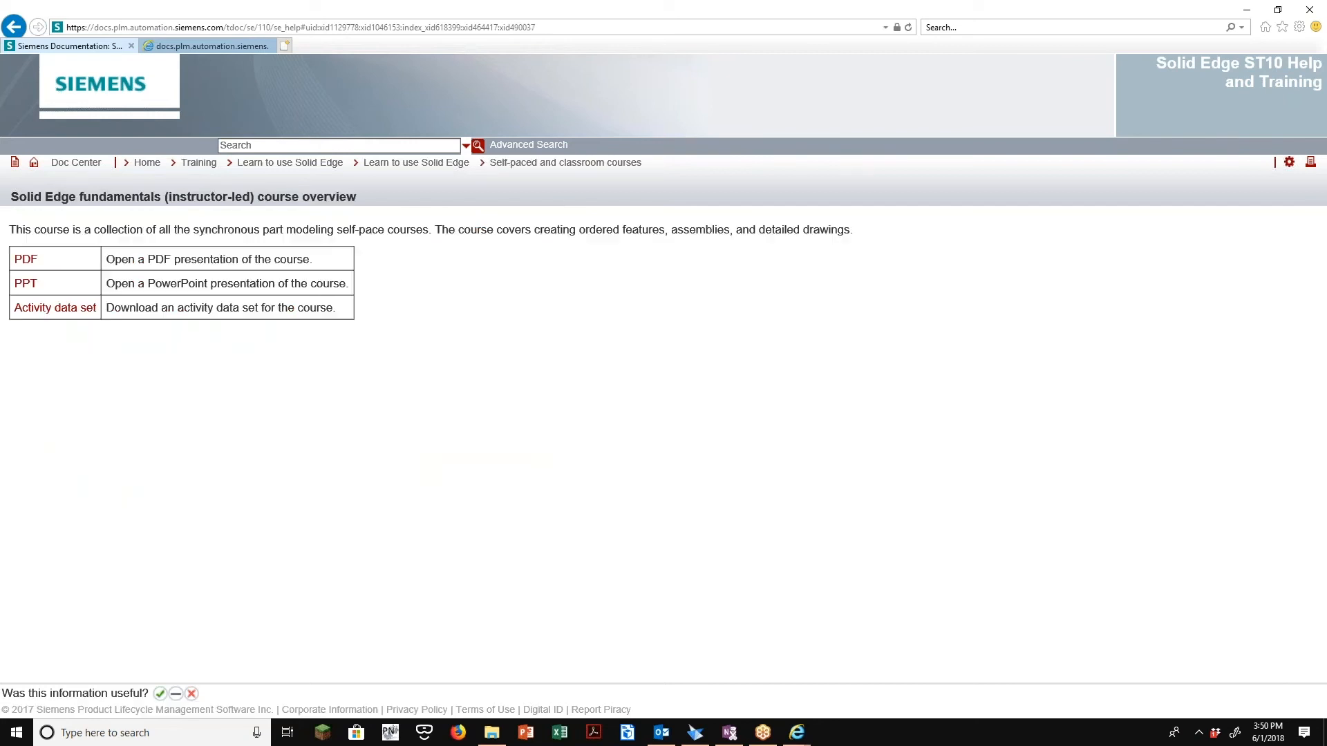
mouse_move(24, 260)
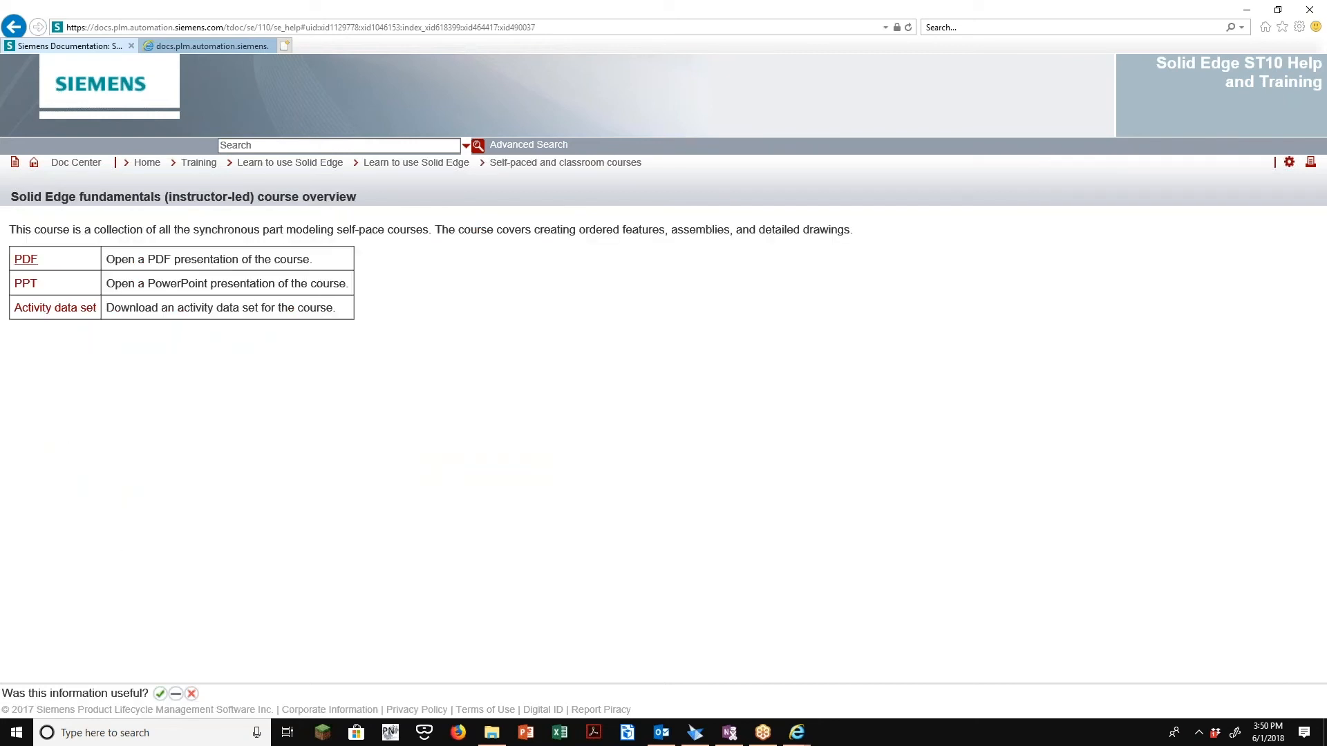
mouse_move(36, 268)
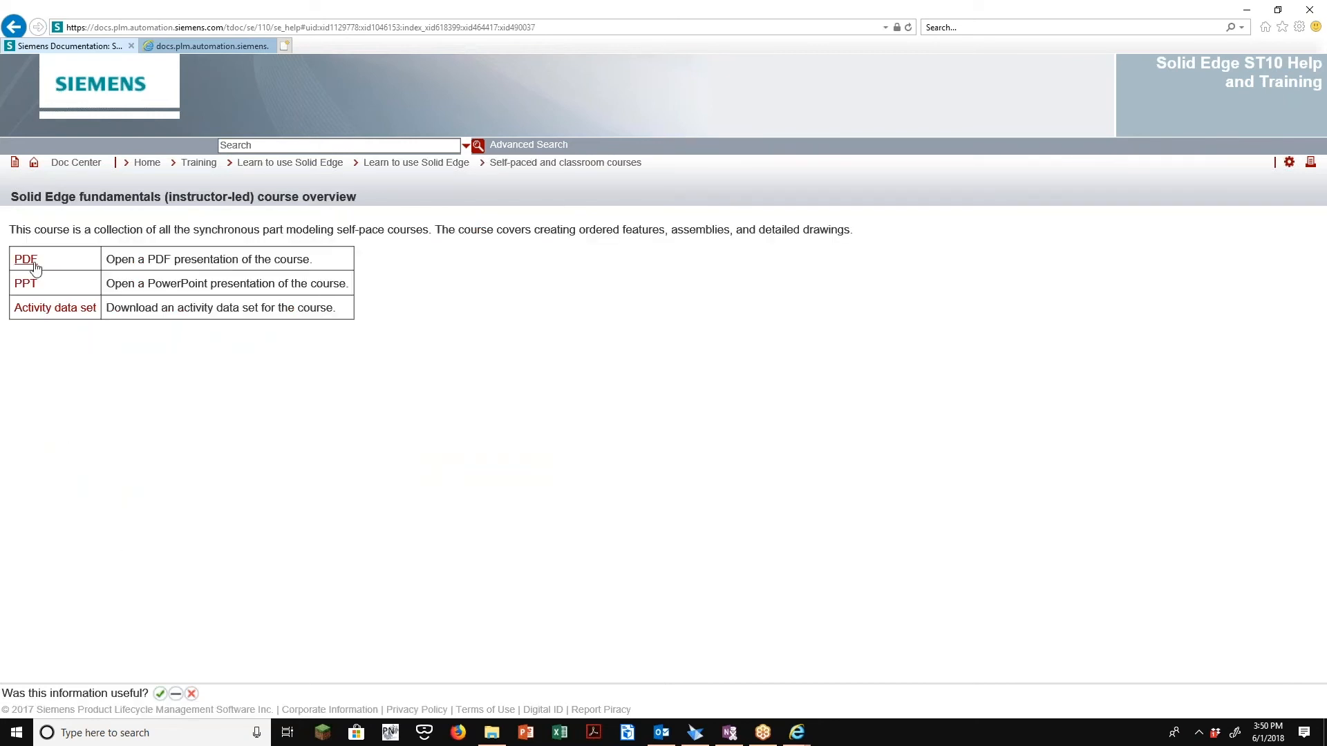
mouse_move(26, 284)
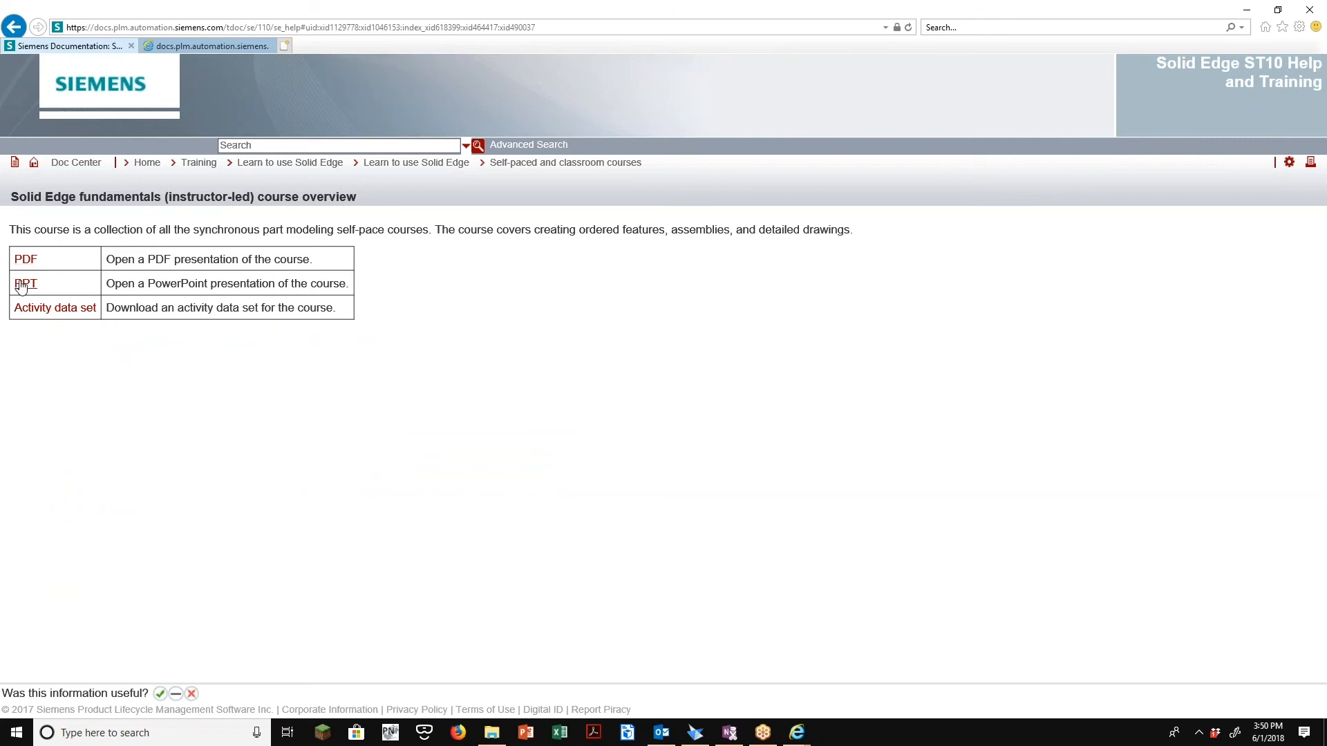
click(54, 306)
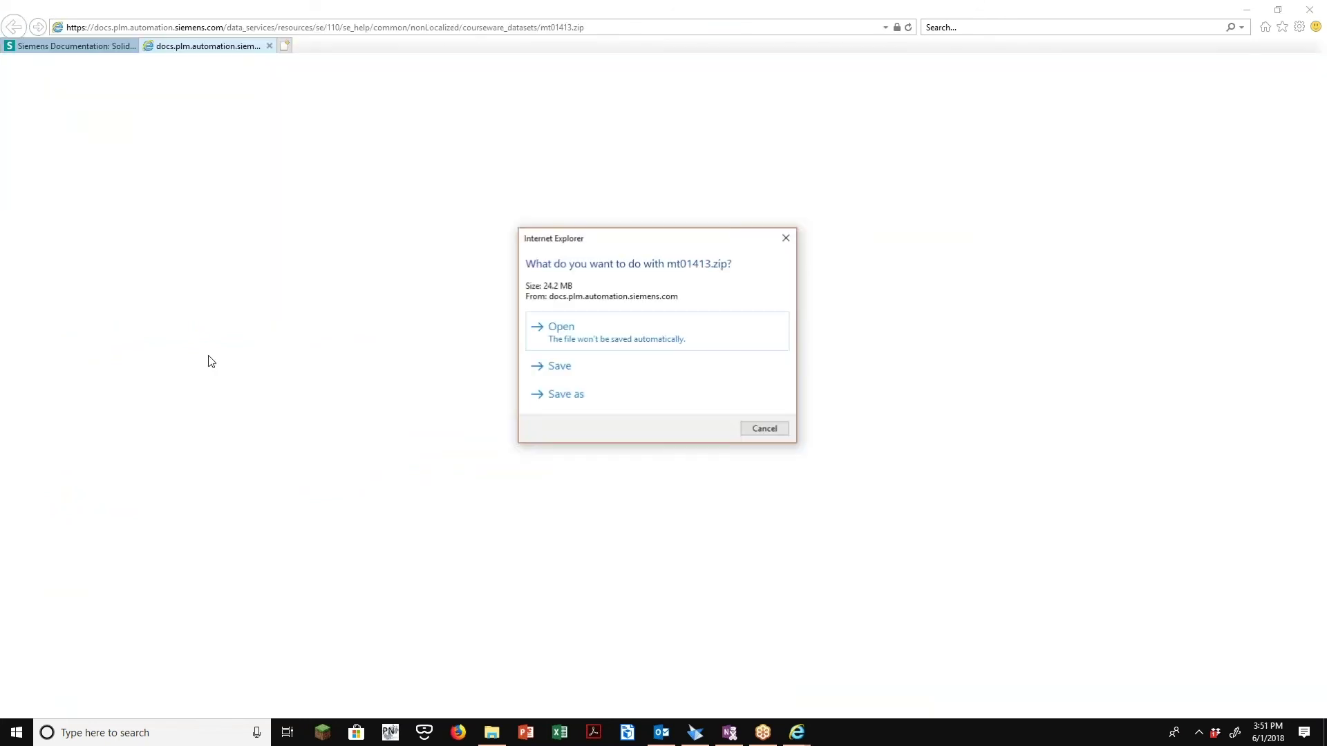
mouse_move(559, 365)
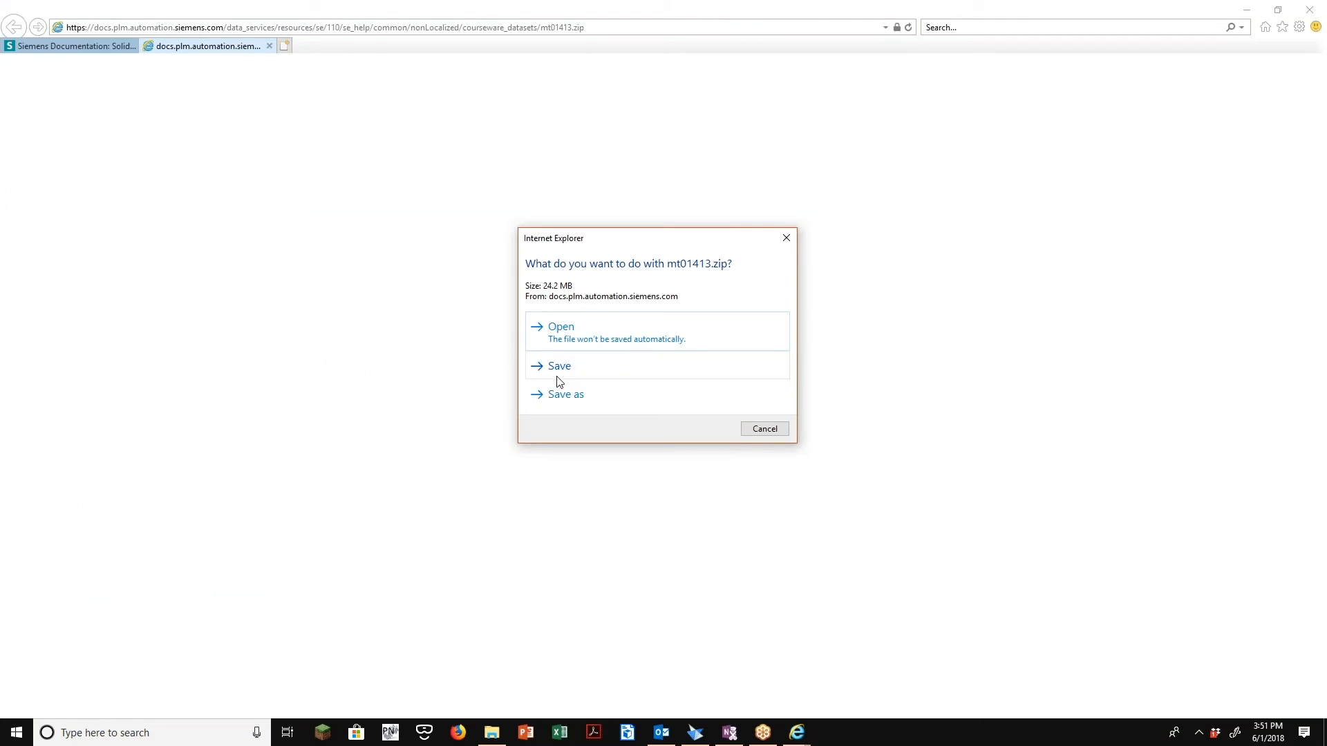
mouse_move(784, 237)
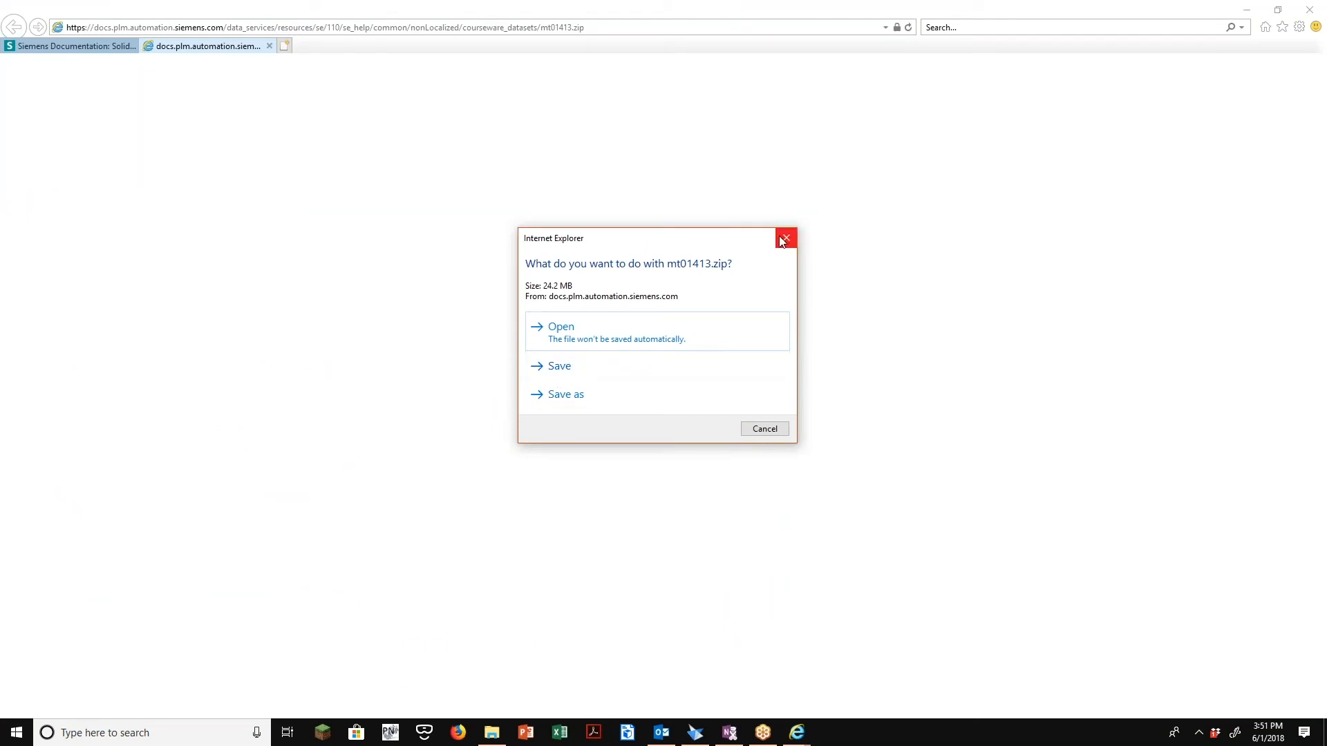
click(784, 238)
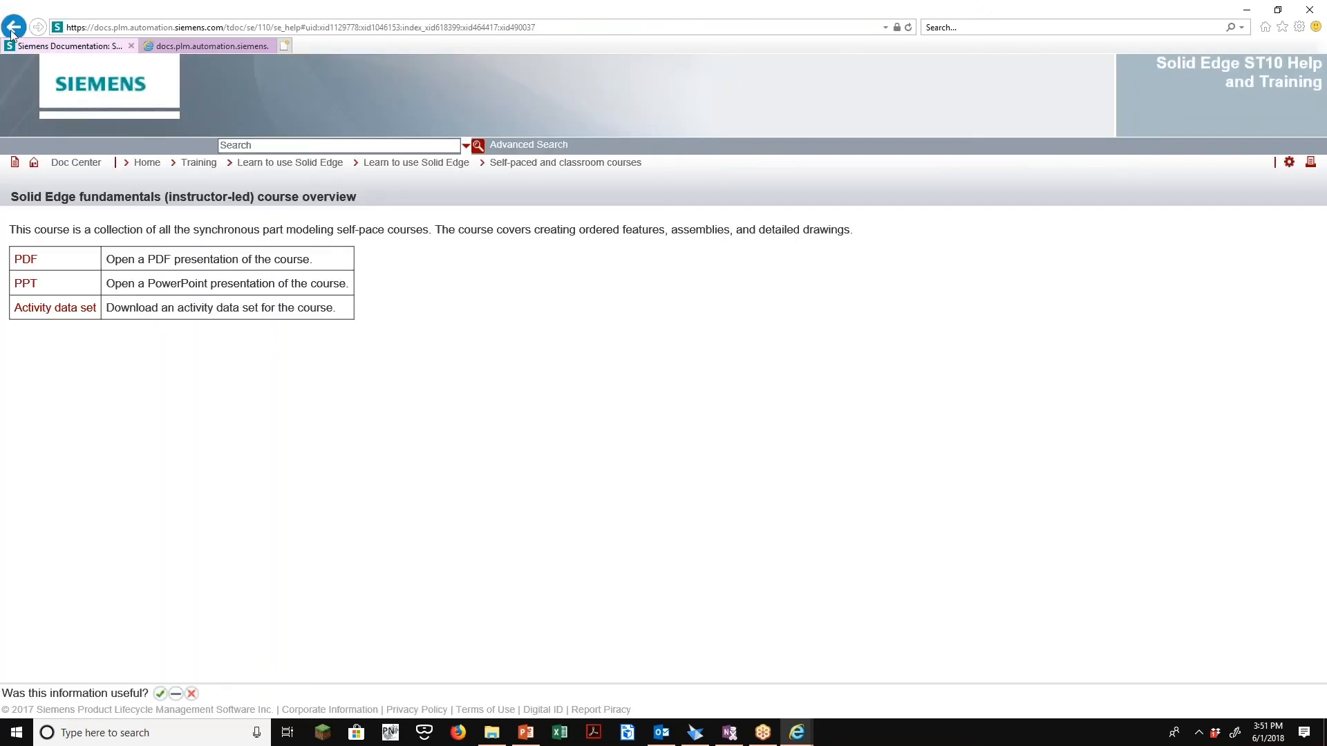
Go back to the courses page and scroll to the eleven Fundamentals courses table
click(14, 26)
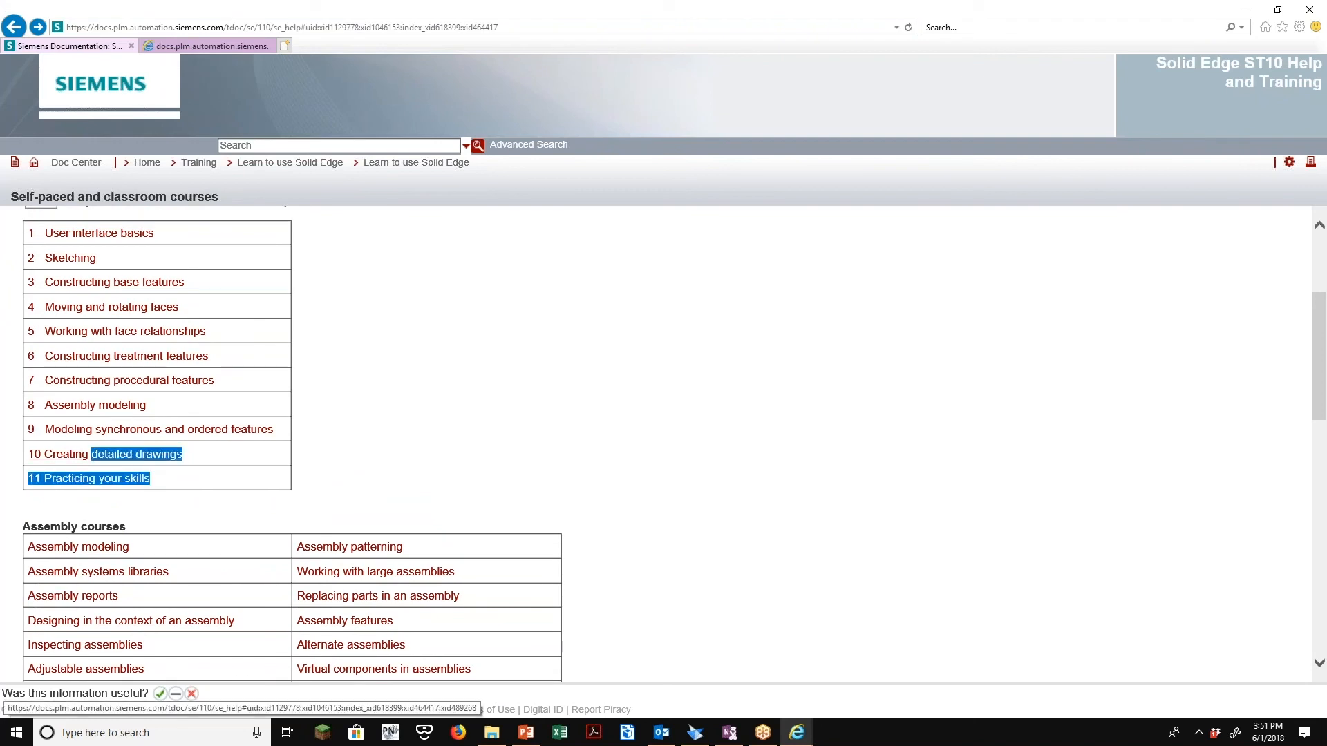
scroll(up, 3)
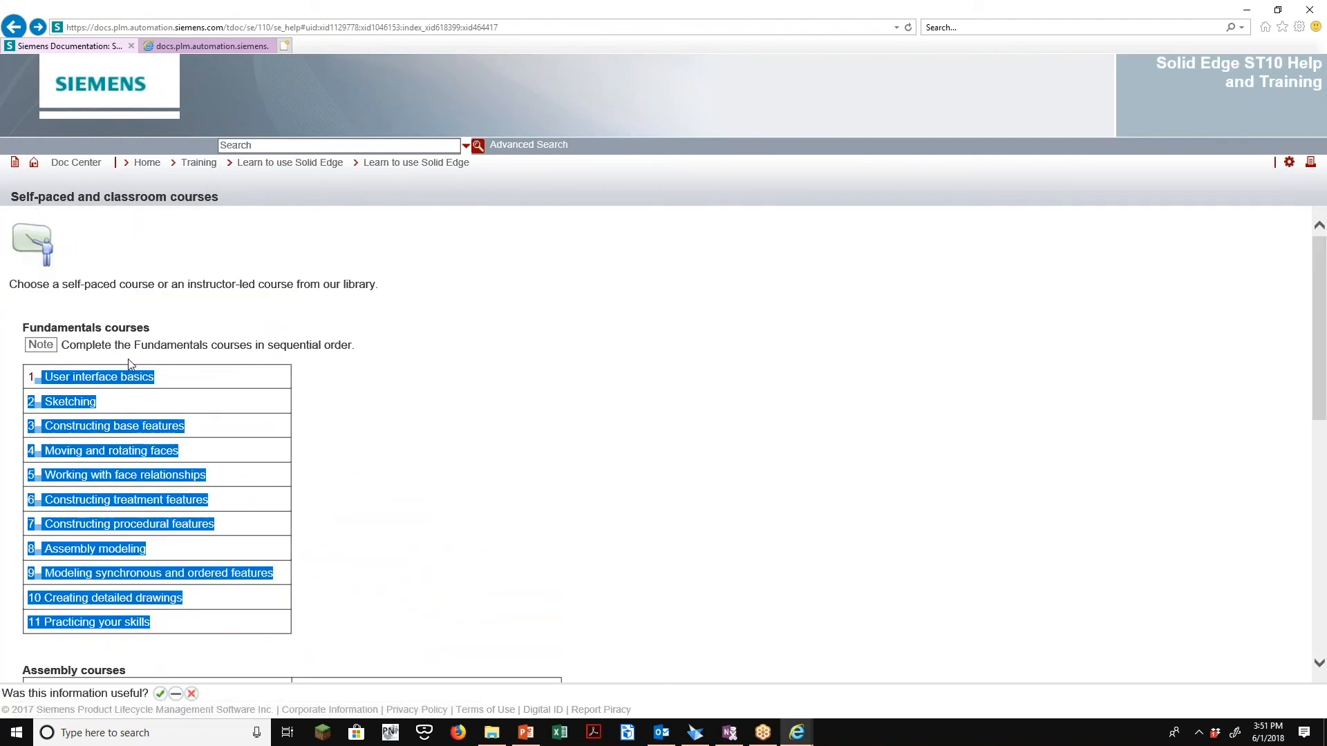
scroll(down, 3)
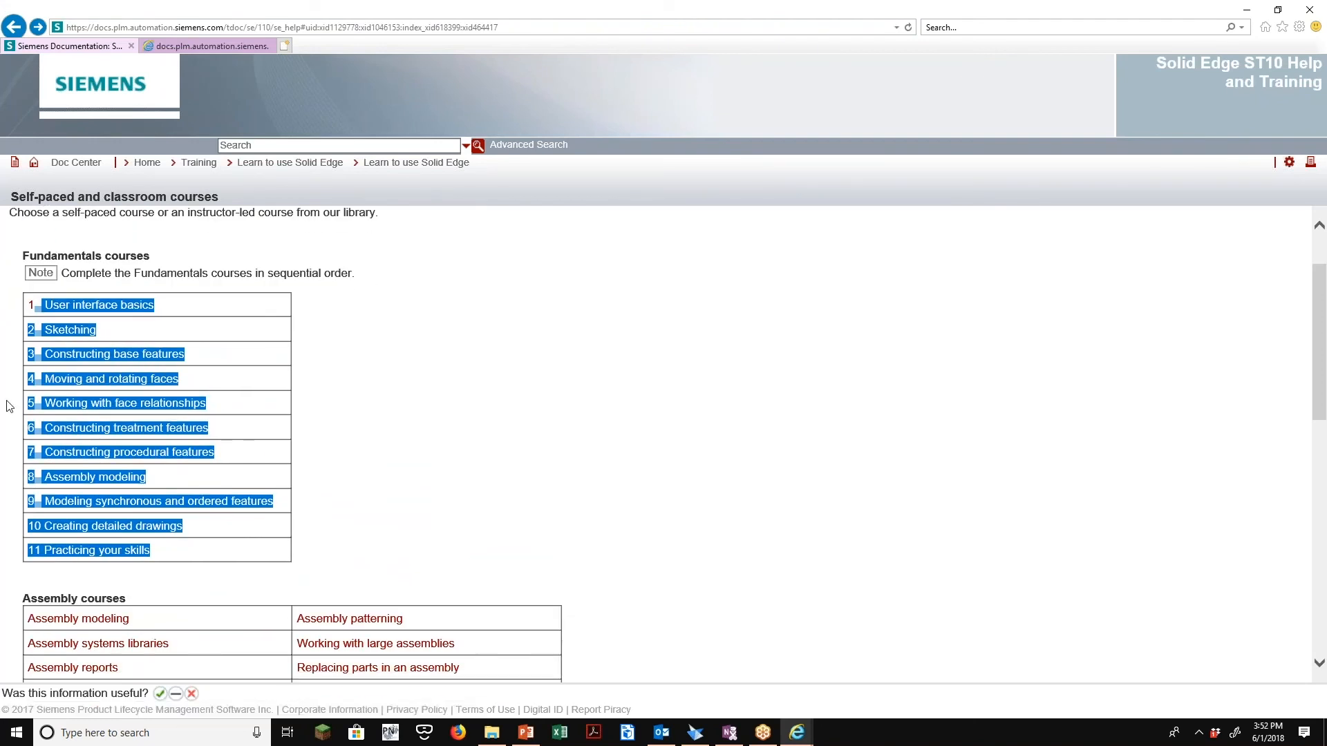
scroll(down, 3)
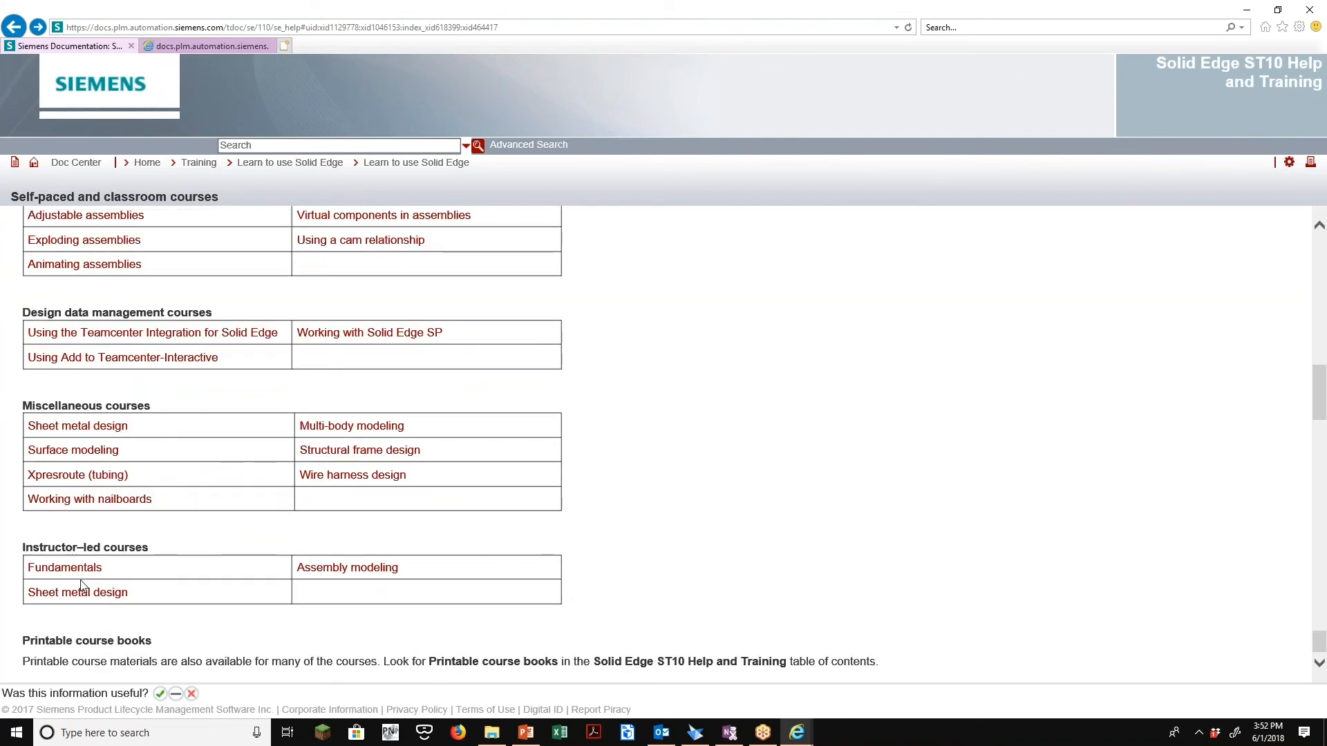
mouse_move(64, 567)
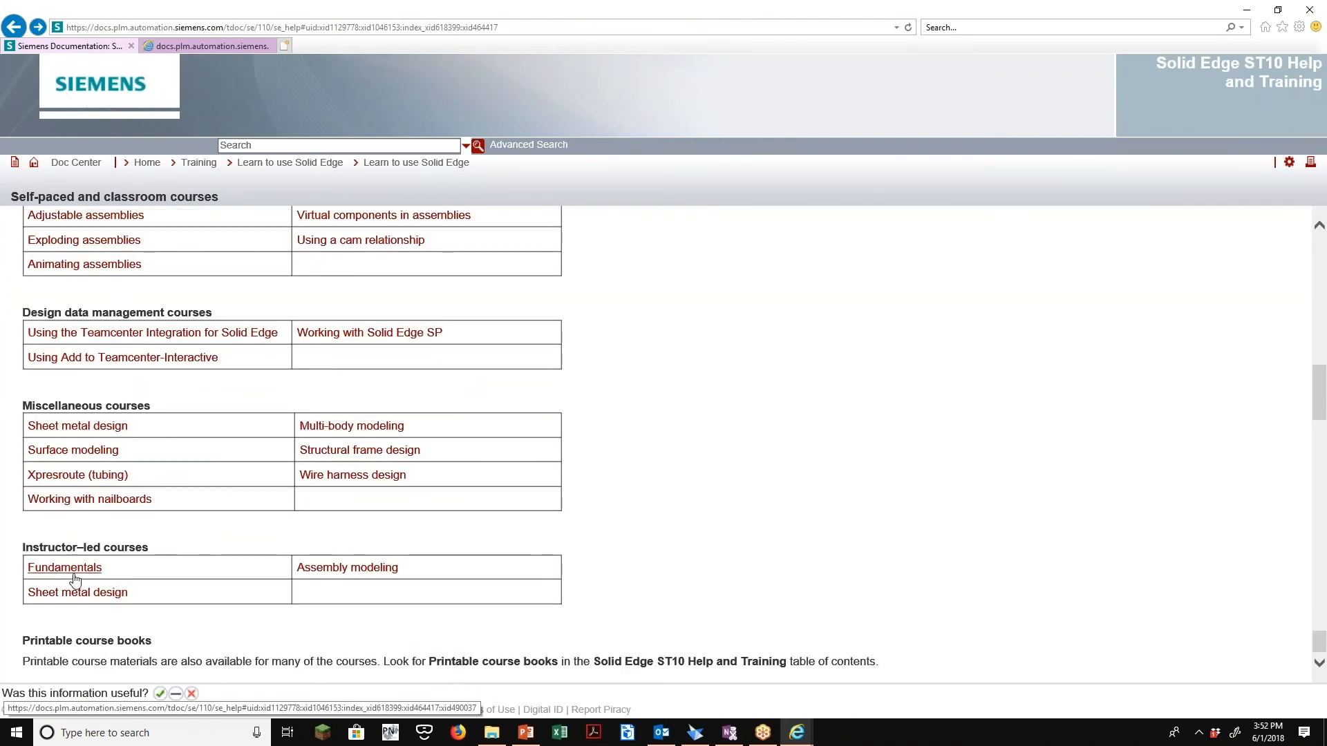
mouse_move(85, 576)
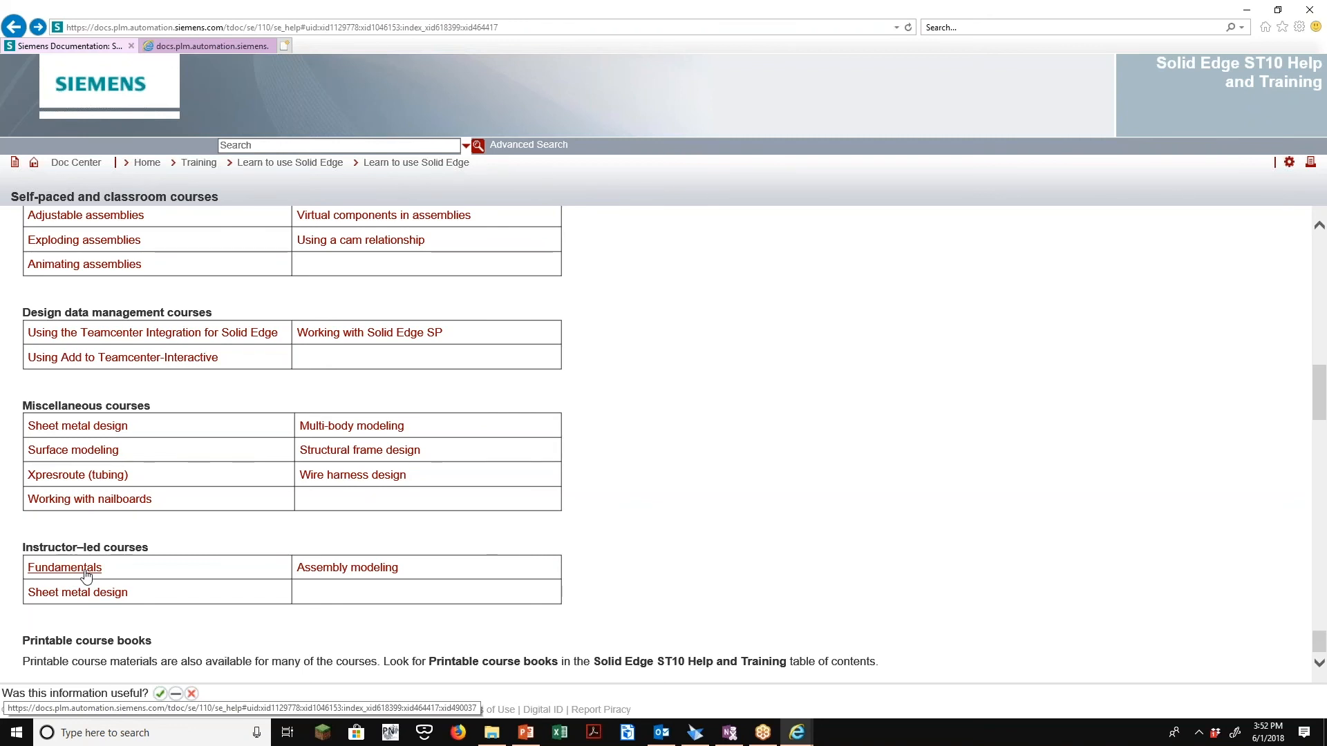
scroll(up, 3)
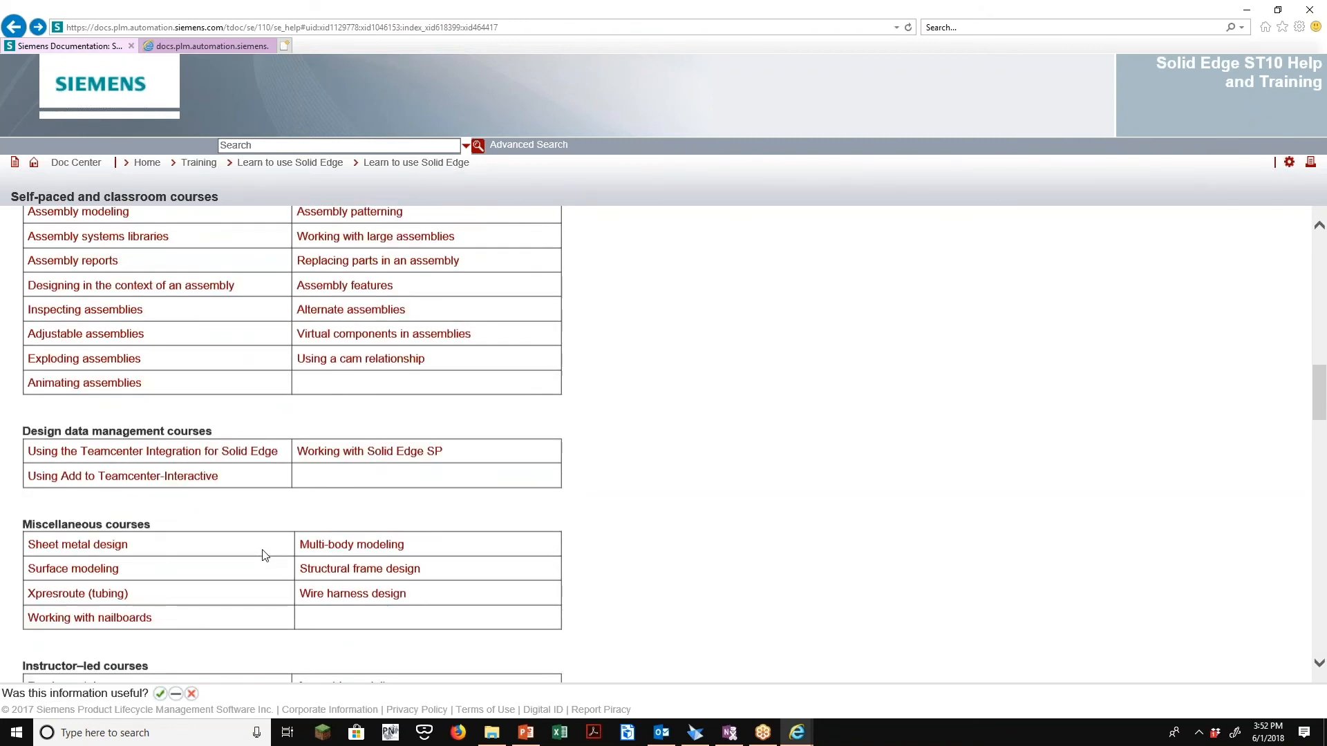
scroll(up, 3)
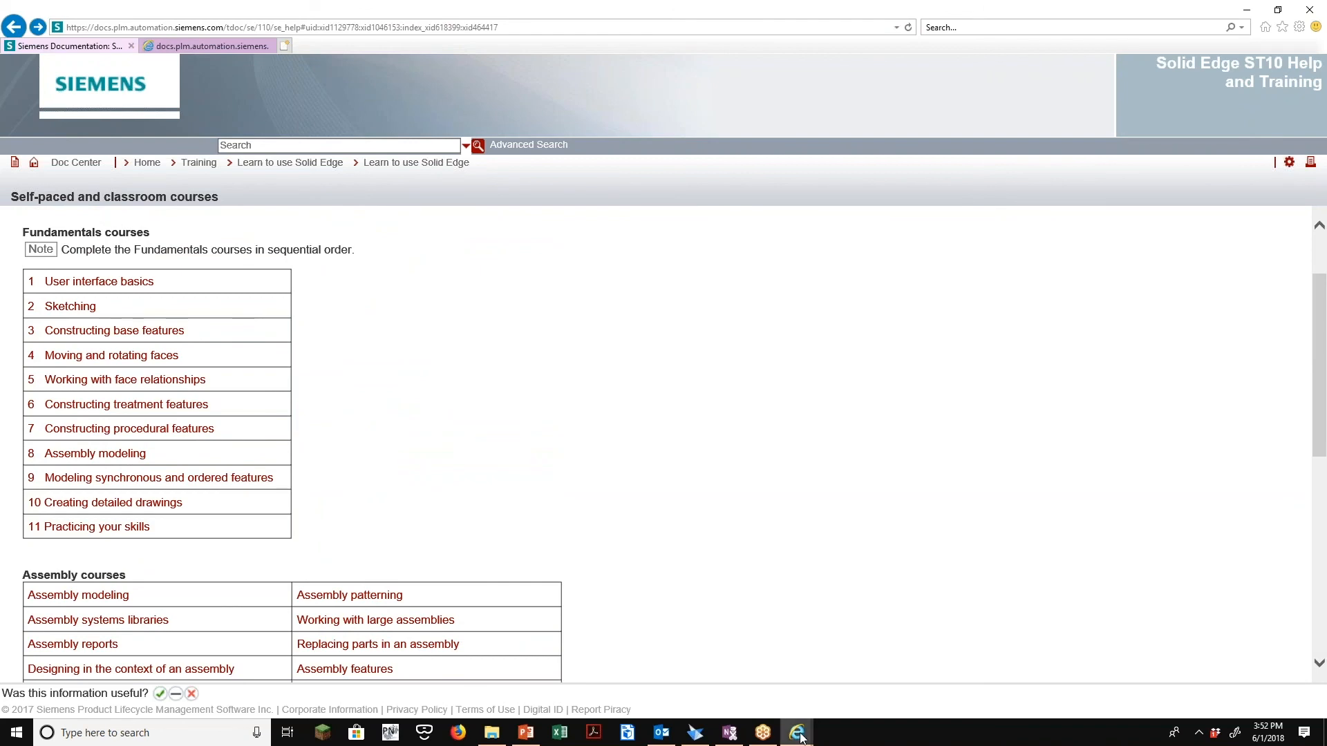
mouse_move(796, 733)
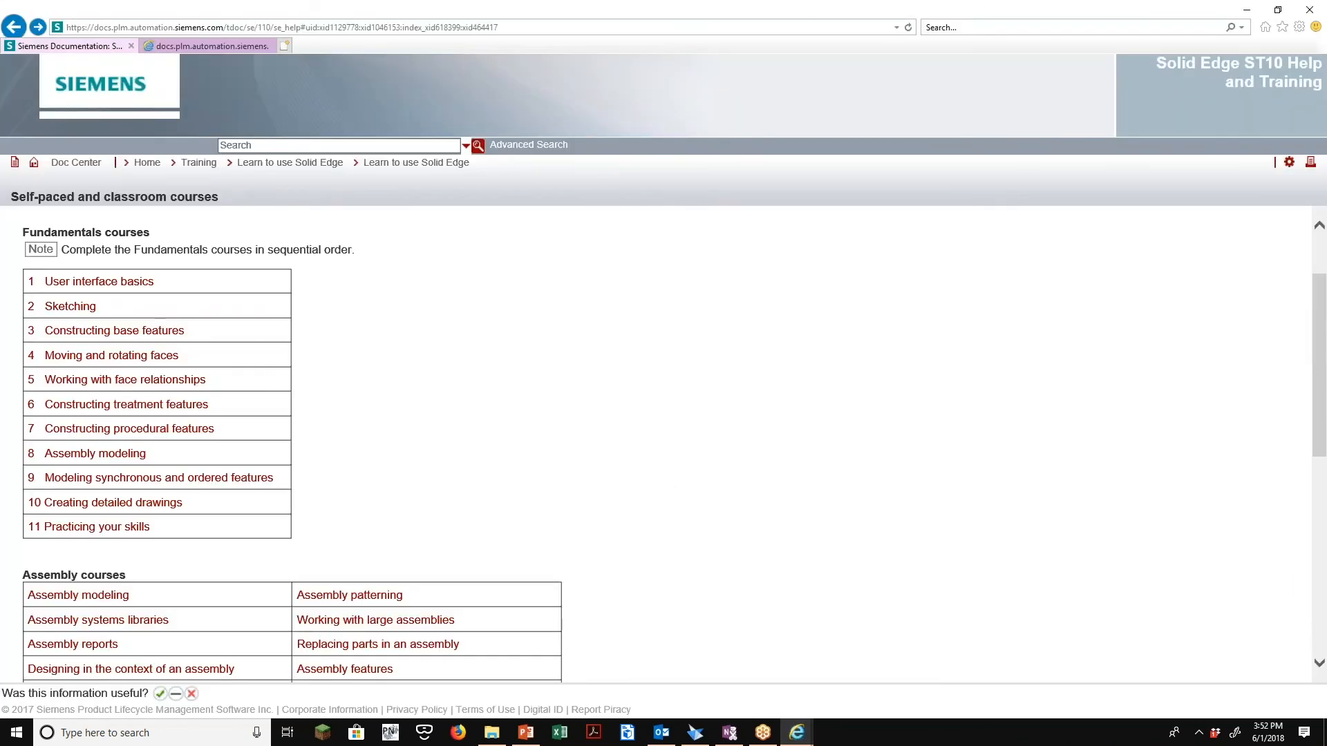
scroll(down, 3)
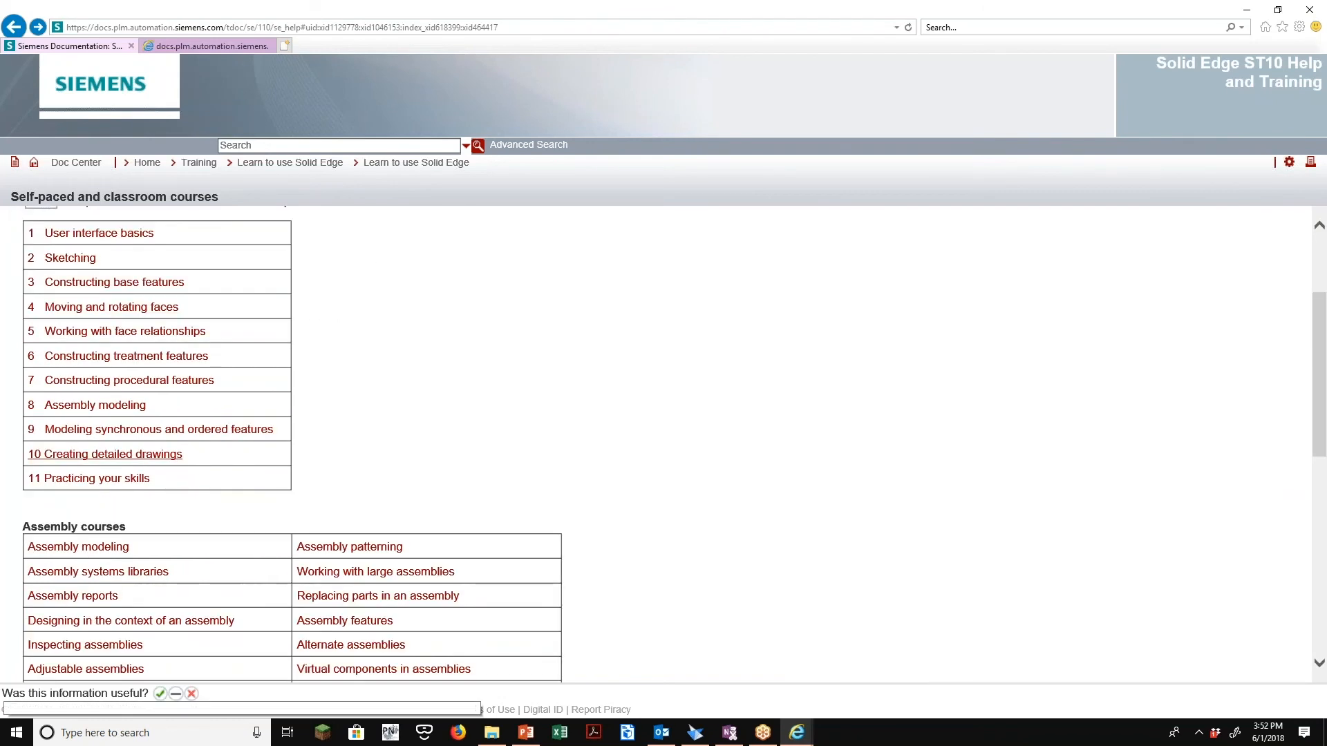
Launch the Sketching course and page forward to the Draw a simple sketch activity
click(71, 257)
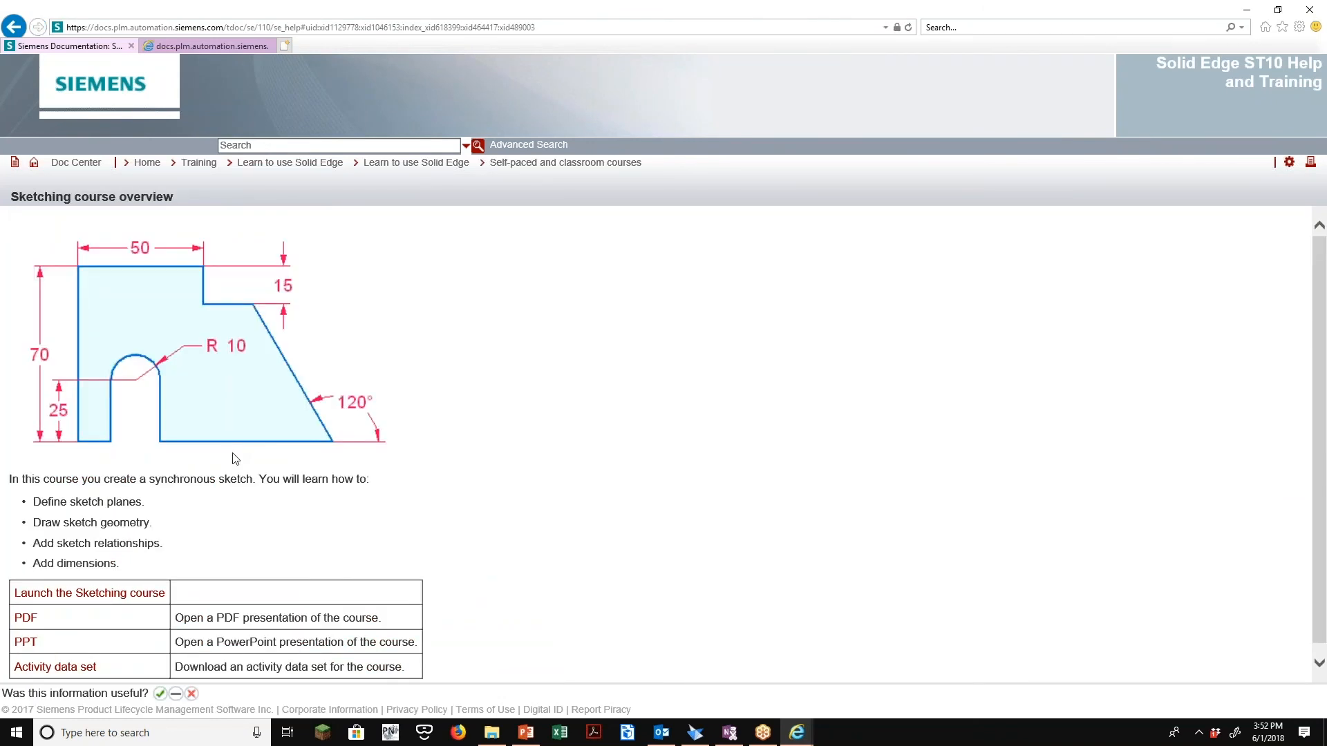
mouse_move(89, 592)
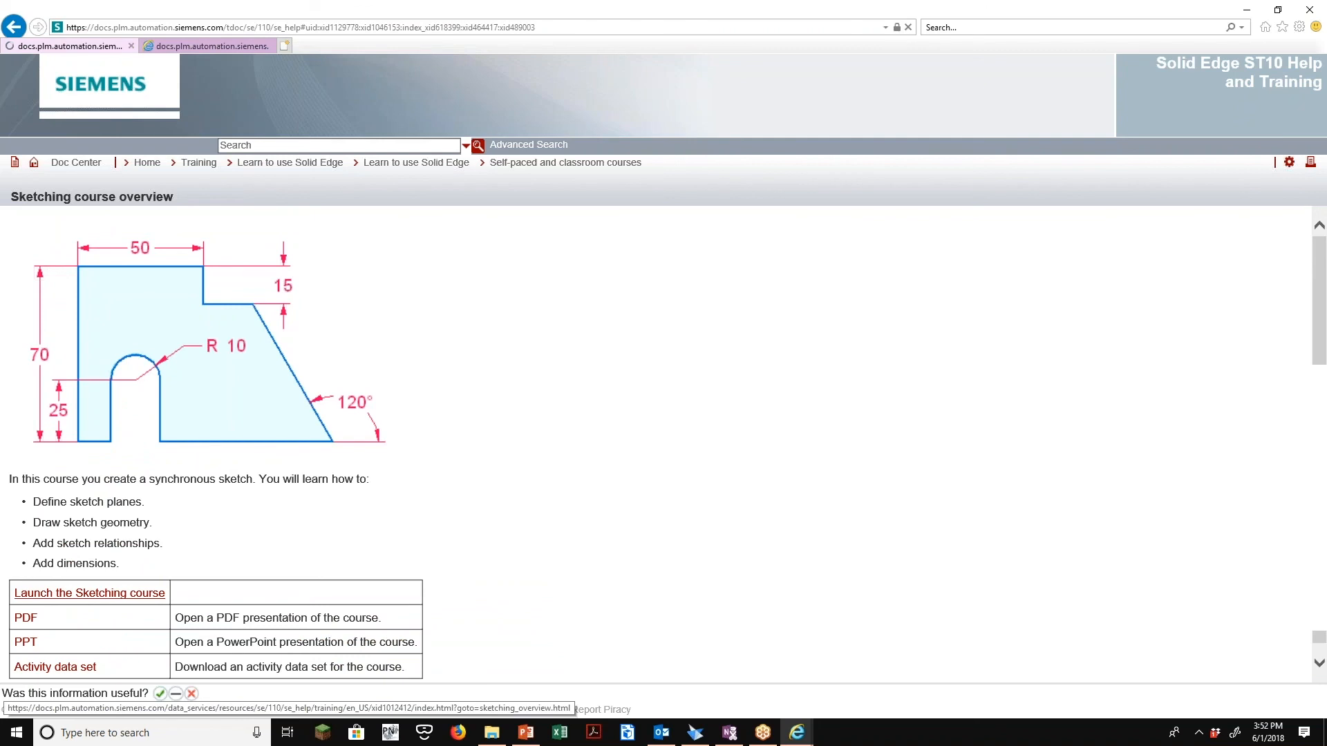
click(89, 592)
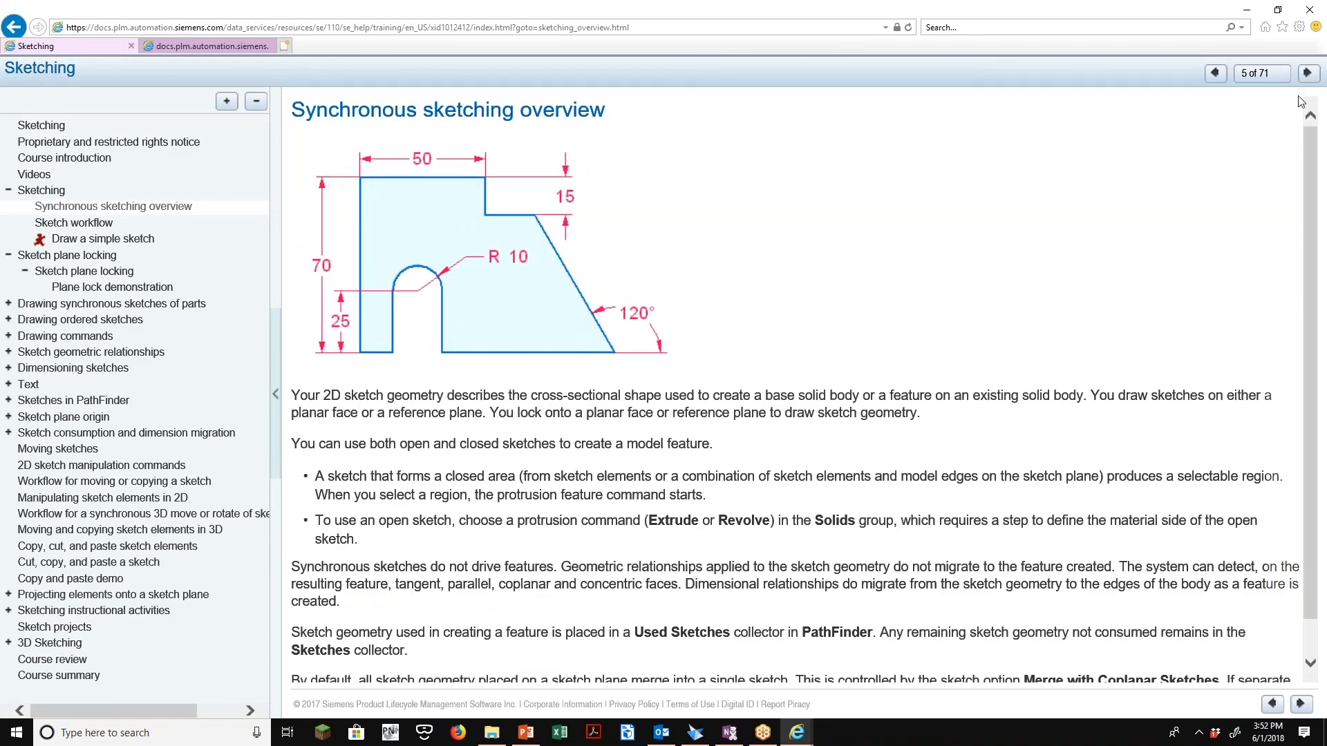
click(1307, 73)
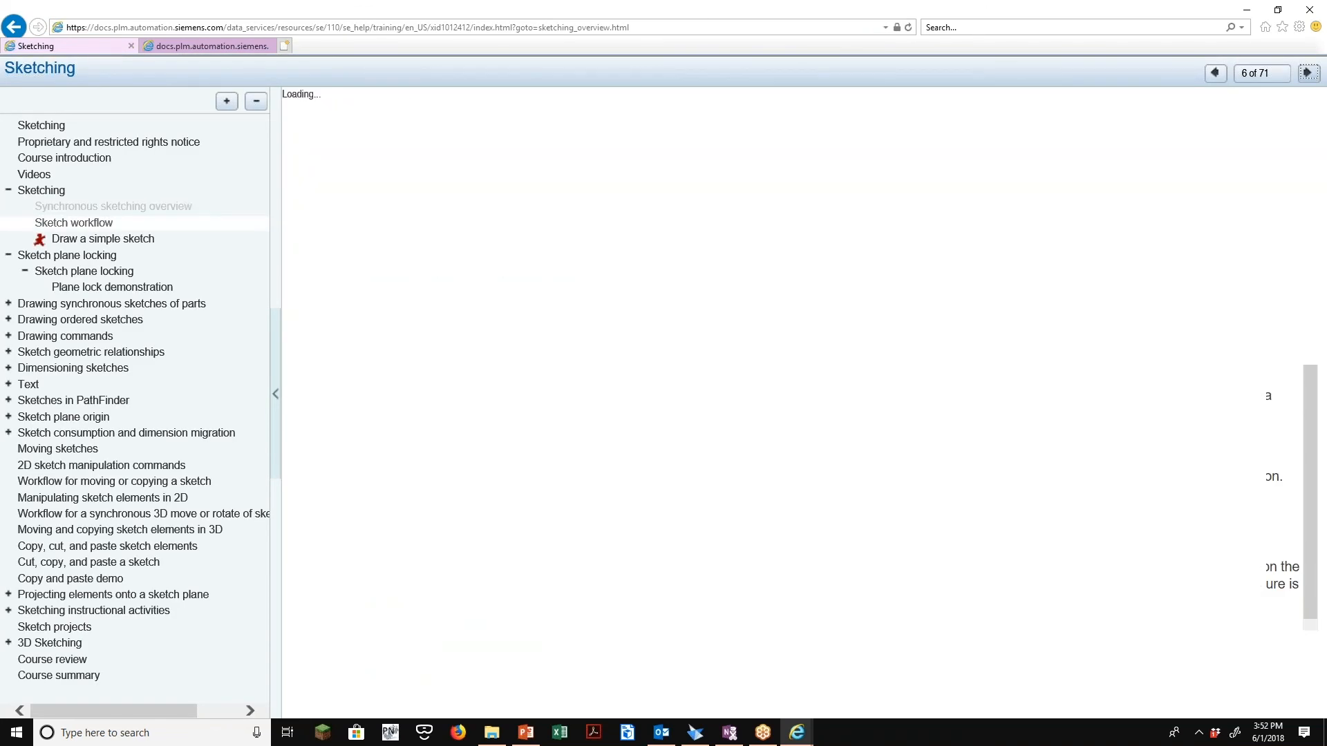
click(1307, 73)
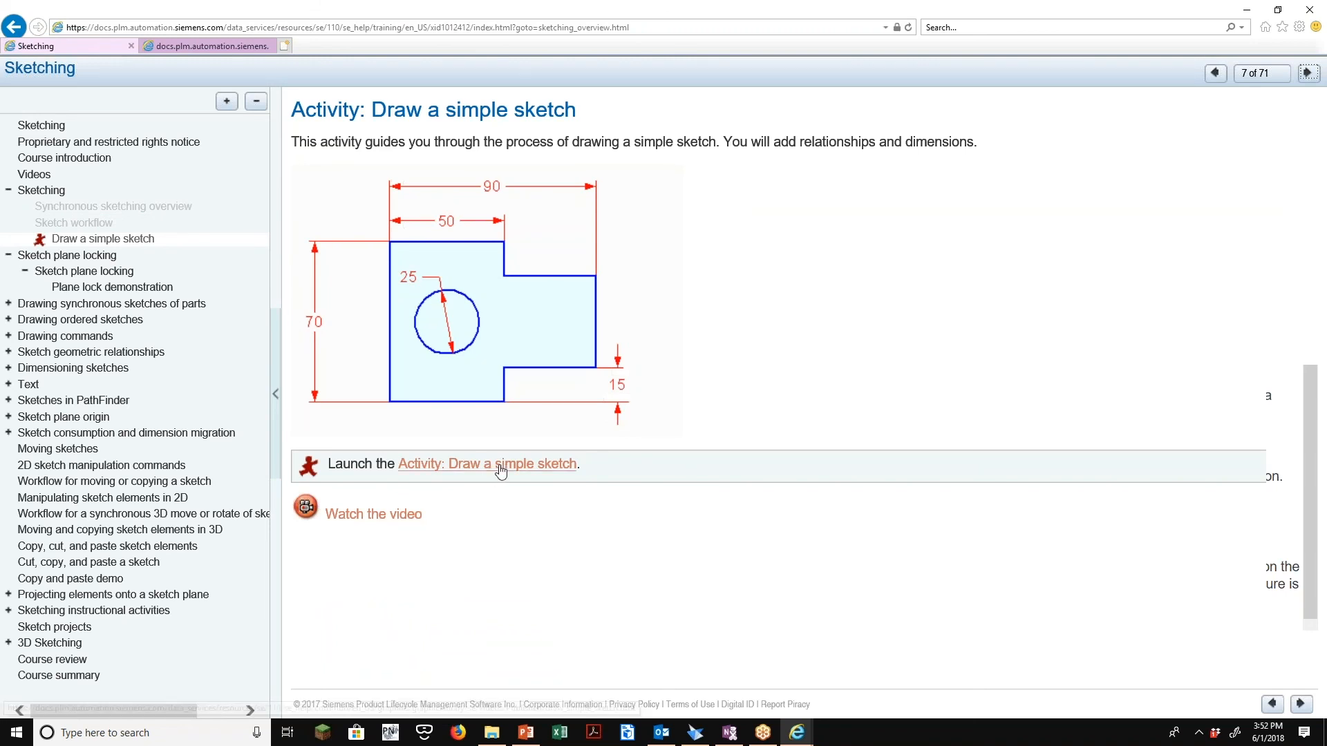
Preview the Draw a simple sketch activity to step 5 of 9, then close it
click(487, 464)
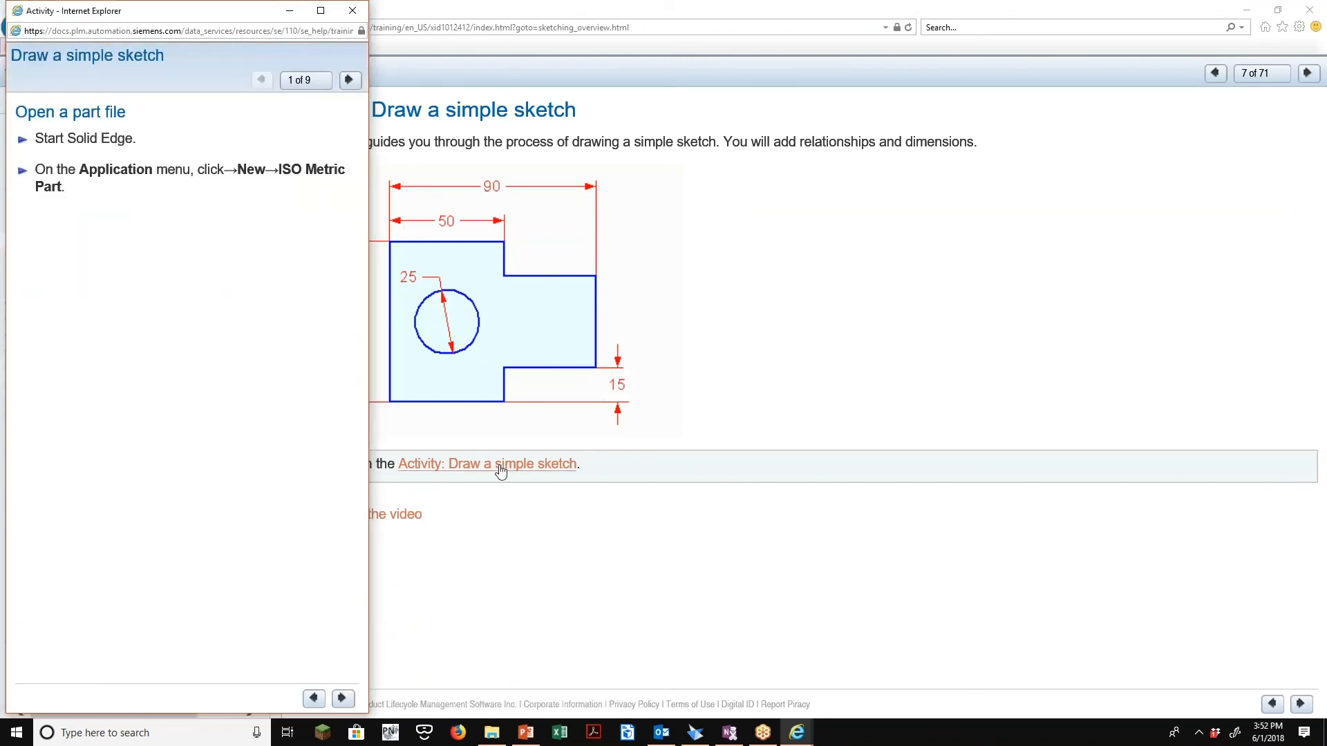
mouse_move(297, 273)
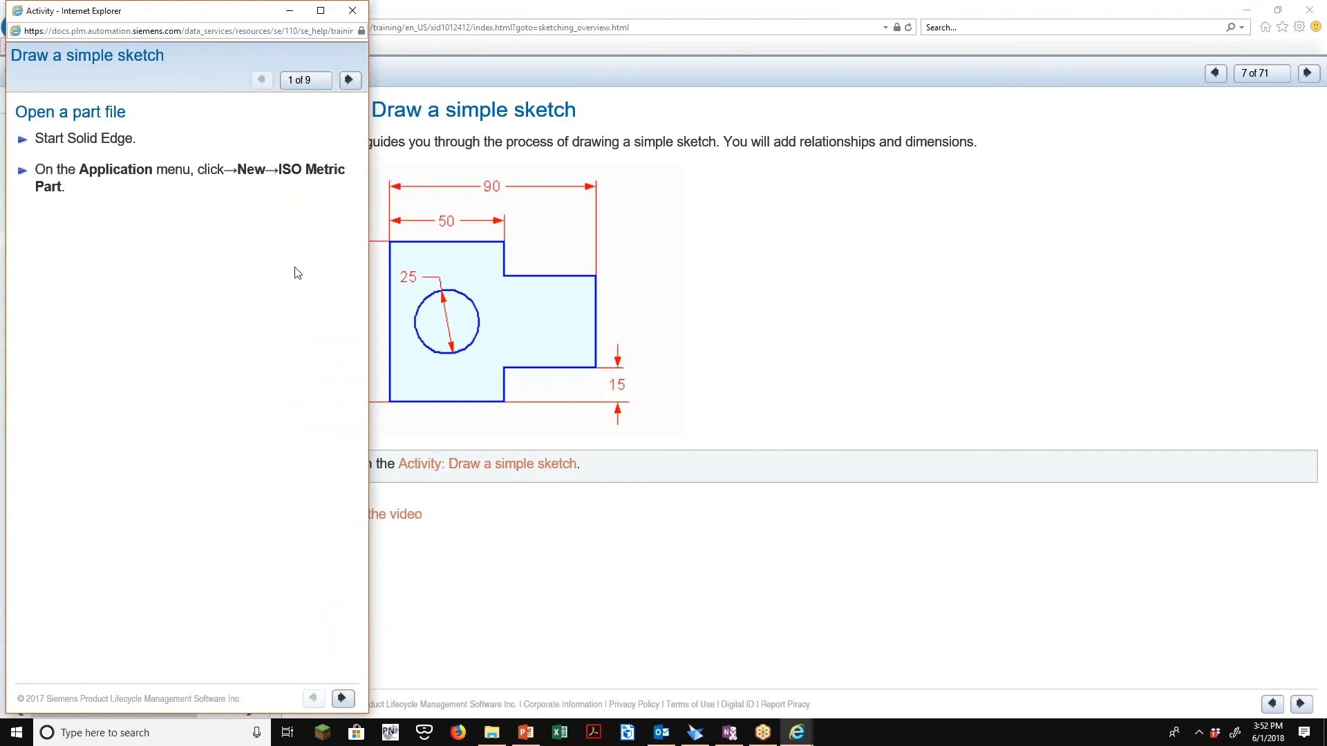
click(349, 80)
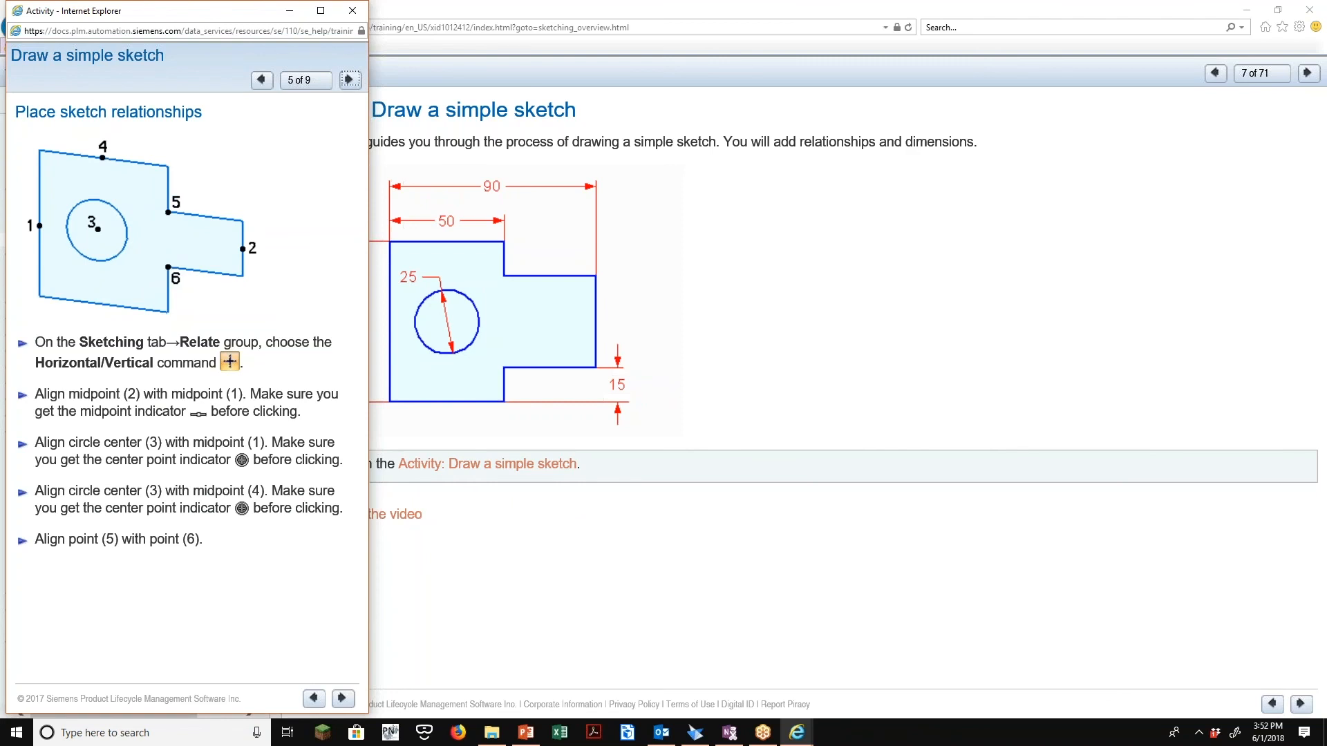
mouse_move(214, 528)
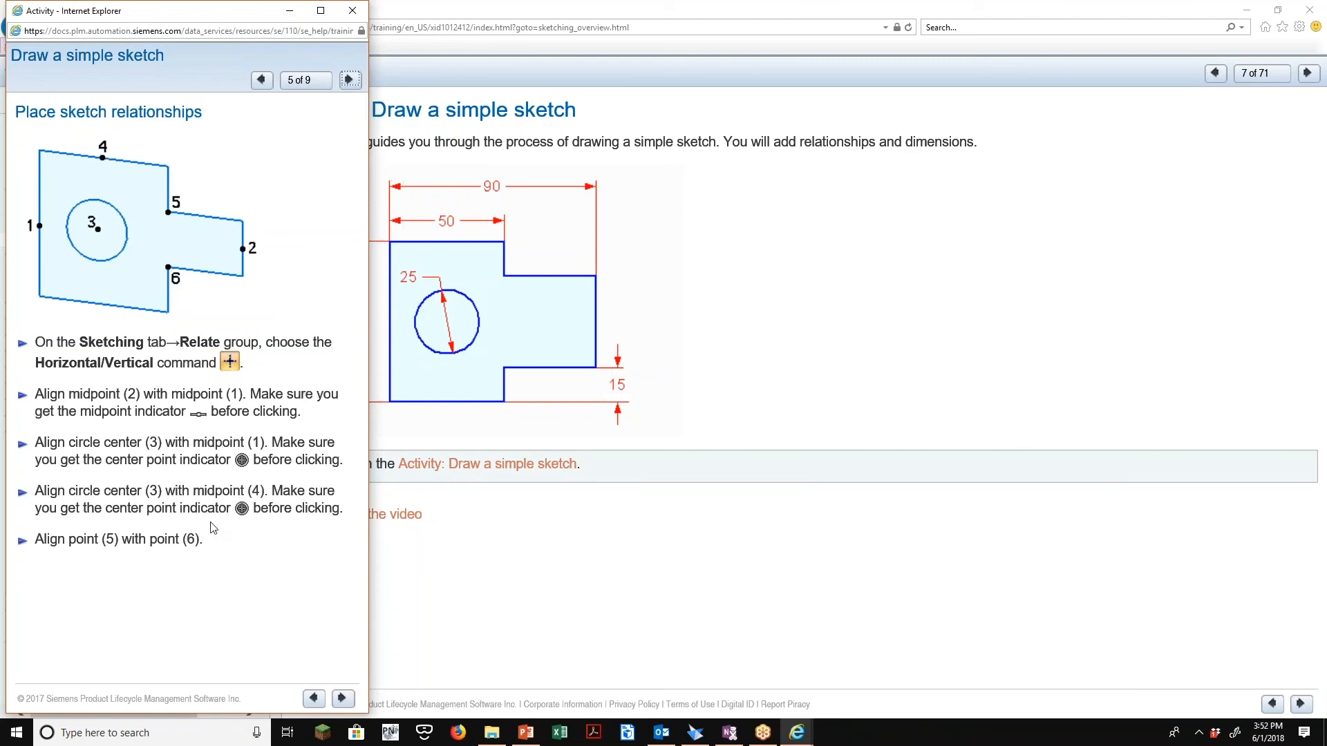
mouse_move(351, 11)
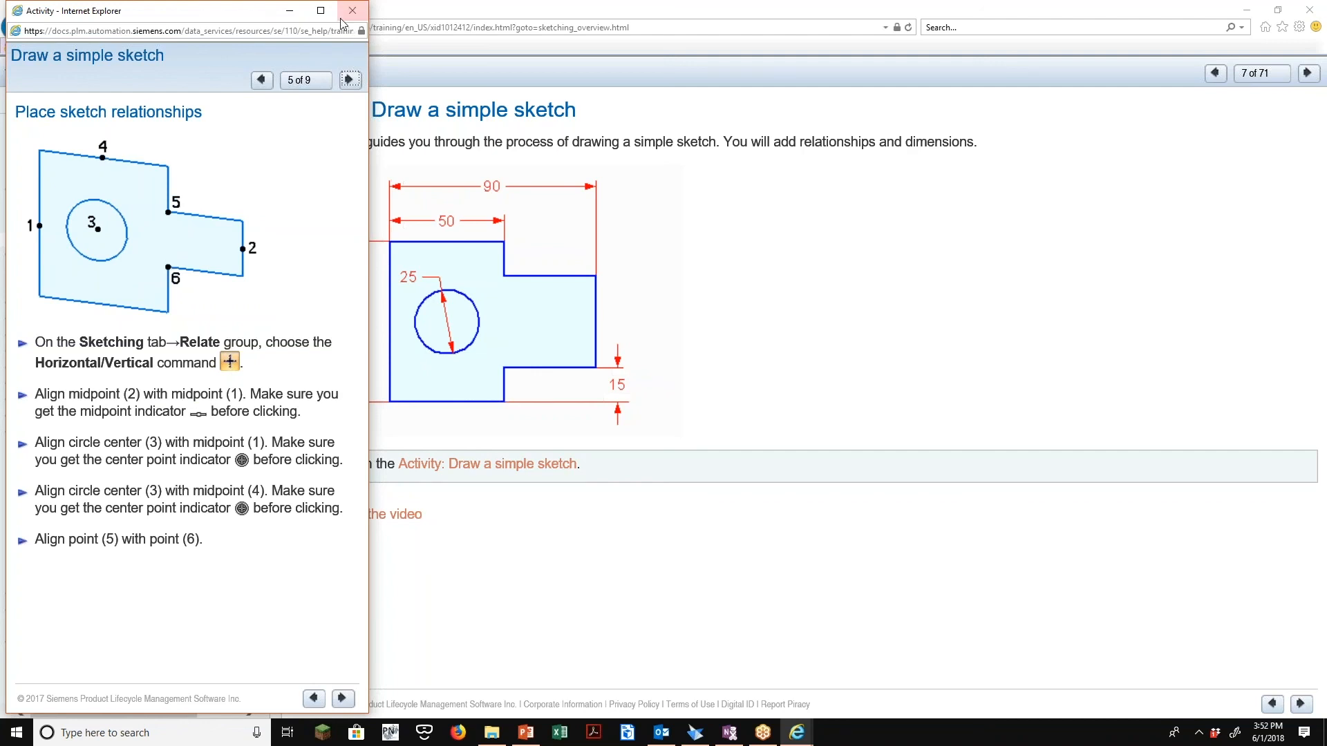
click(351, 10)
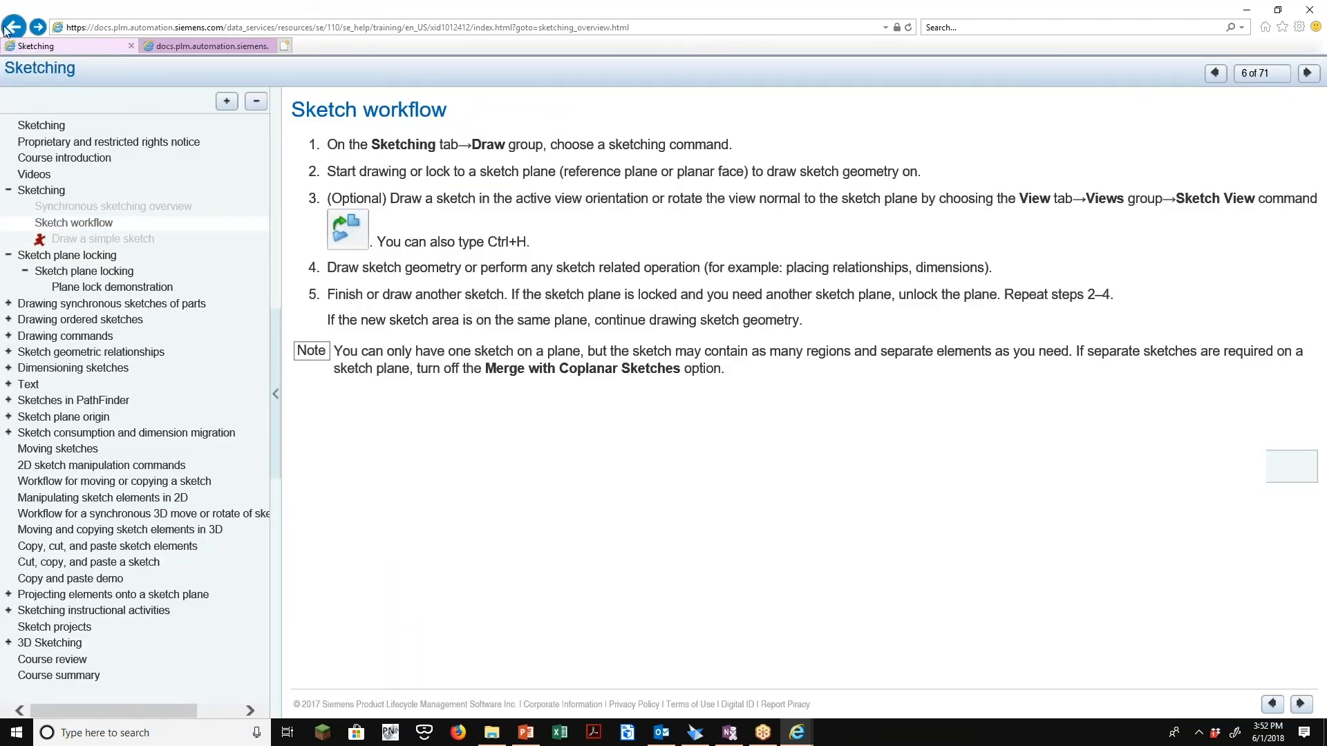
click(1214, 73)
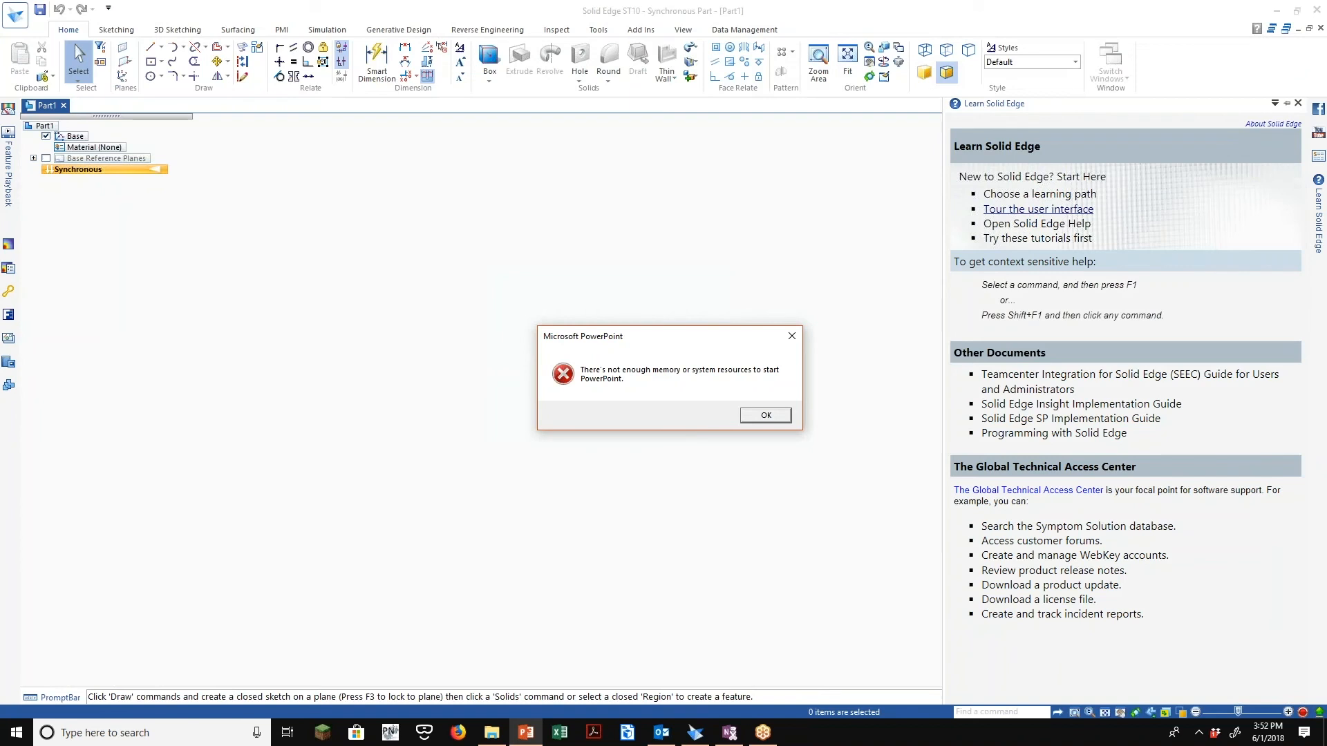
Dismiss the PowerPoint memory error, restore the Learn Solid Edge panel, and show the Learn page
click(764, 414)
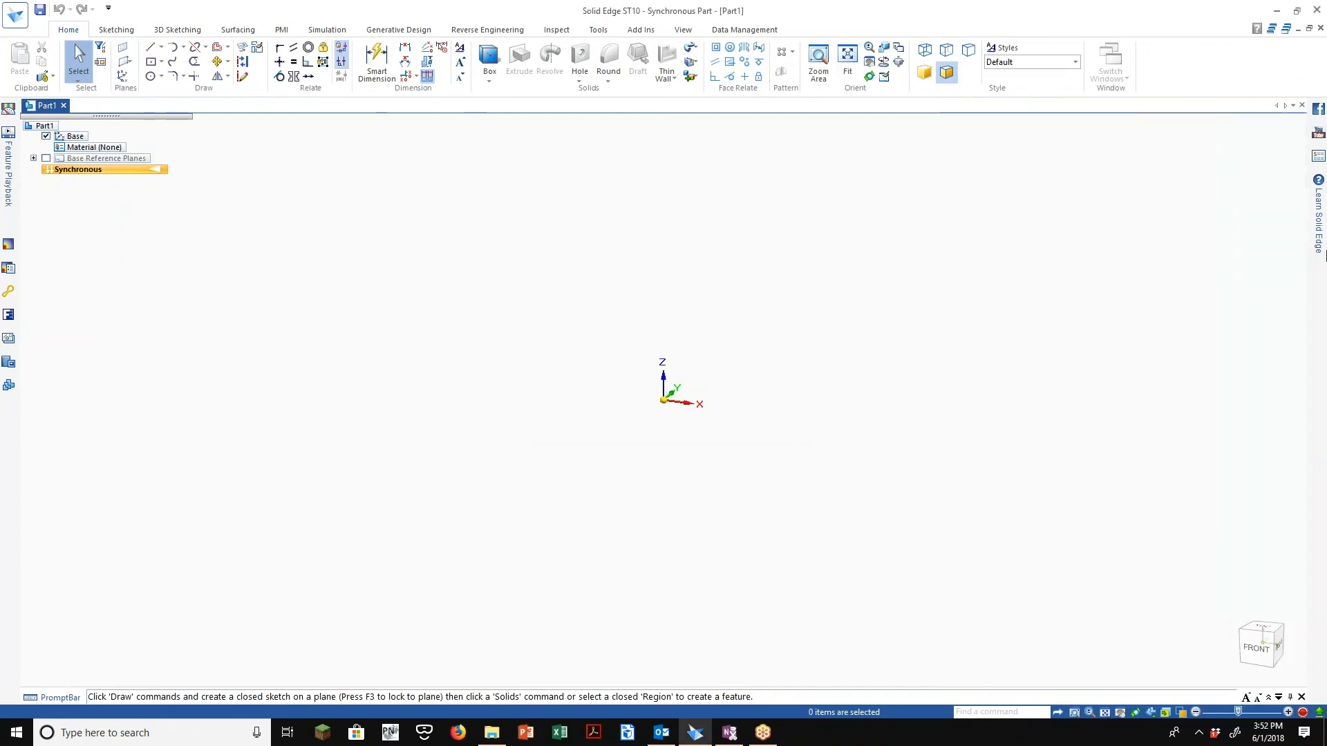
click(1316, 214)
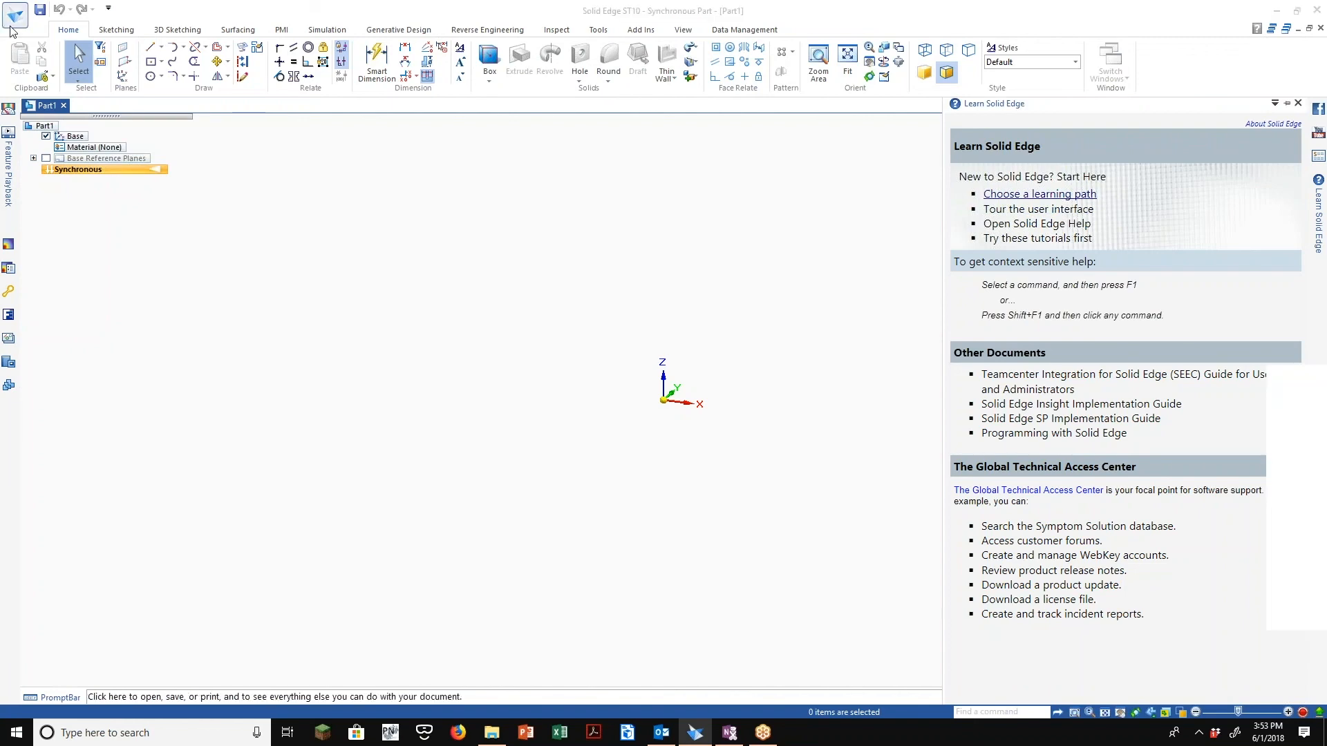
click(14, 14)
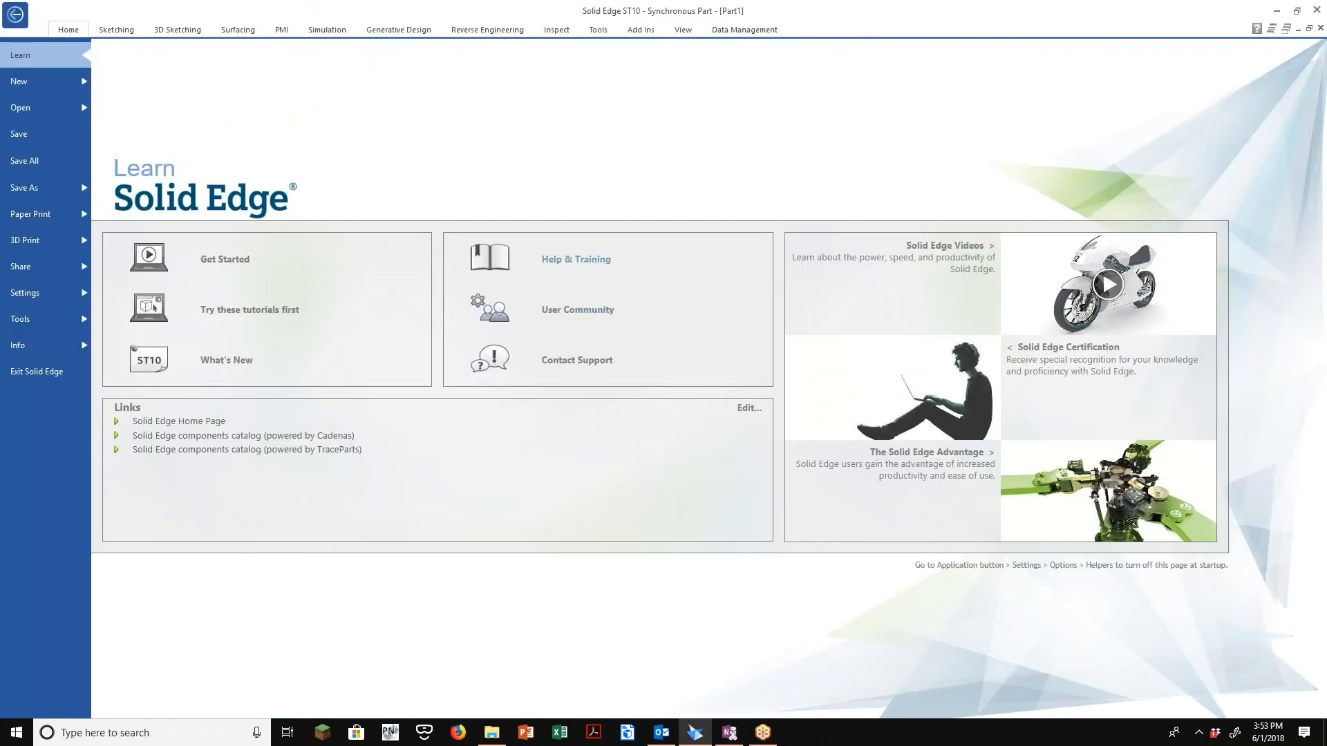
Open Help & Training from the Learn page and expand its Training course list
click(574, 259)
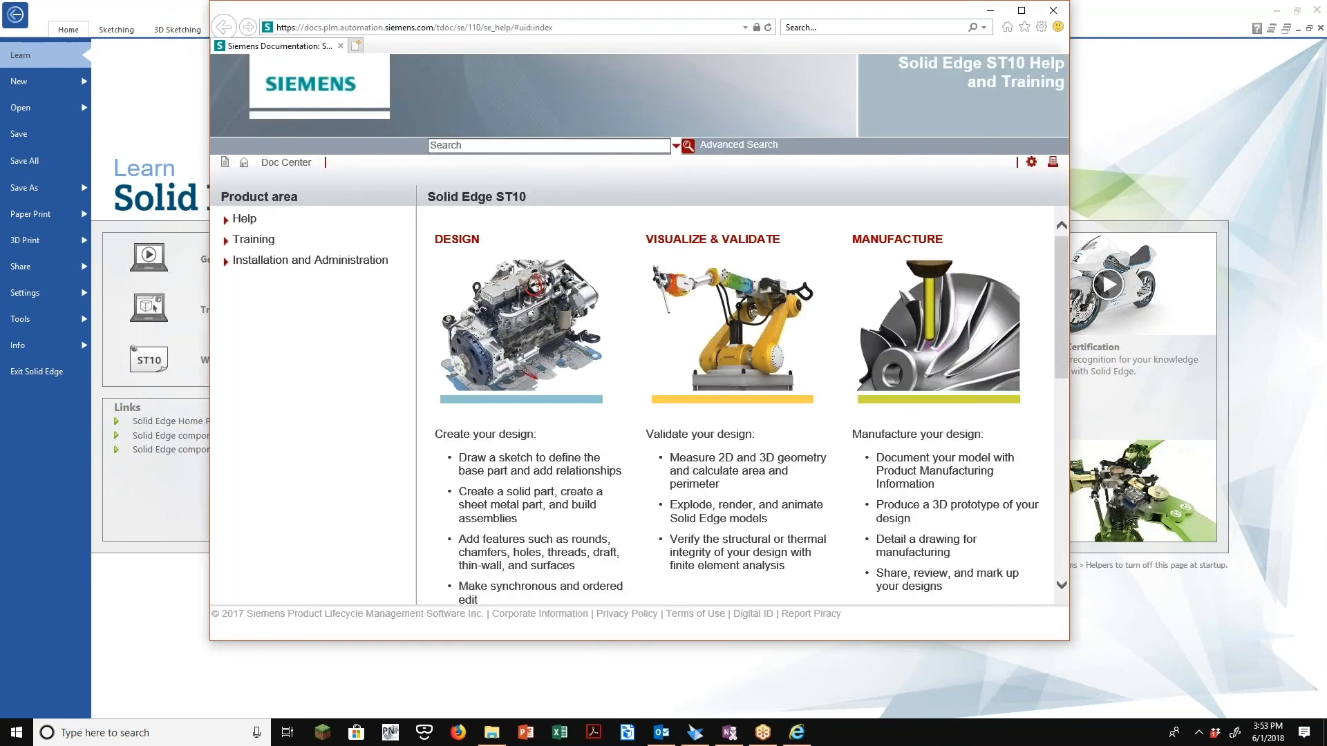
click(252, 238)
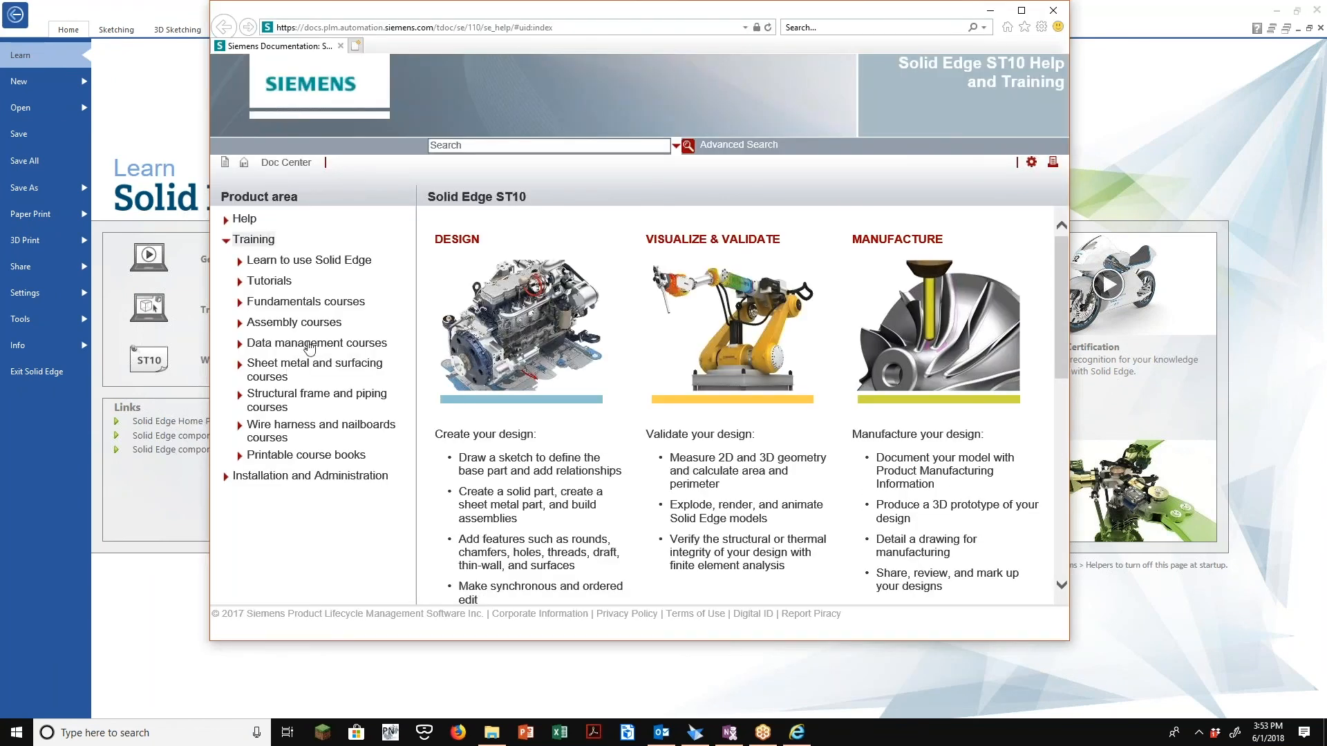
mouse_move(317, 343)
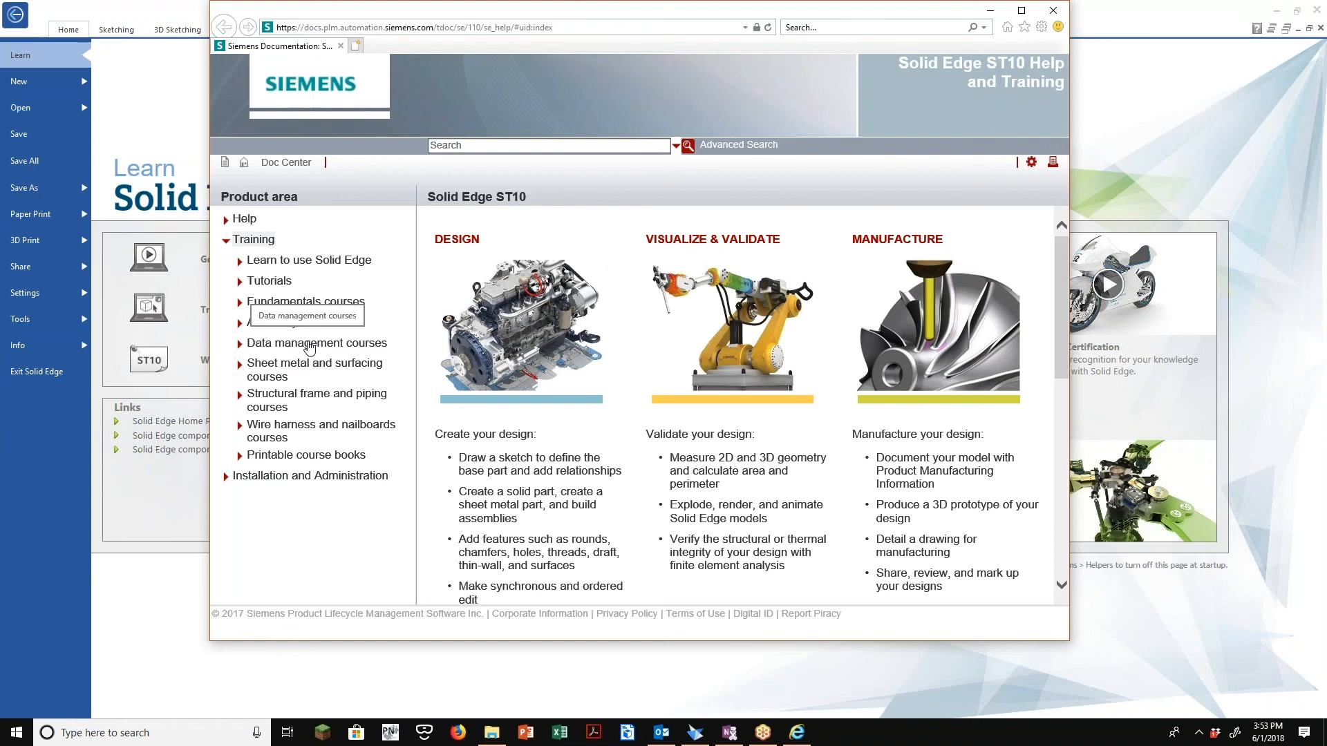